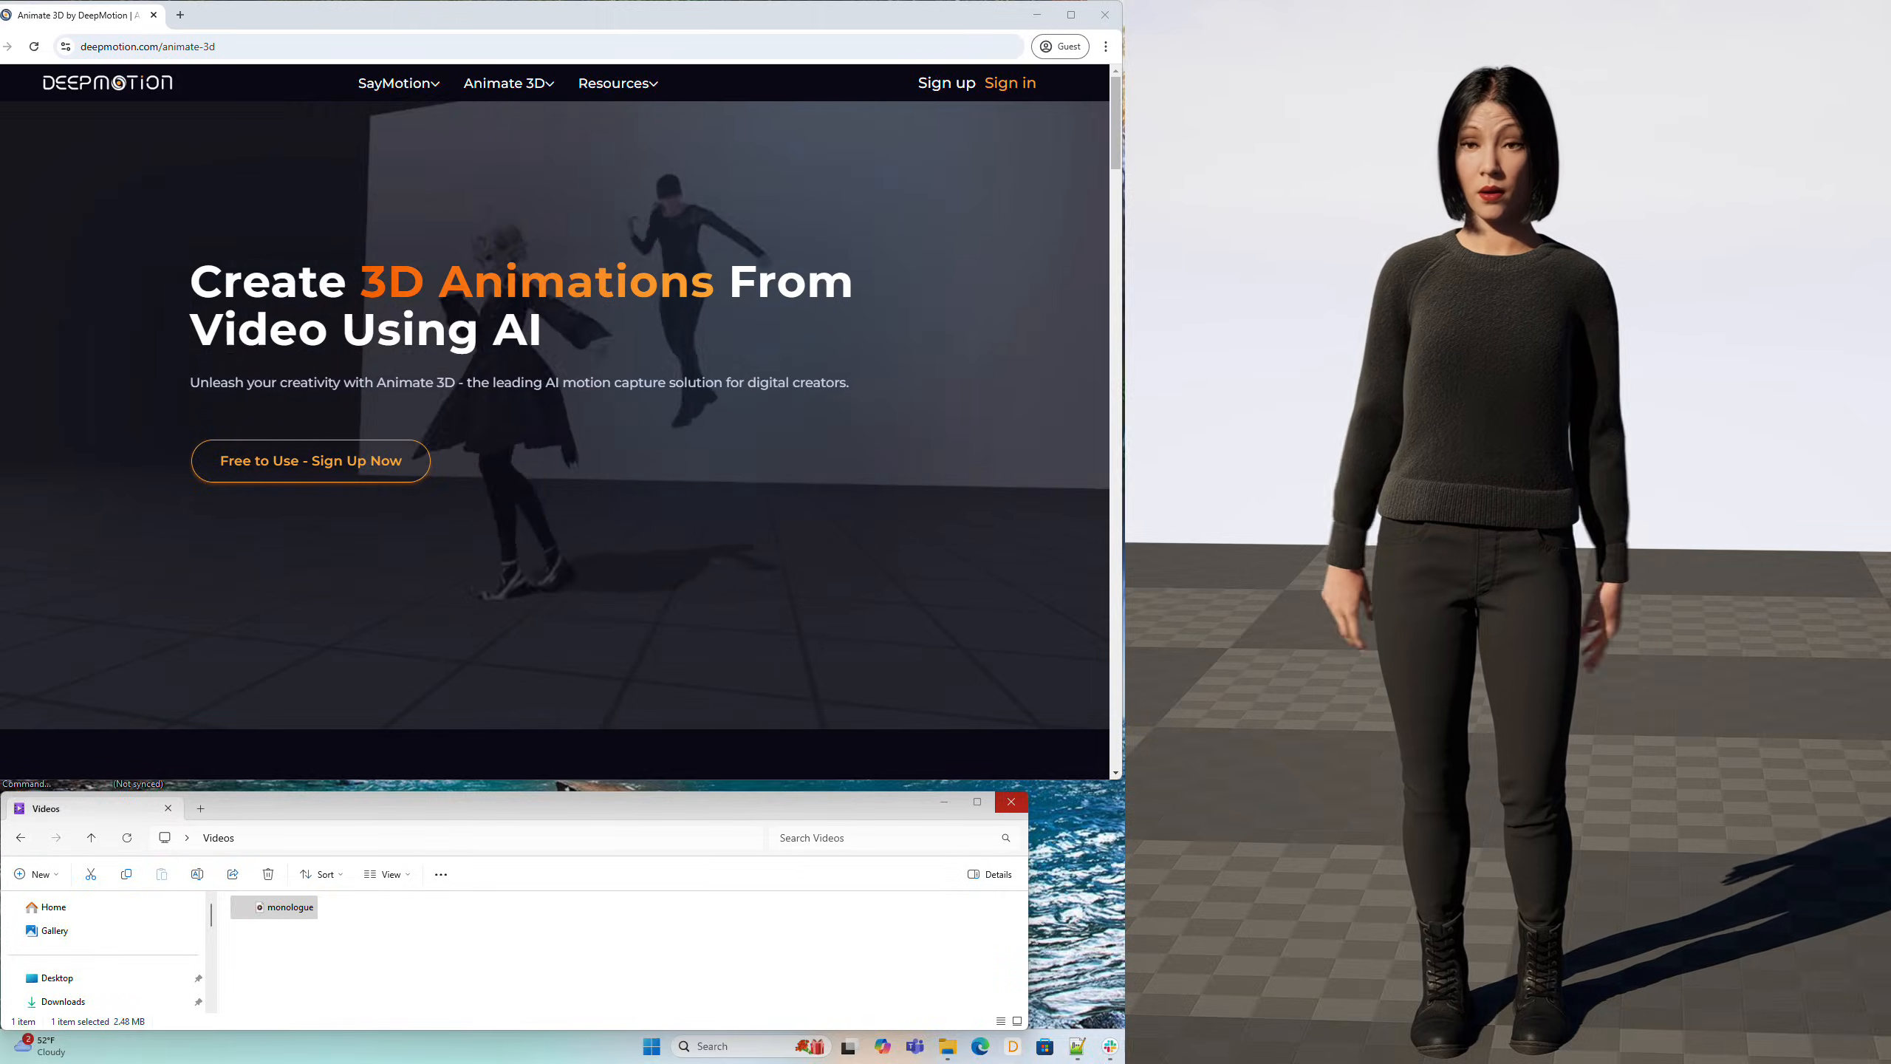
Step: Browse to the DeepMotion site and go to the Animate 3D product page
{"action": "left_click", "coordinate": [145, 46]}
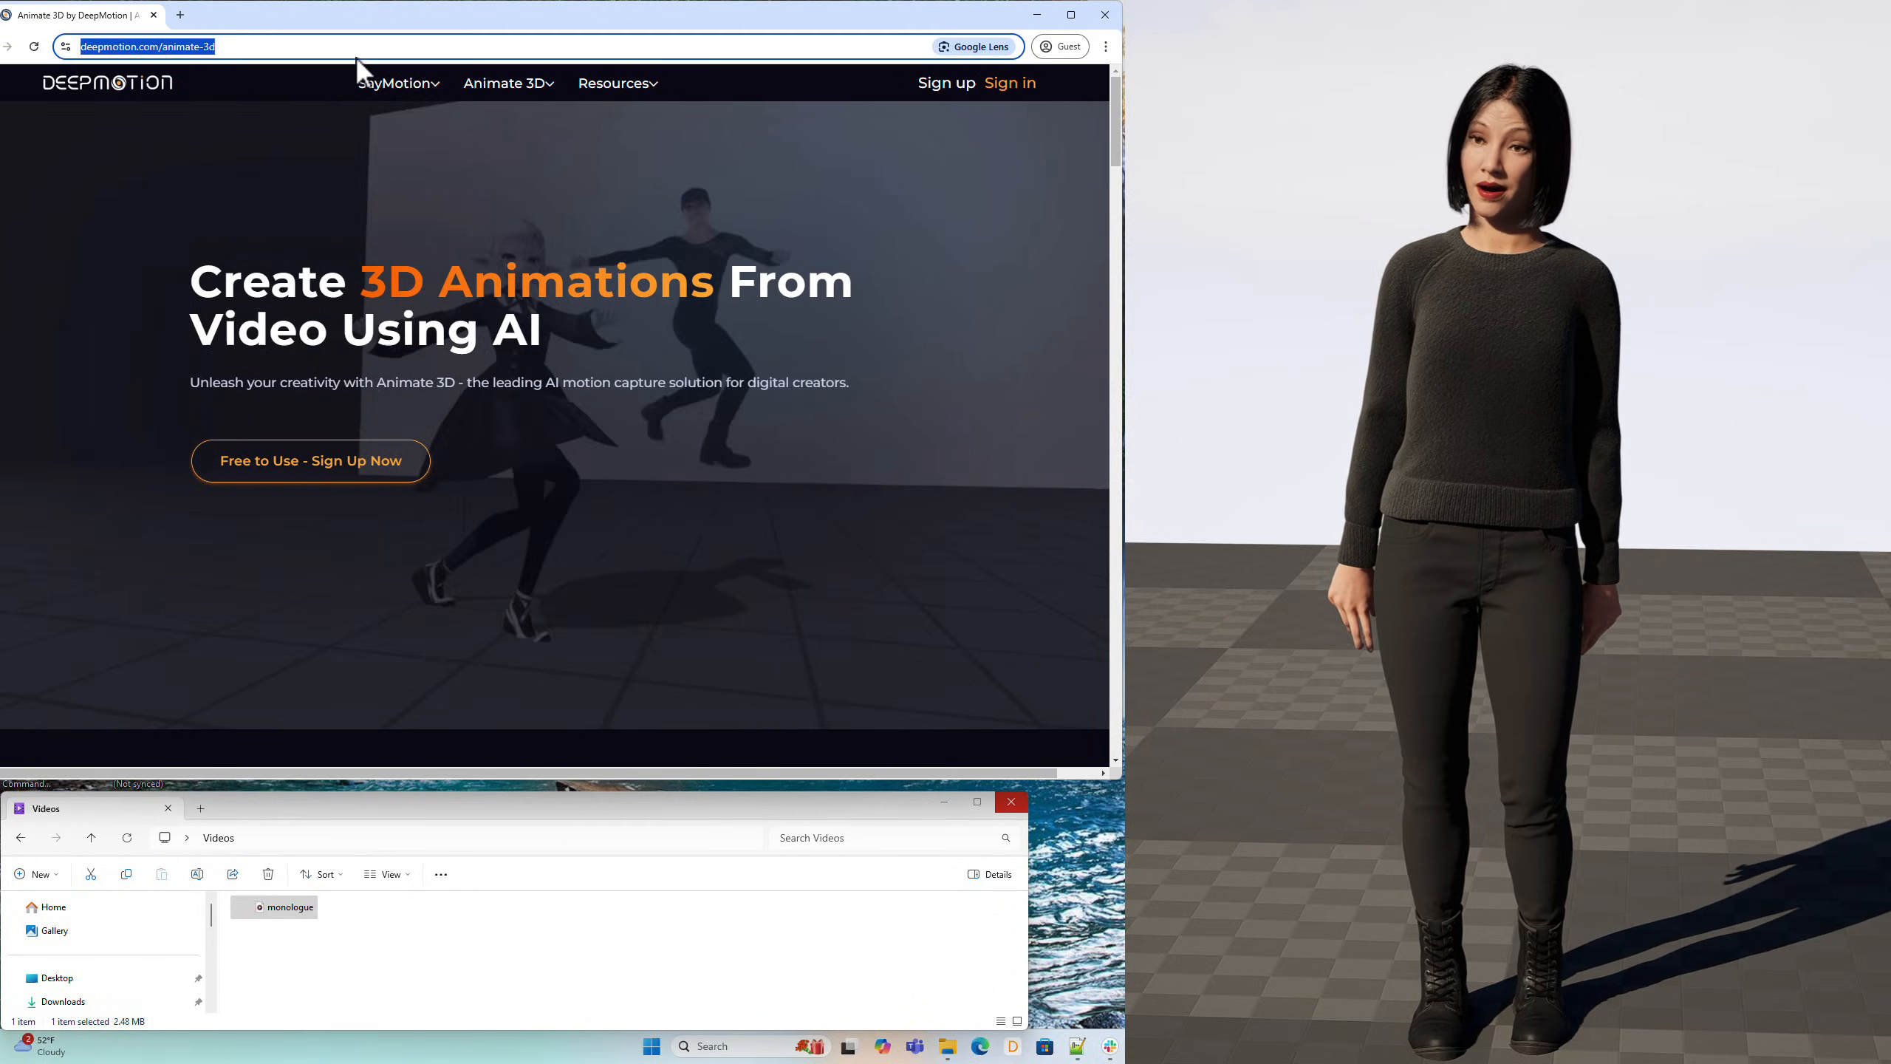
{"action": "type", "text": "deepmot"}
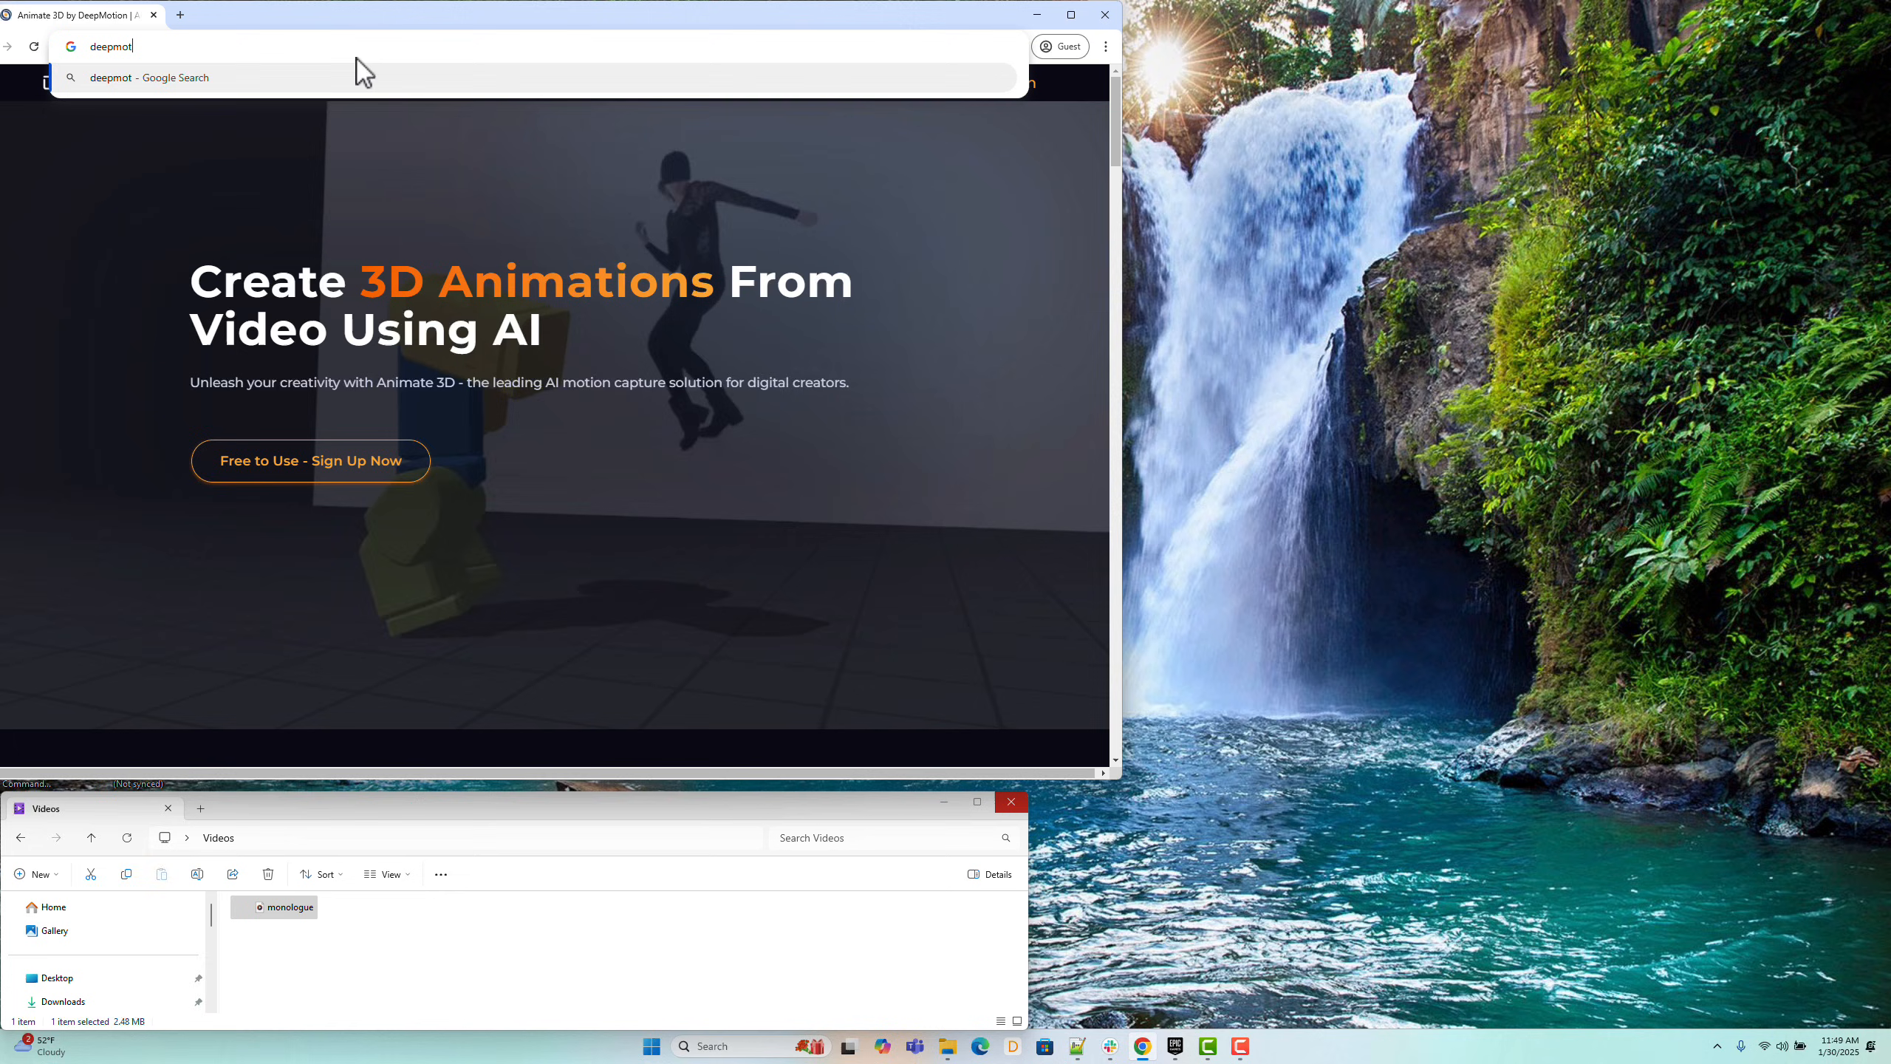
{"action": "key", "text": "Return"}
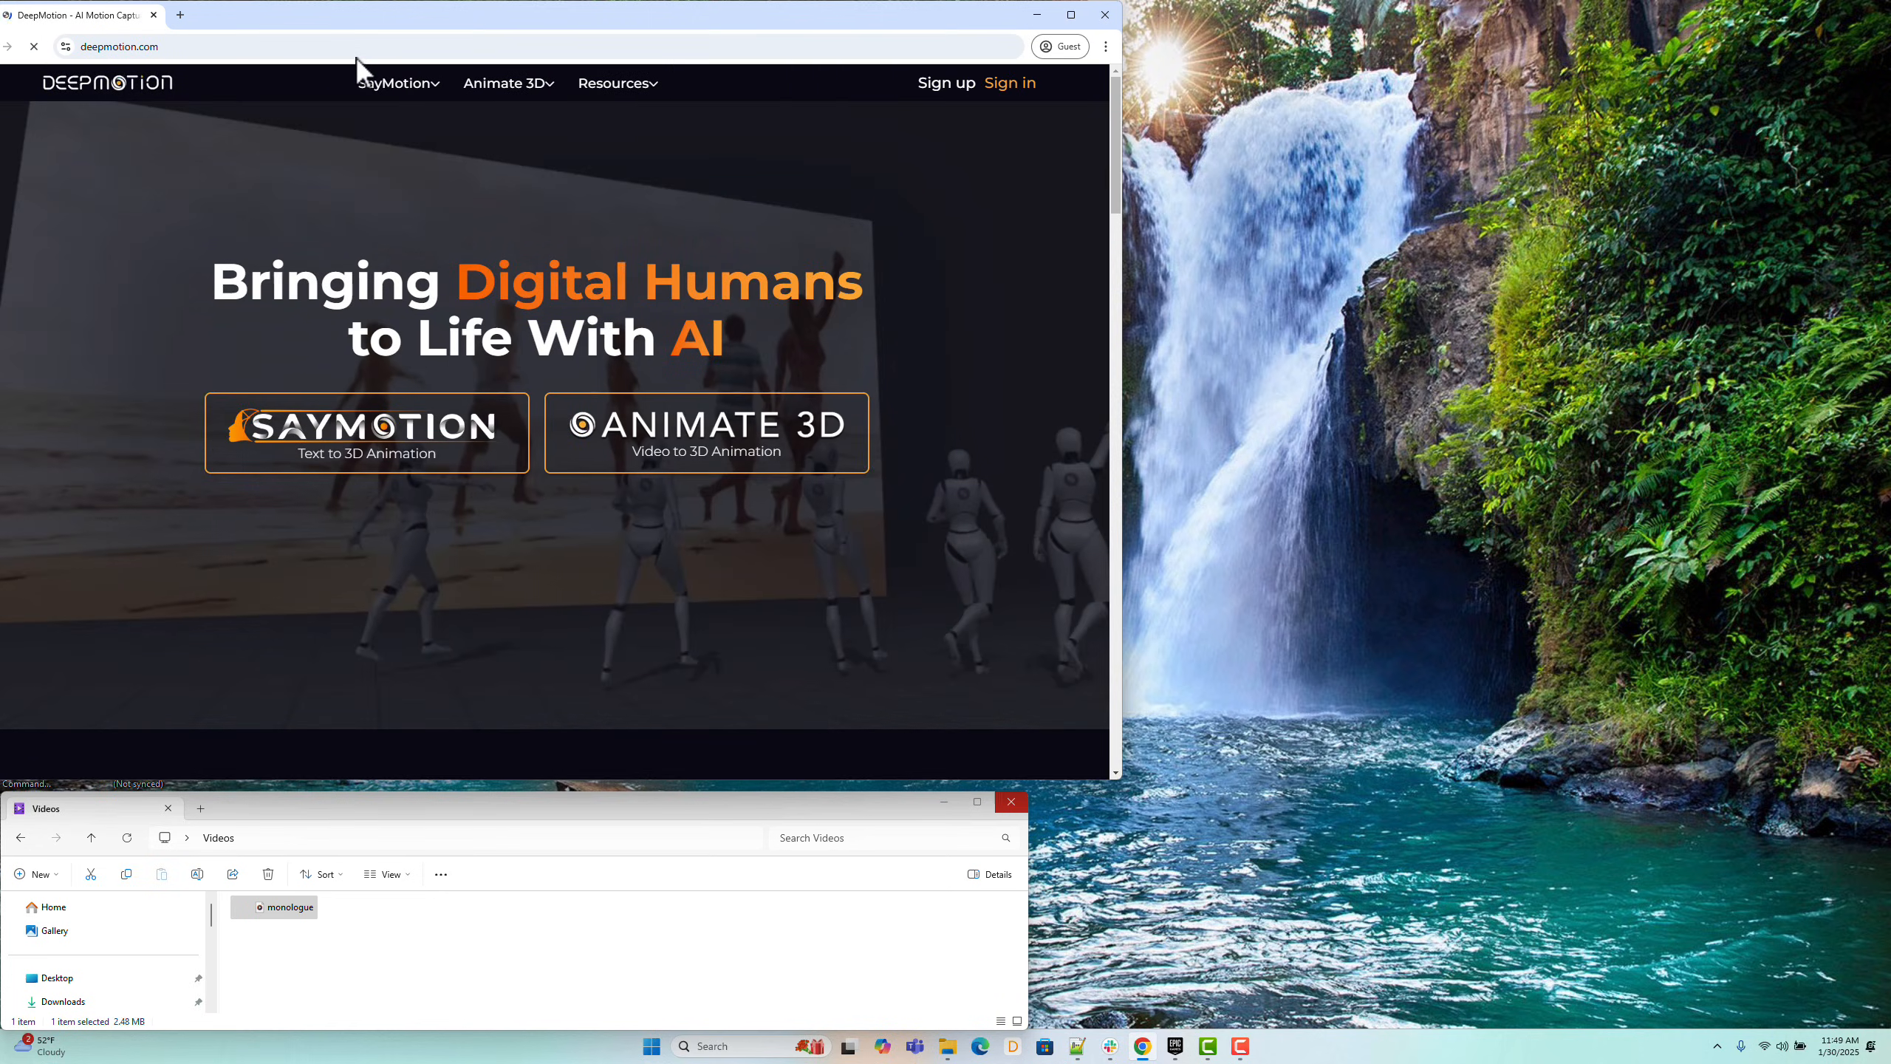
{"action": "left_click", "coordinate": [504, 83]}
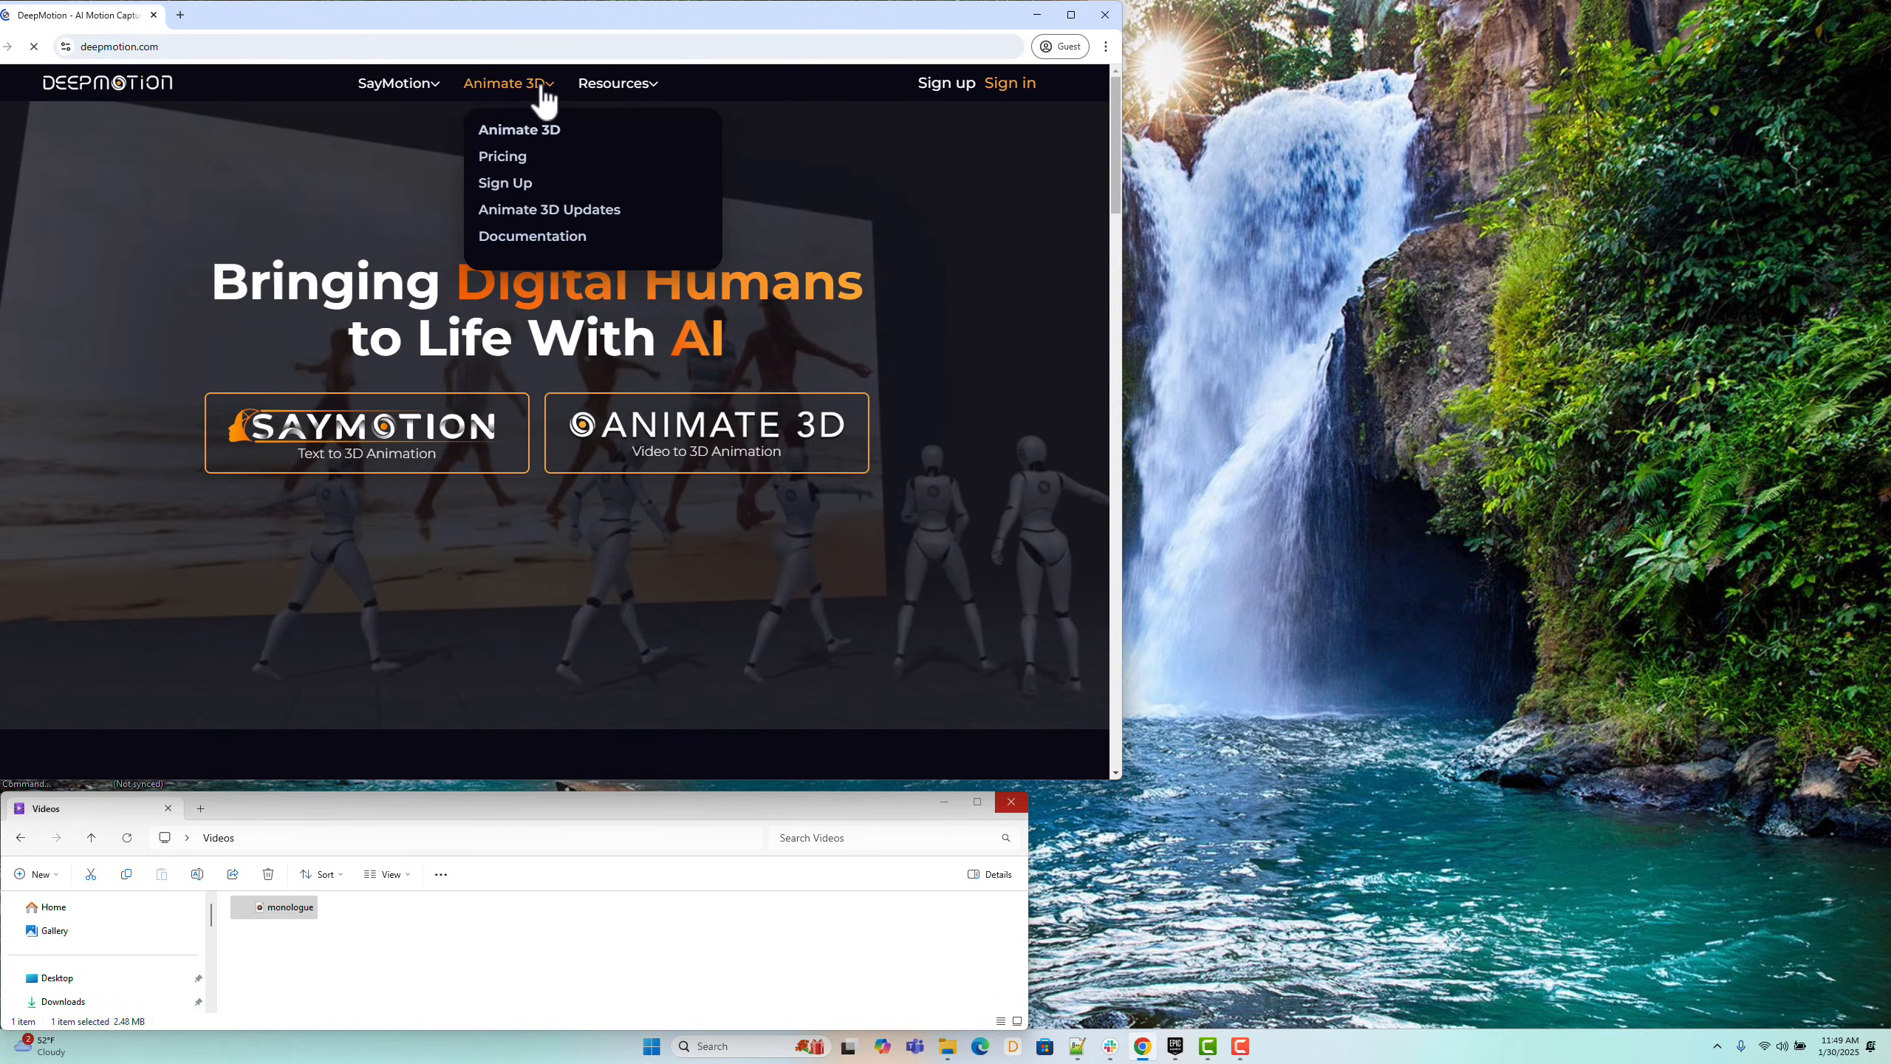
{"action": "left_click", "coordinate": [519, 128]}
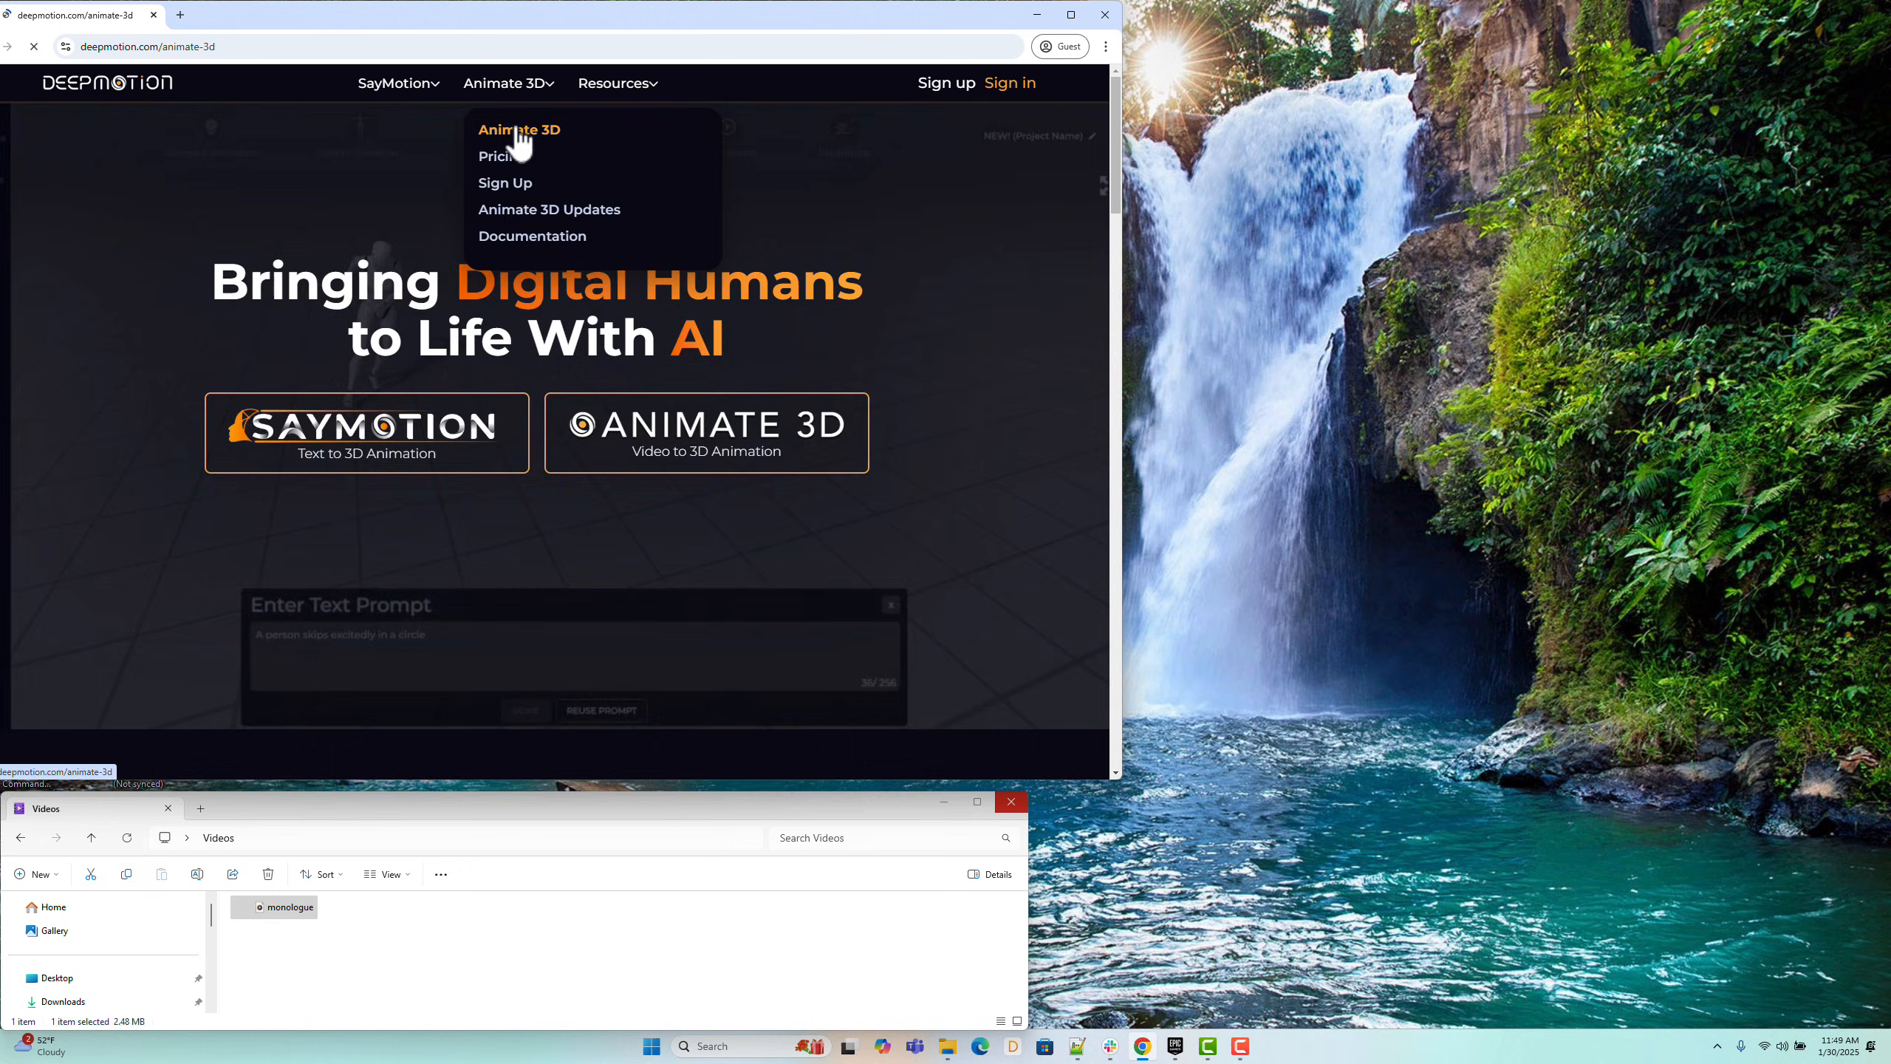
{"action": "left_click", "coordinate": [519, 129]}
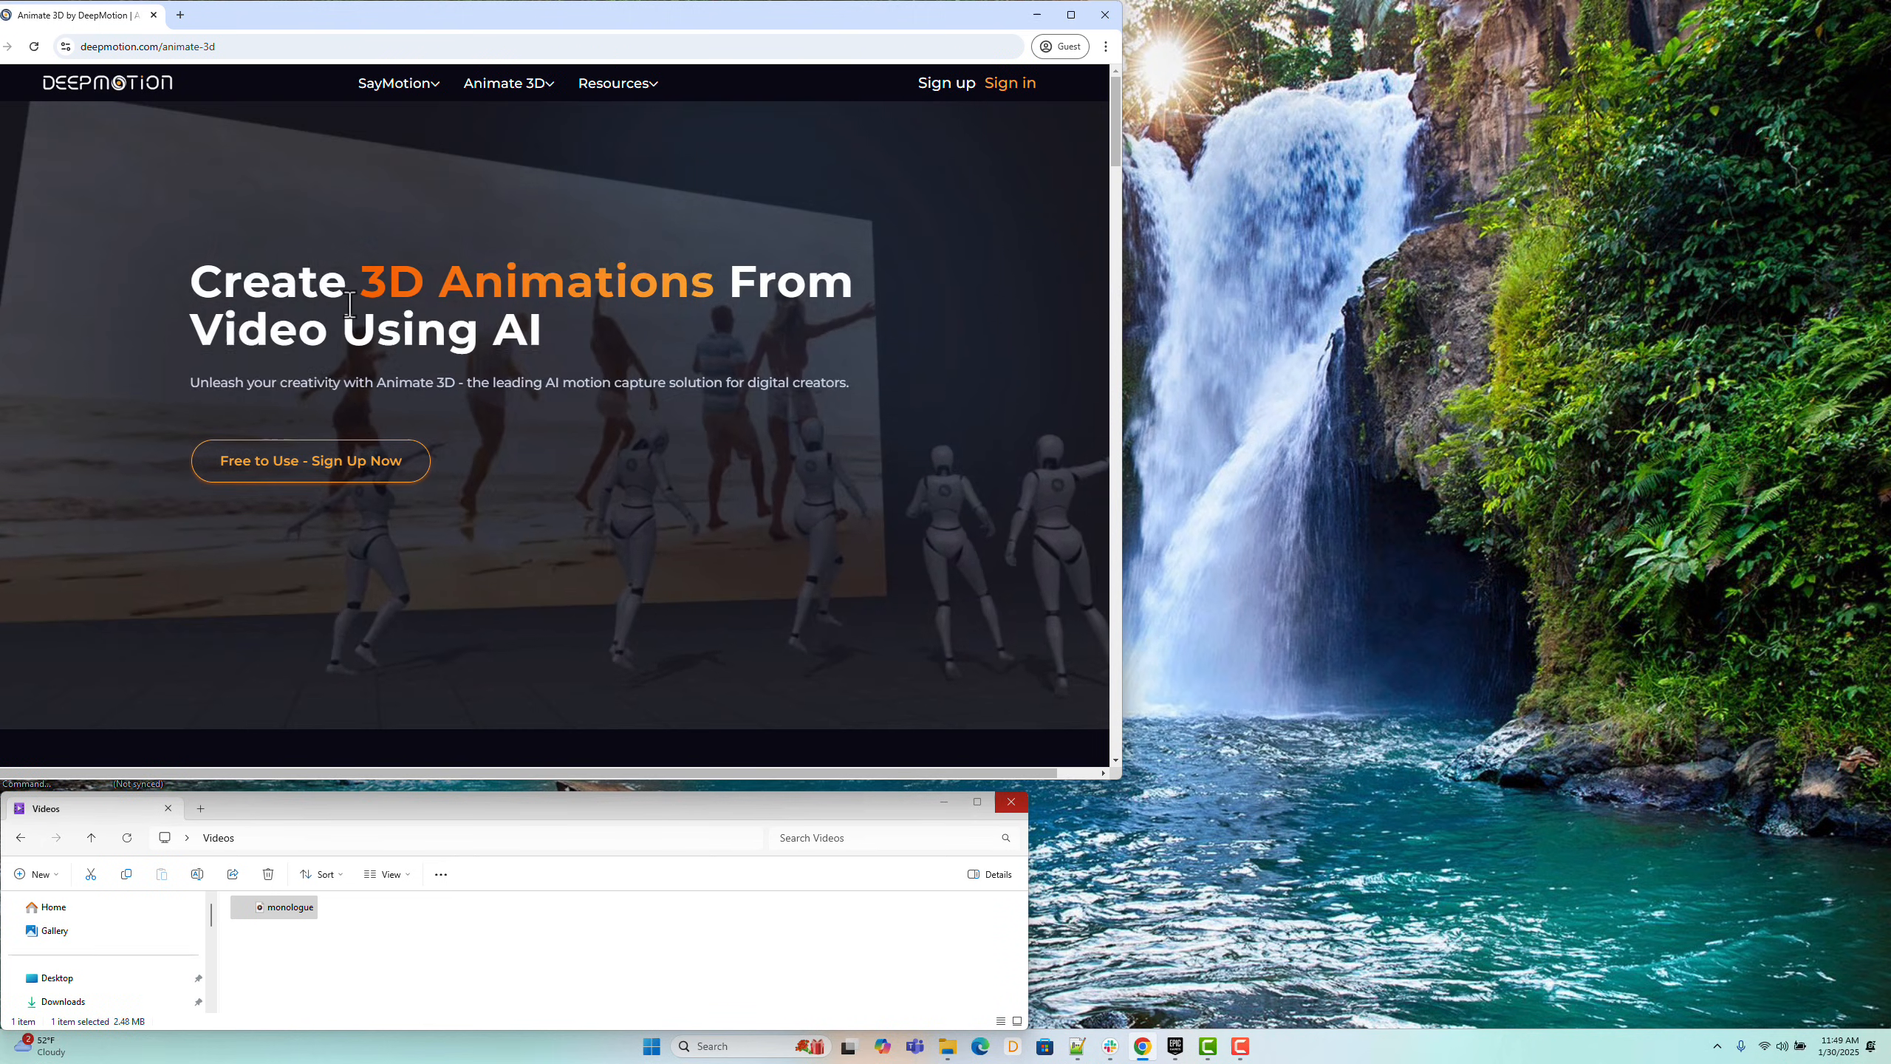
Step: Play the monologue video from the Videos folder in Media Player
{"action": "double_click", "coordinate": [280, 907]}
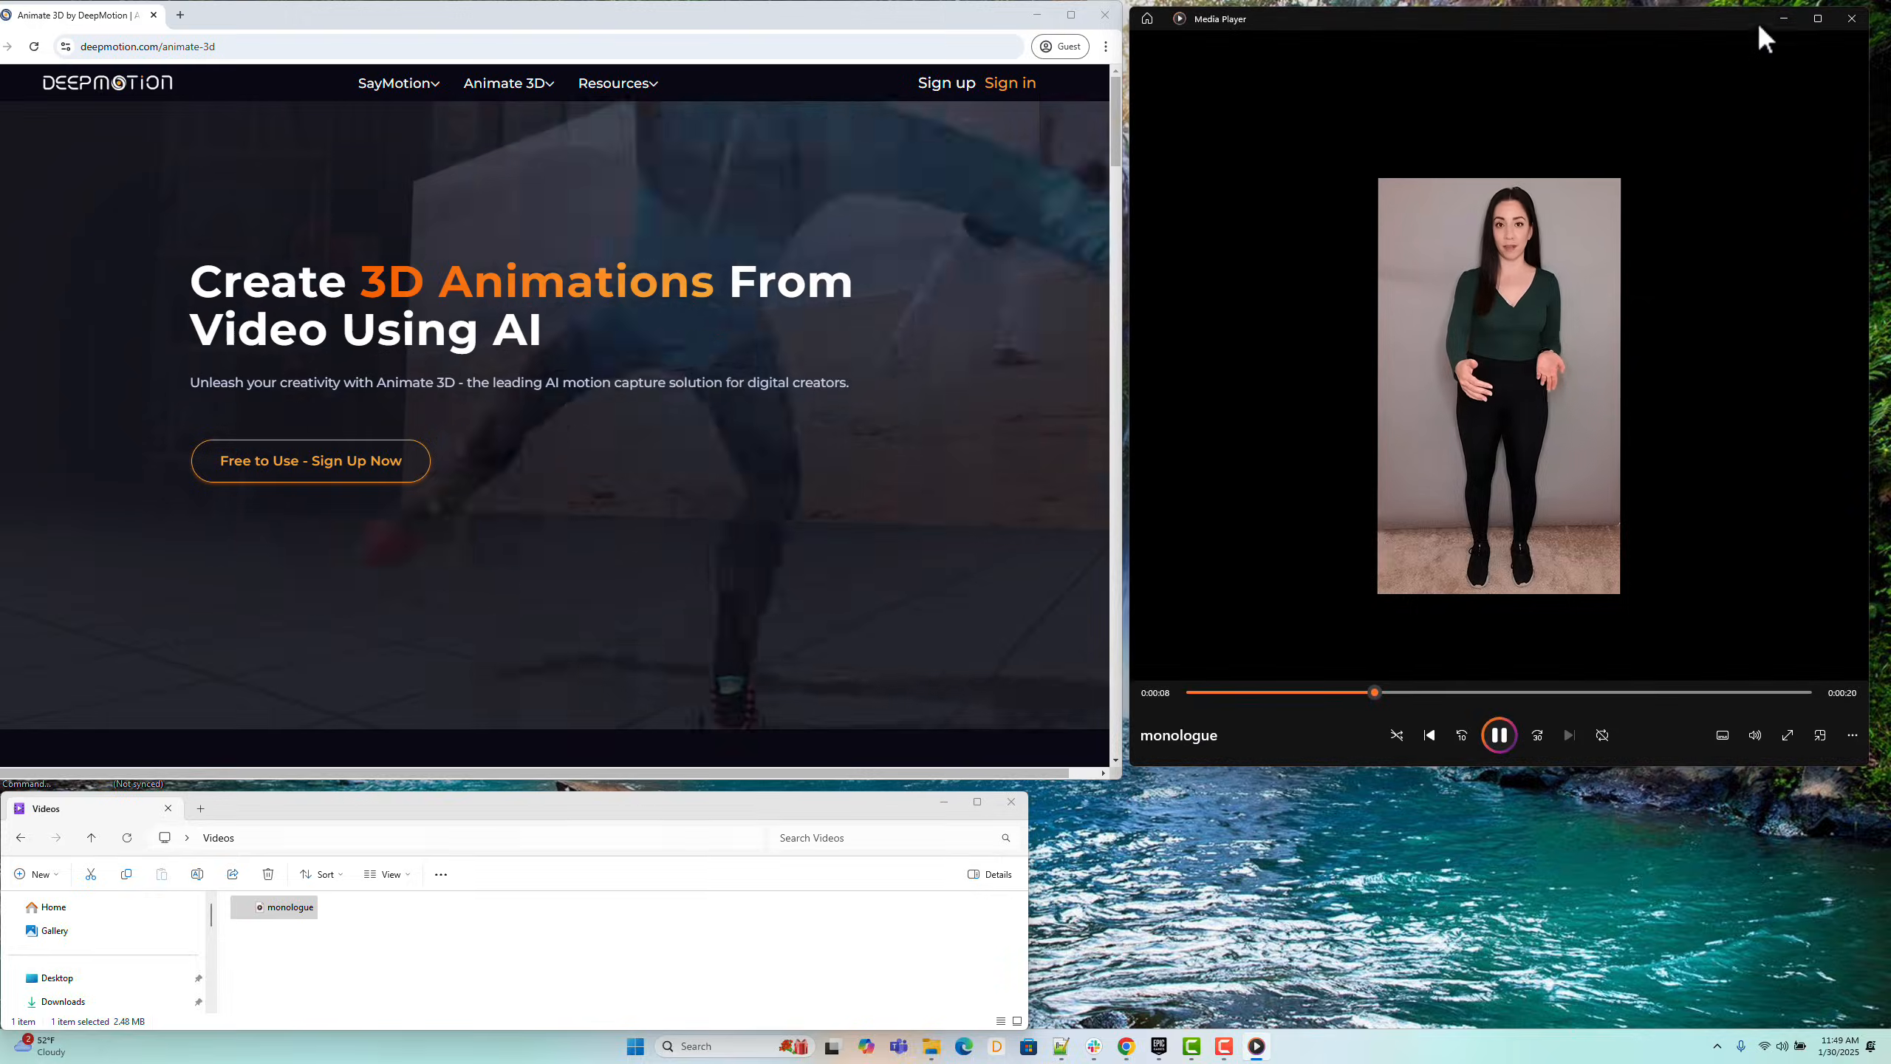
Step: Close Media Player and sign in to an existing DeepMotion account from the sign-up page
{"action": "left_click", "coordinate": [1851, 18]}
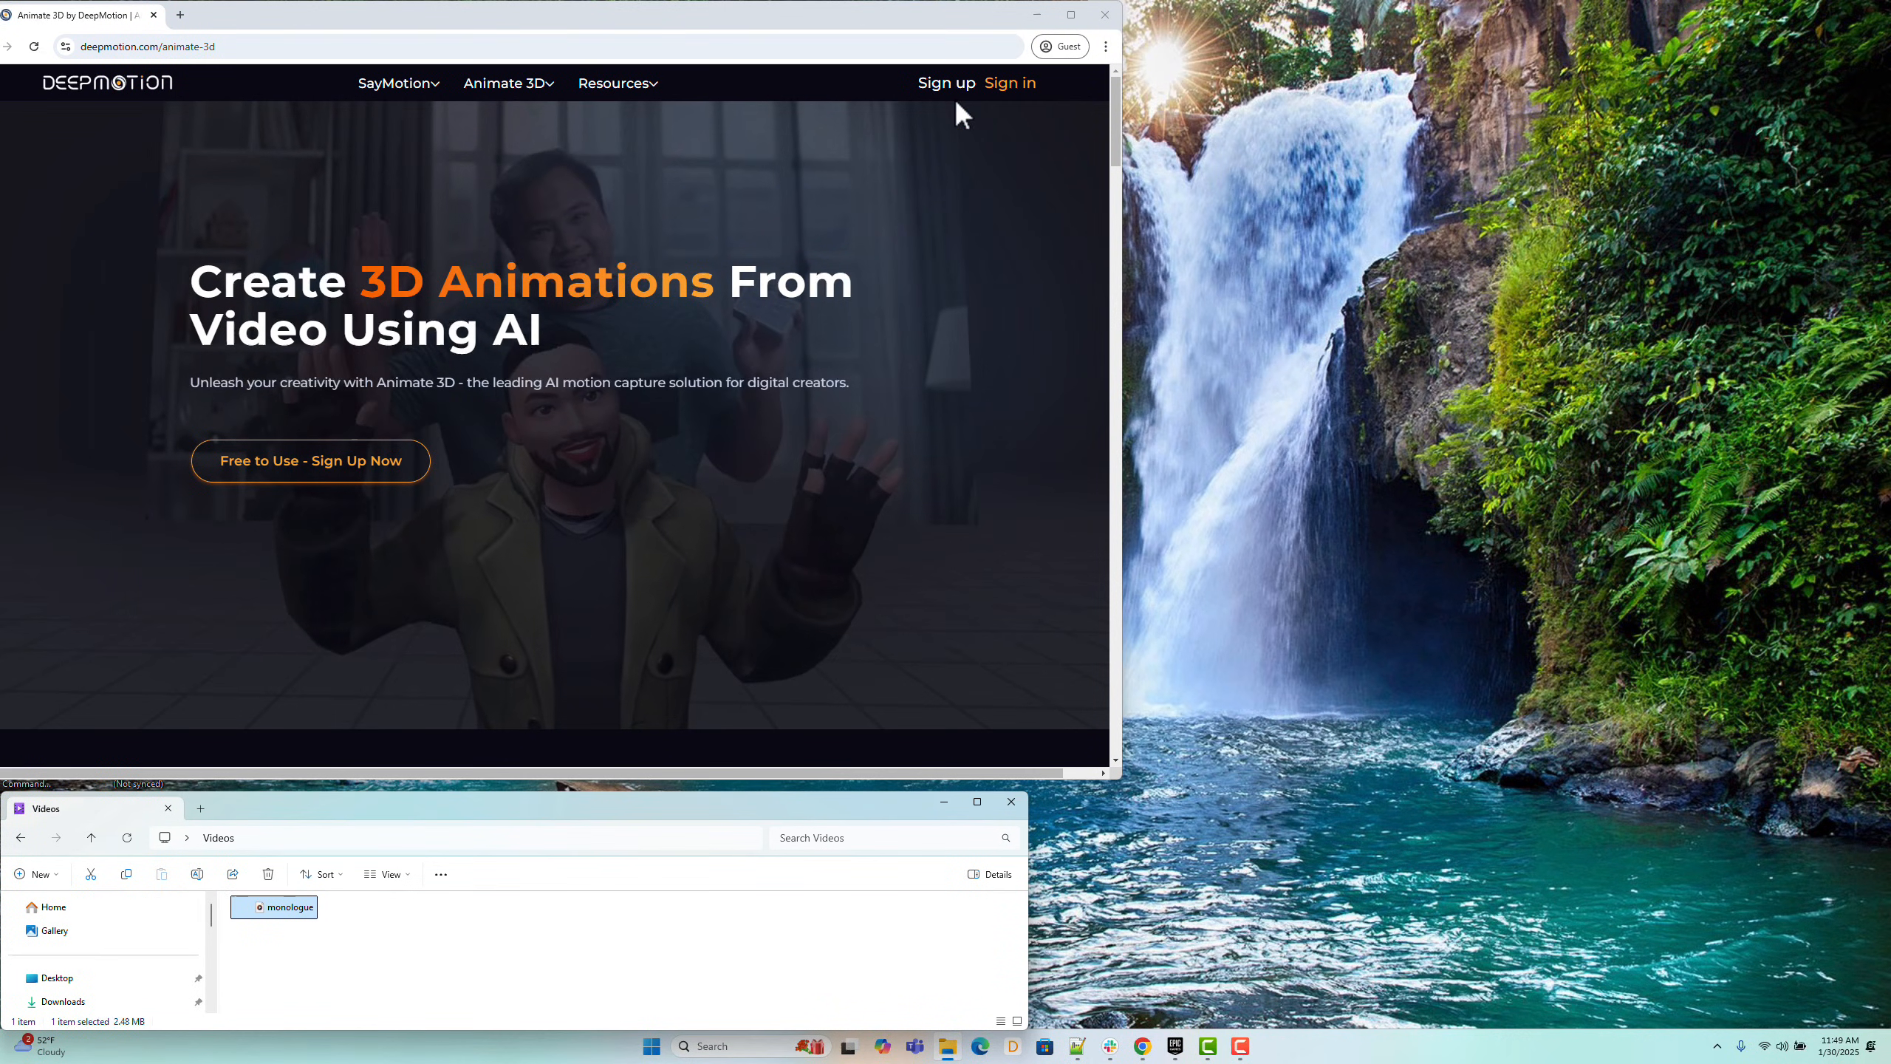
{"action": "left_click", "coordinate": [503, 82]}
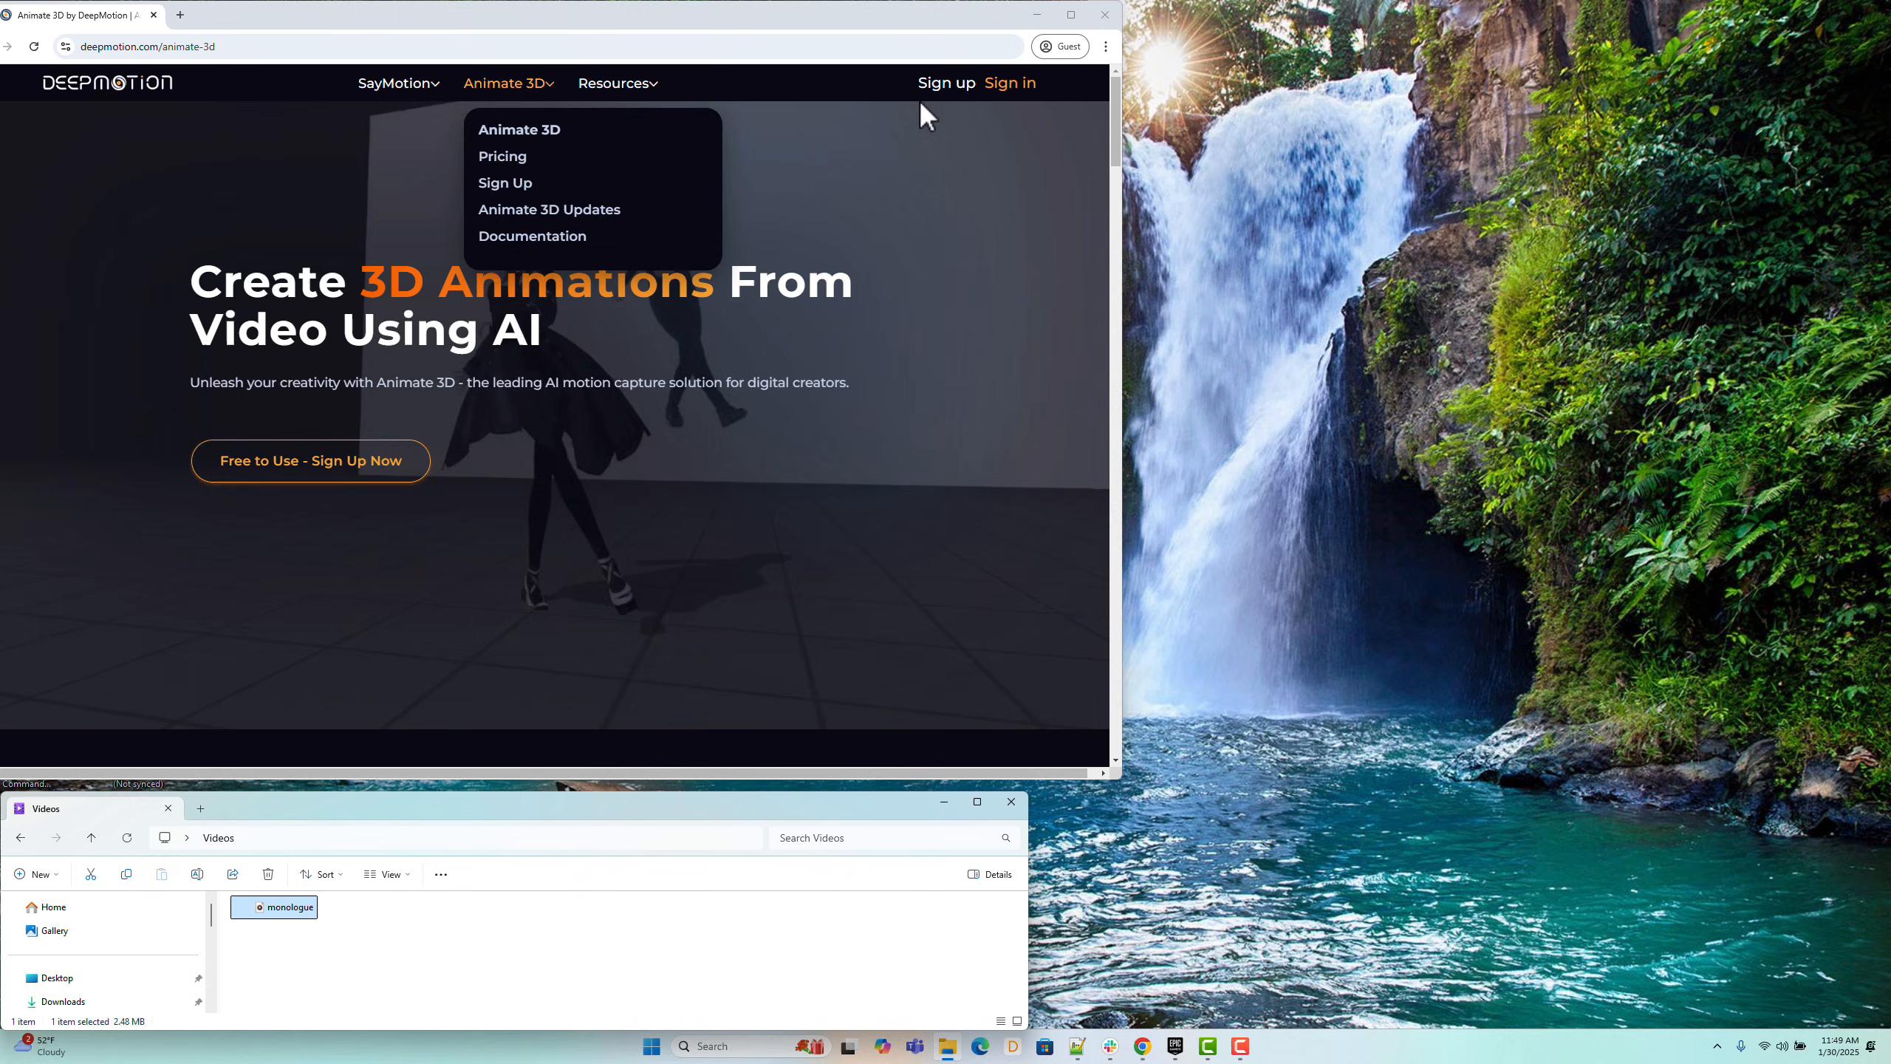
{"action": "left_click", "coordinate": [503, 181]}
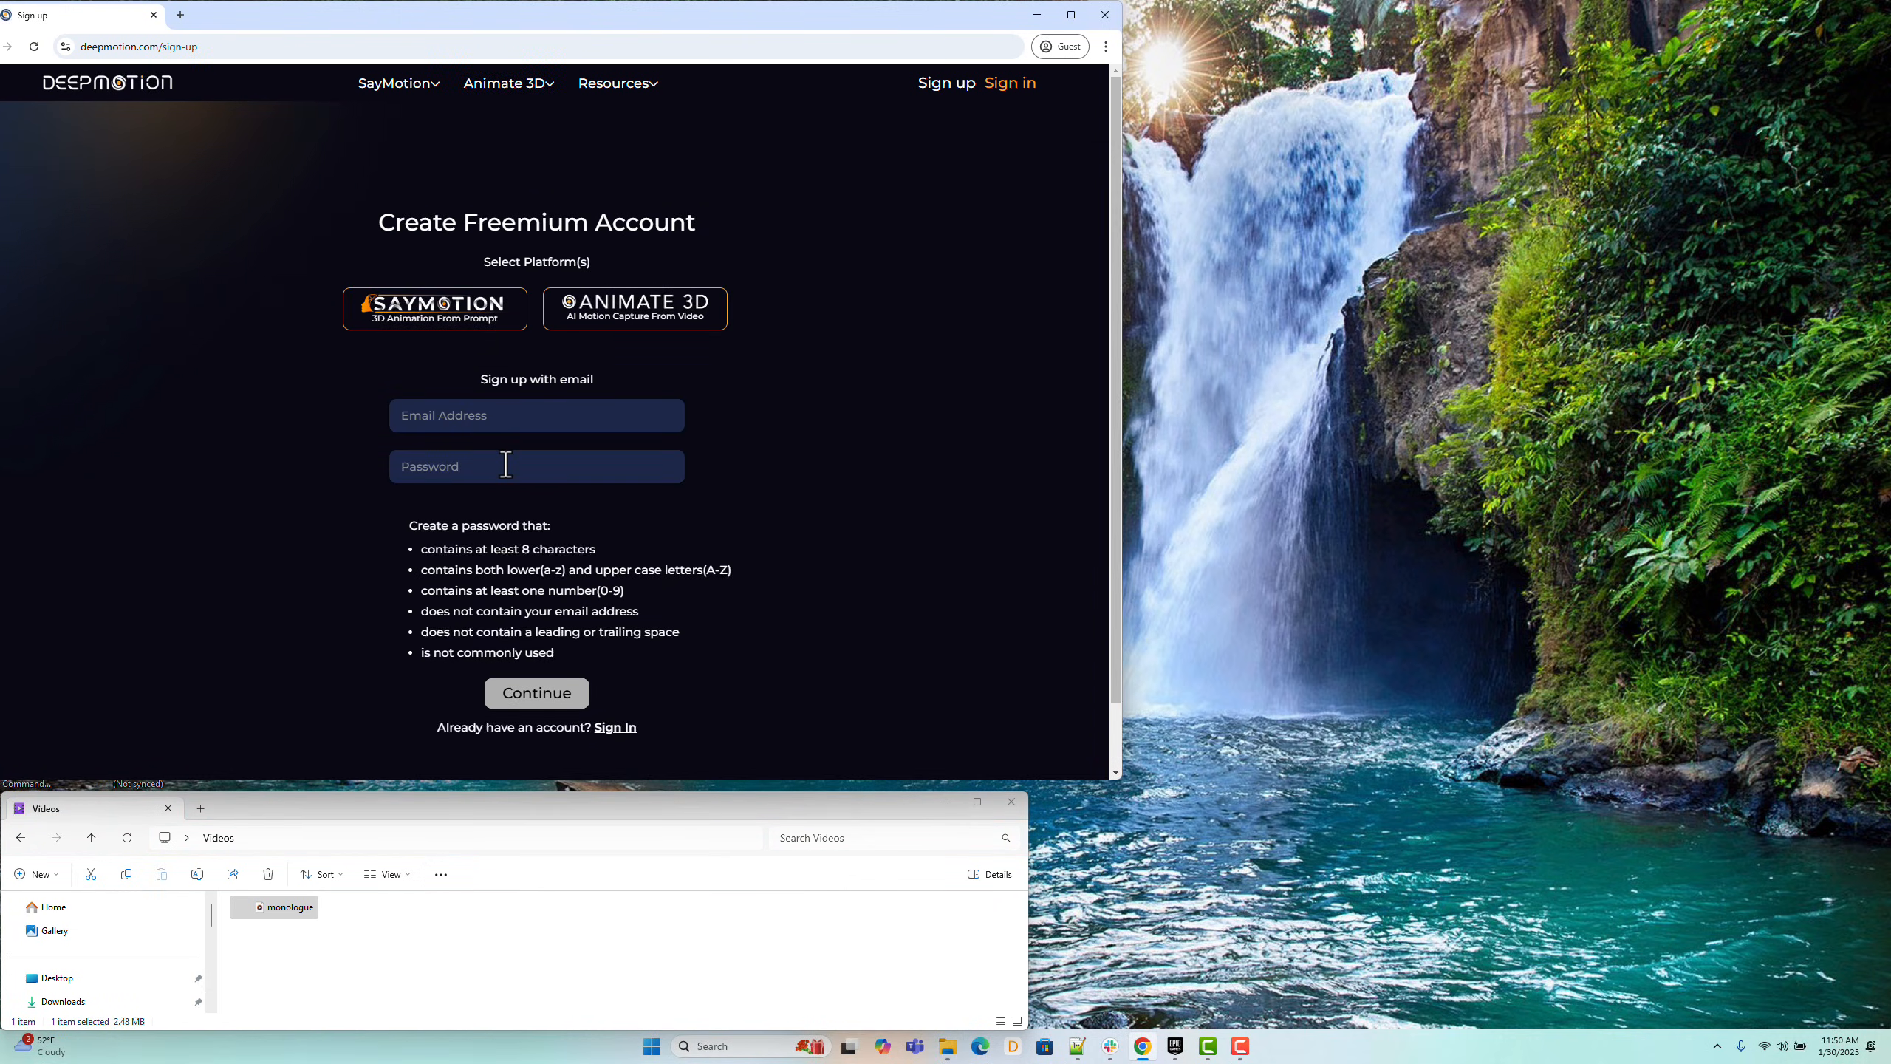
{"action": "mouse_move", "coordinate": [556, 612]}
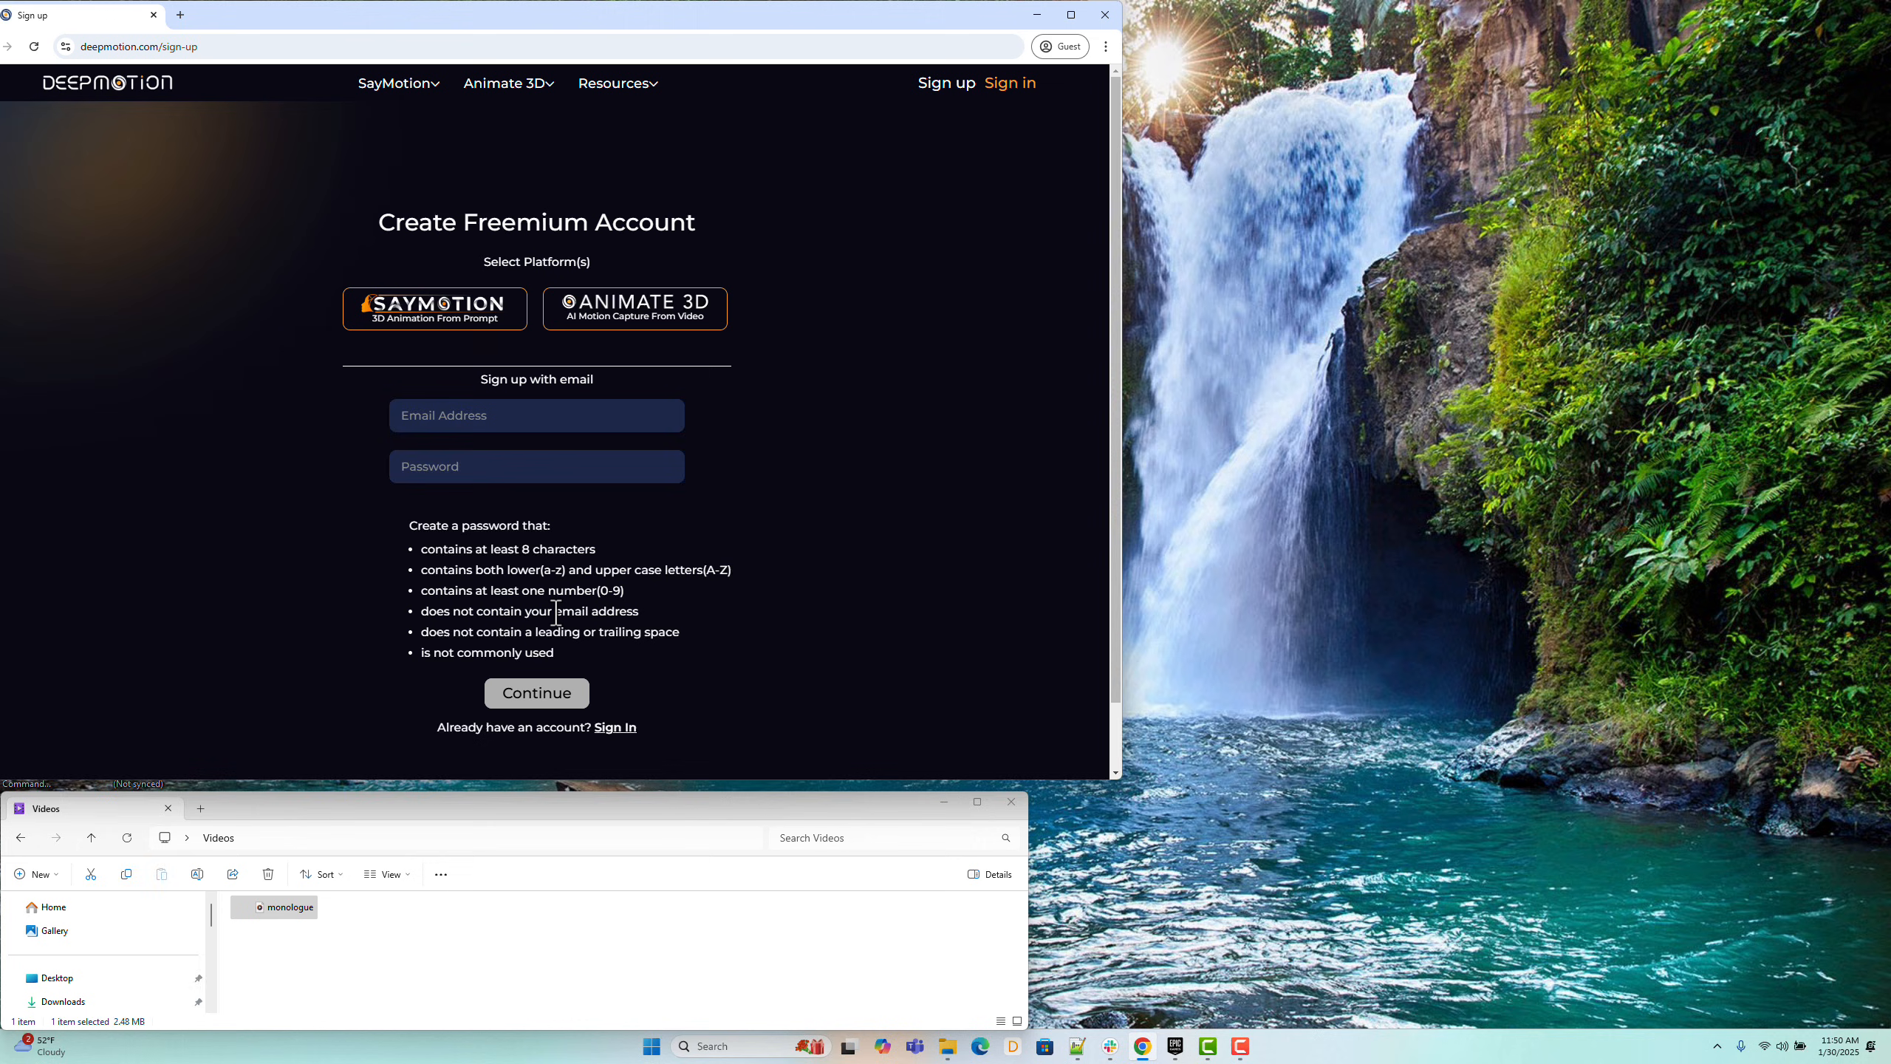
{"action": "mouse_move", "coordinate": [1015, 107]}
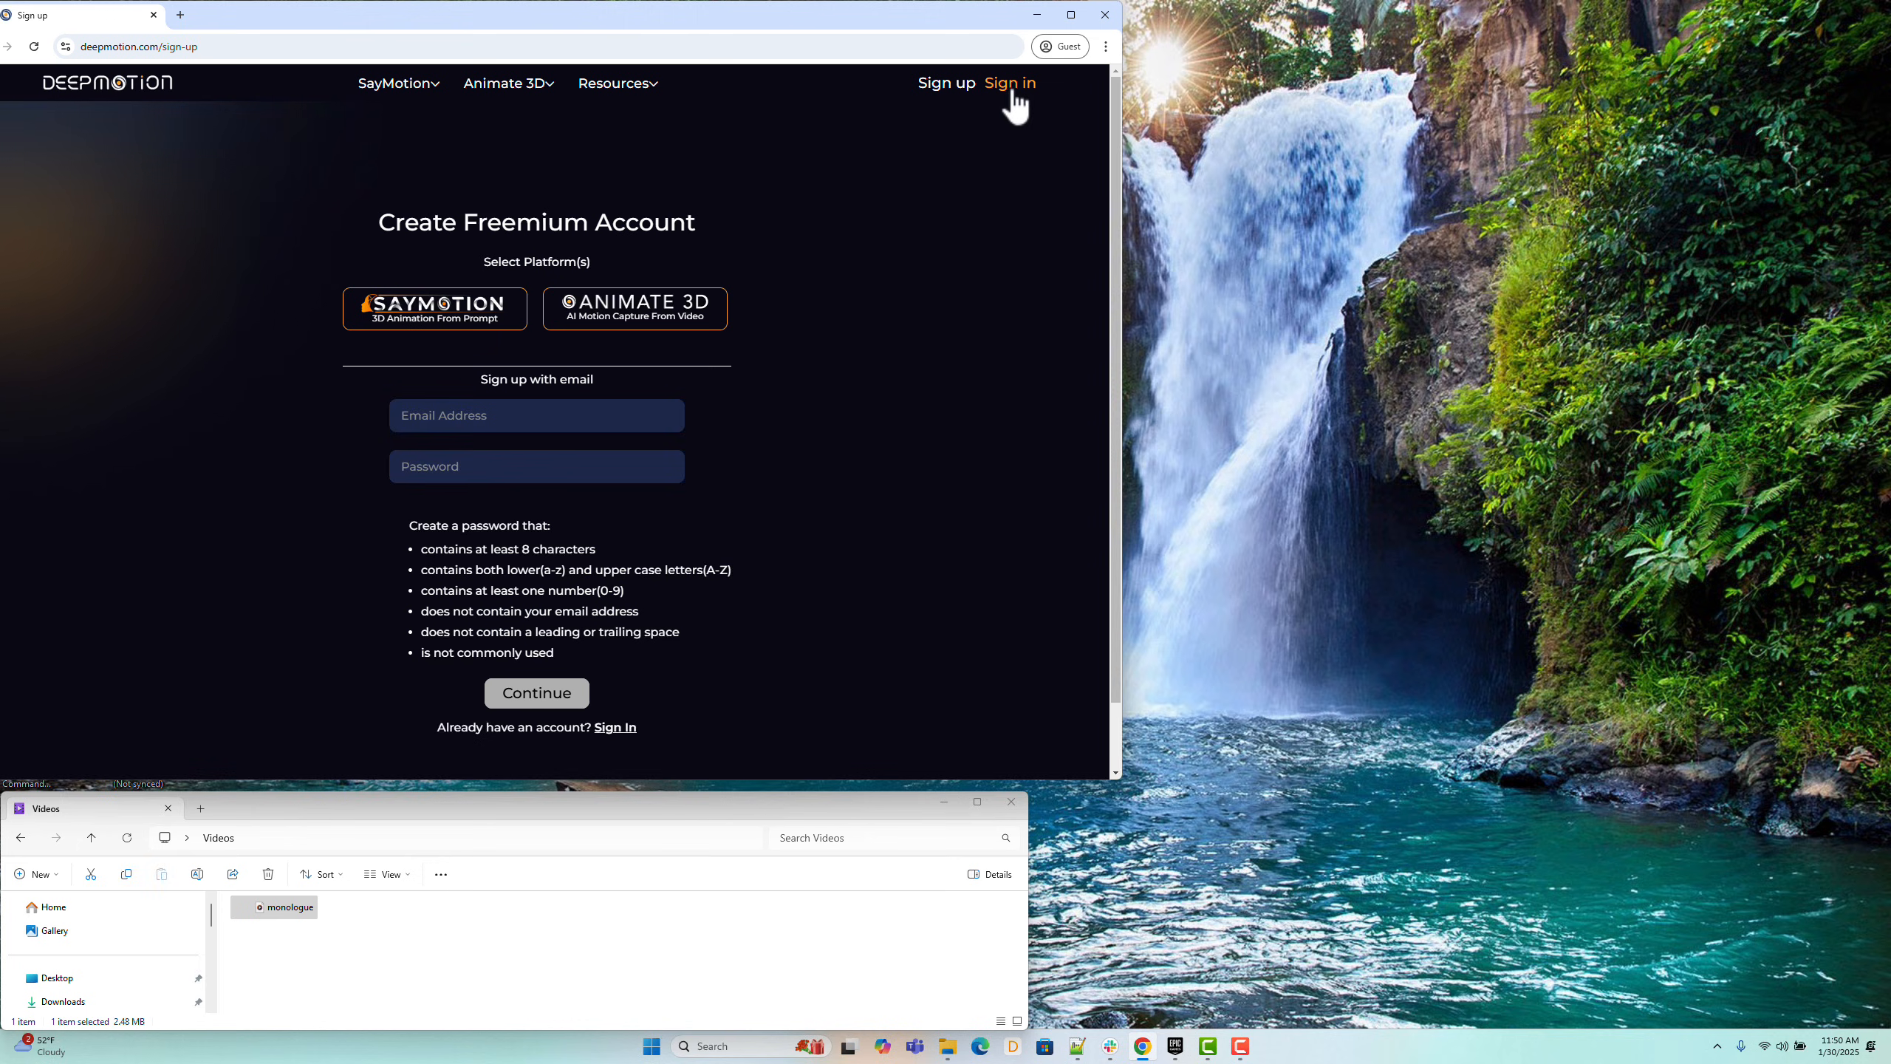
{"action": "left_click", "coordinate": [1009, 83]}
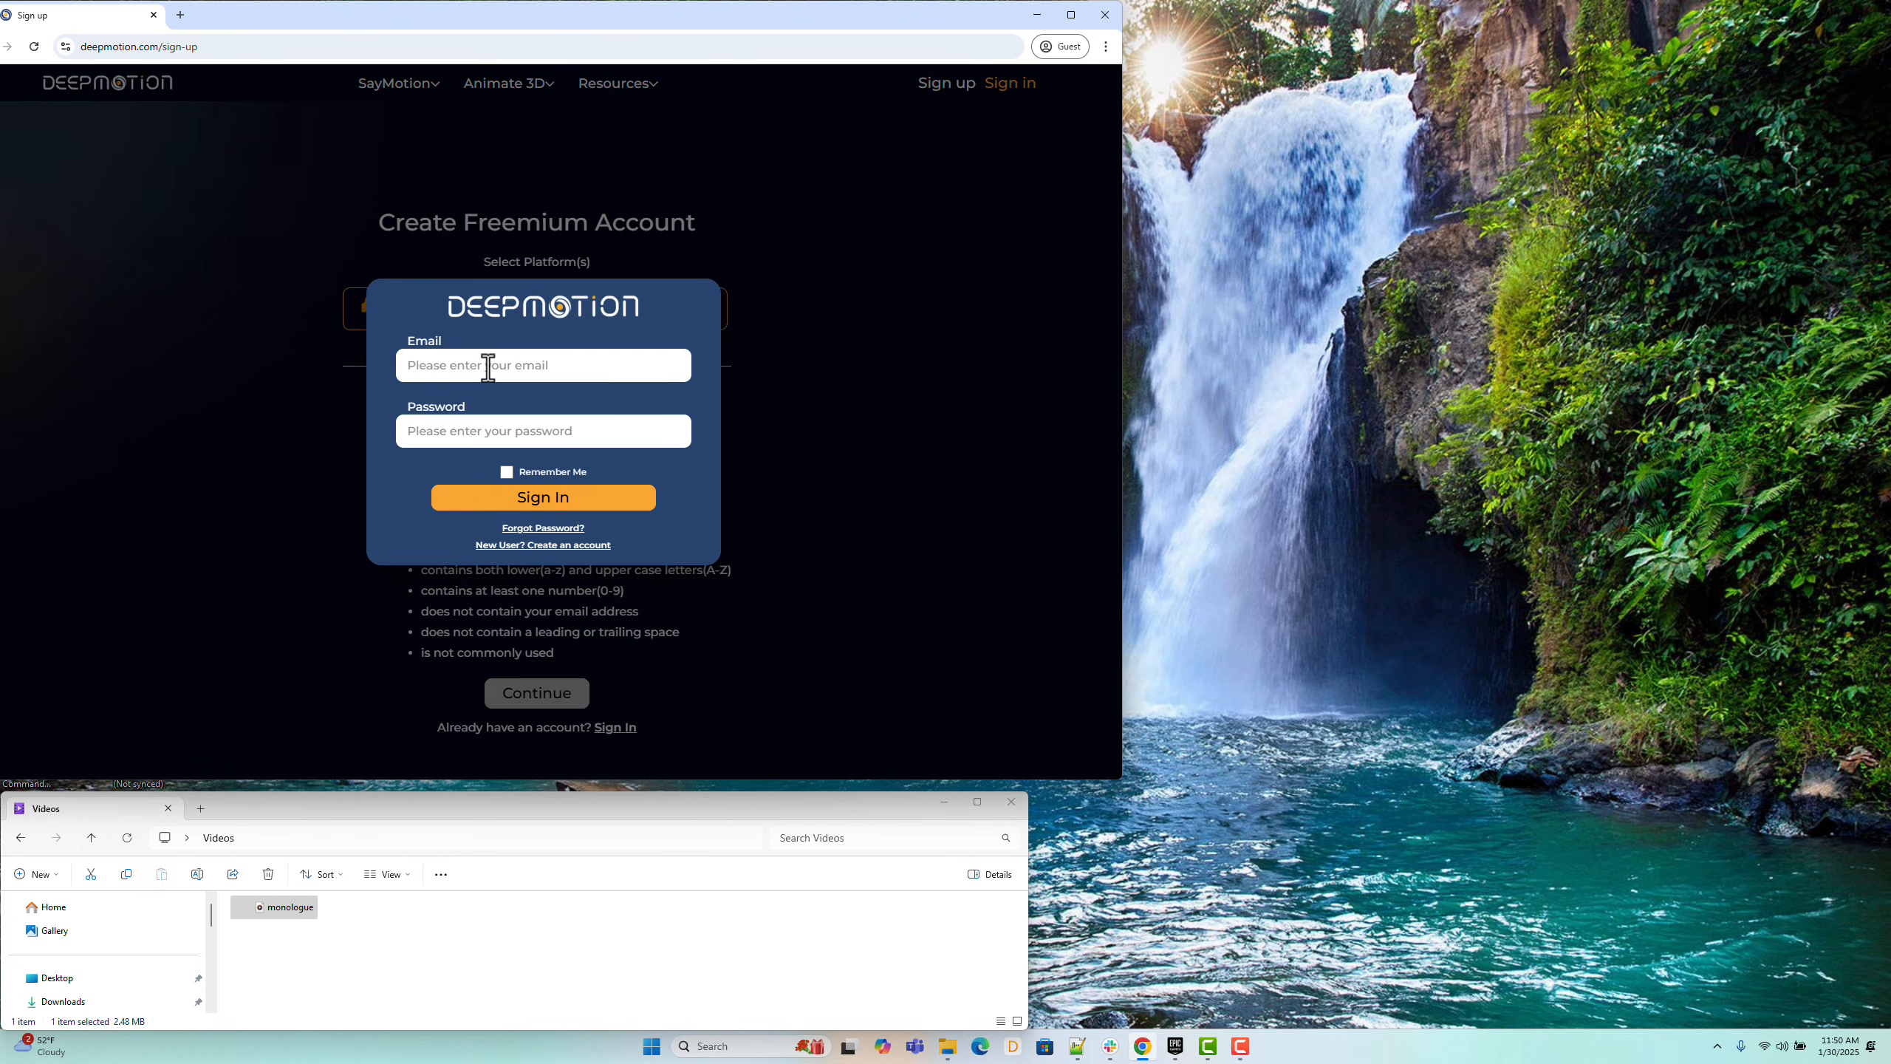
{"action": "left_click", "coordinate": [543, 497]}
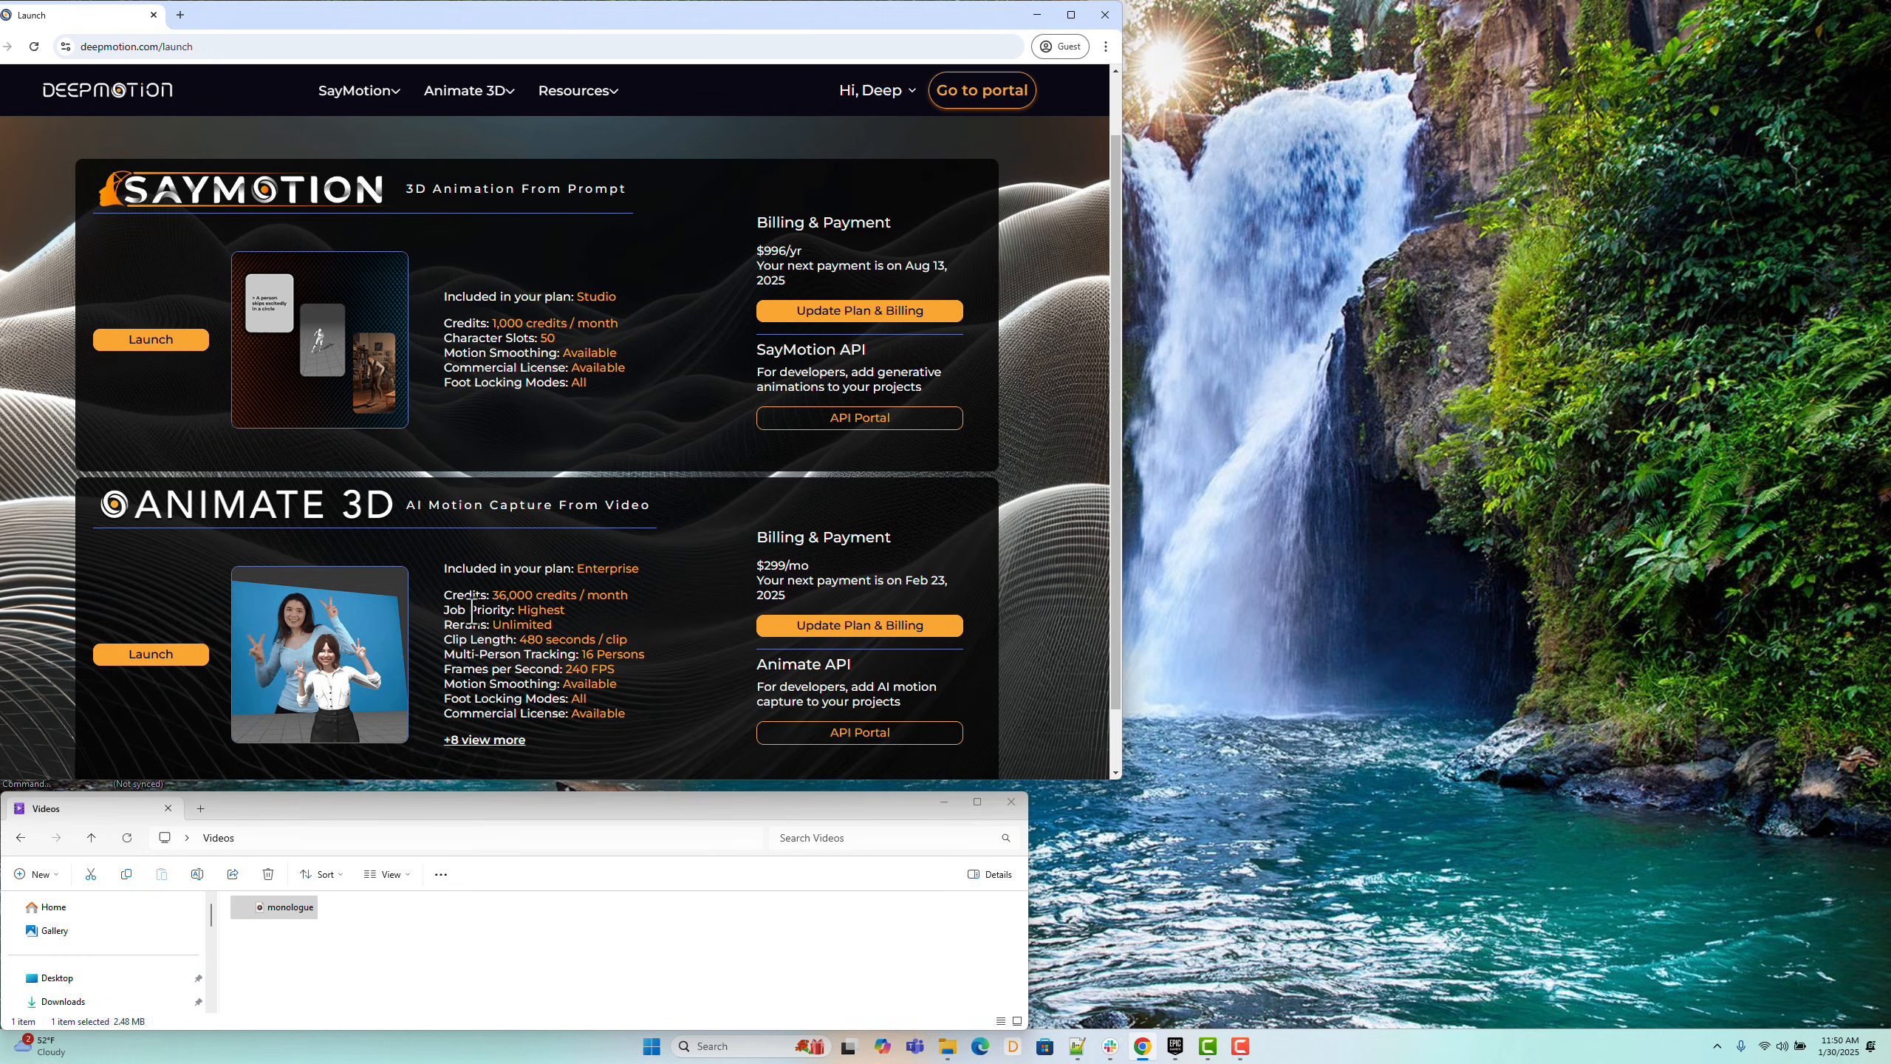
Step: Launch the Animate 3D app to reach its Enterprise plan dashboard
{"action": "left_click", "coordinate": [150, 653]}
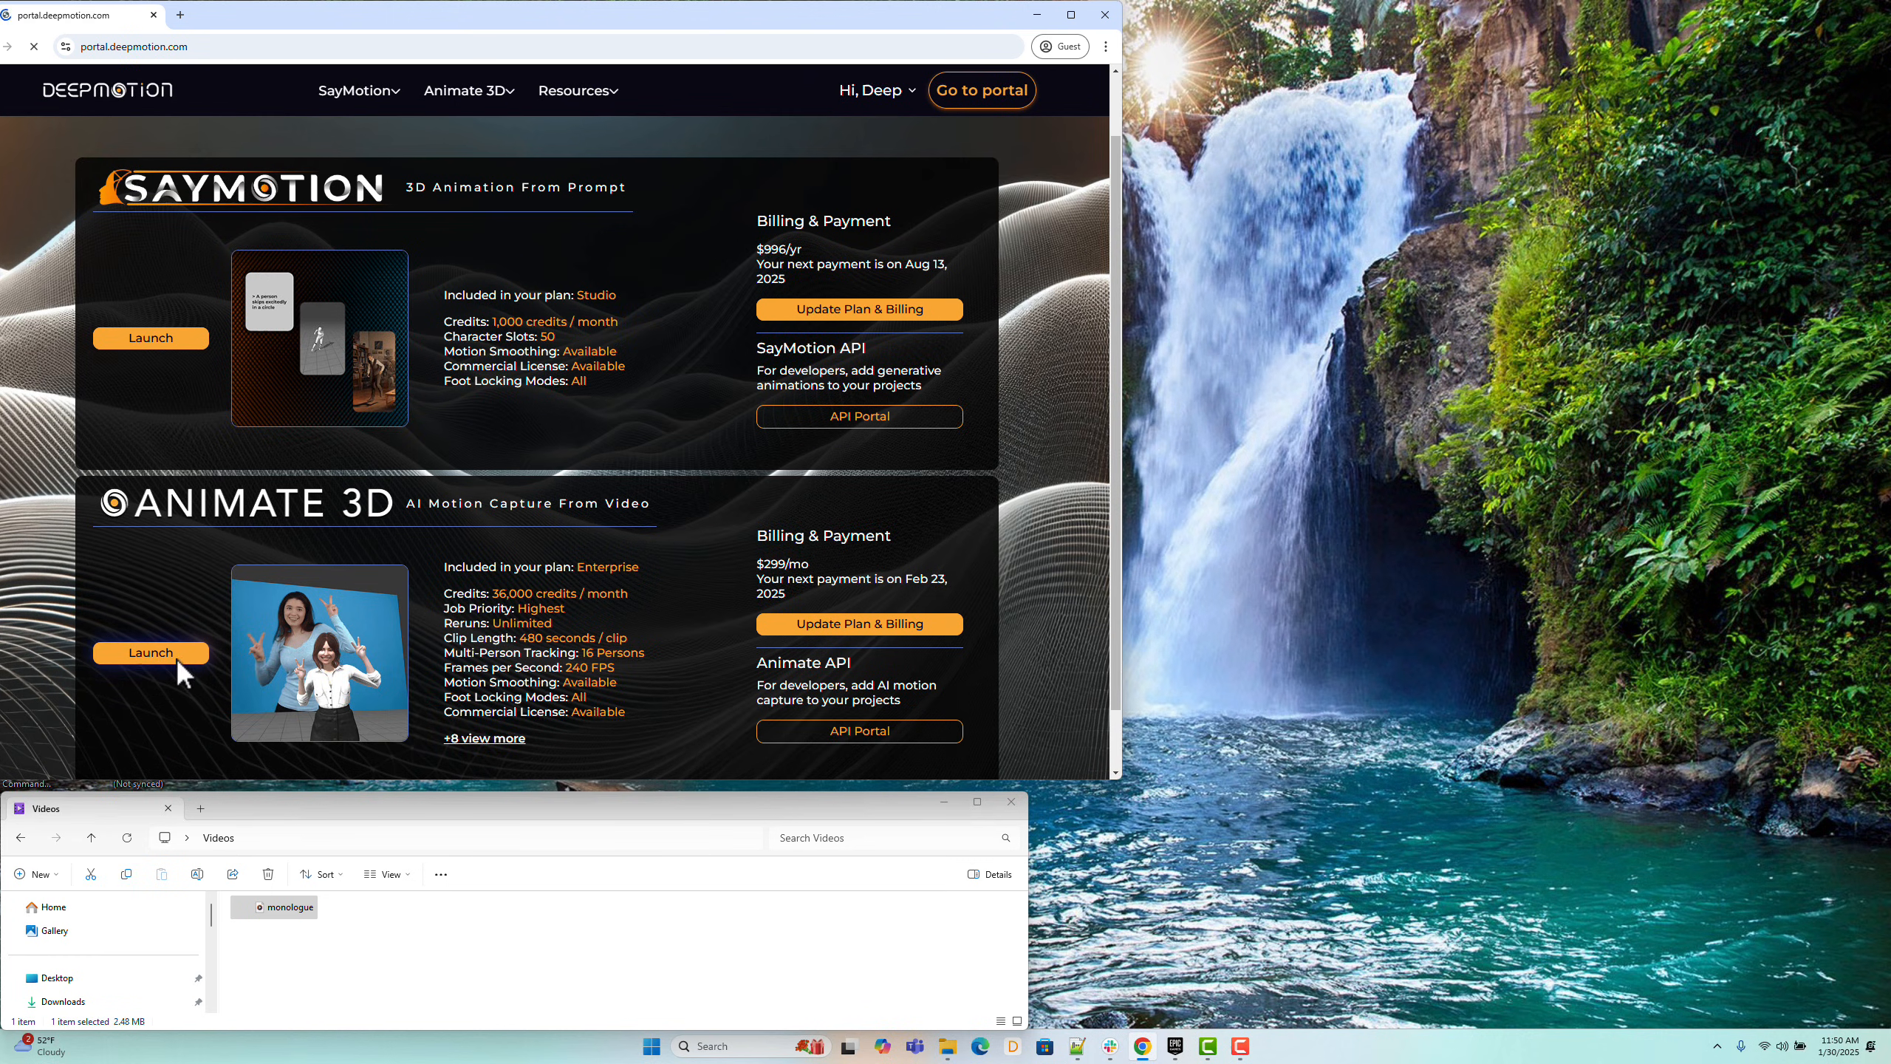
{"action": "left_click", "coordinate": [981, 89]}
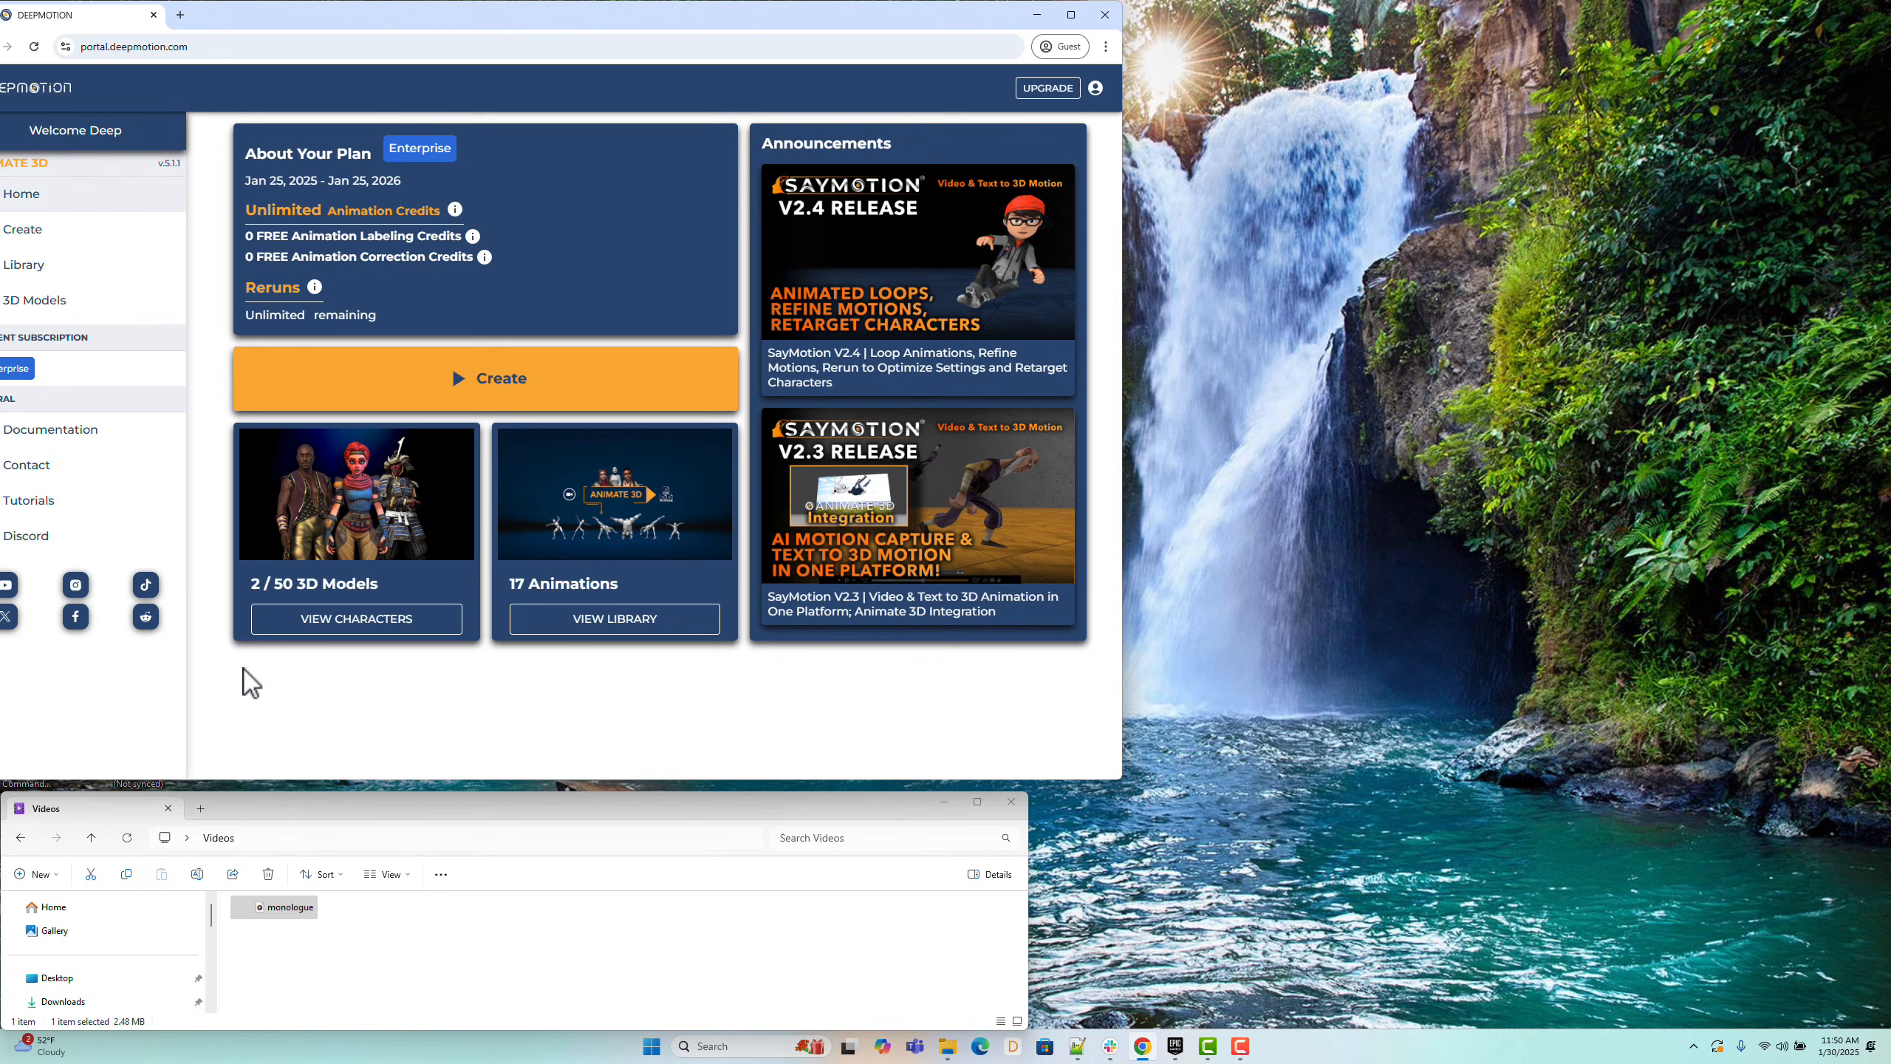
{"action": "mouse_move", "coordinate": [279, 225]}
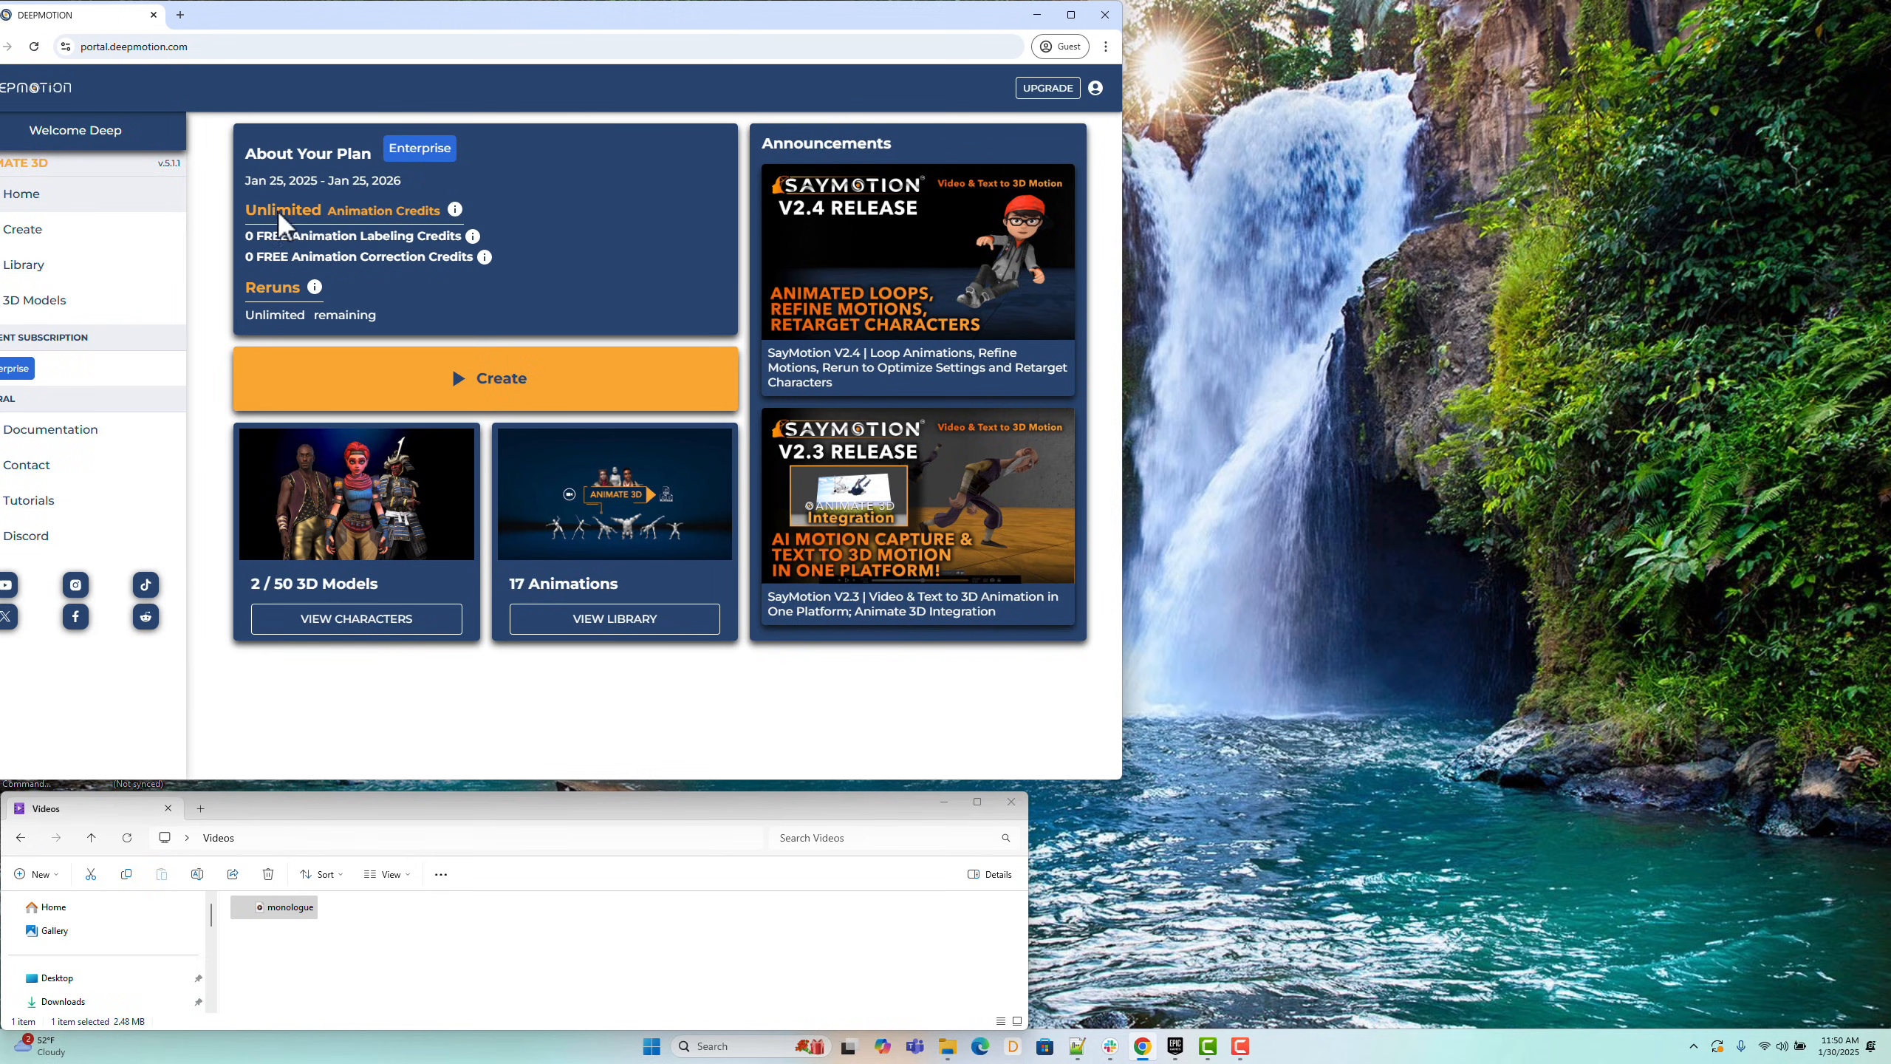
Step: Create a new animation from monologue.mp4 using the Adult Female with Facial Rig (UE) model
{"action": "left_click", "coordinate": [484, 378]}
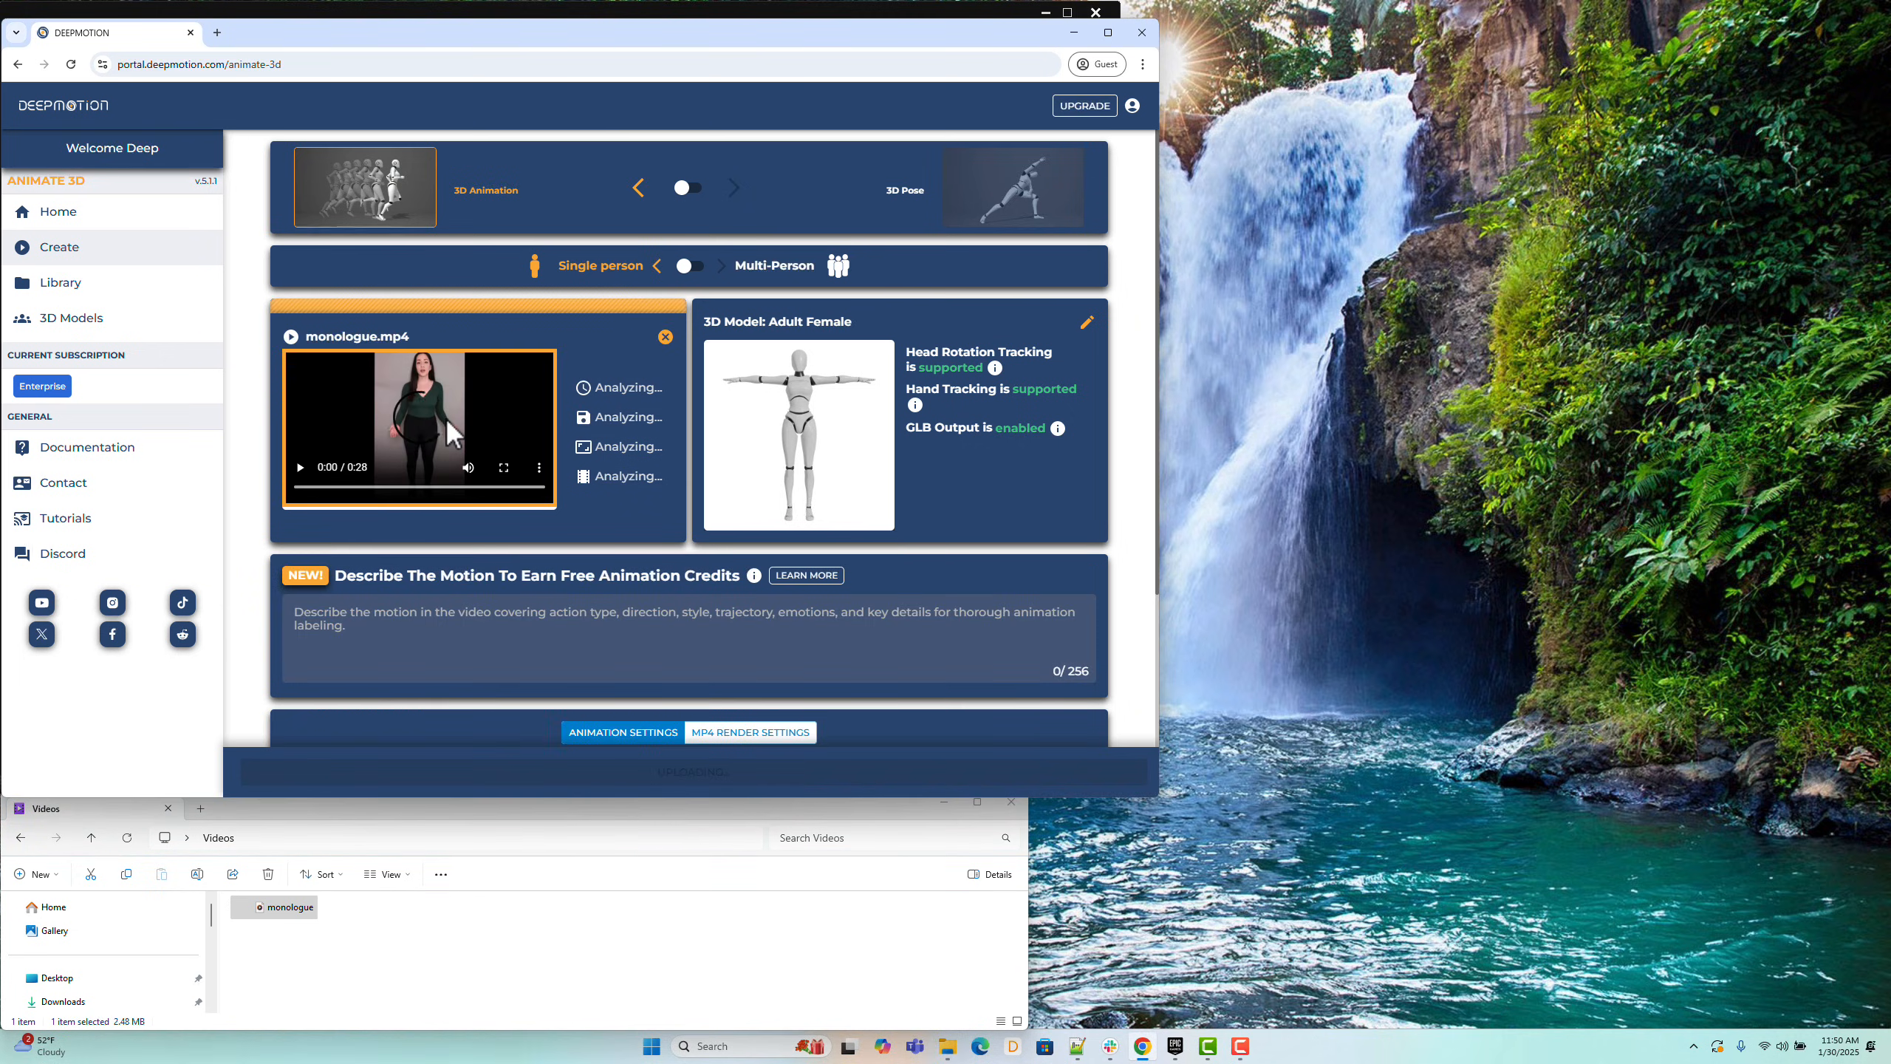
{"action": "left_click", "coordinate": [1088, 322]}
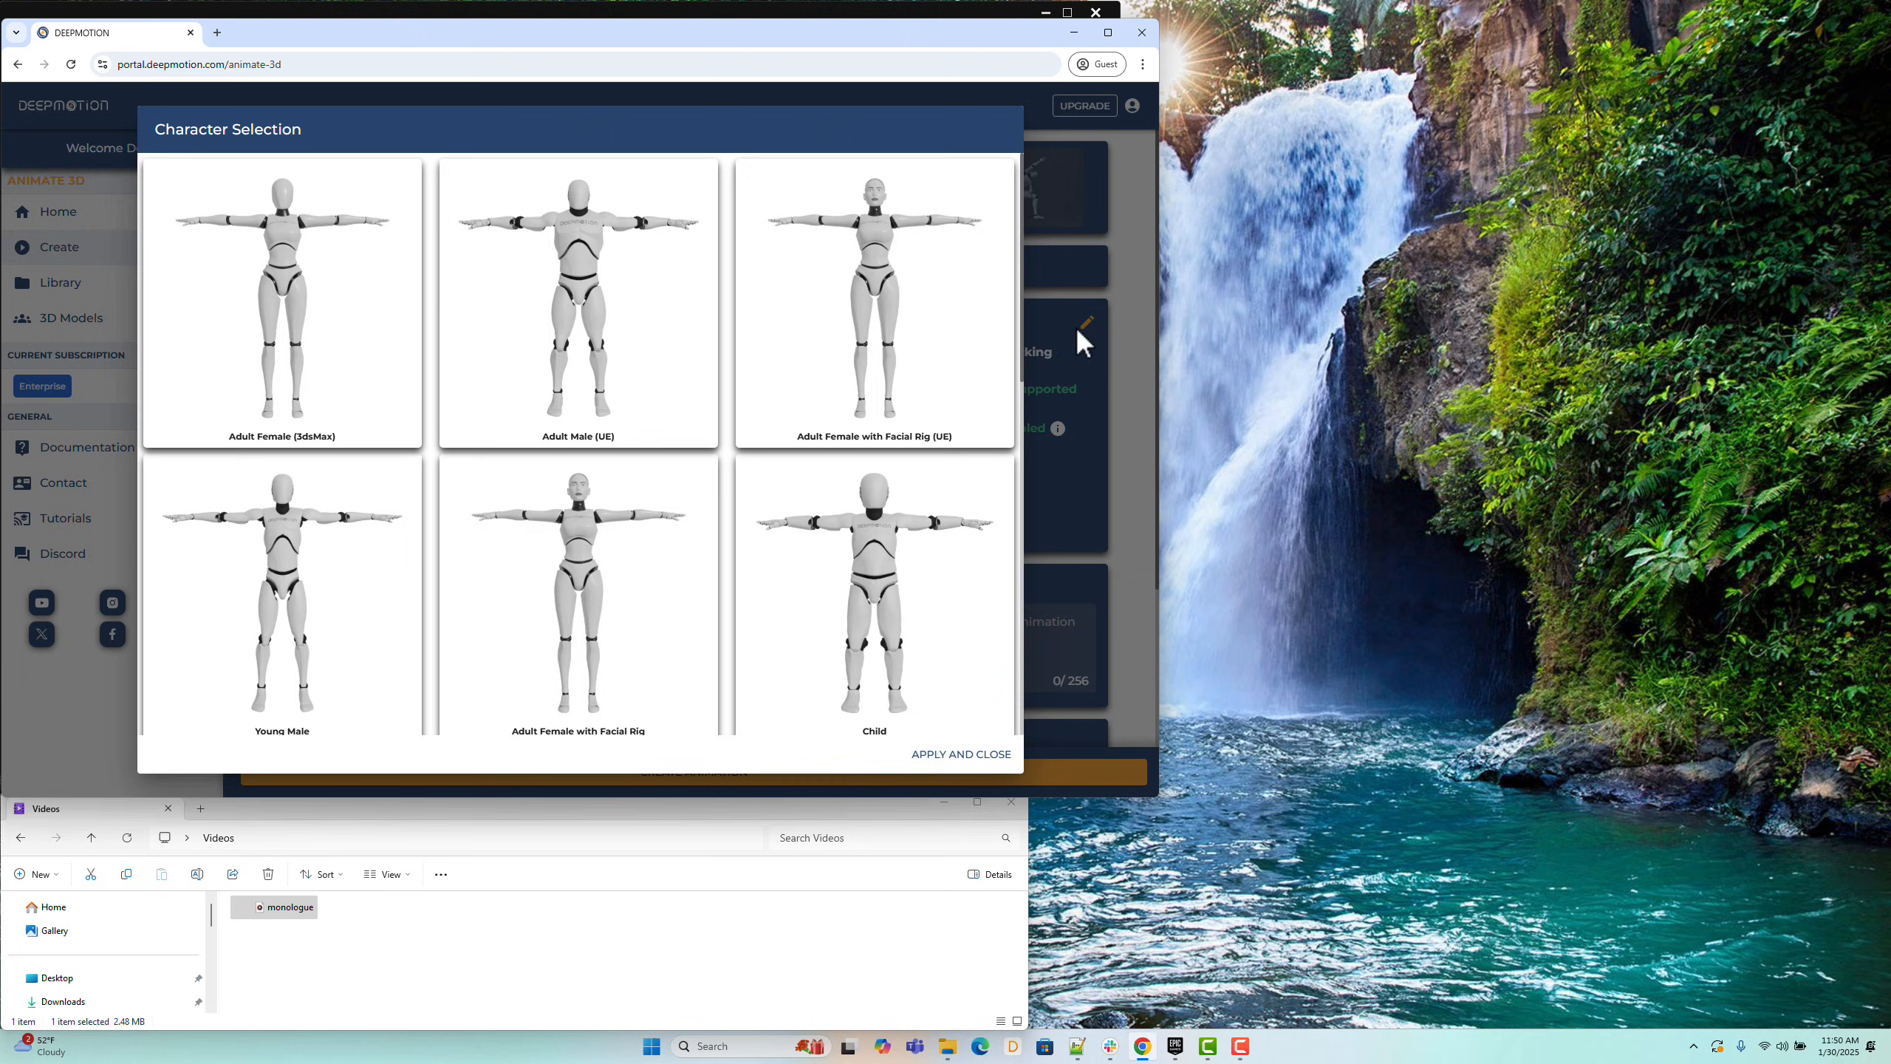
{"action": "mouse_move", "coordinate": [1027, 338]}
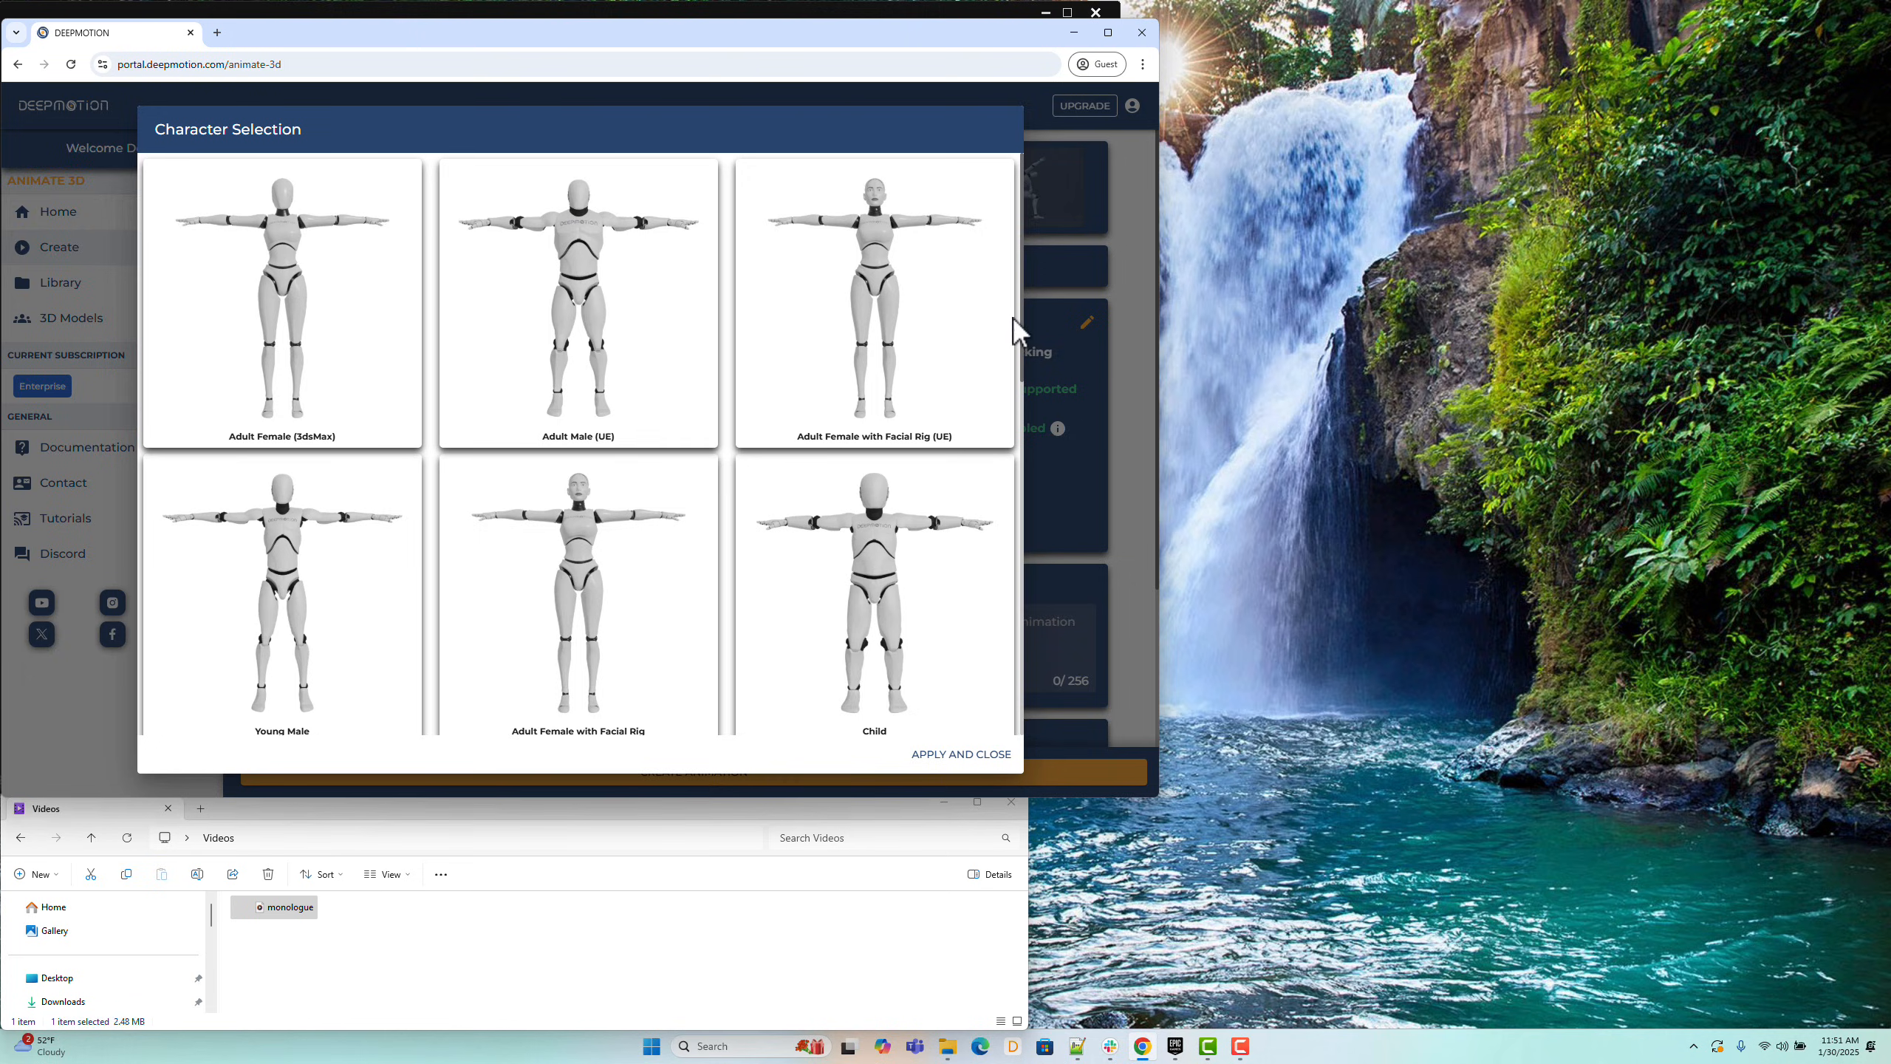
{"action": "mouse_move", "coordinate": [857, 457]}
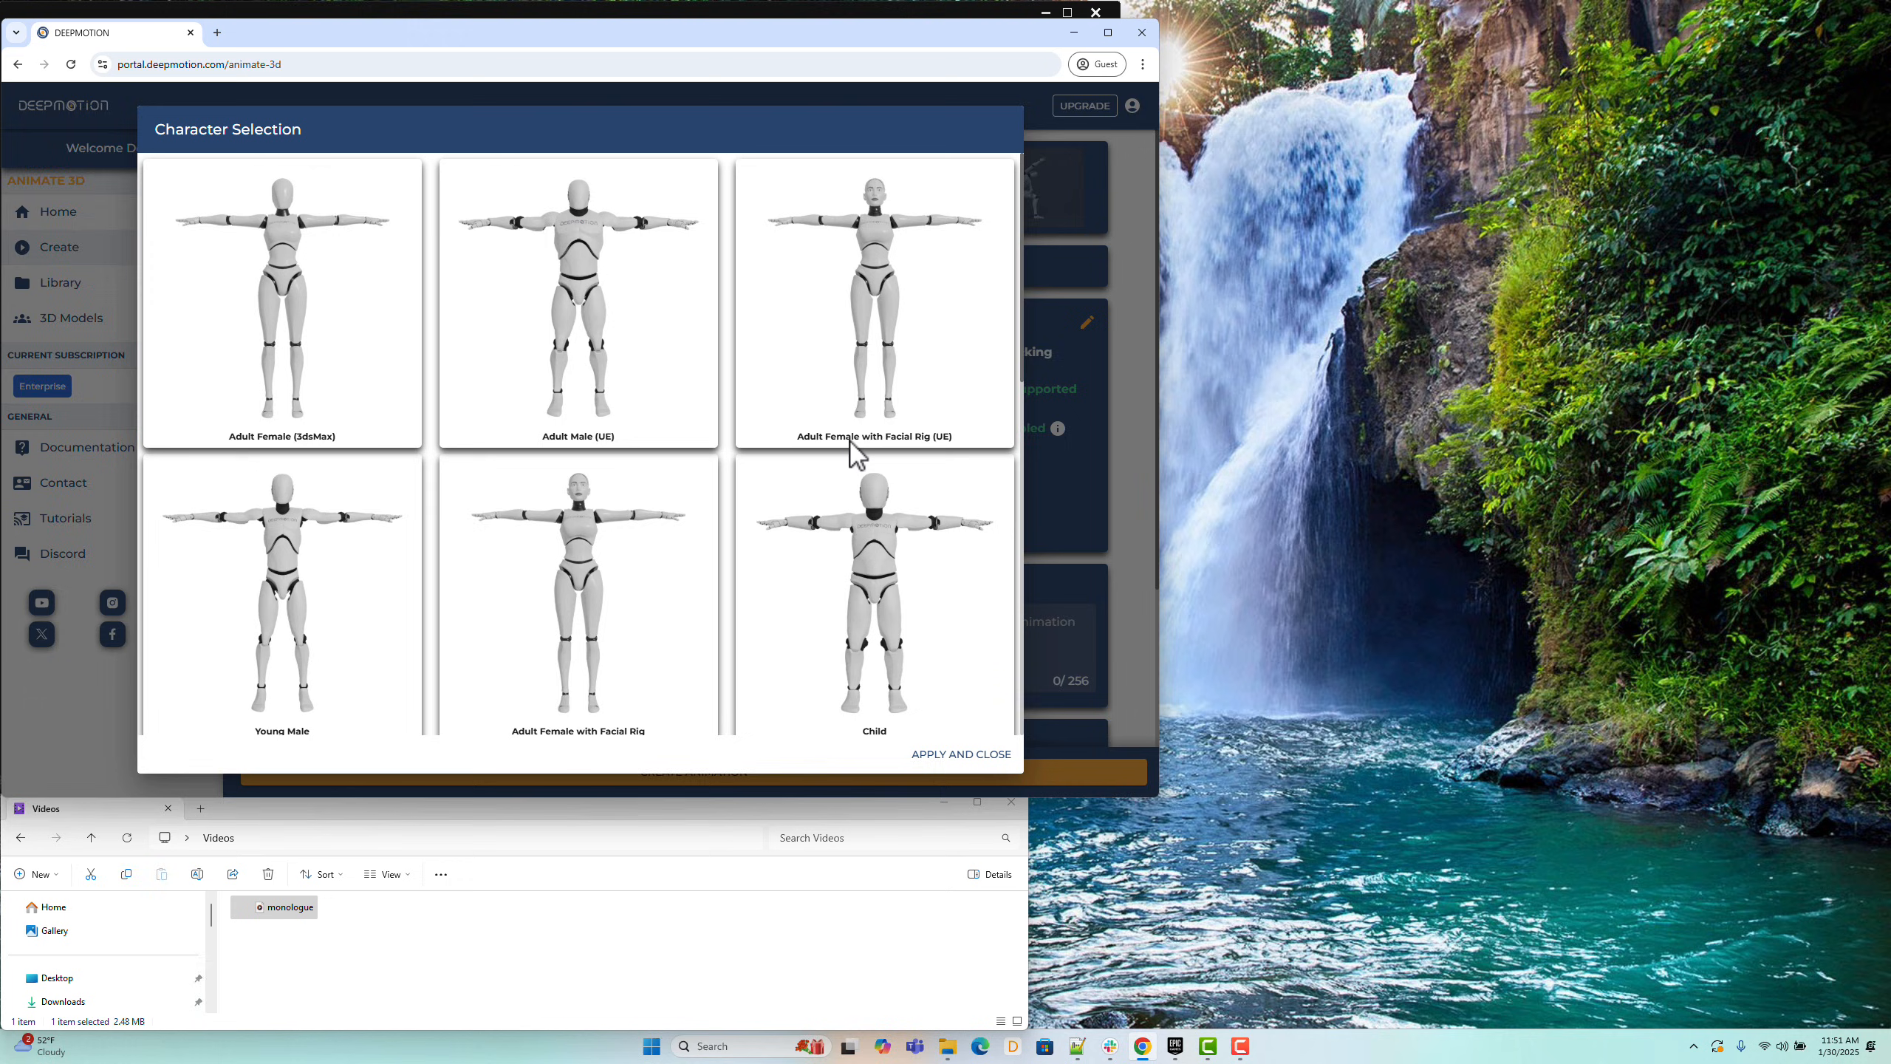
{"action": "left_click", "coordinate": [873, 304]}
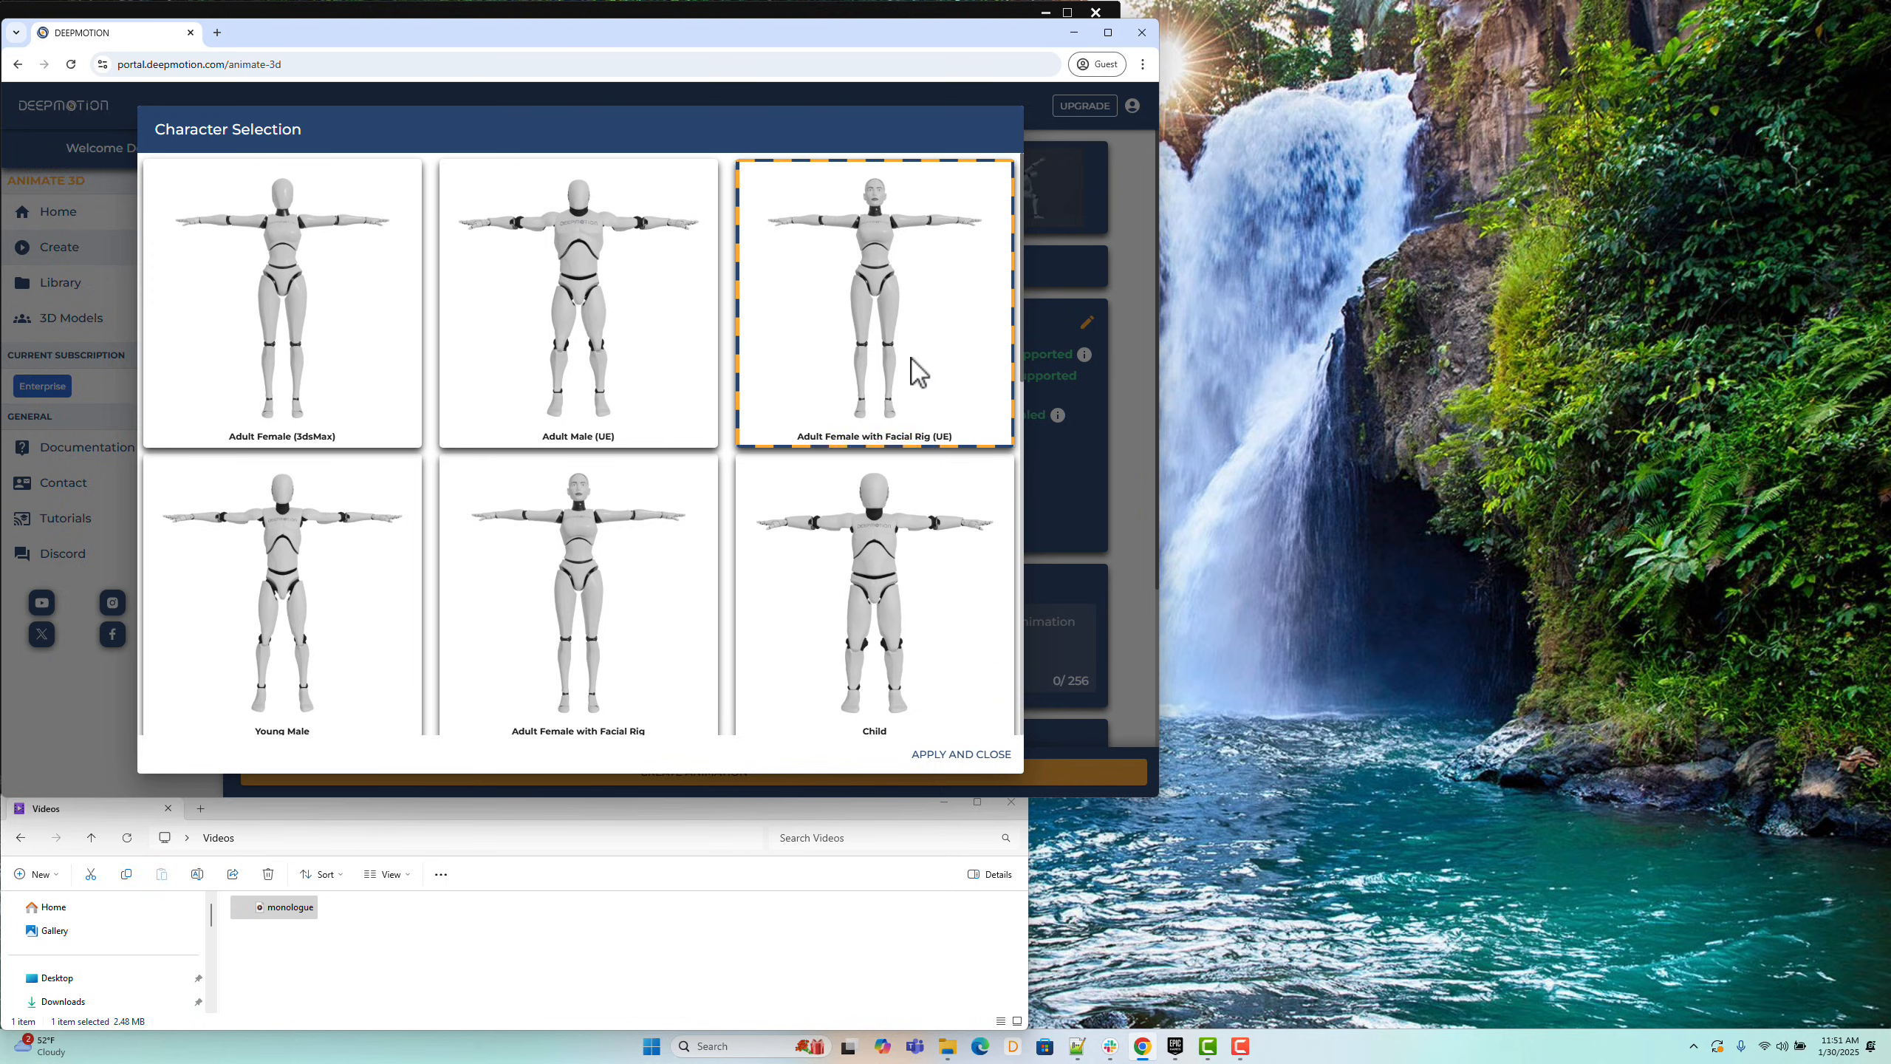
{"action": "left_click", "coordinate": [961, 753]}
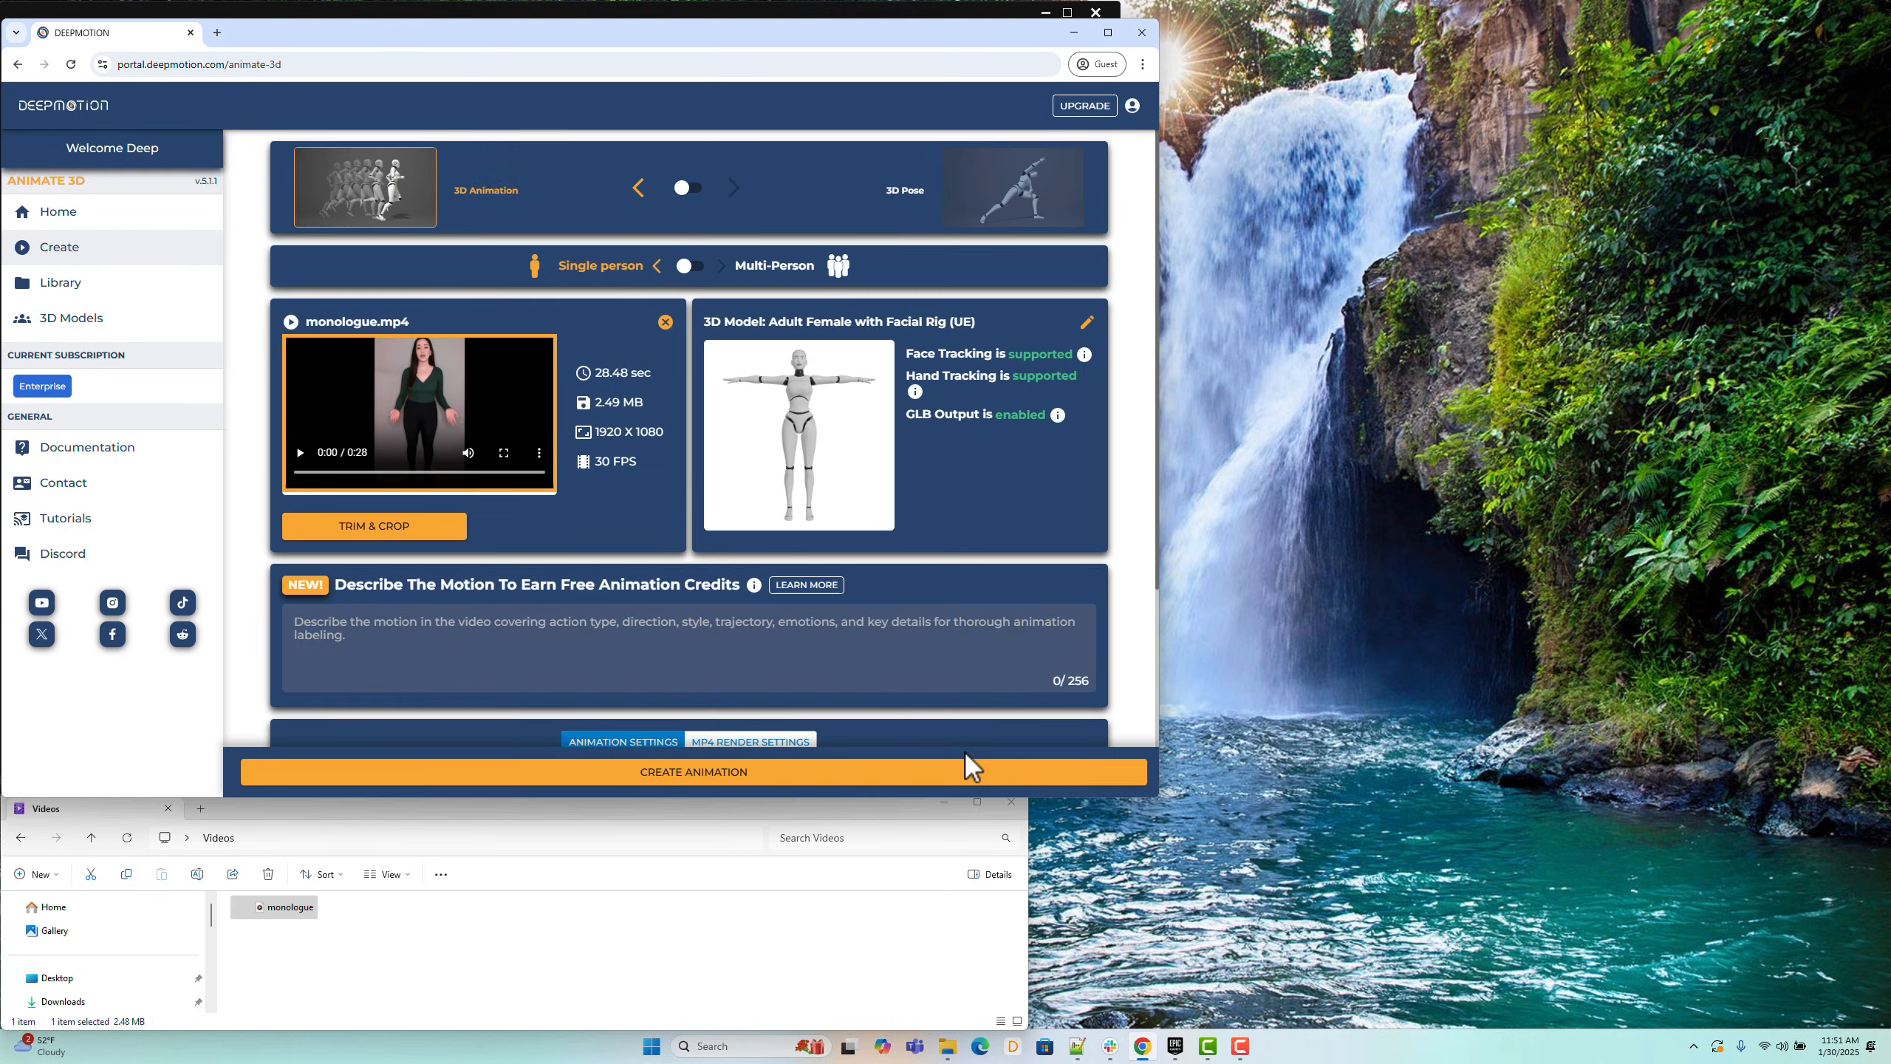
Step: Enable hand tracking, face tracking and the physics filter with motion smoothing 0.3
{"action": "scroll", "scroll_direction": "down", "scroll_amount": 3}
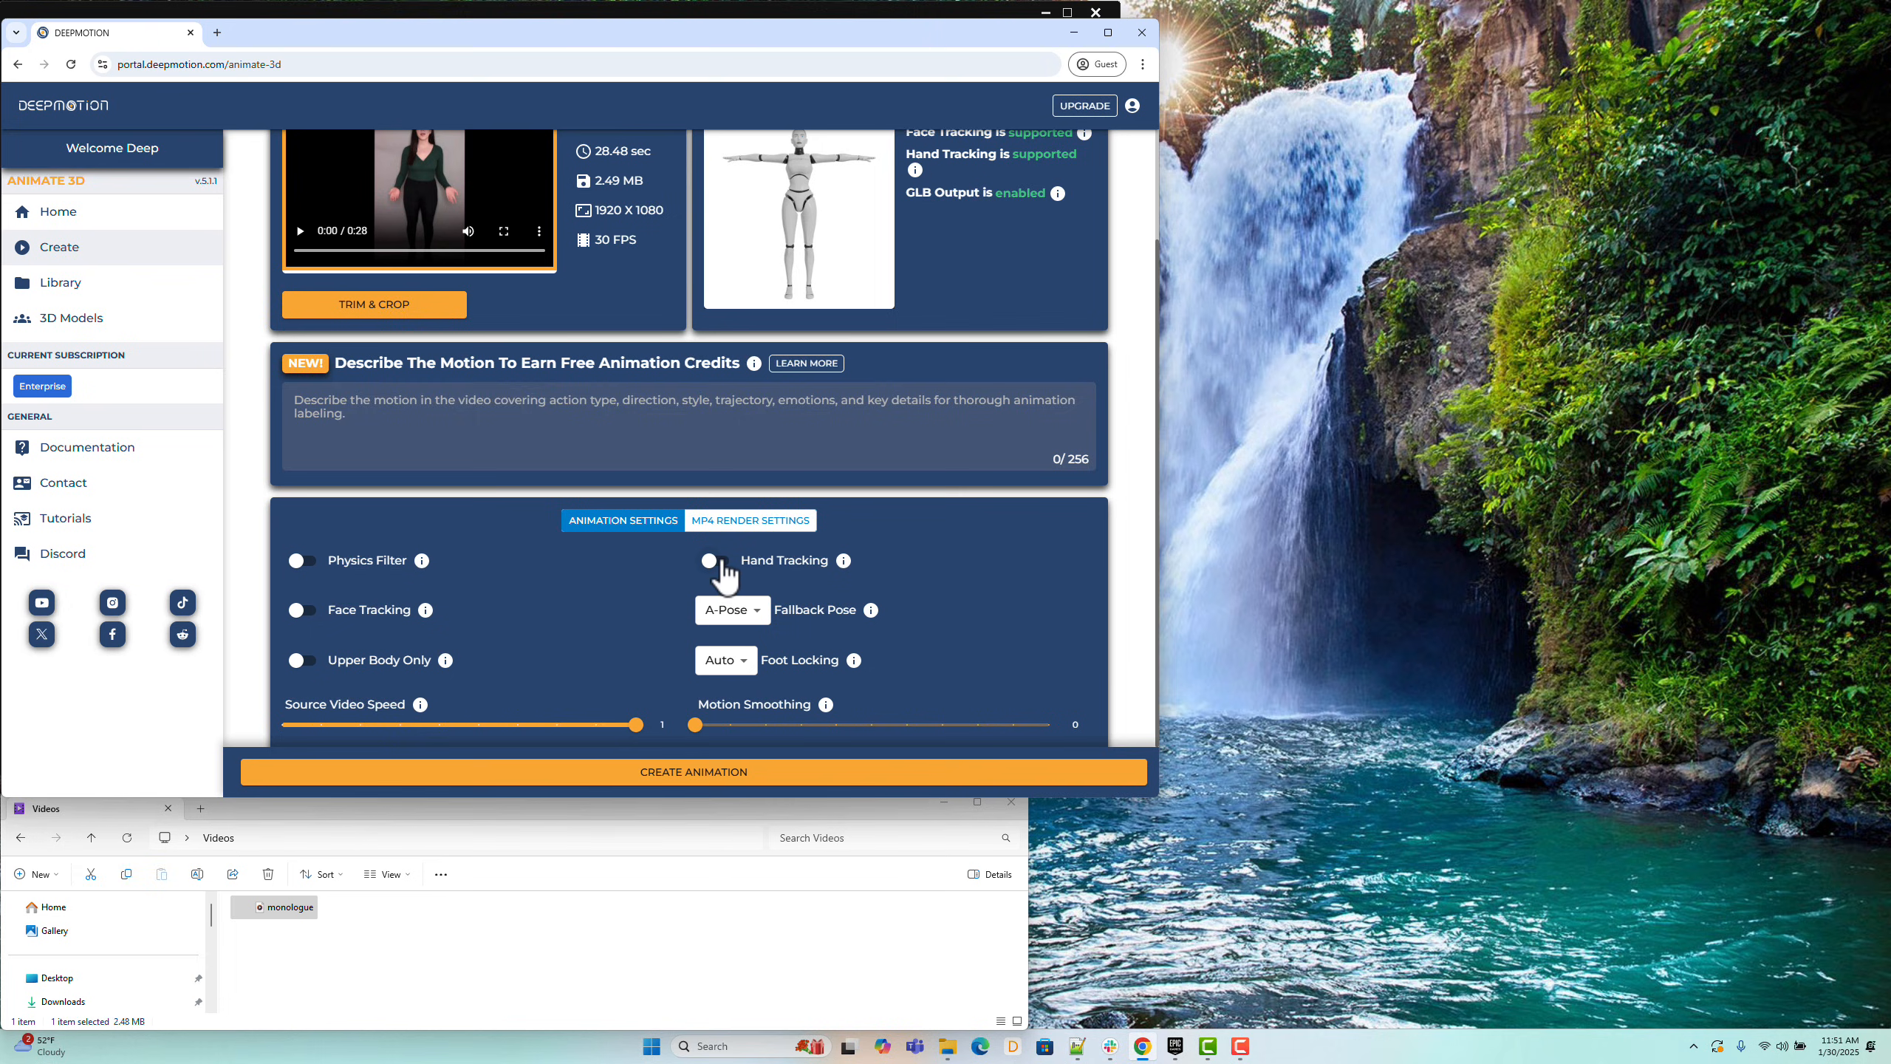
{"action": "left_click", "coordinate": [711, 560]}
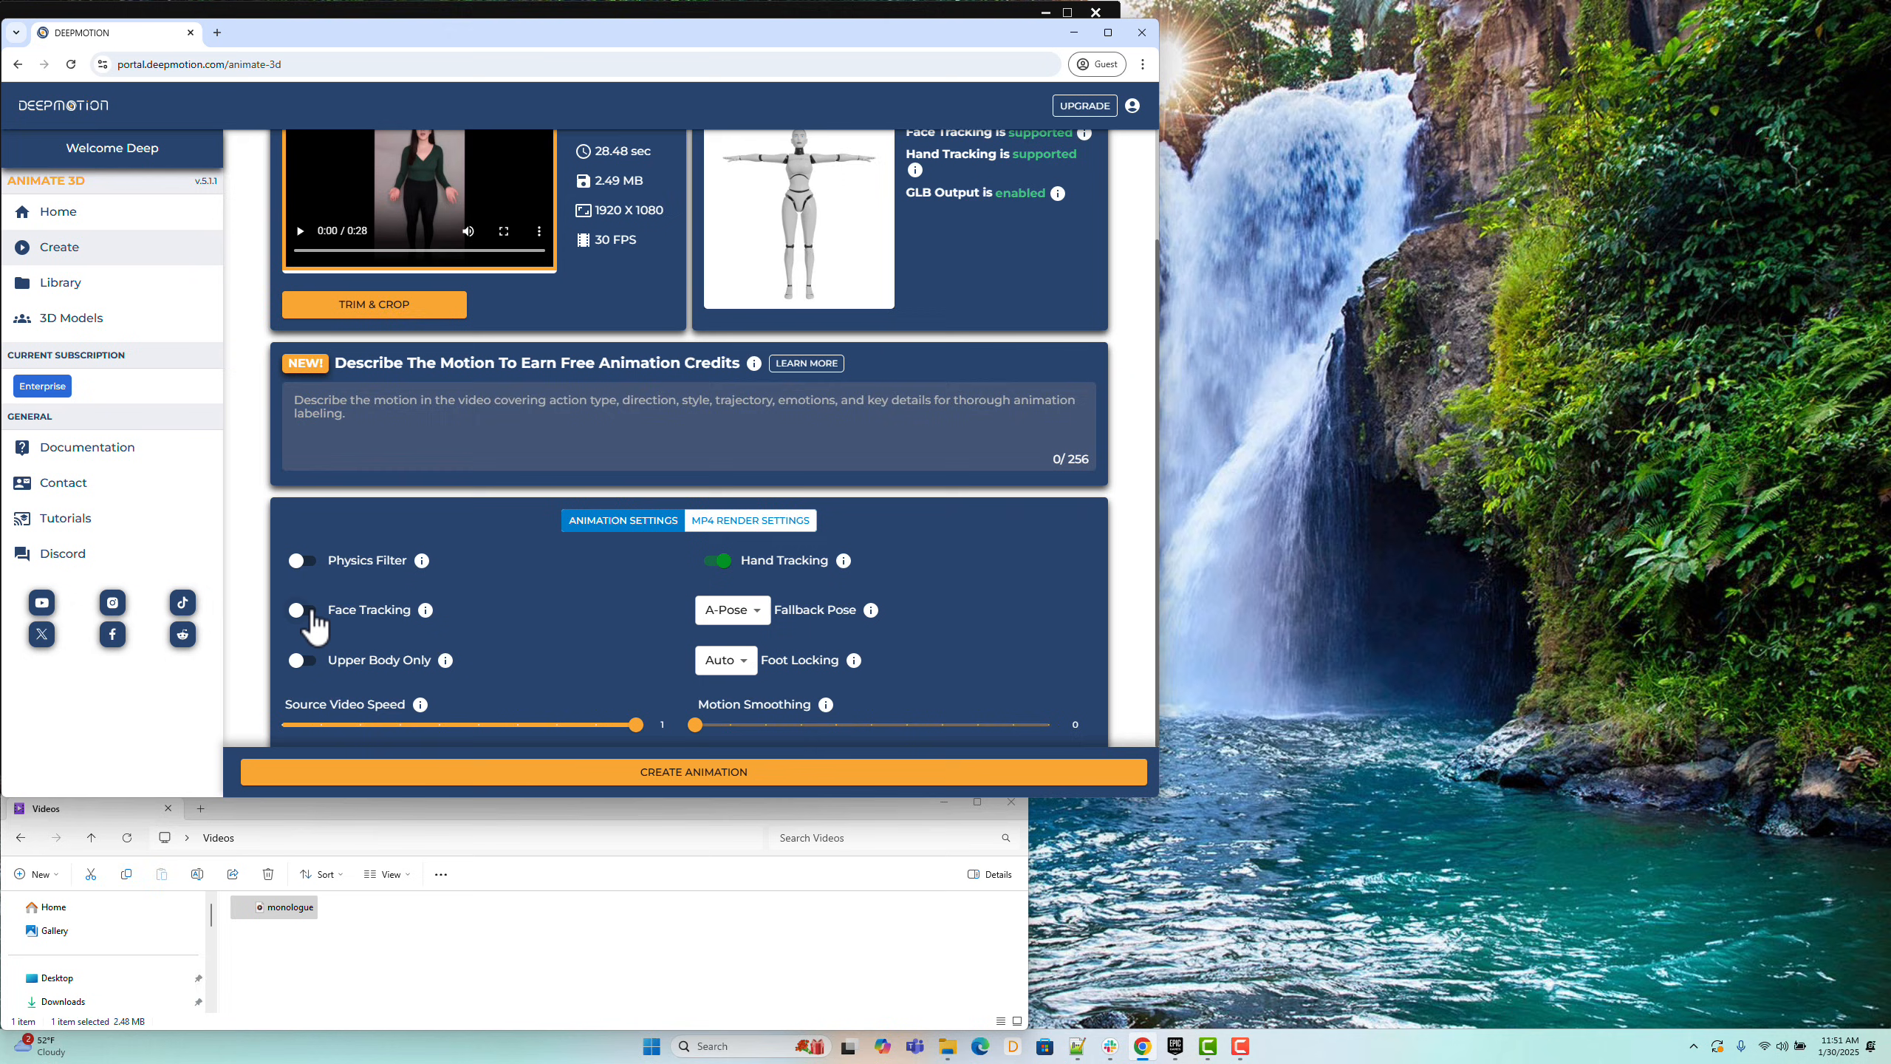
{"action": "left_click", "coordinate": [303, 608]}
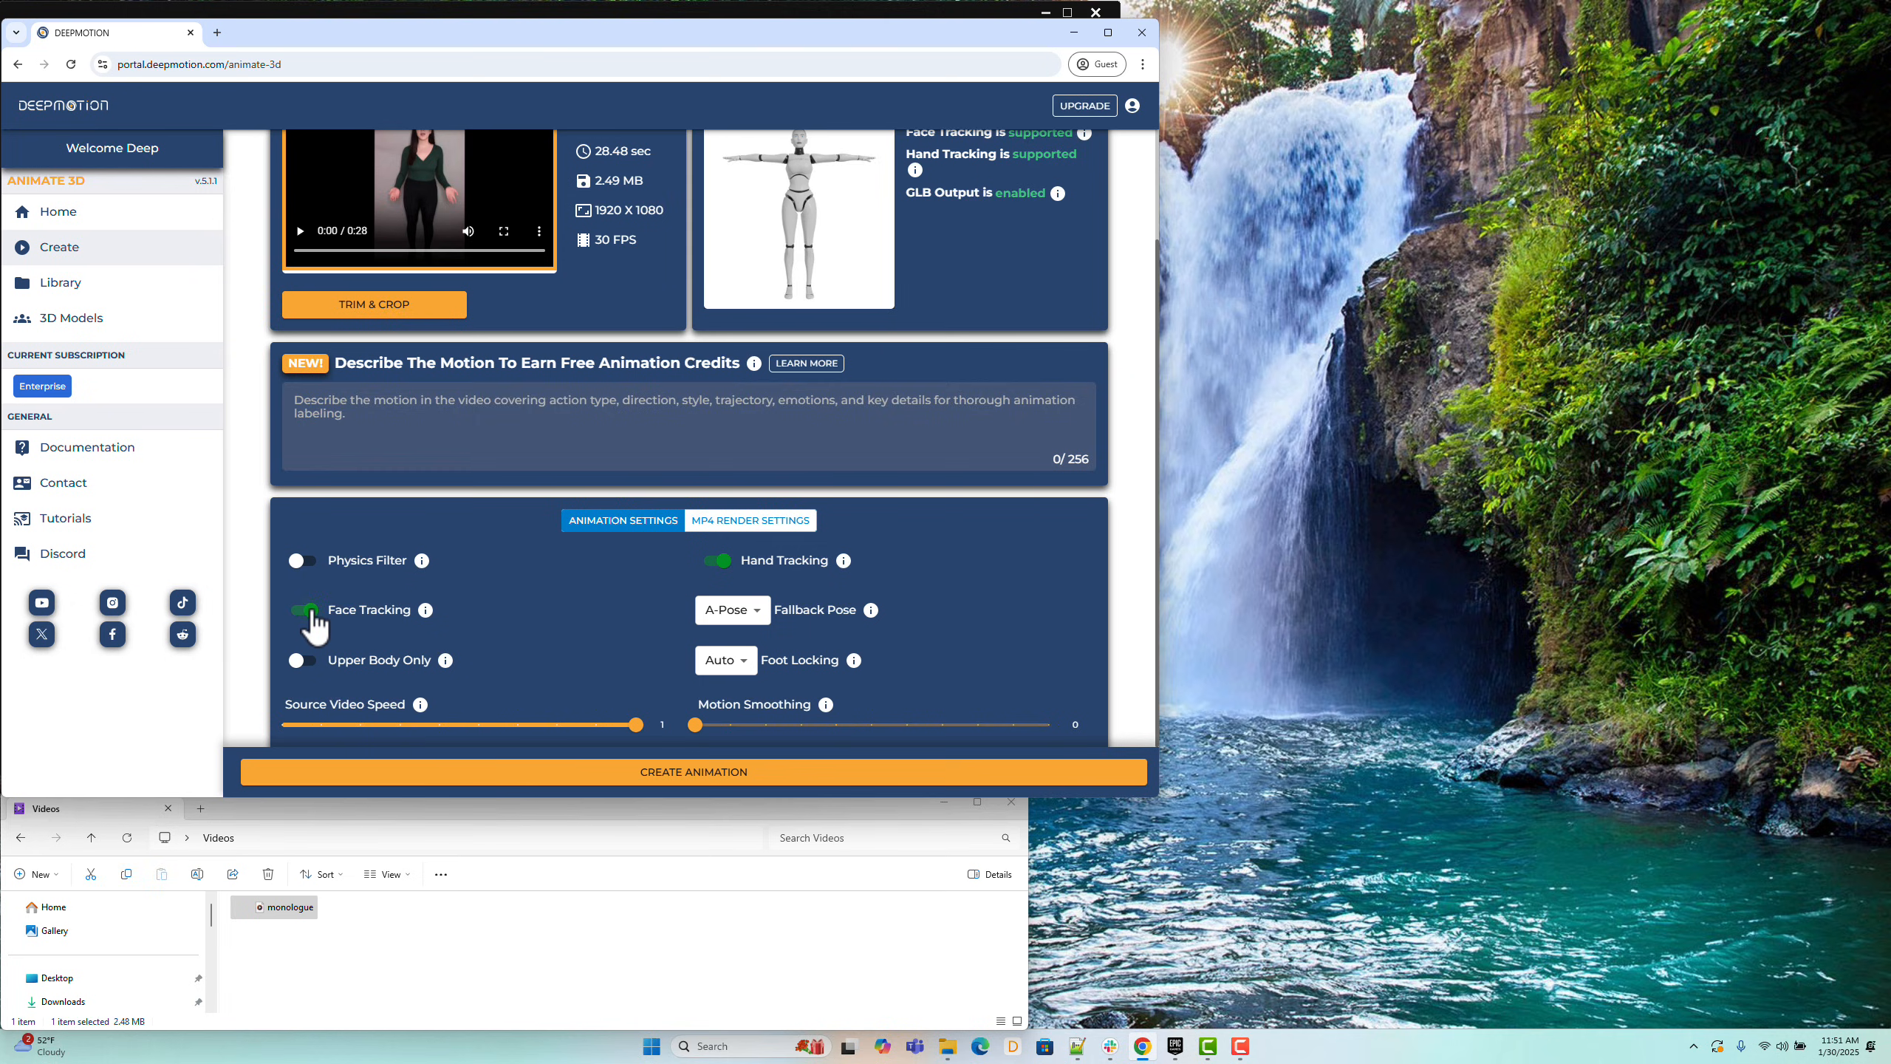
{"action": "mouse_move", "coordinate": [424, 560]}
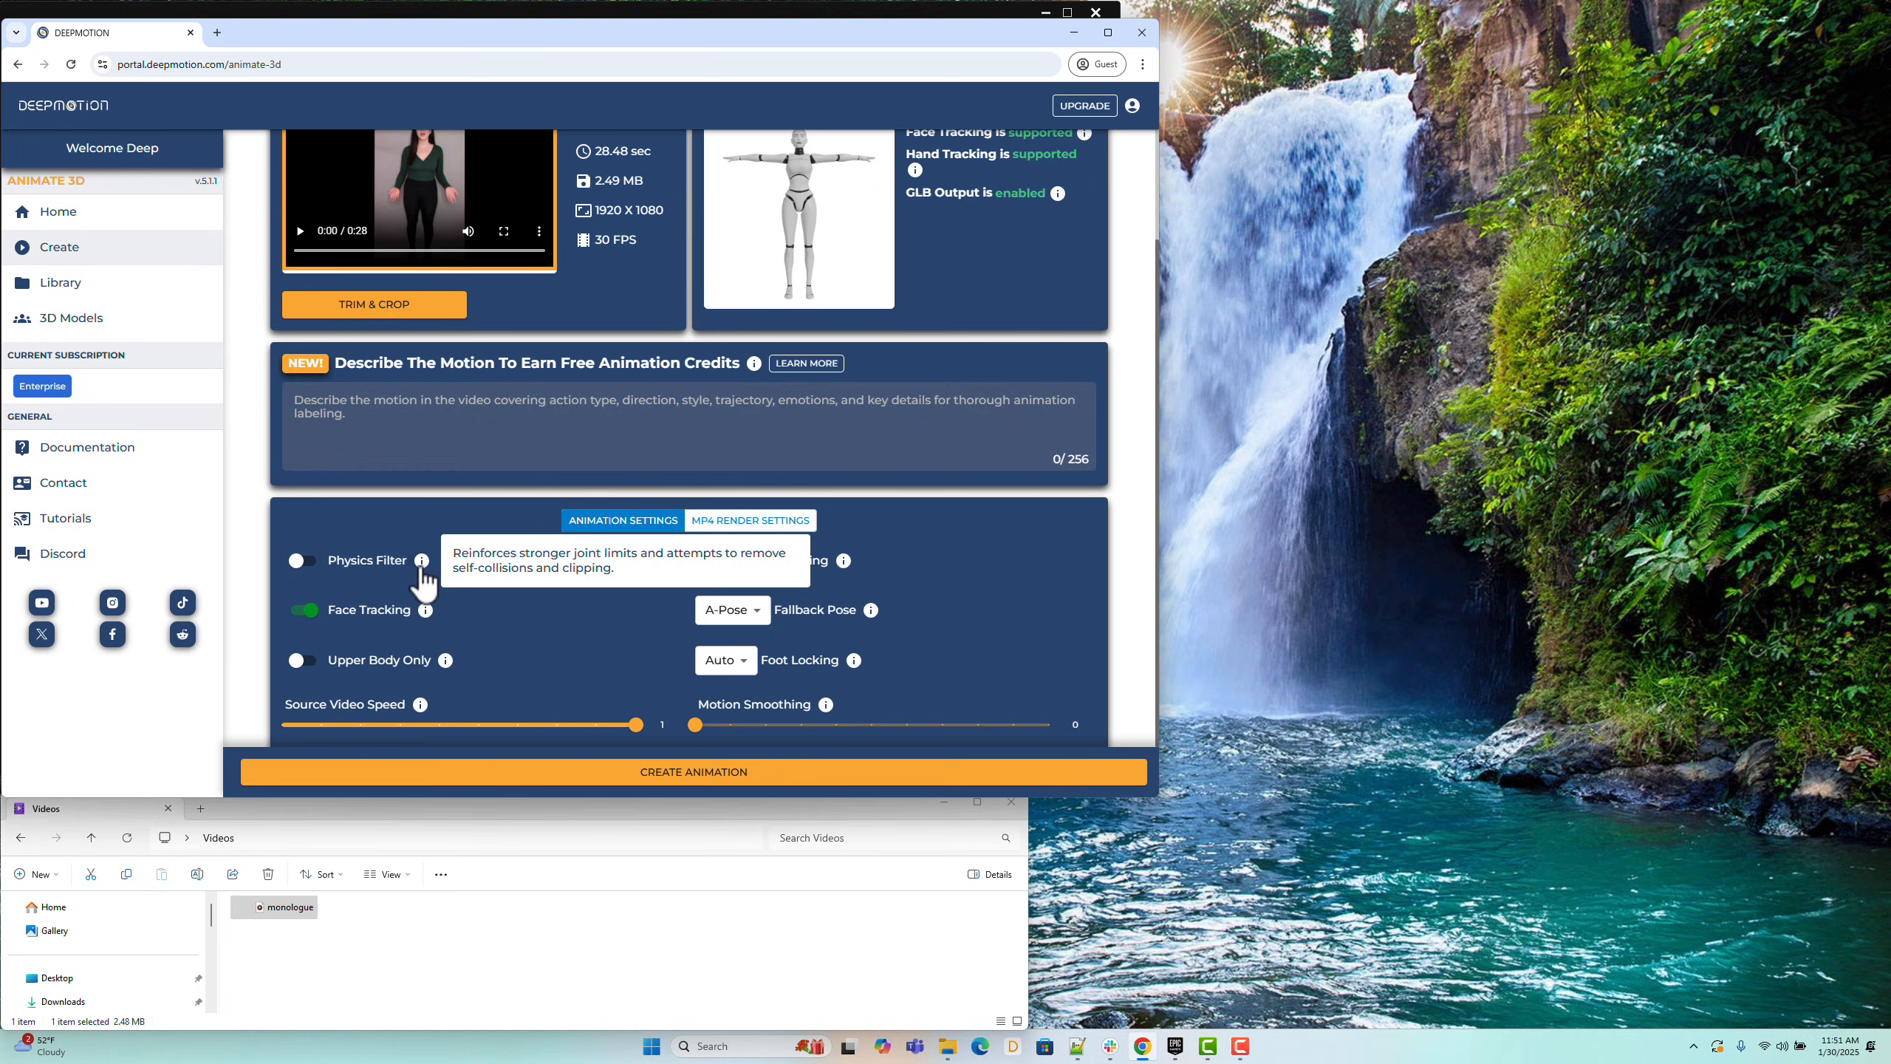
{"action": "mouse_move", "coordinate": [313, 585]}
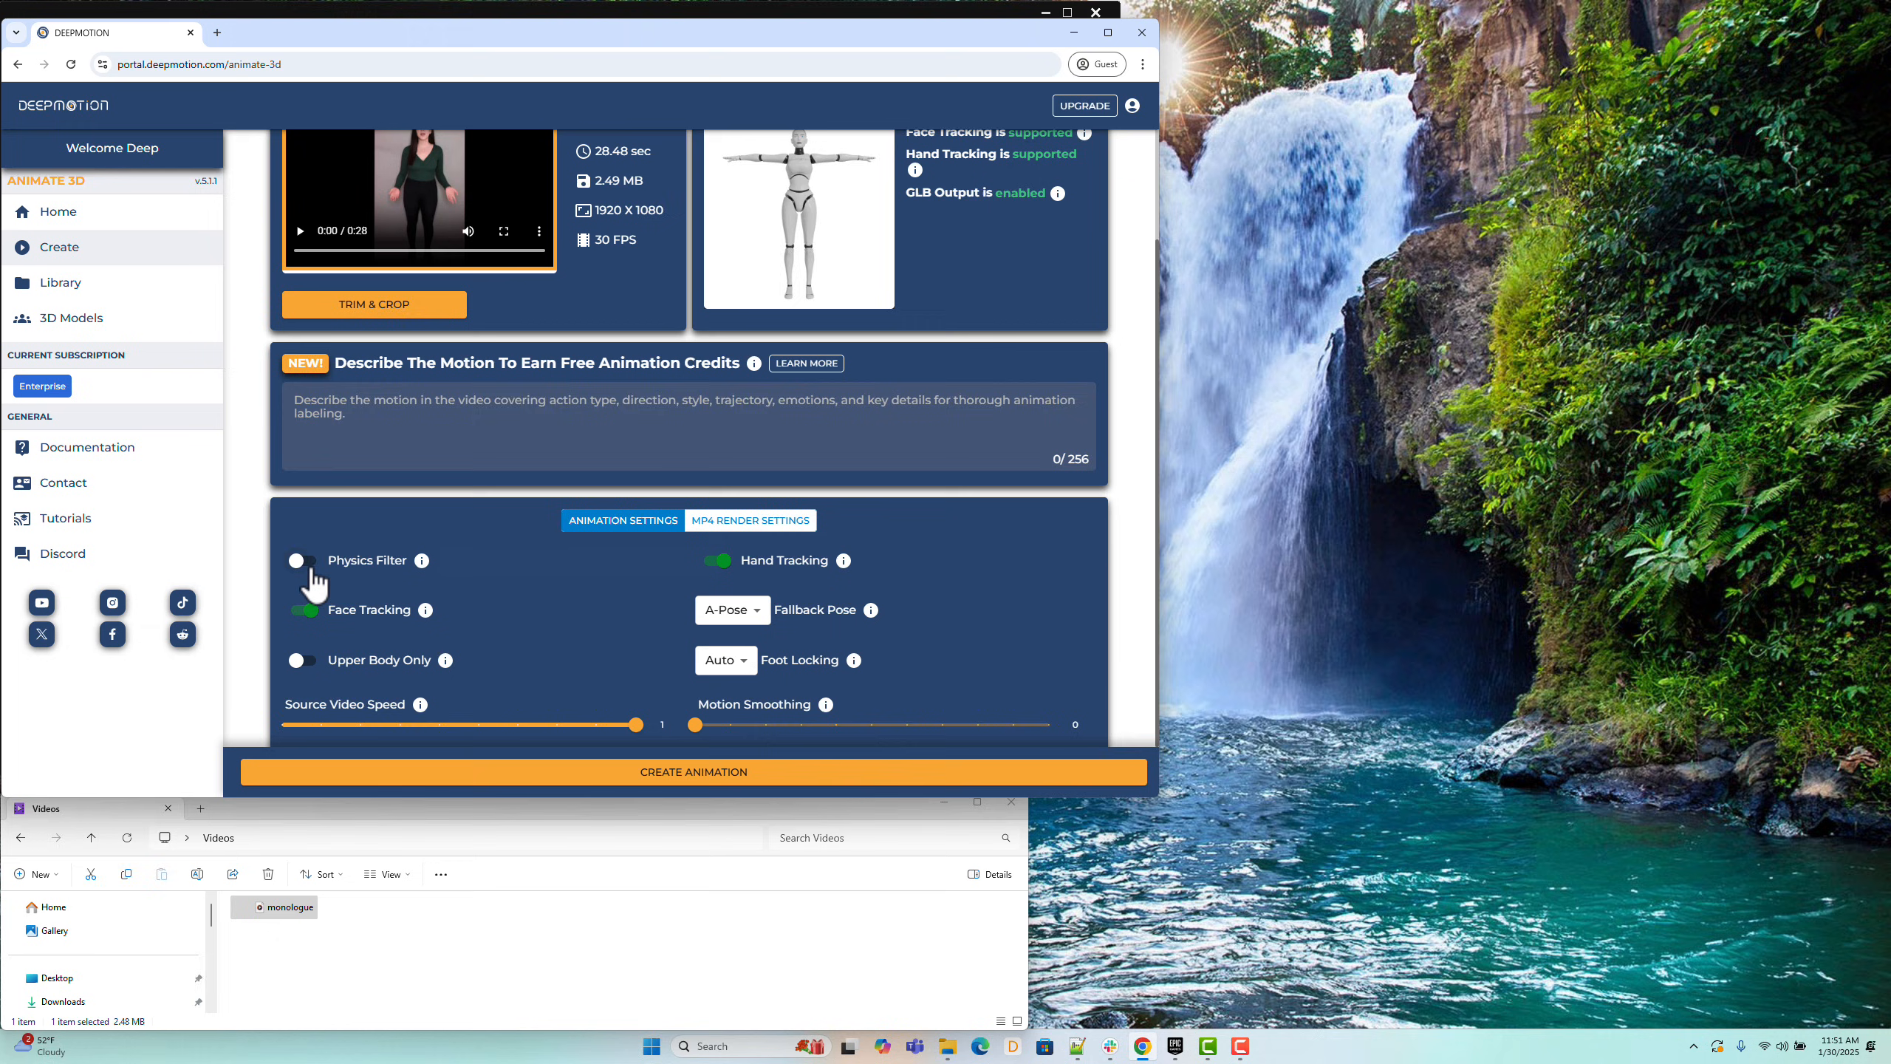
{"action": "left_click", "coordinate": [303, 560]}
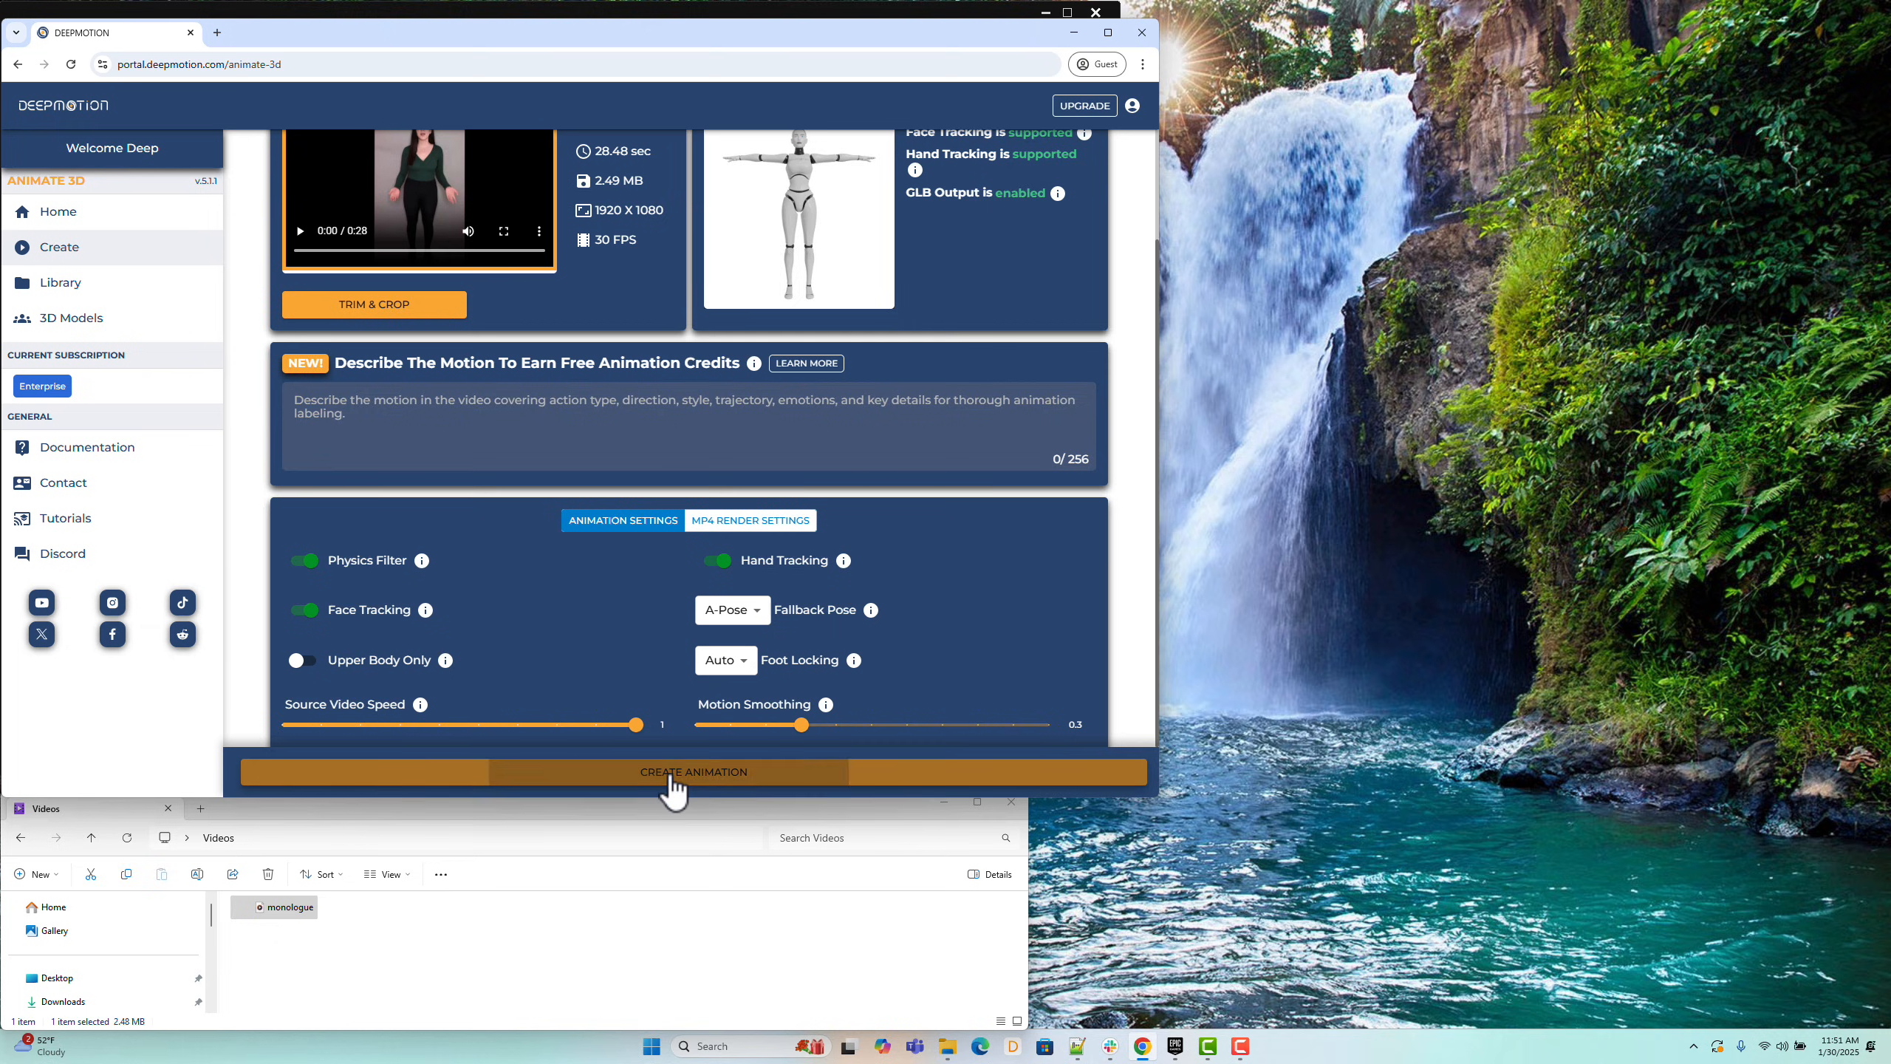
Step: Generate the monologue animation, preview its playback, and bring up the Download dialog
{"action": "left_click", "coordinate": [693, 771]}
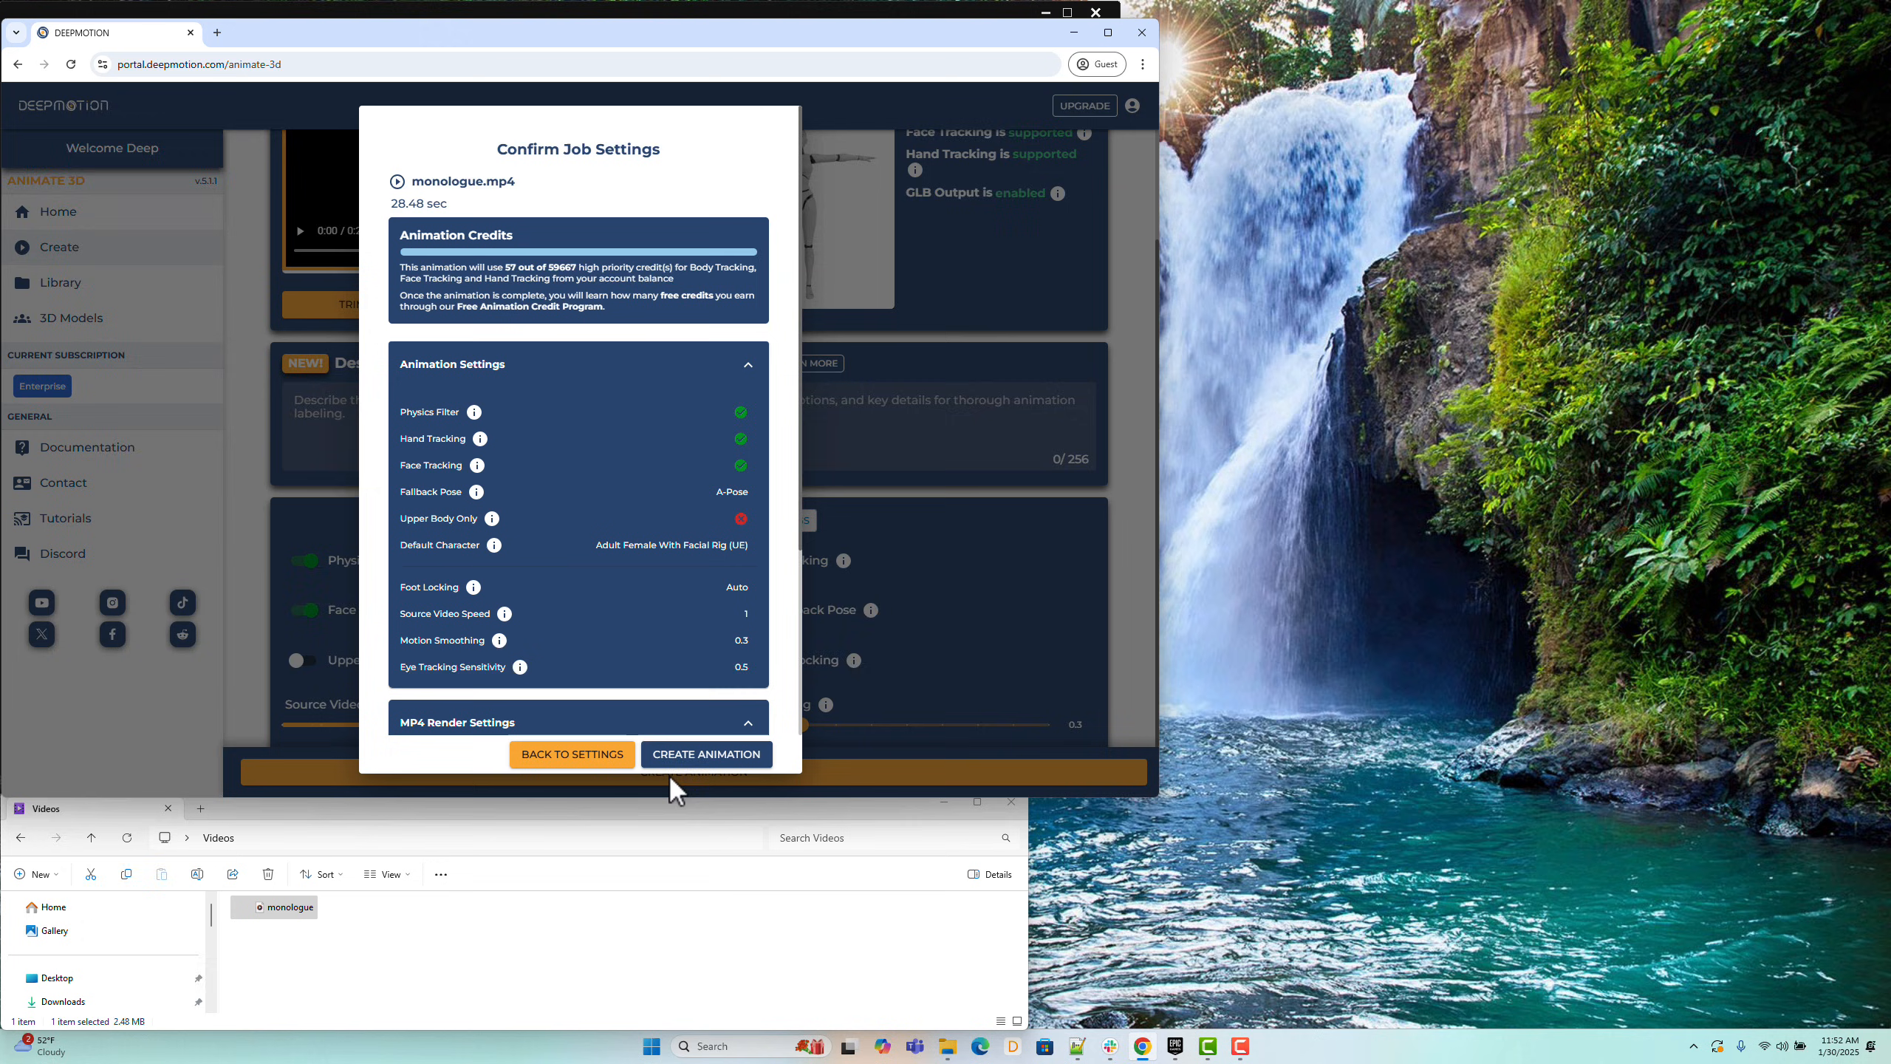
{"action": "mouse_move", "coordinate": [706, 754]}
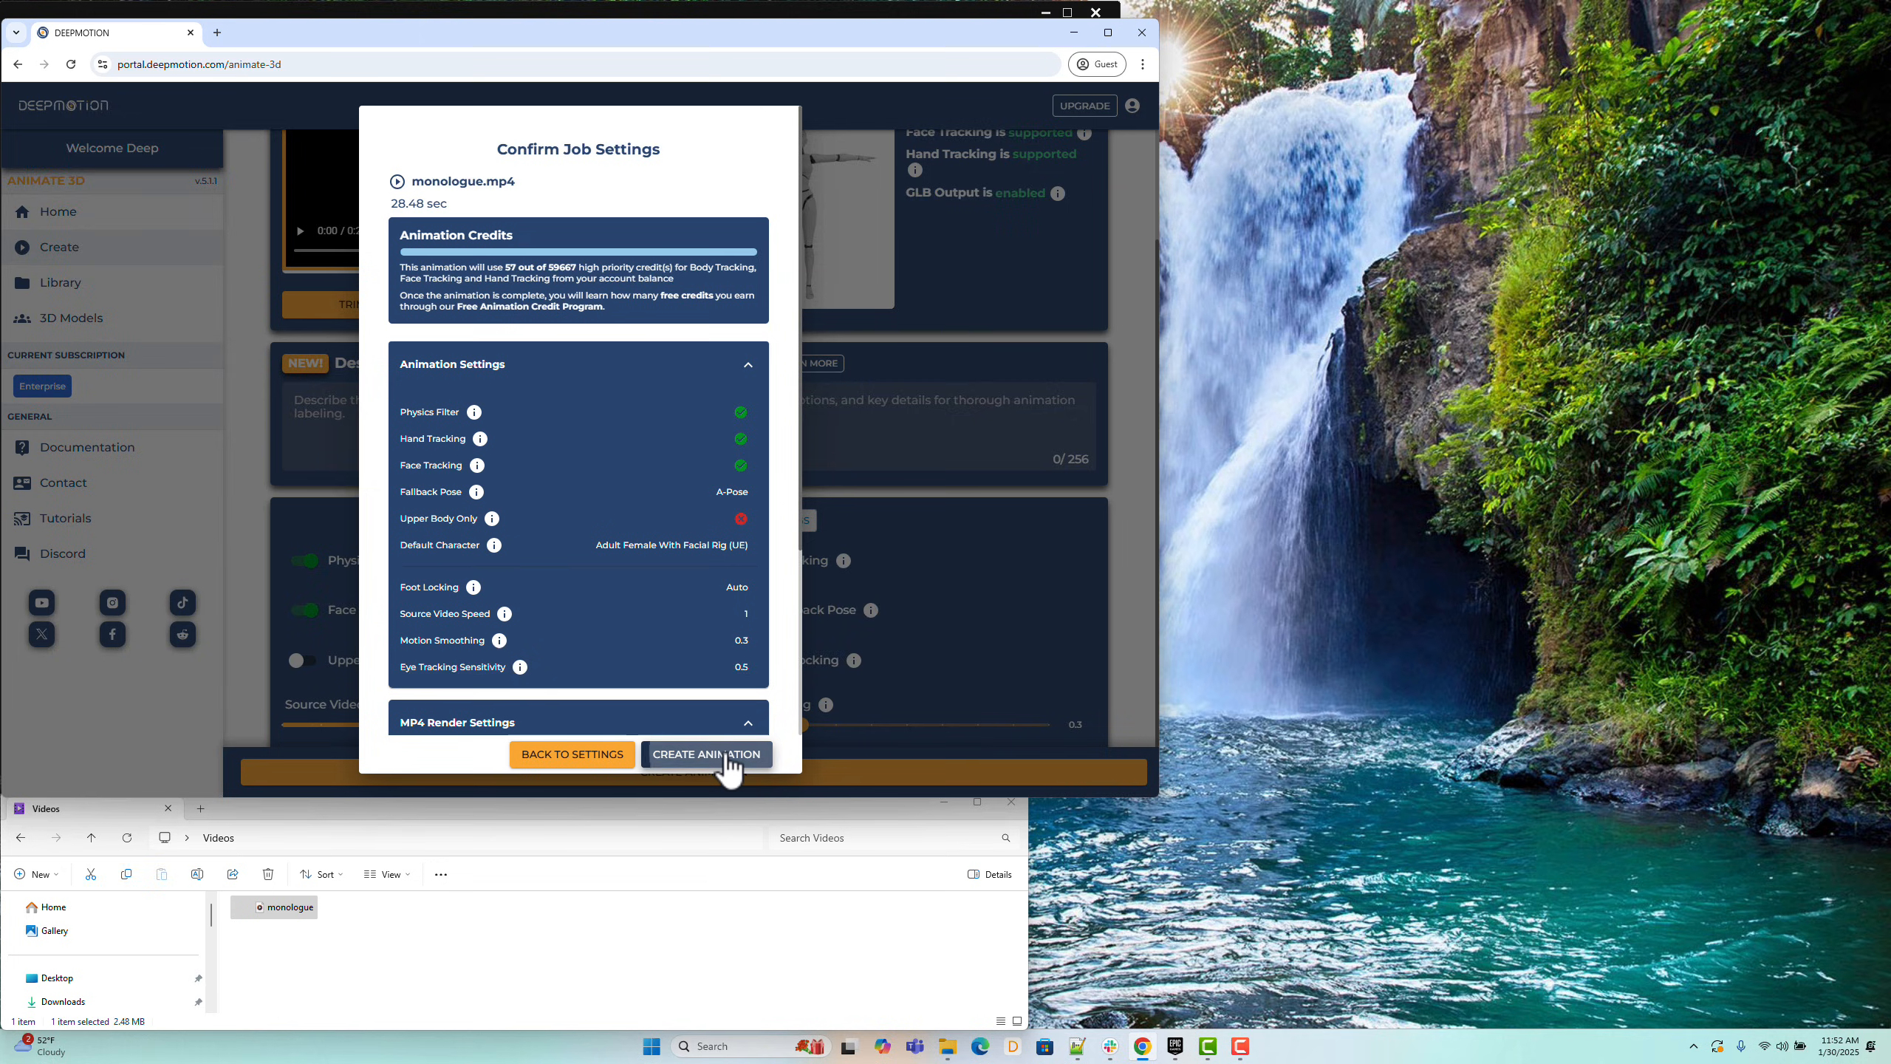
{"action": "left_click", "coordinate": [706, 753]}
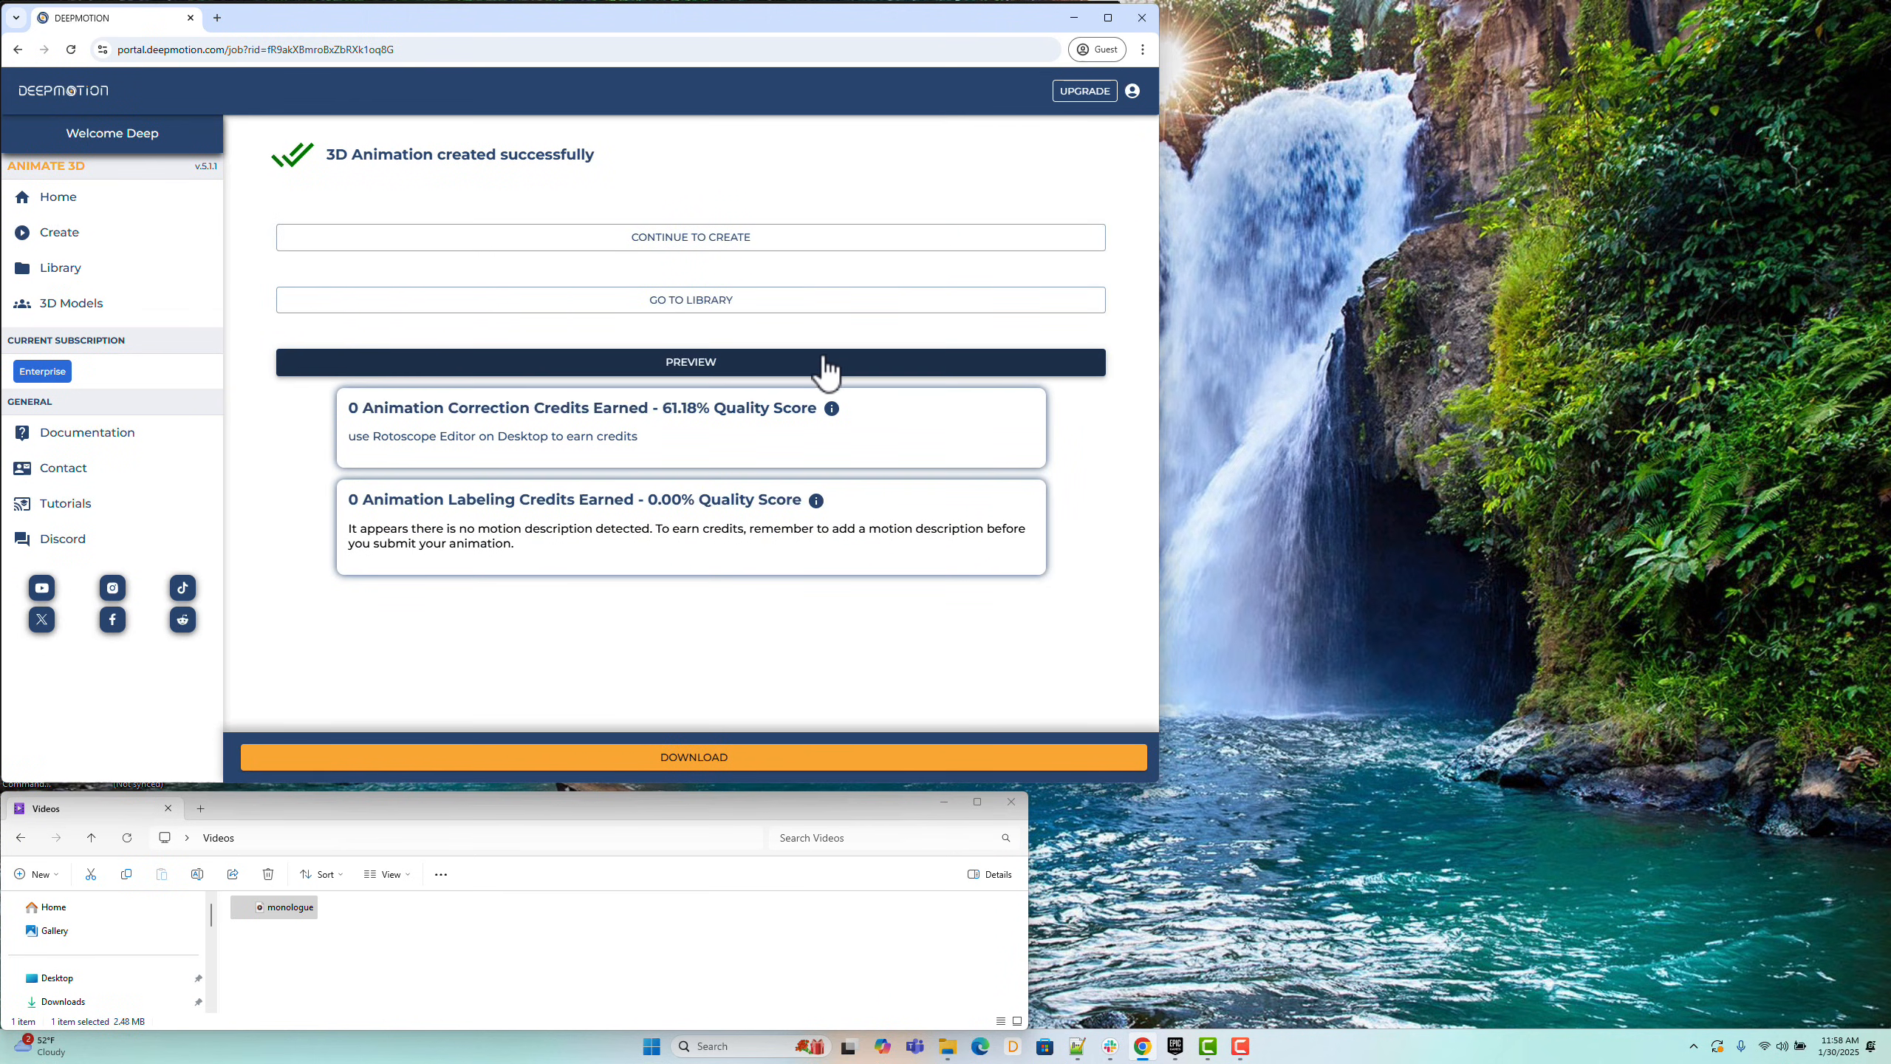
{"action": "left_click", "coordinate": [690, 362]}
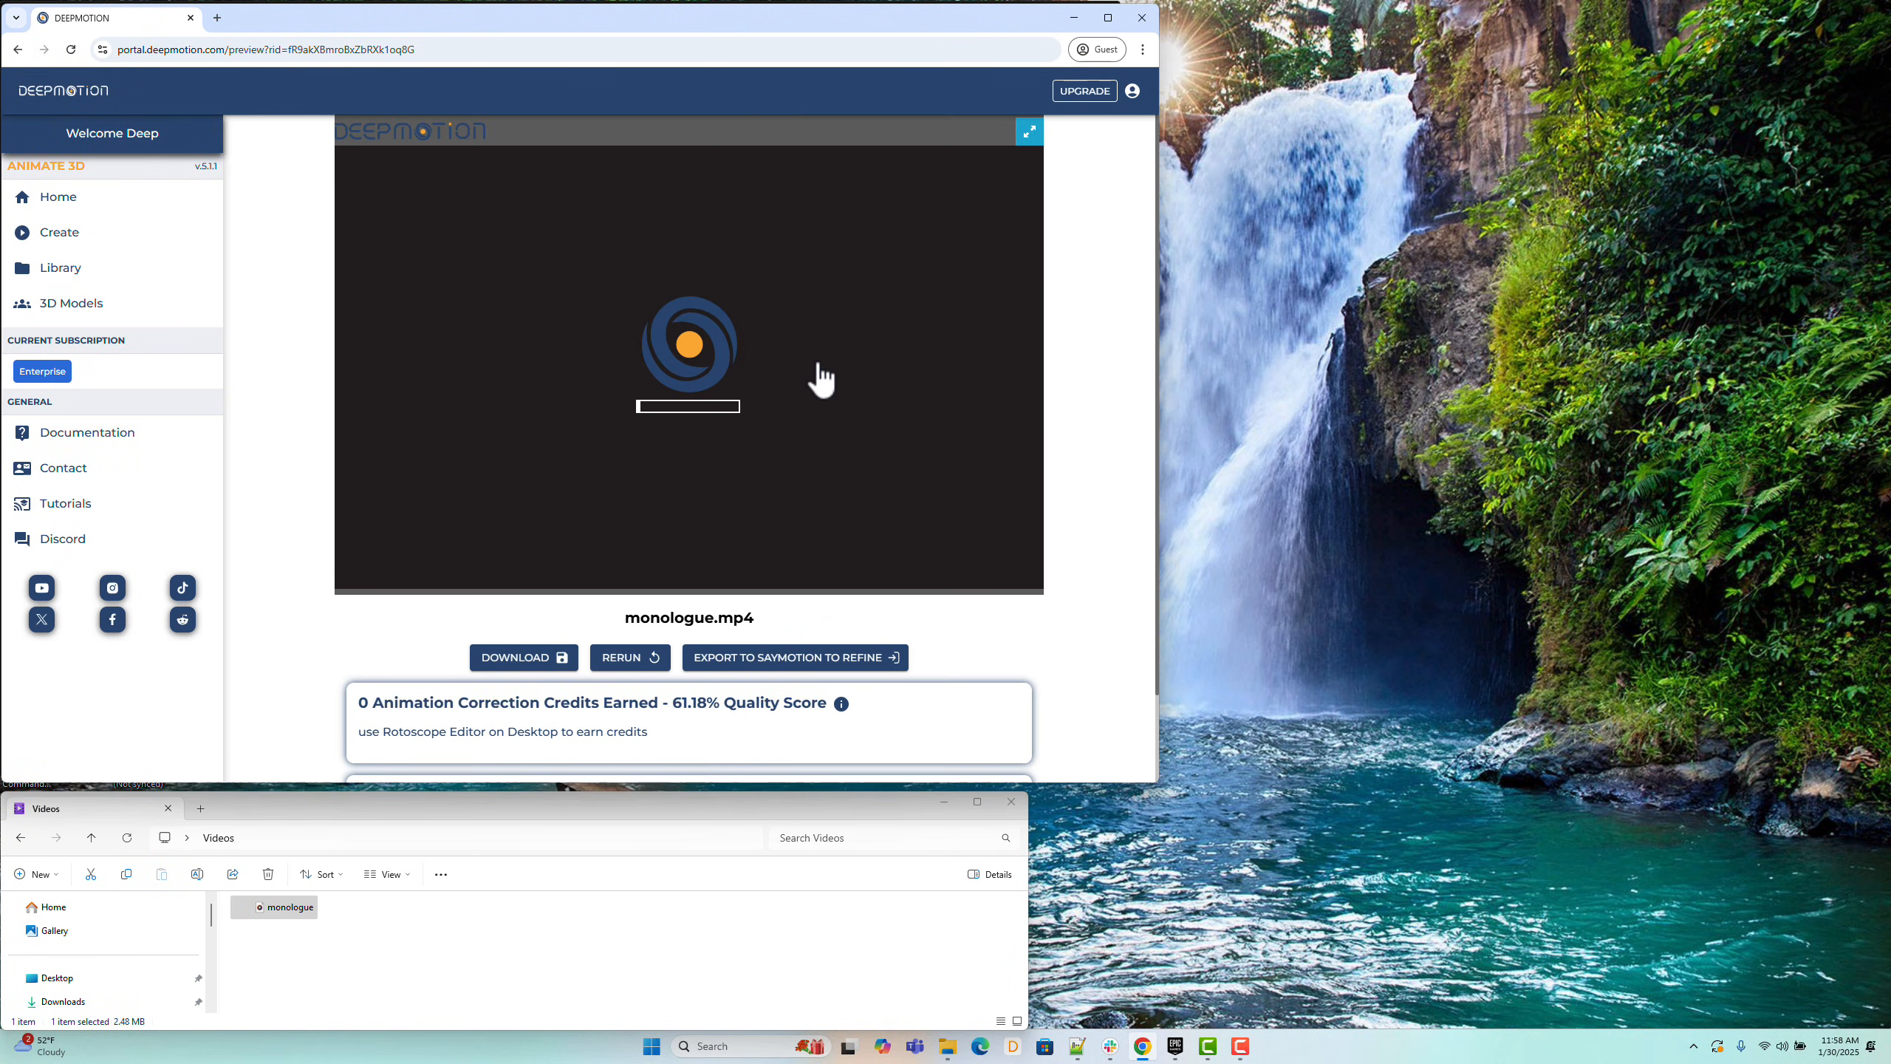
{"action": "left_click", "coordinate": [1028, 132]}
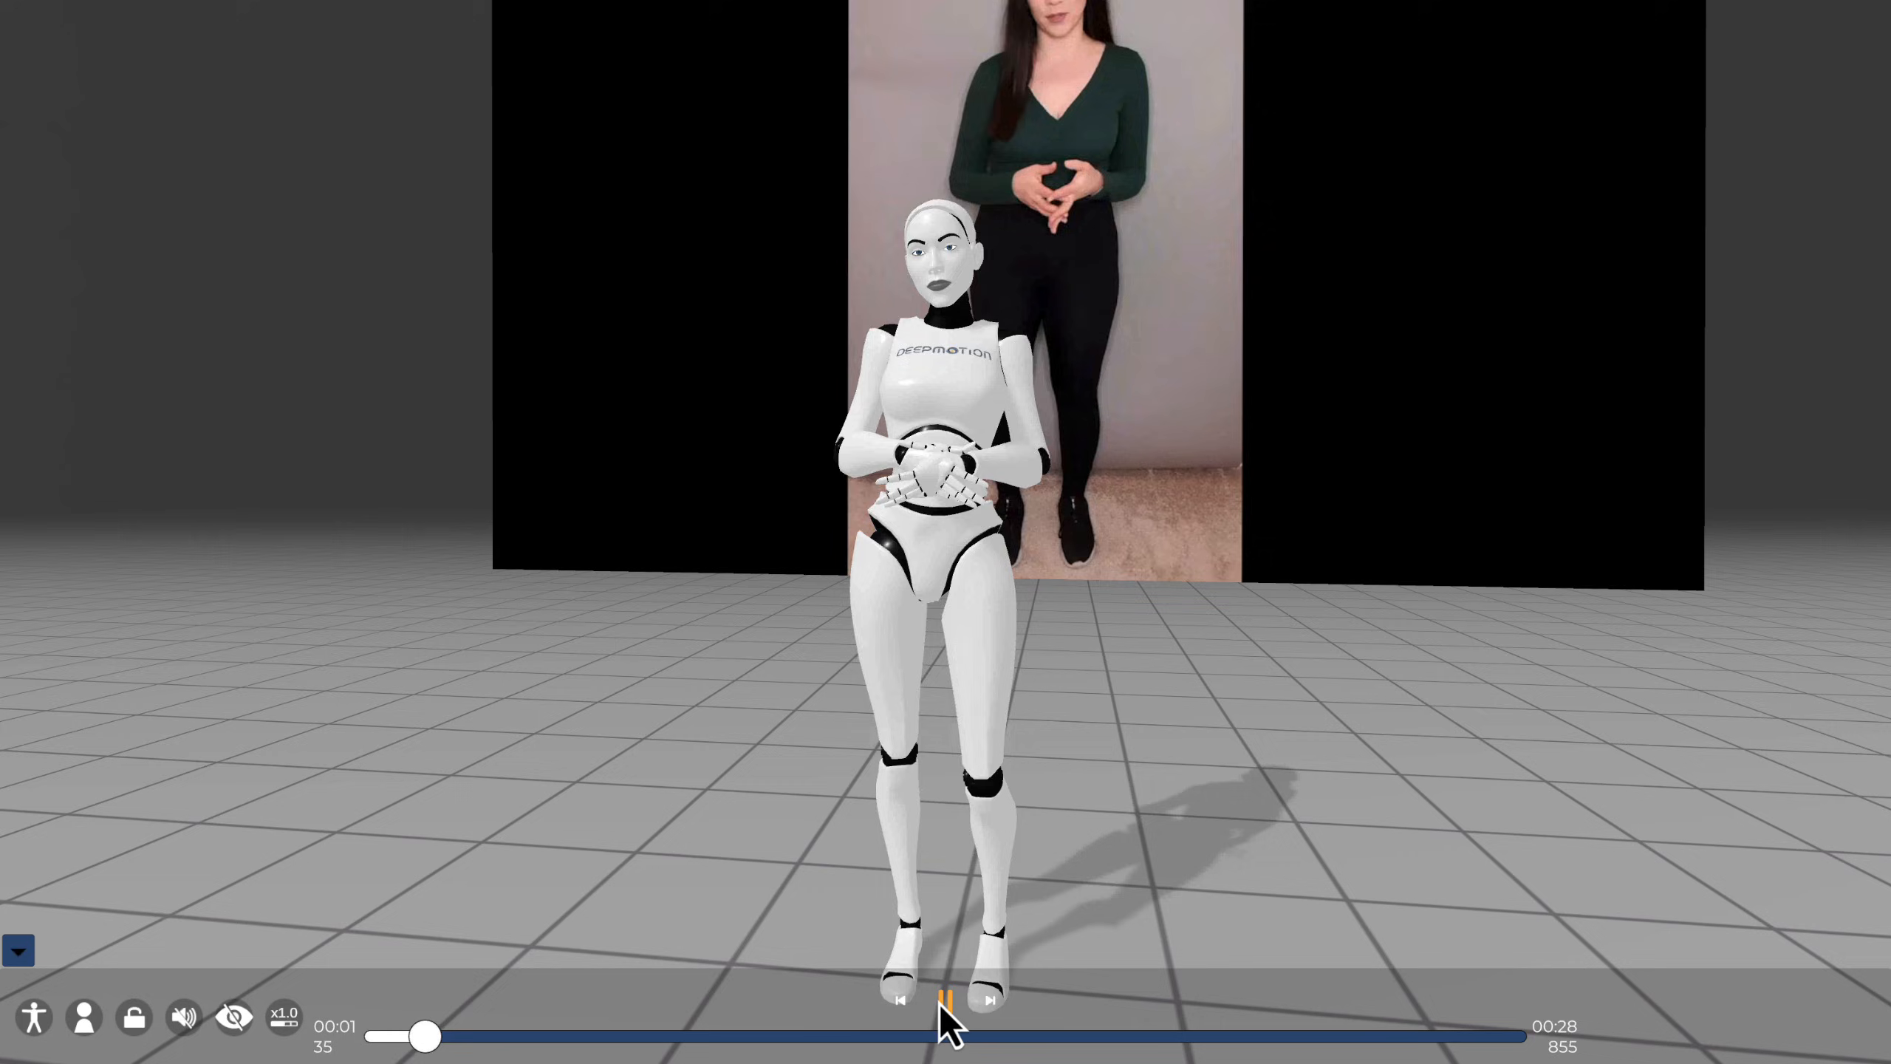
{"action": "left_click", "coordinate": [947, 1001]}
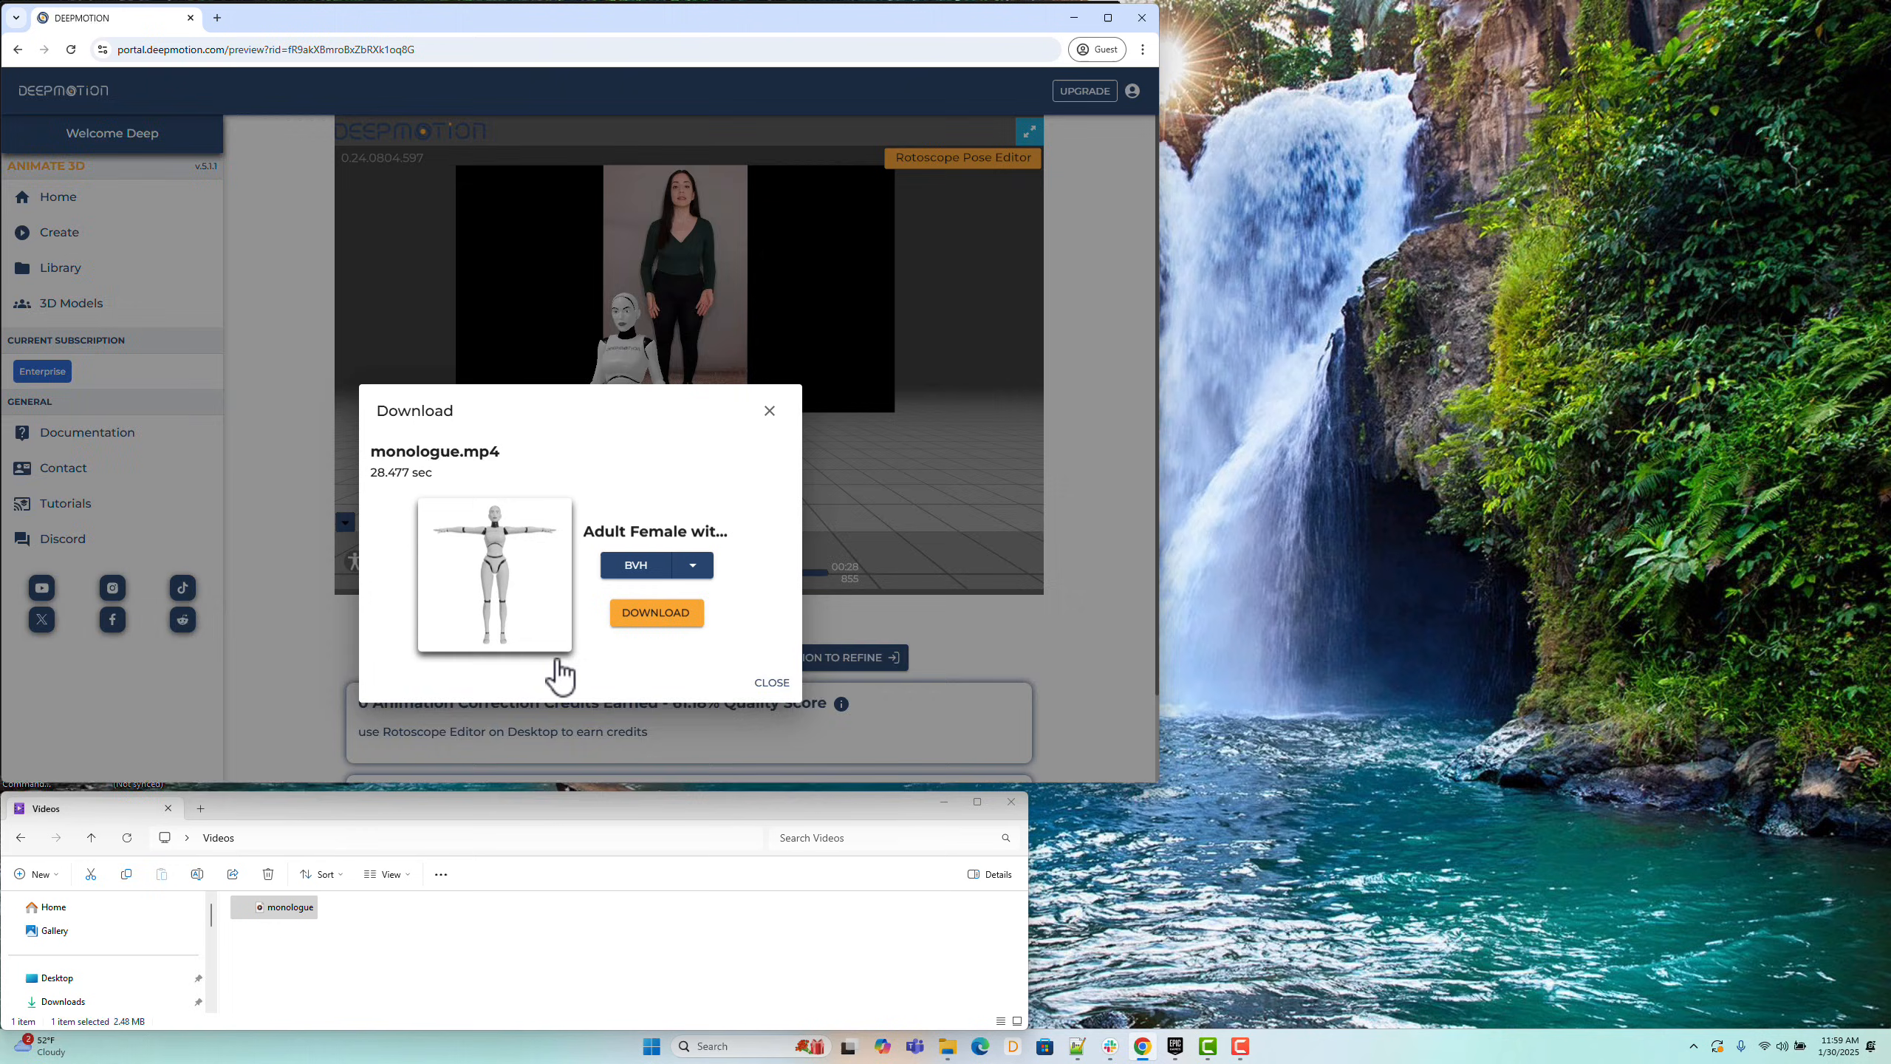
Step: Download the monologue animation as an FBX zip and show it in Downloads
{"action": "left_click", "coordinate": [656, 565]}
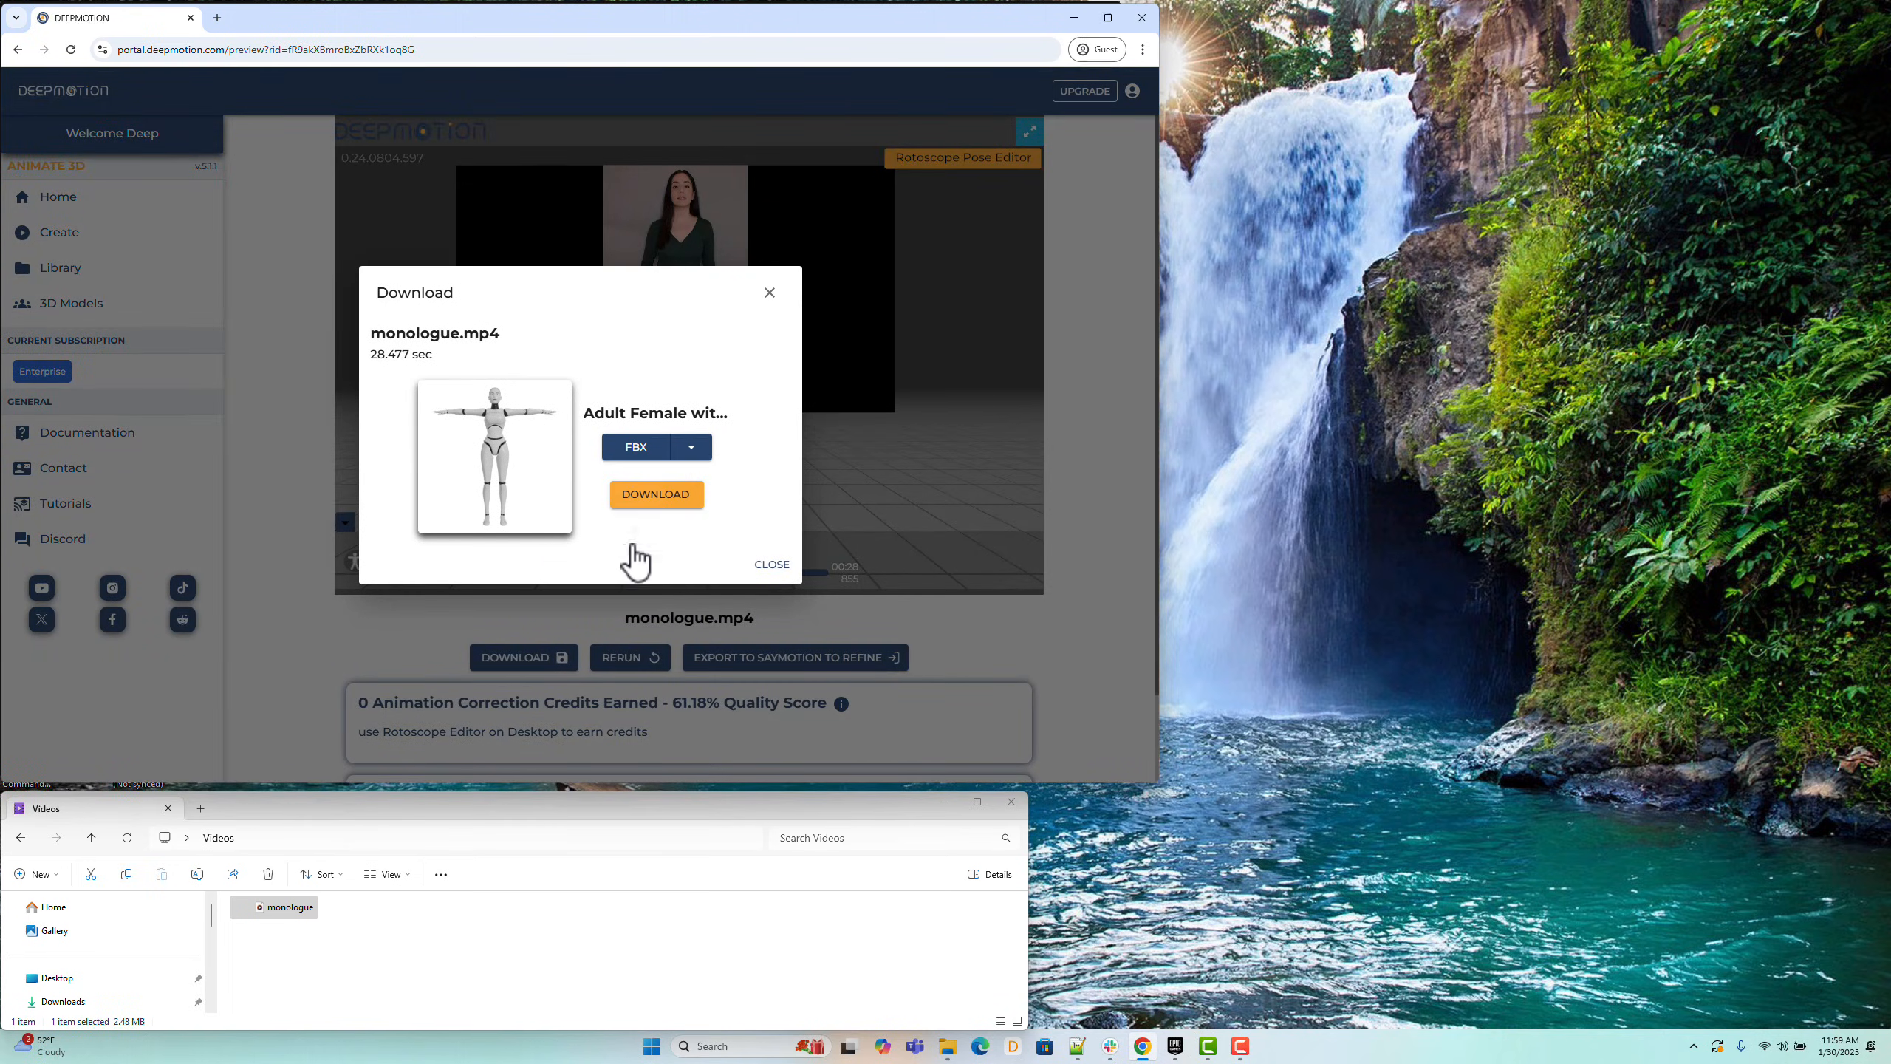
{"action": "left_click", "coordinate": [655, 495]}
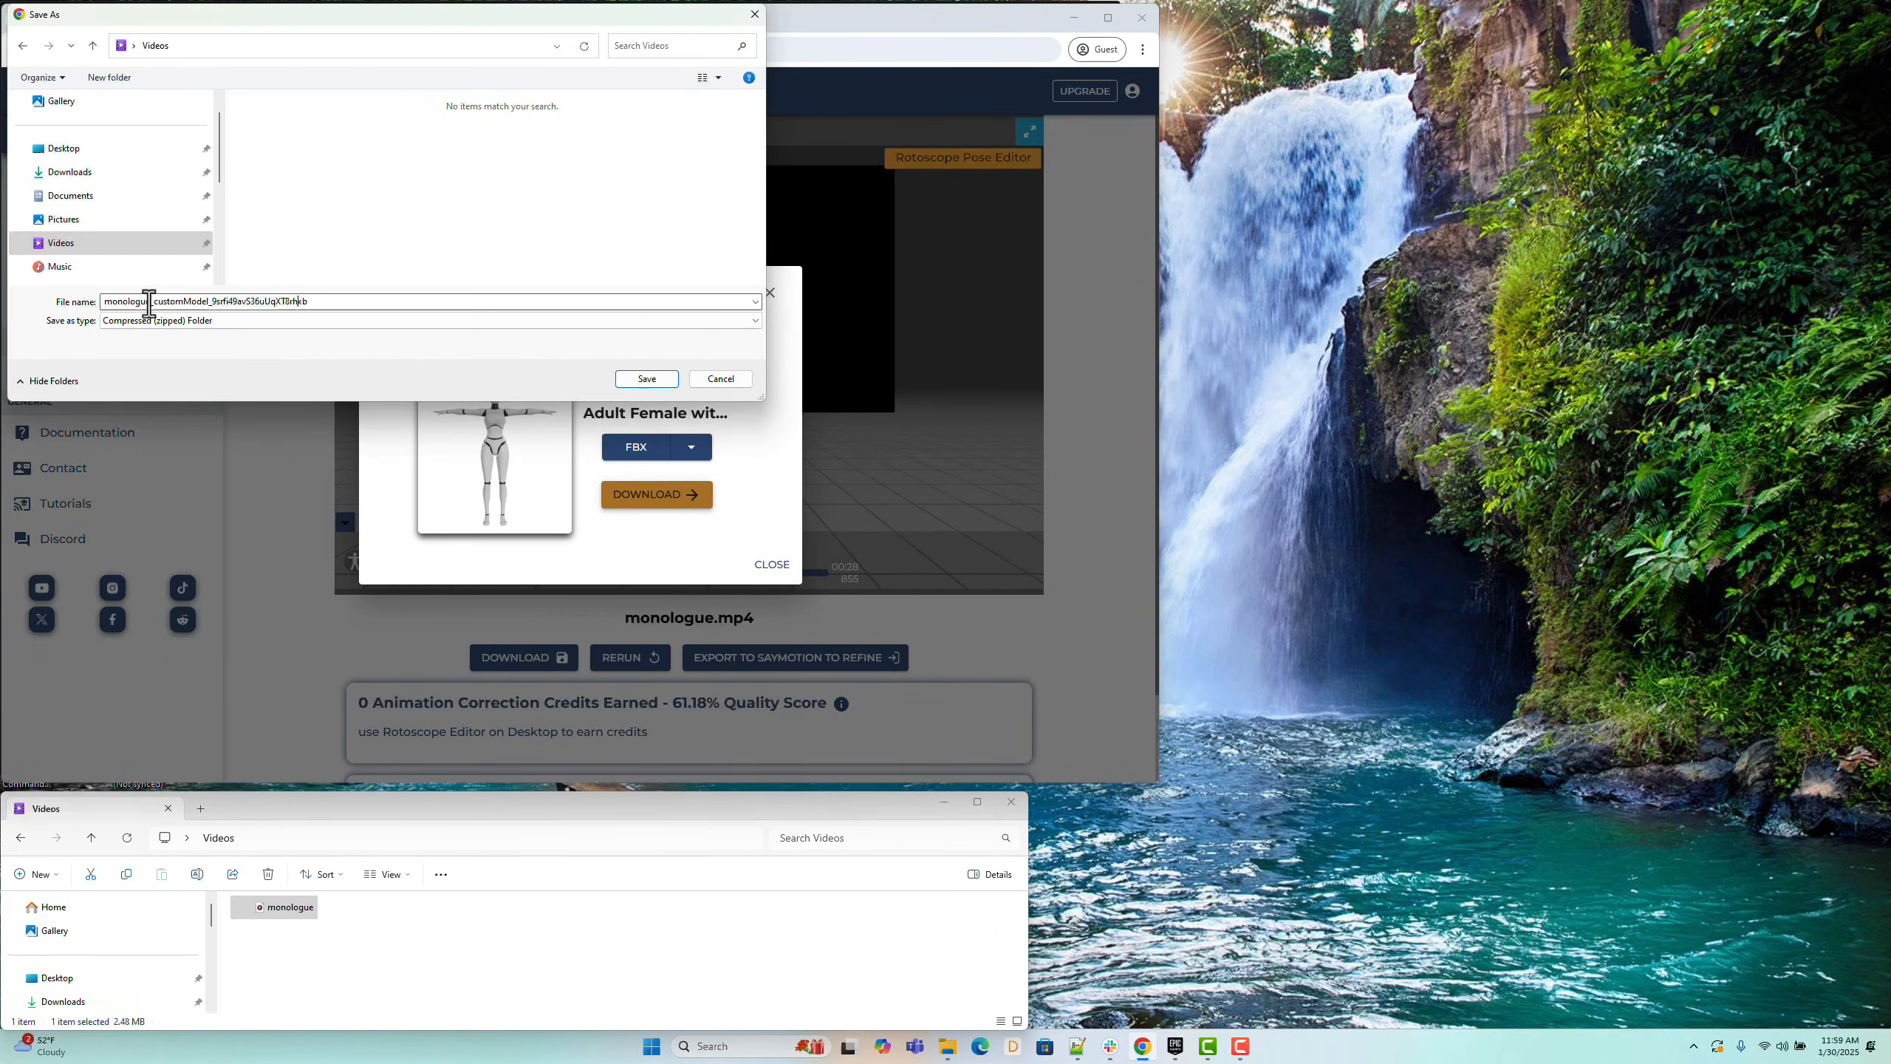
{"action": "double_click", "coordinate": [229, 302]}
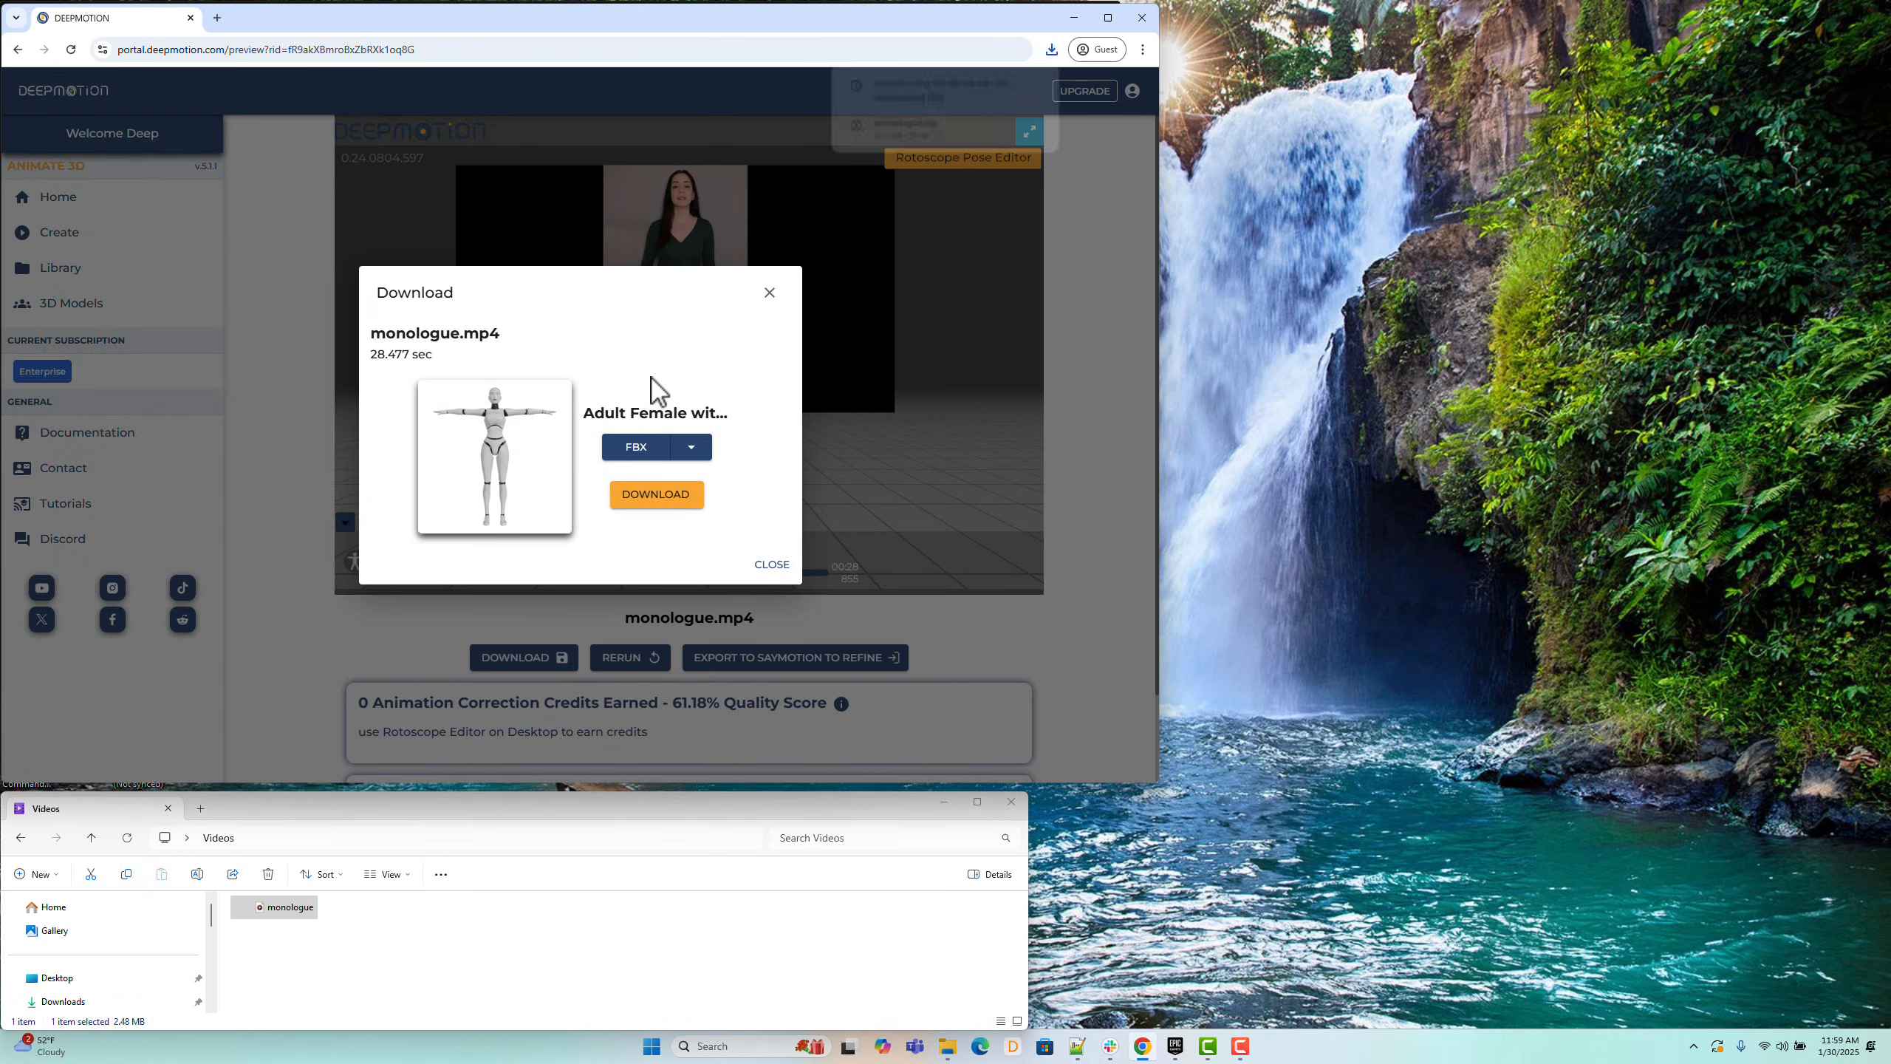
{"action": "left_click", "coordinate": [655, 495]}
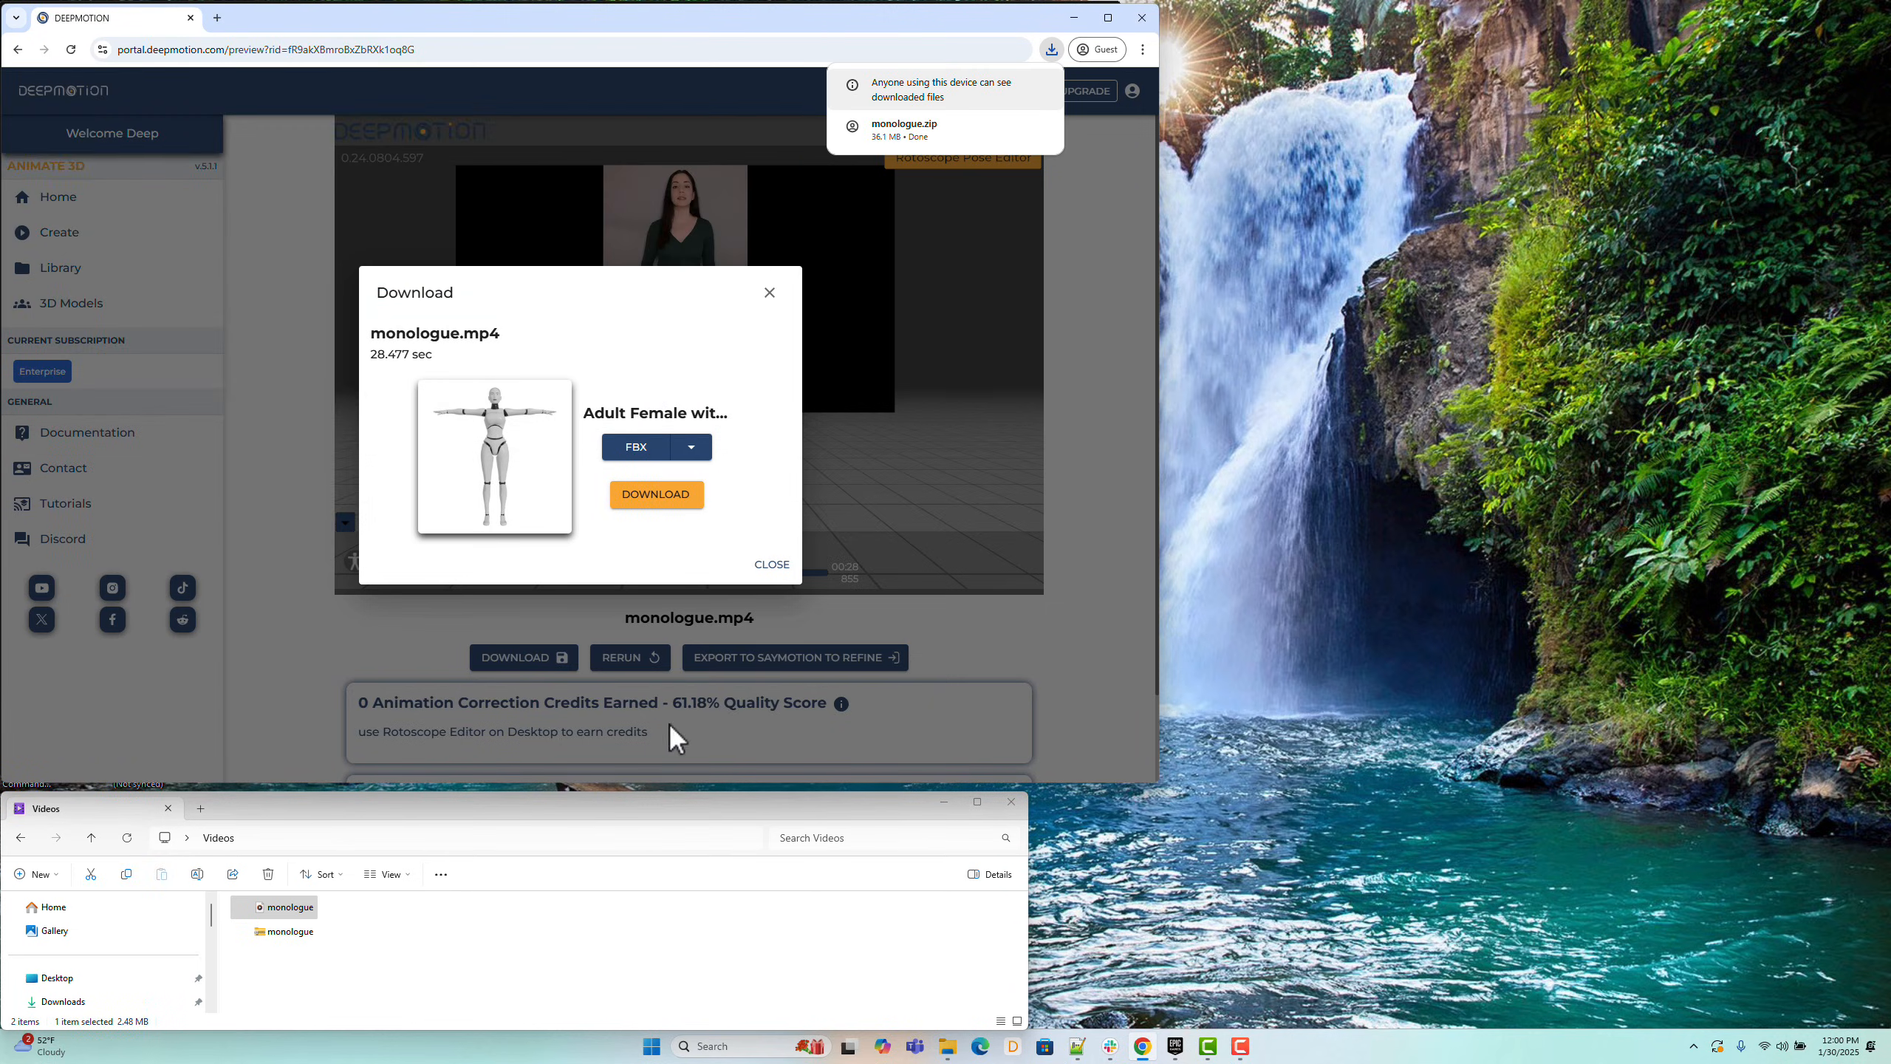
Step: Extract monologue.zip into a monologue folder and rename the FBX to monologue
{"action": "right_click", "coordinate": [279, 931]}
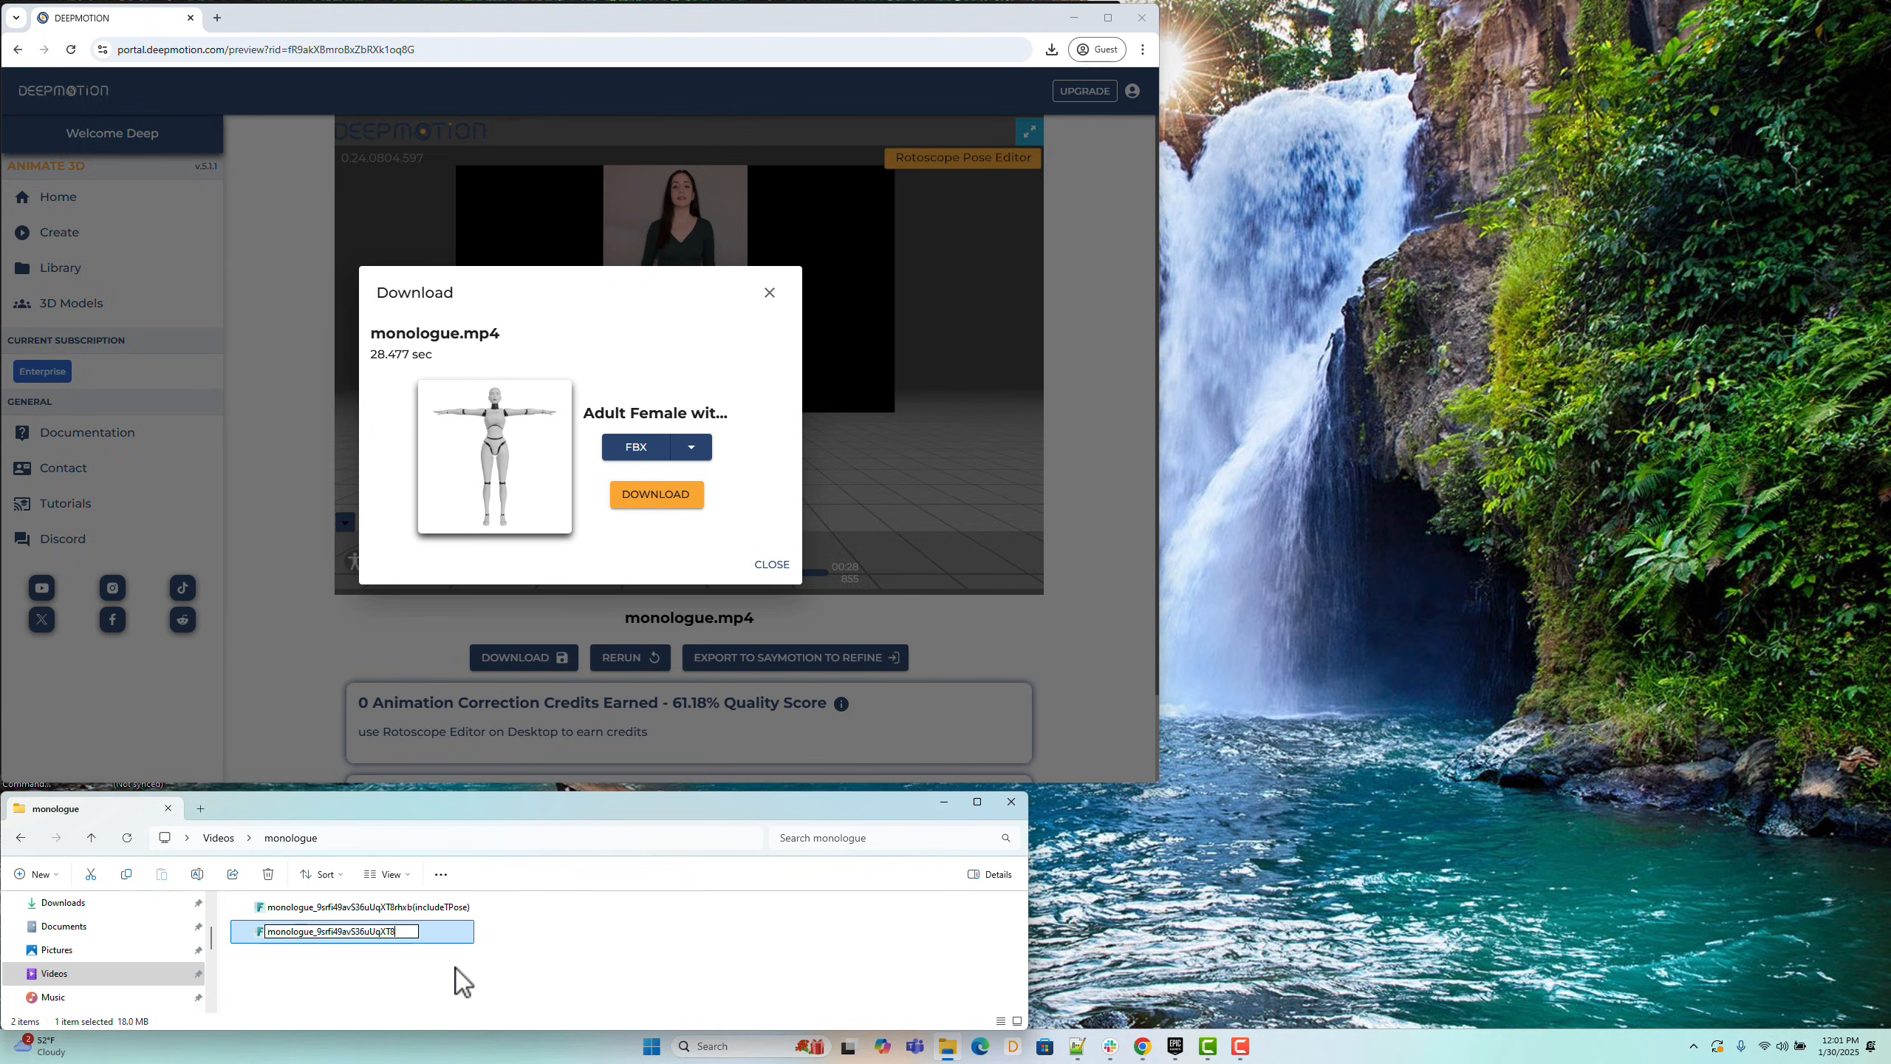
{"action": "left_click", "coordinate": [1174, 1046]}
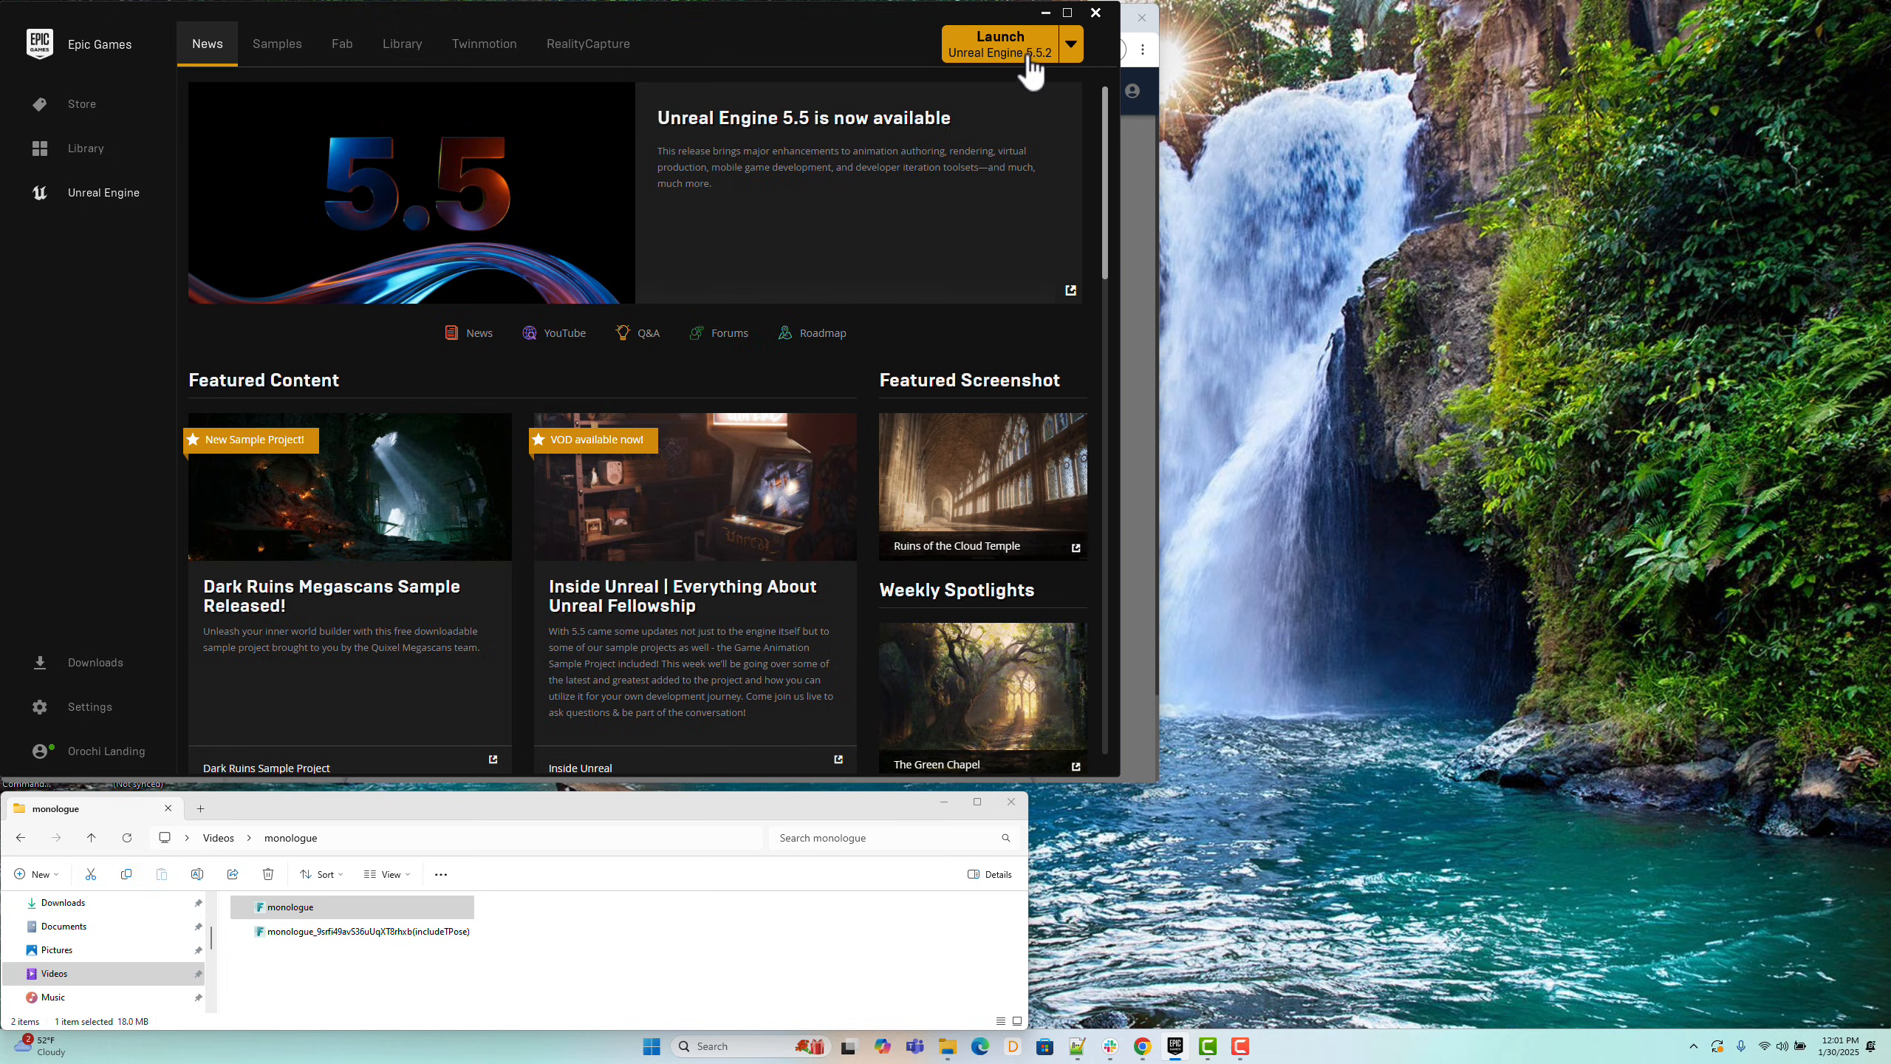
{"action": "mouse_move", "coordinate": [1052, 81]}
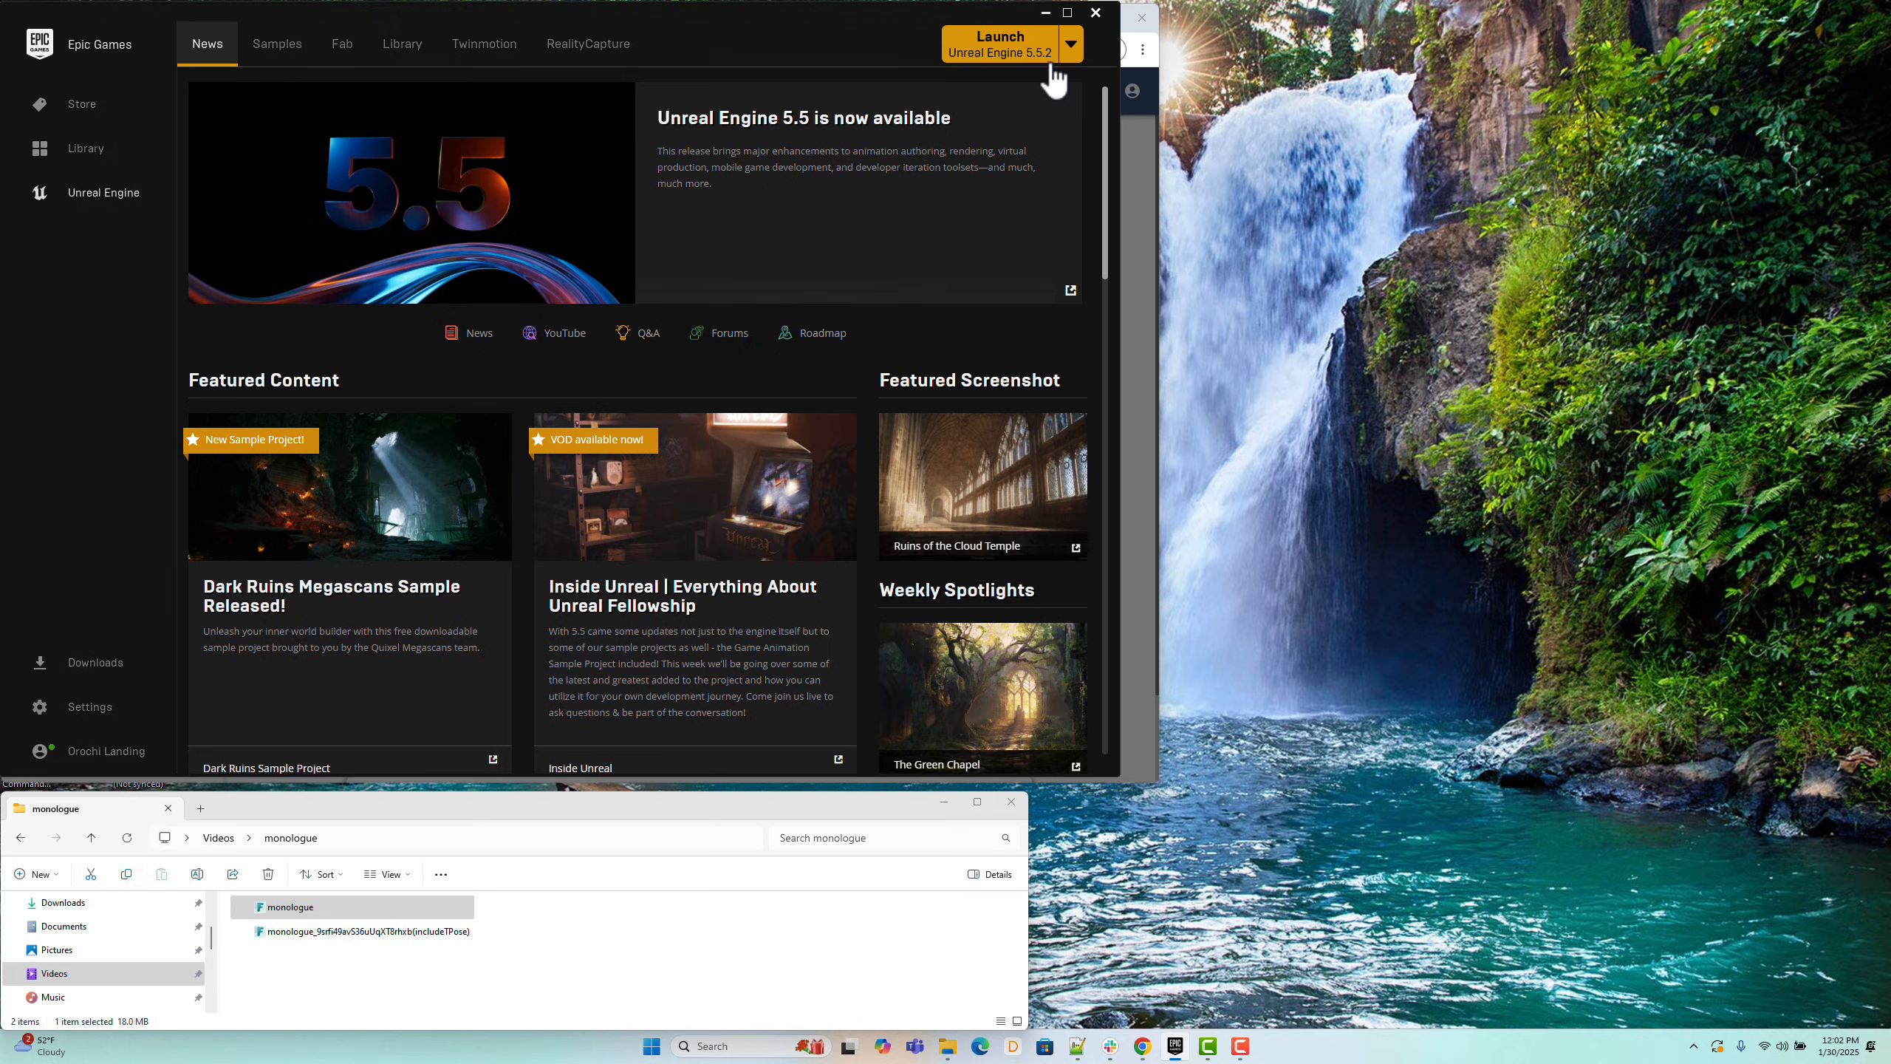
{"action": "mouse_move", "coordinate": [1040, 58]}
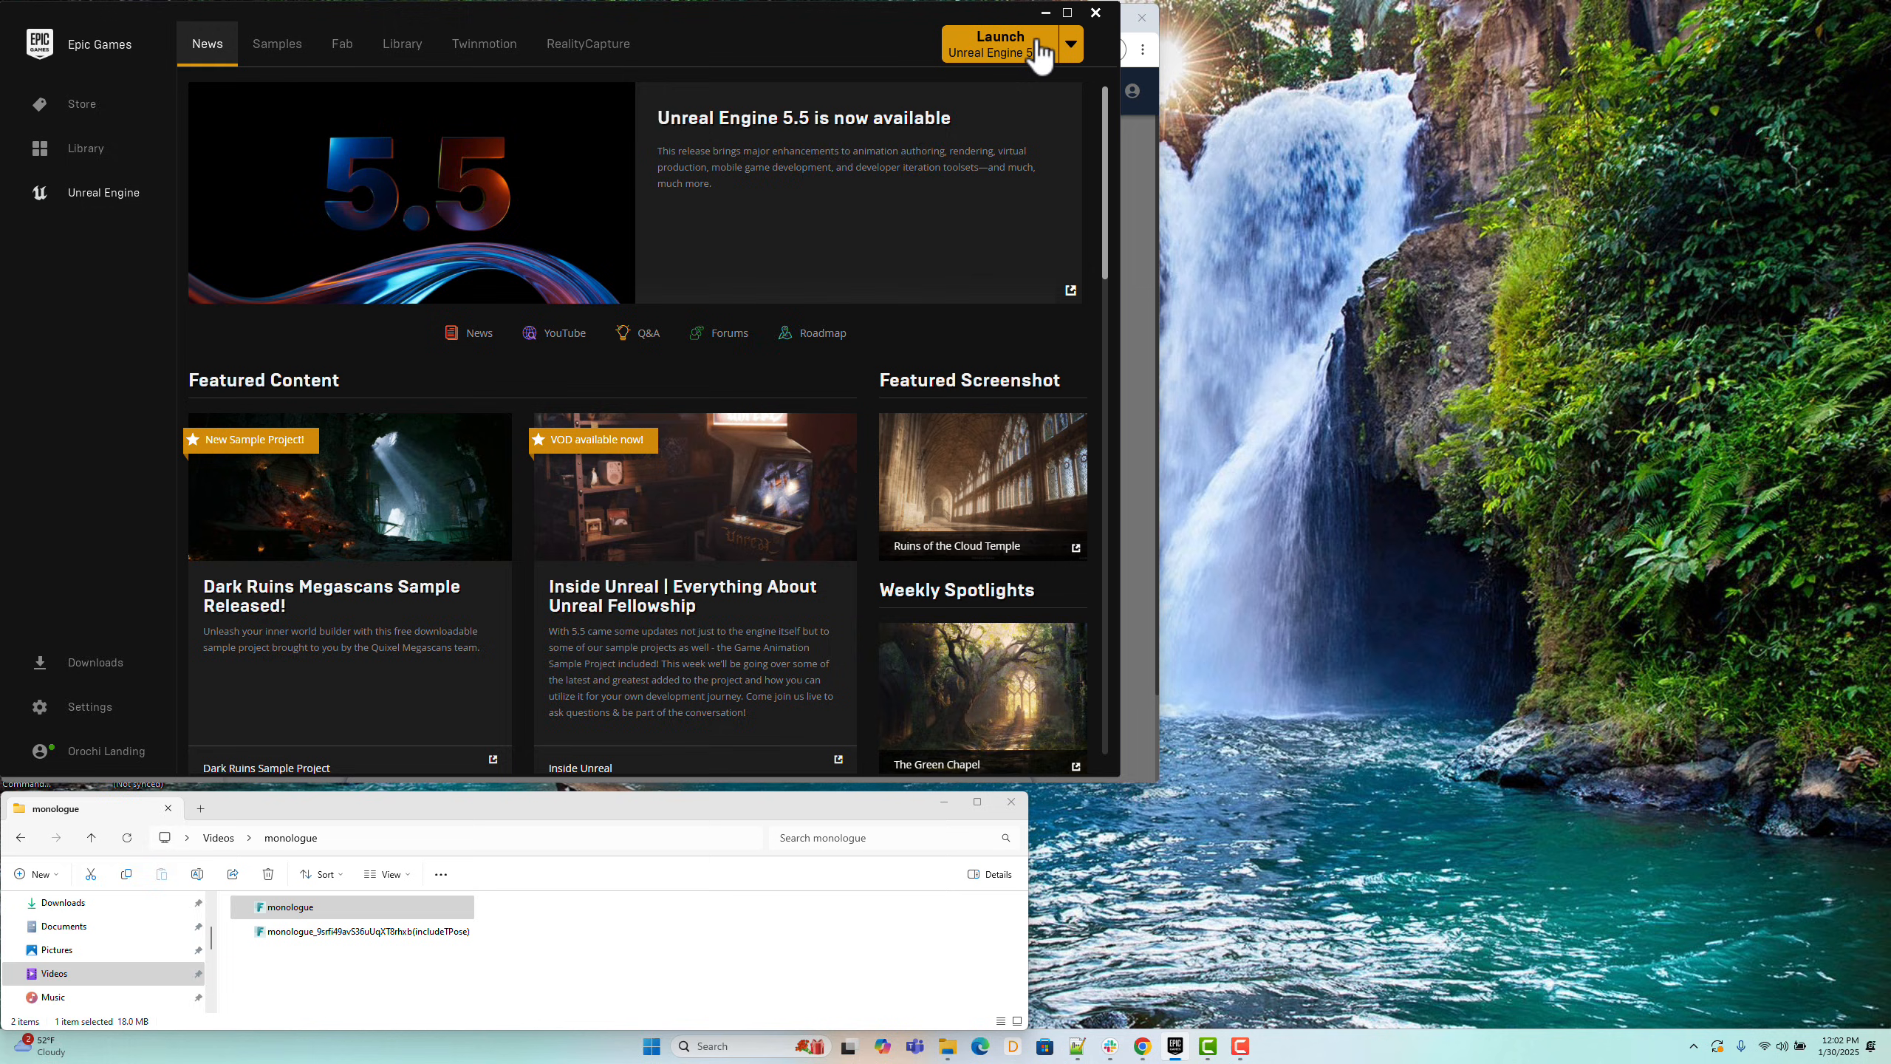
Step: Start Unreal Engine 5.5.2 from the Epic Games Launcher
{"action": "left_click", "coordinate": [999, 43]}
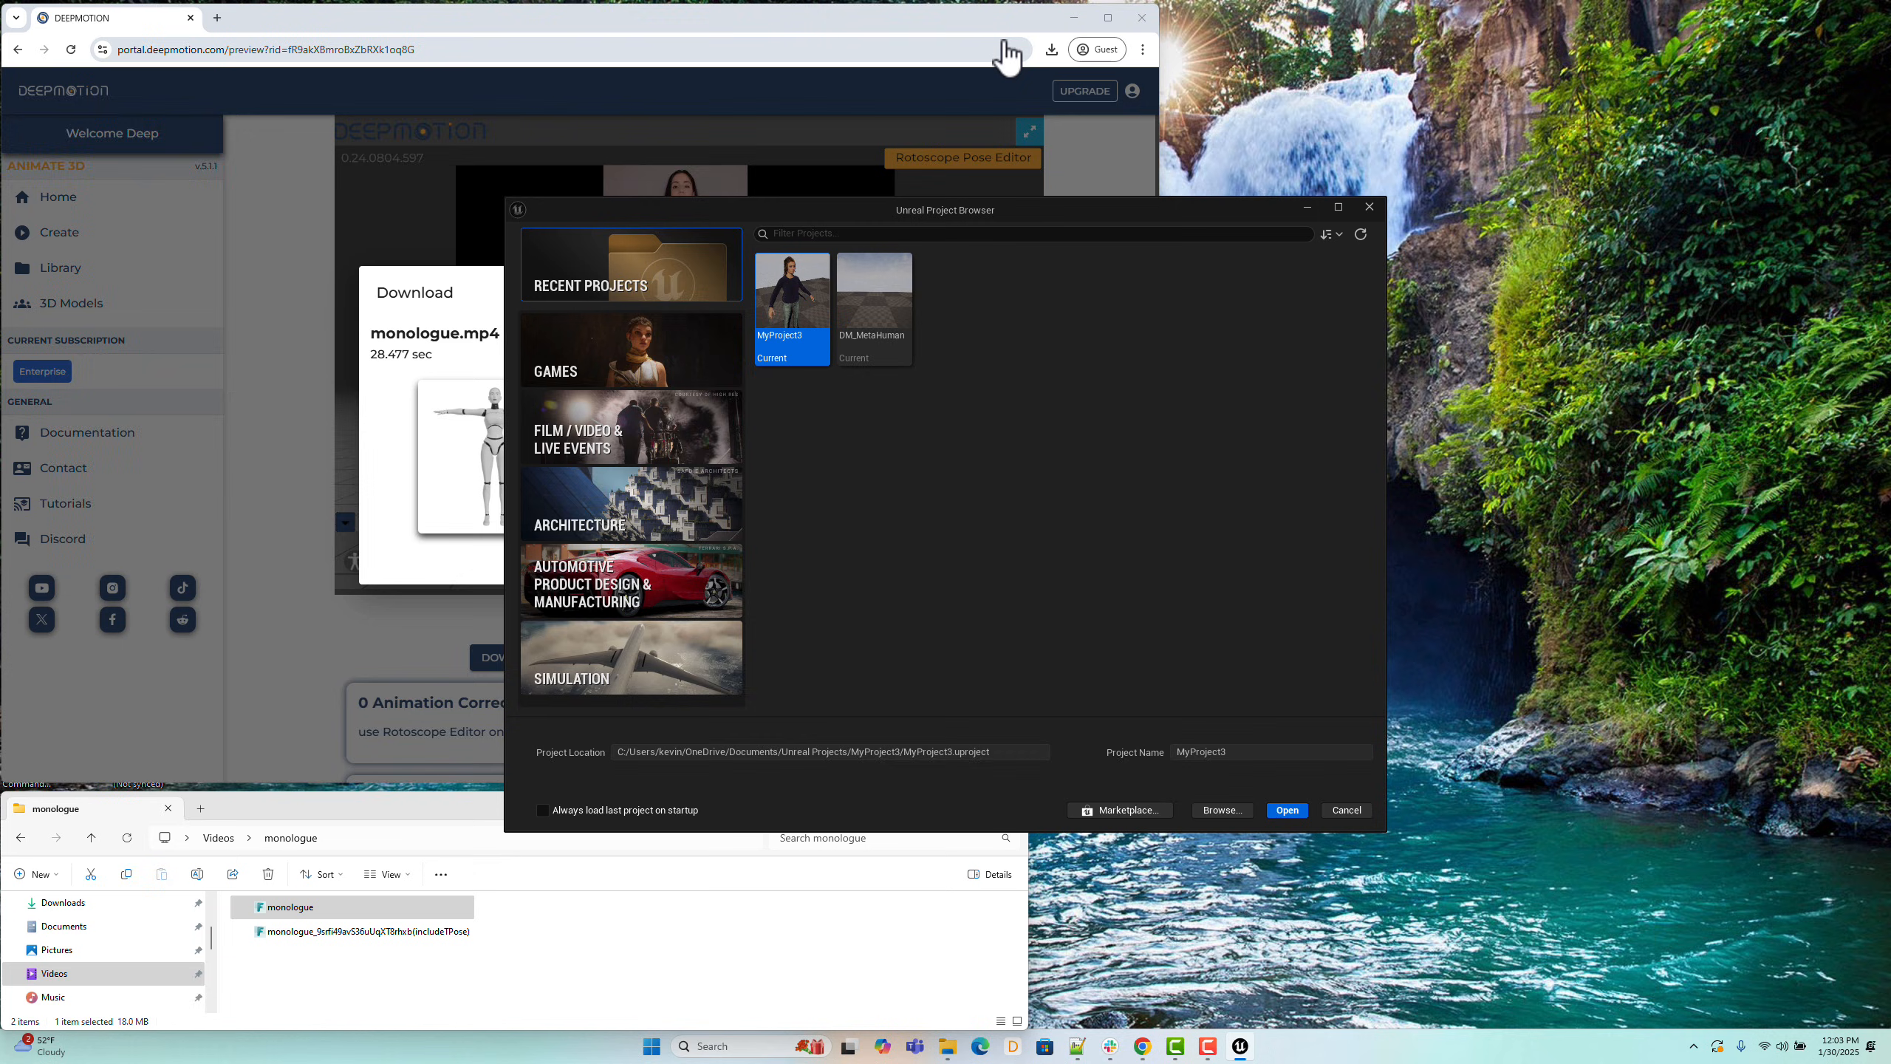
{"action": "mouse_move", "coordinate": [1086, 15]}
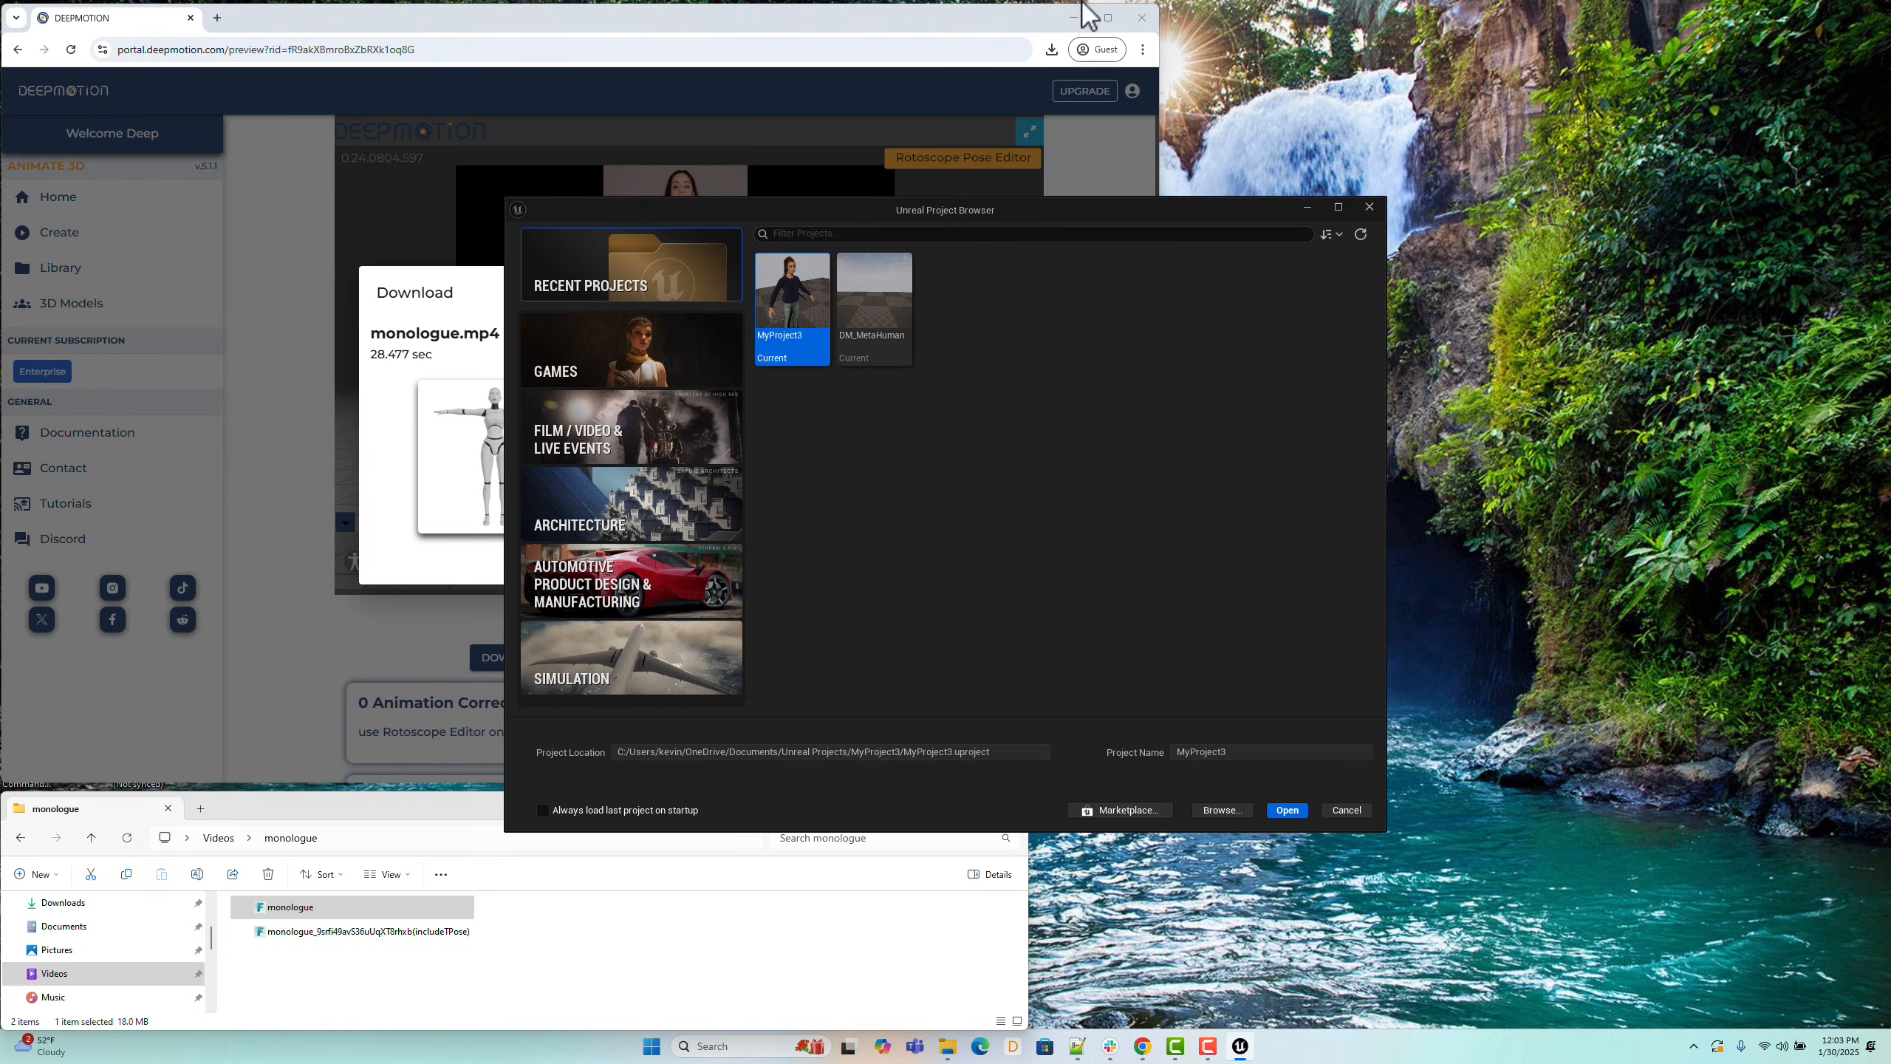
{"action": "mouse_move", "coordinate": [874, 311]}
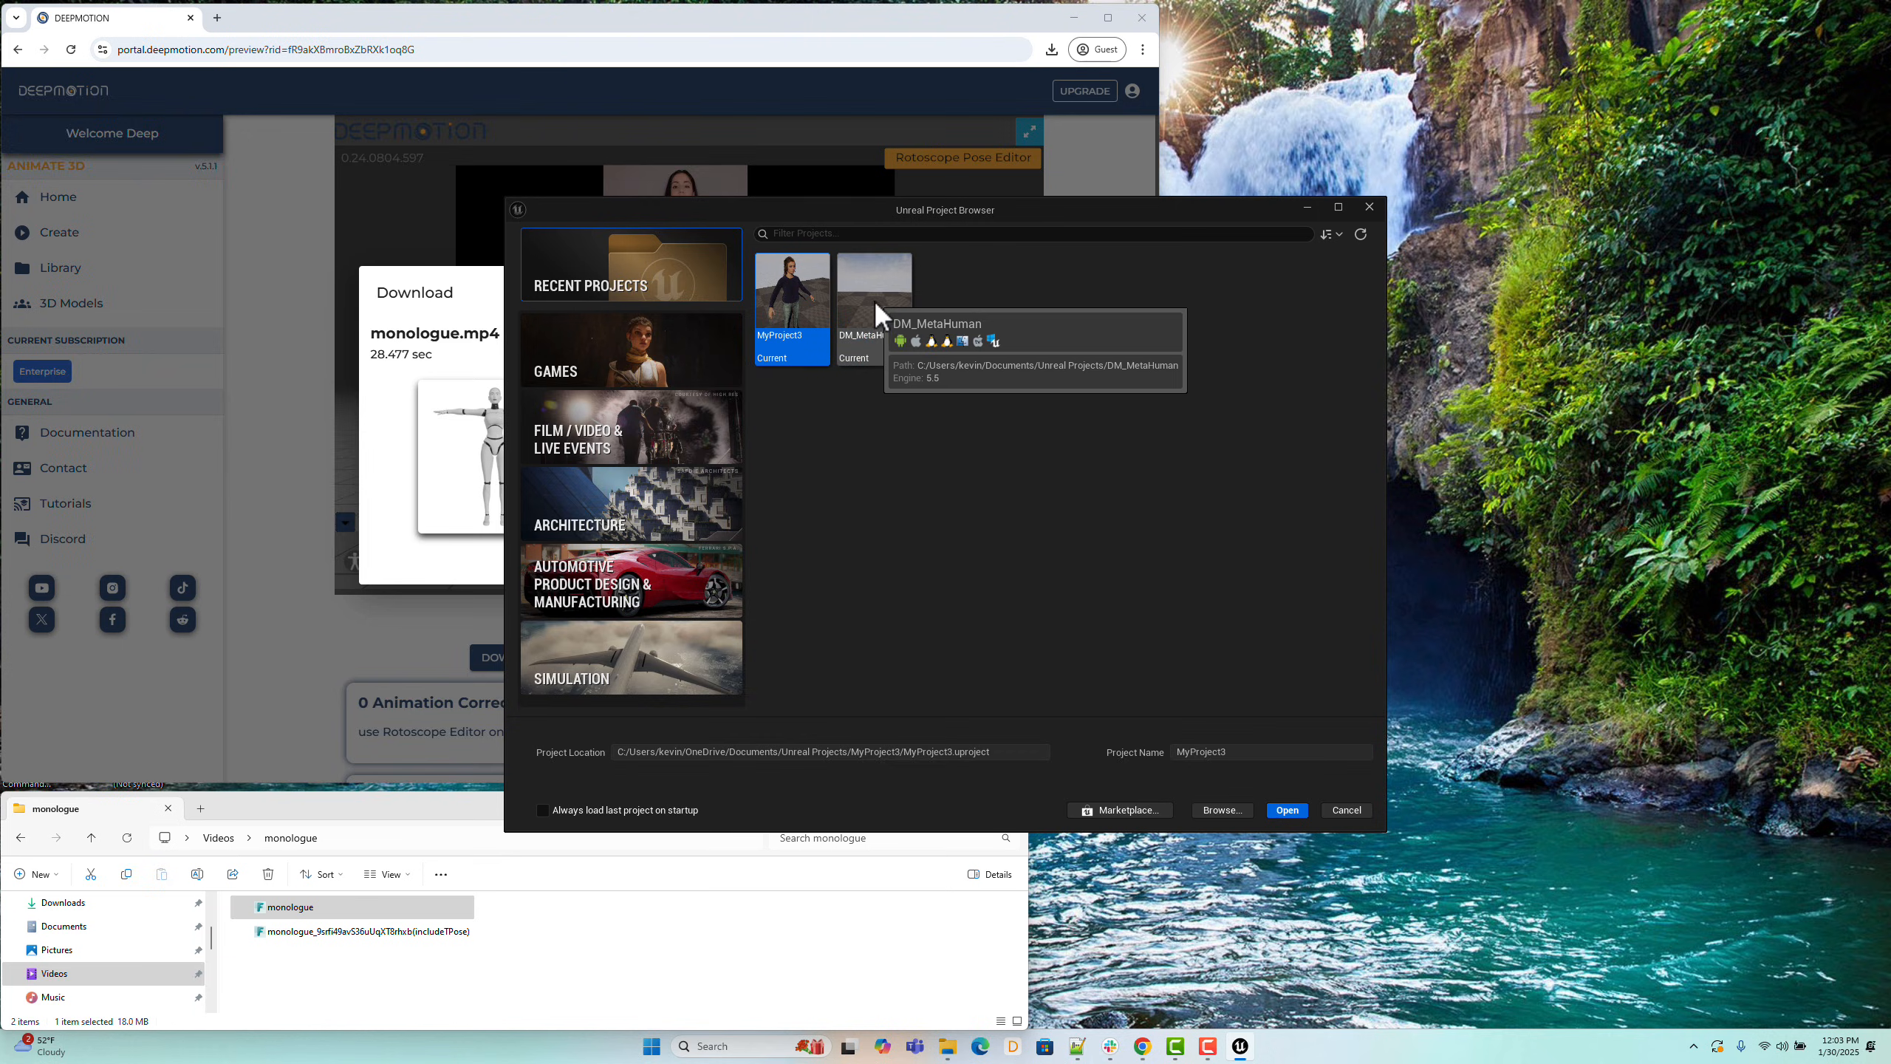
Step: Open the DM_MetaHuman project from Recent Projects
{"action": "left_click", "coordinate": [872, 279]}
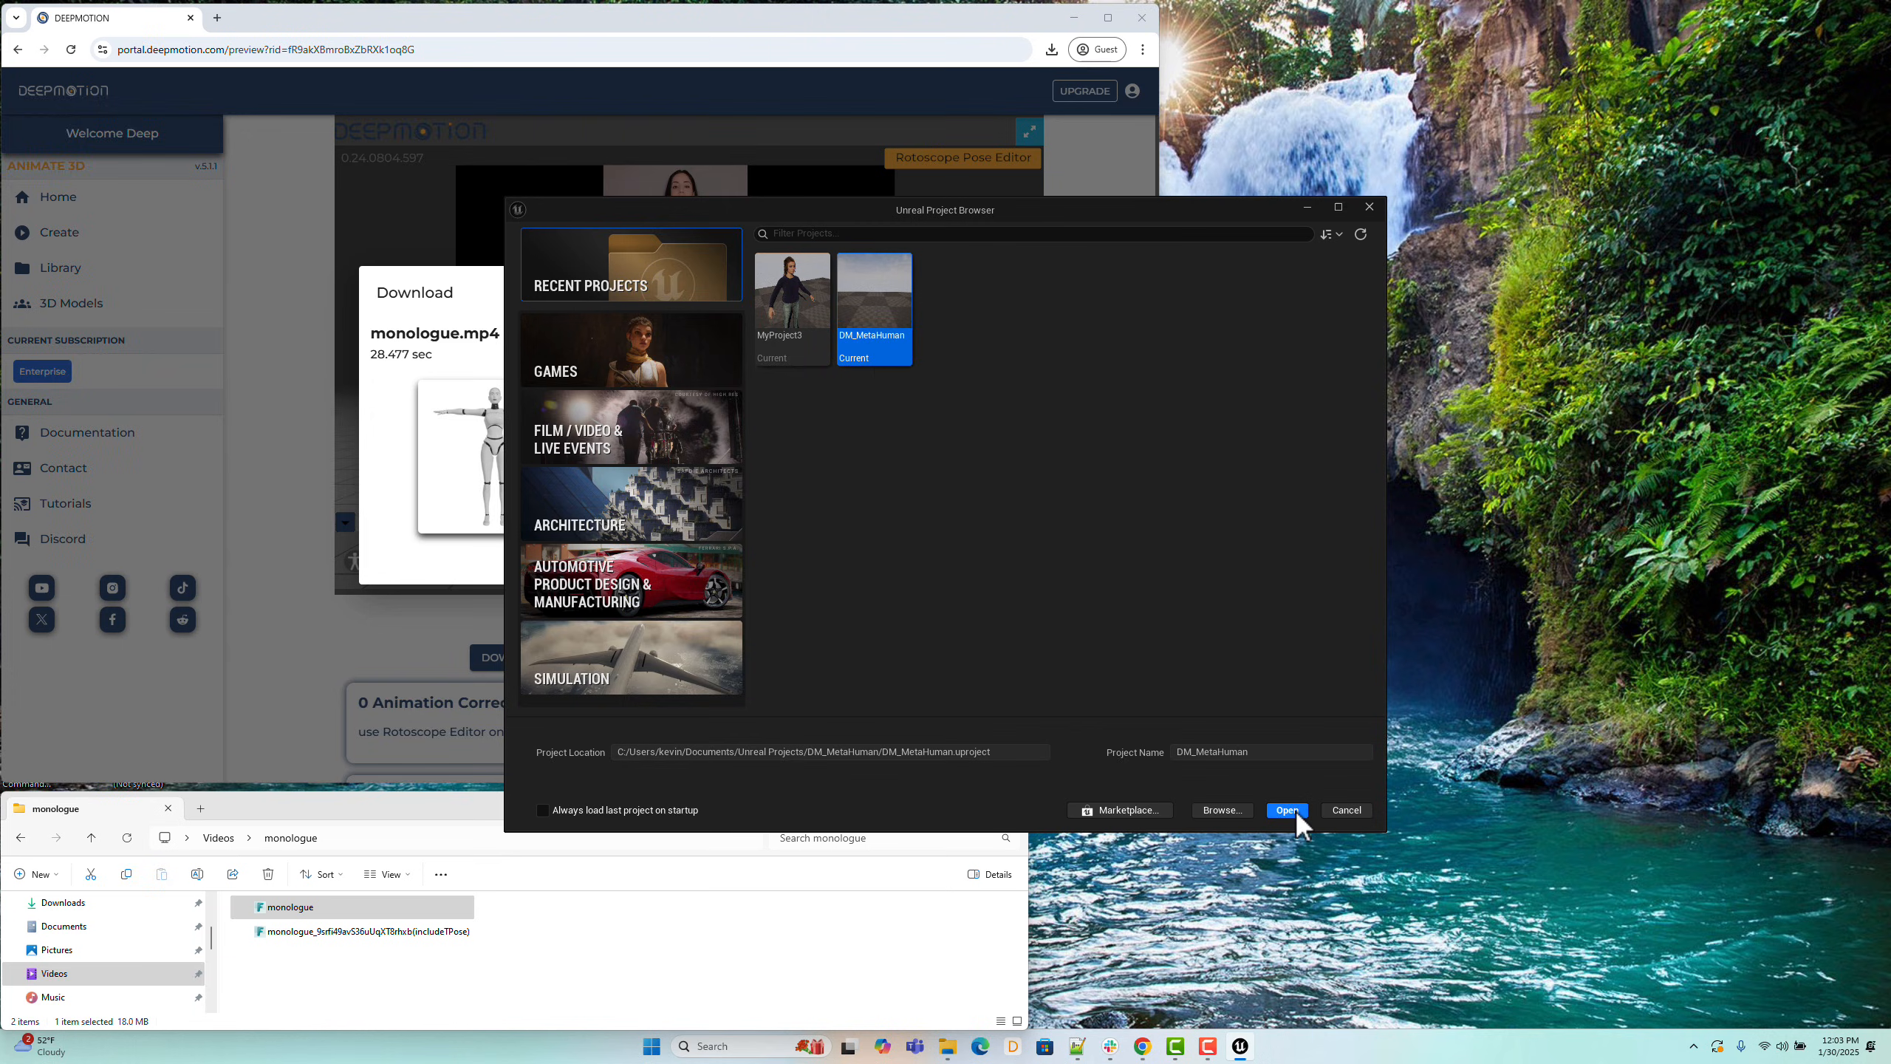
{"action": "left_click", "coordinate": [1286, 810]}
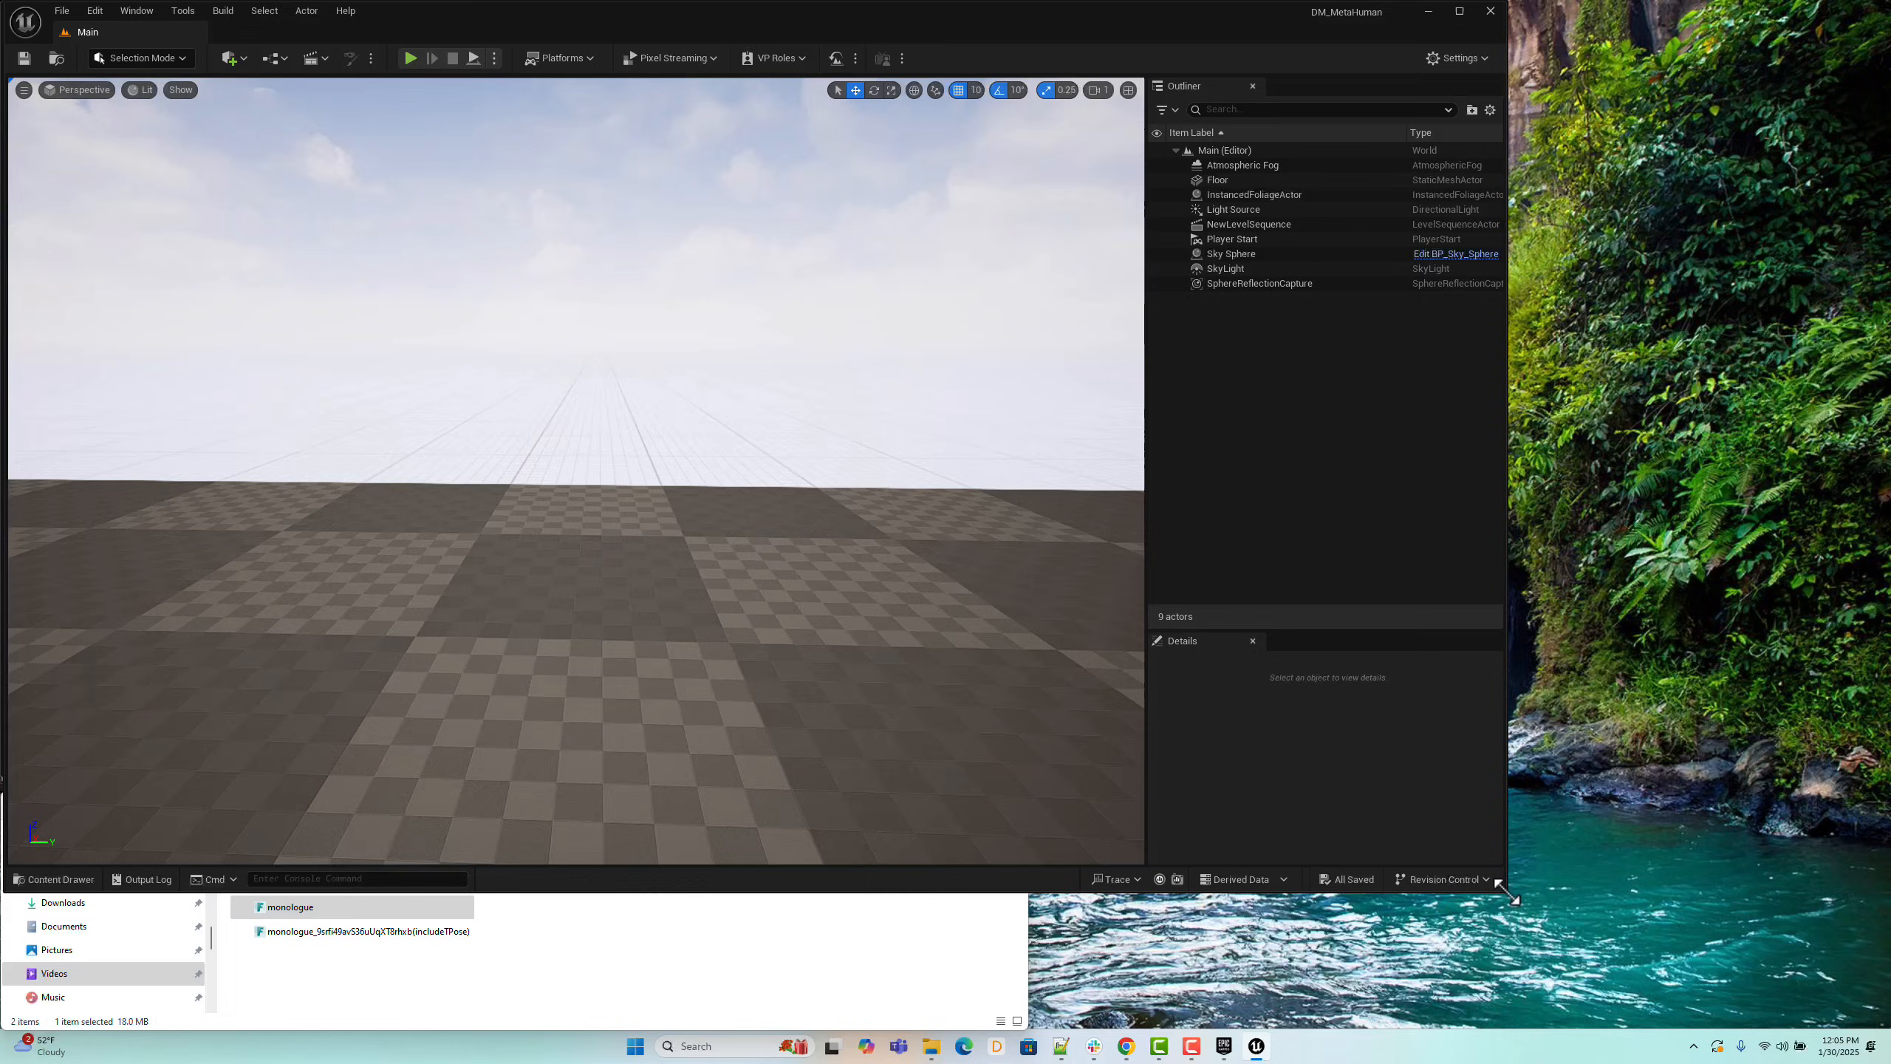
Step: Show the Content Drawer and select the project's DeepMotion content folder
{"action": "left_click", "coordinate": [53, 878]}
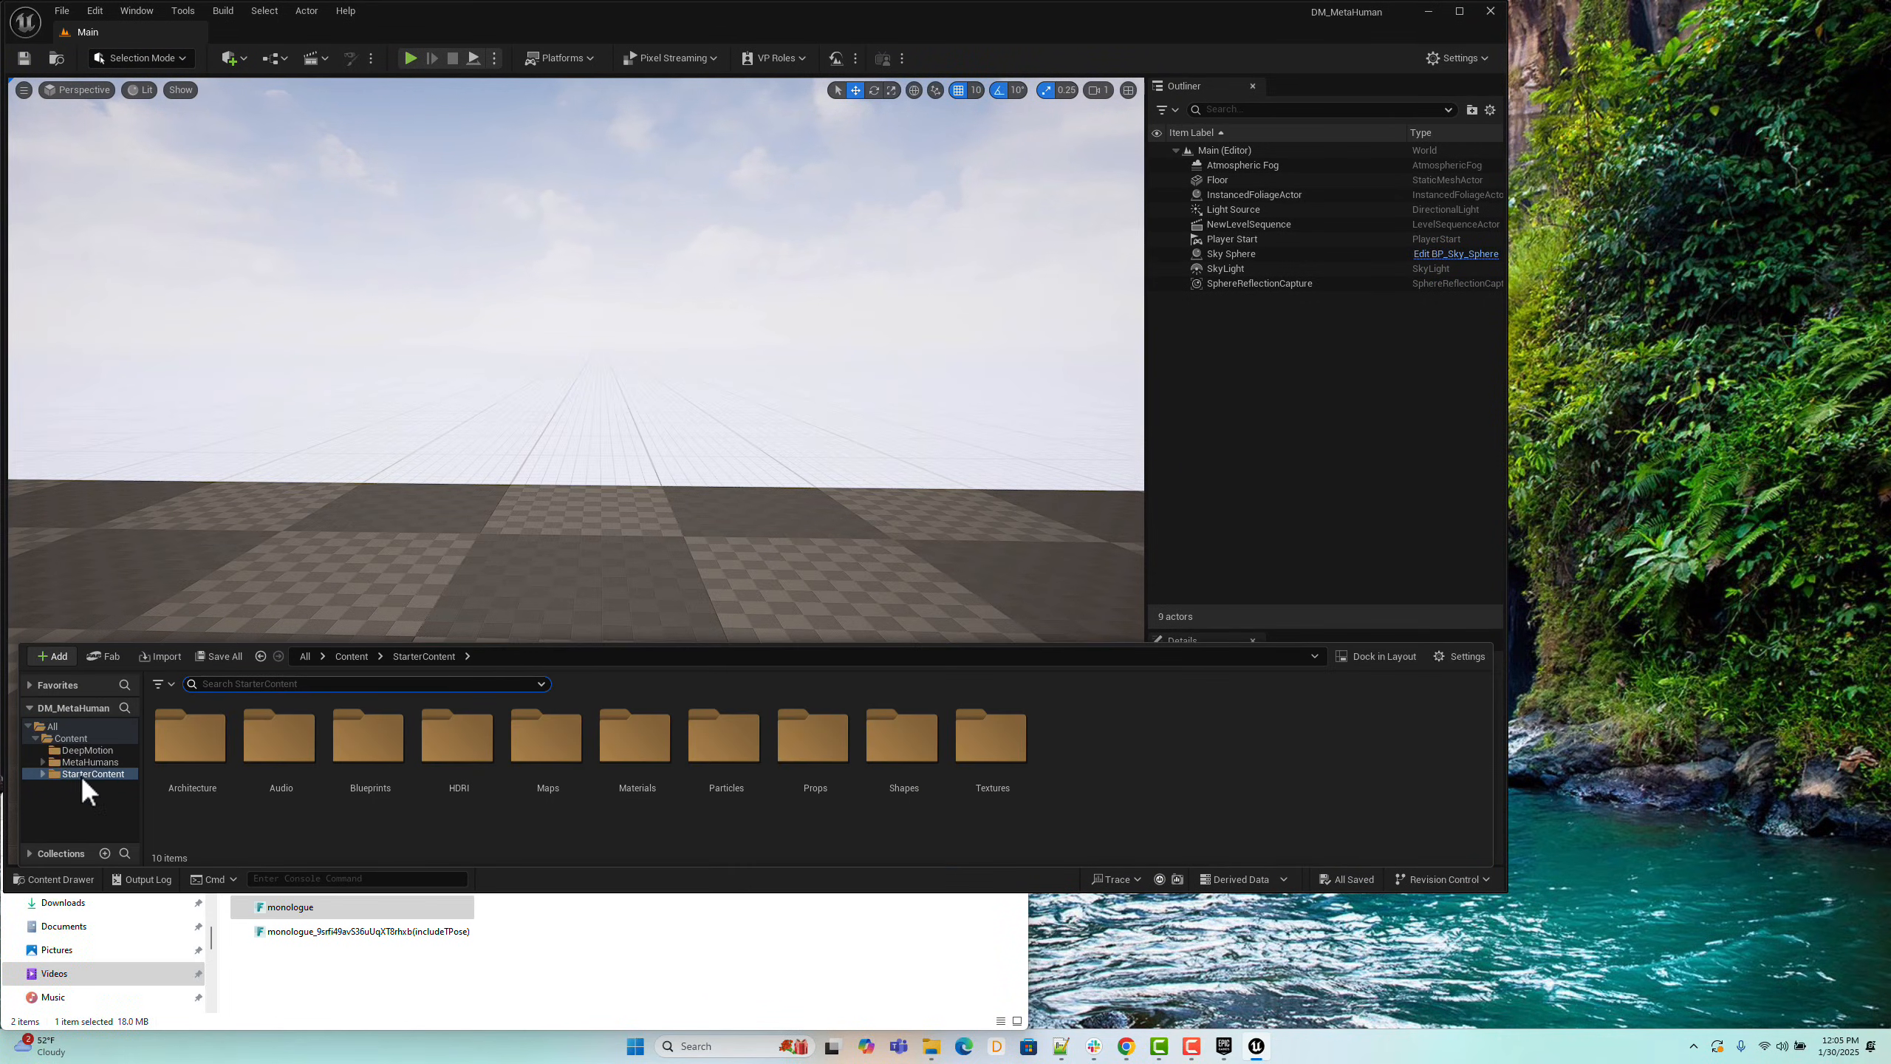
{"action": "left_click", "coordinate": [72, 749]}
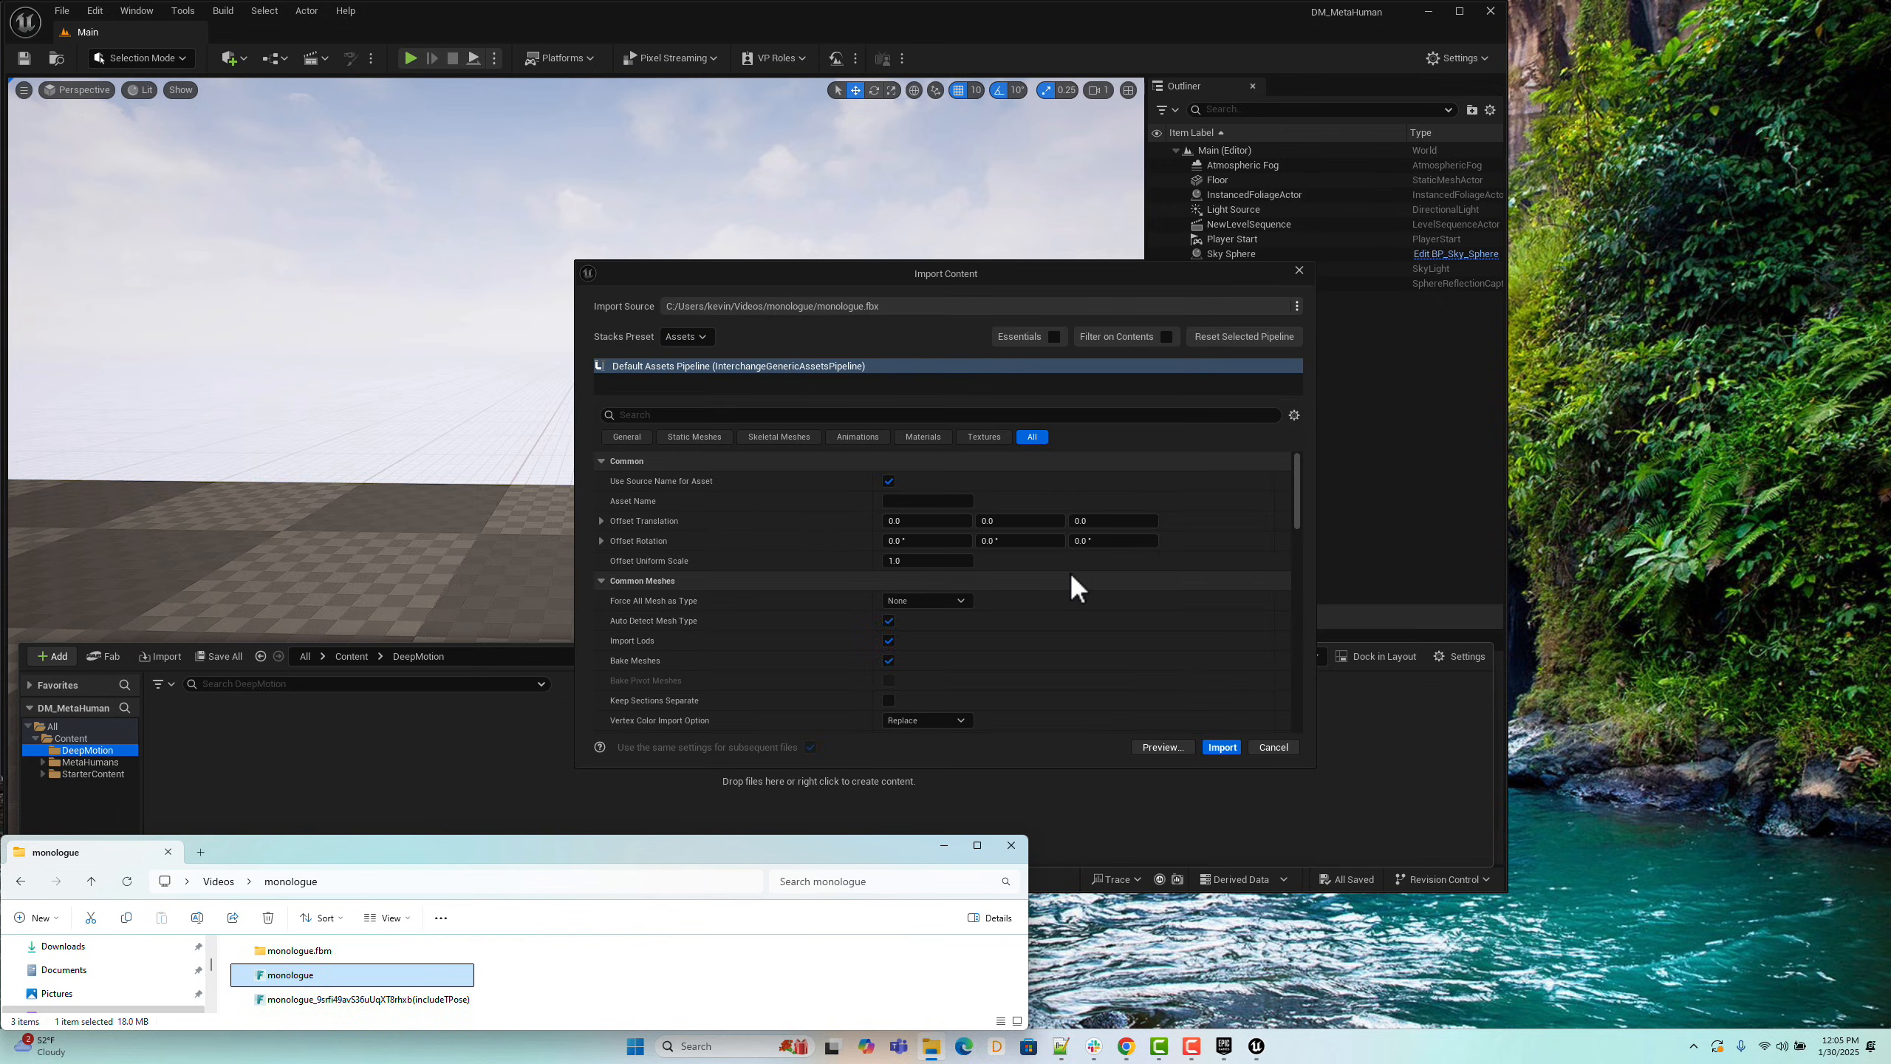
Step: Review the Import Content options and import monologue.fbx with its mesh, animation and skeleton
{"action": "scroll", "scroll_direction": "down", "scroll_amount": 3}
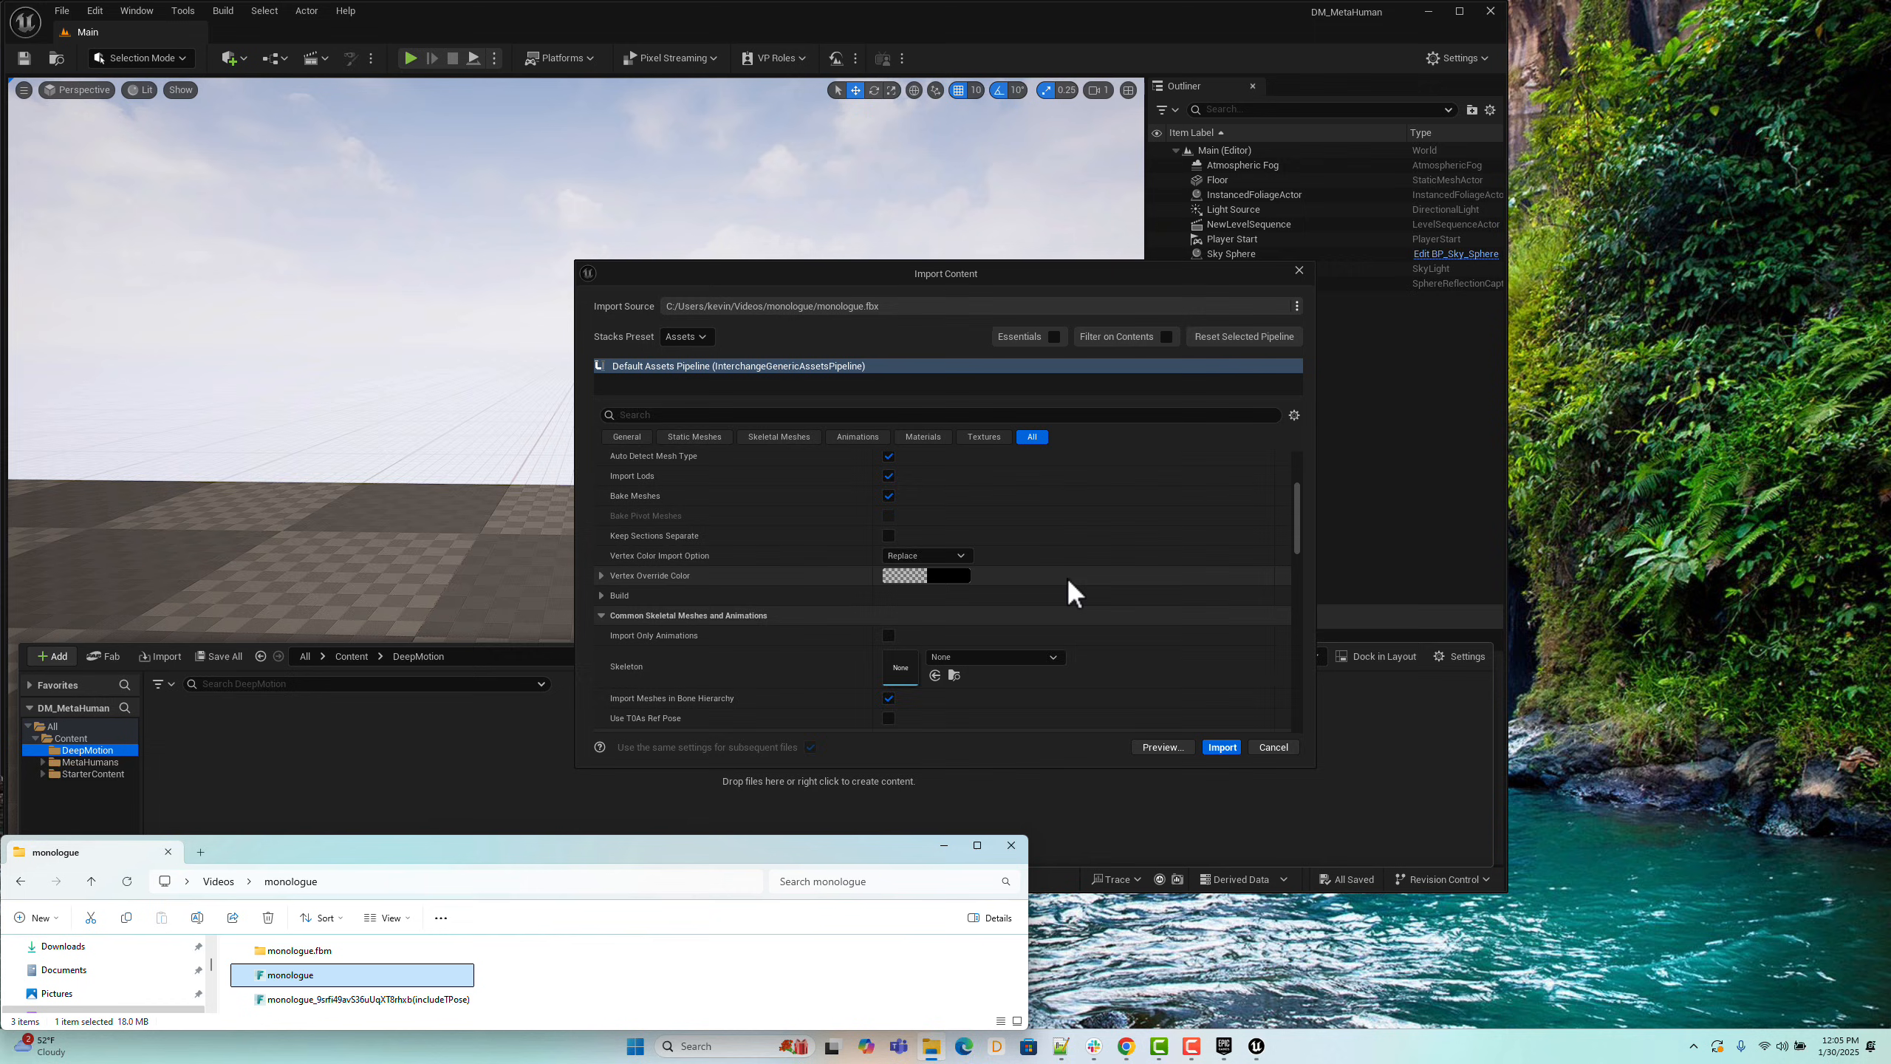
{"action": "scroll", "scroll_direction": "down", "scroll_amount": 3}
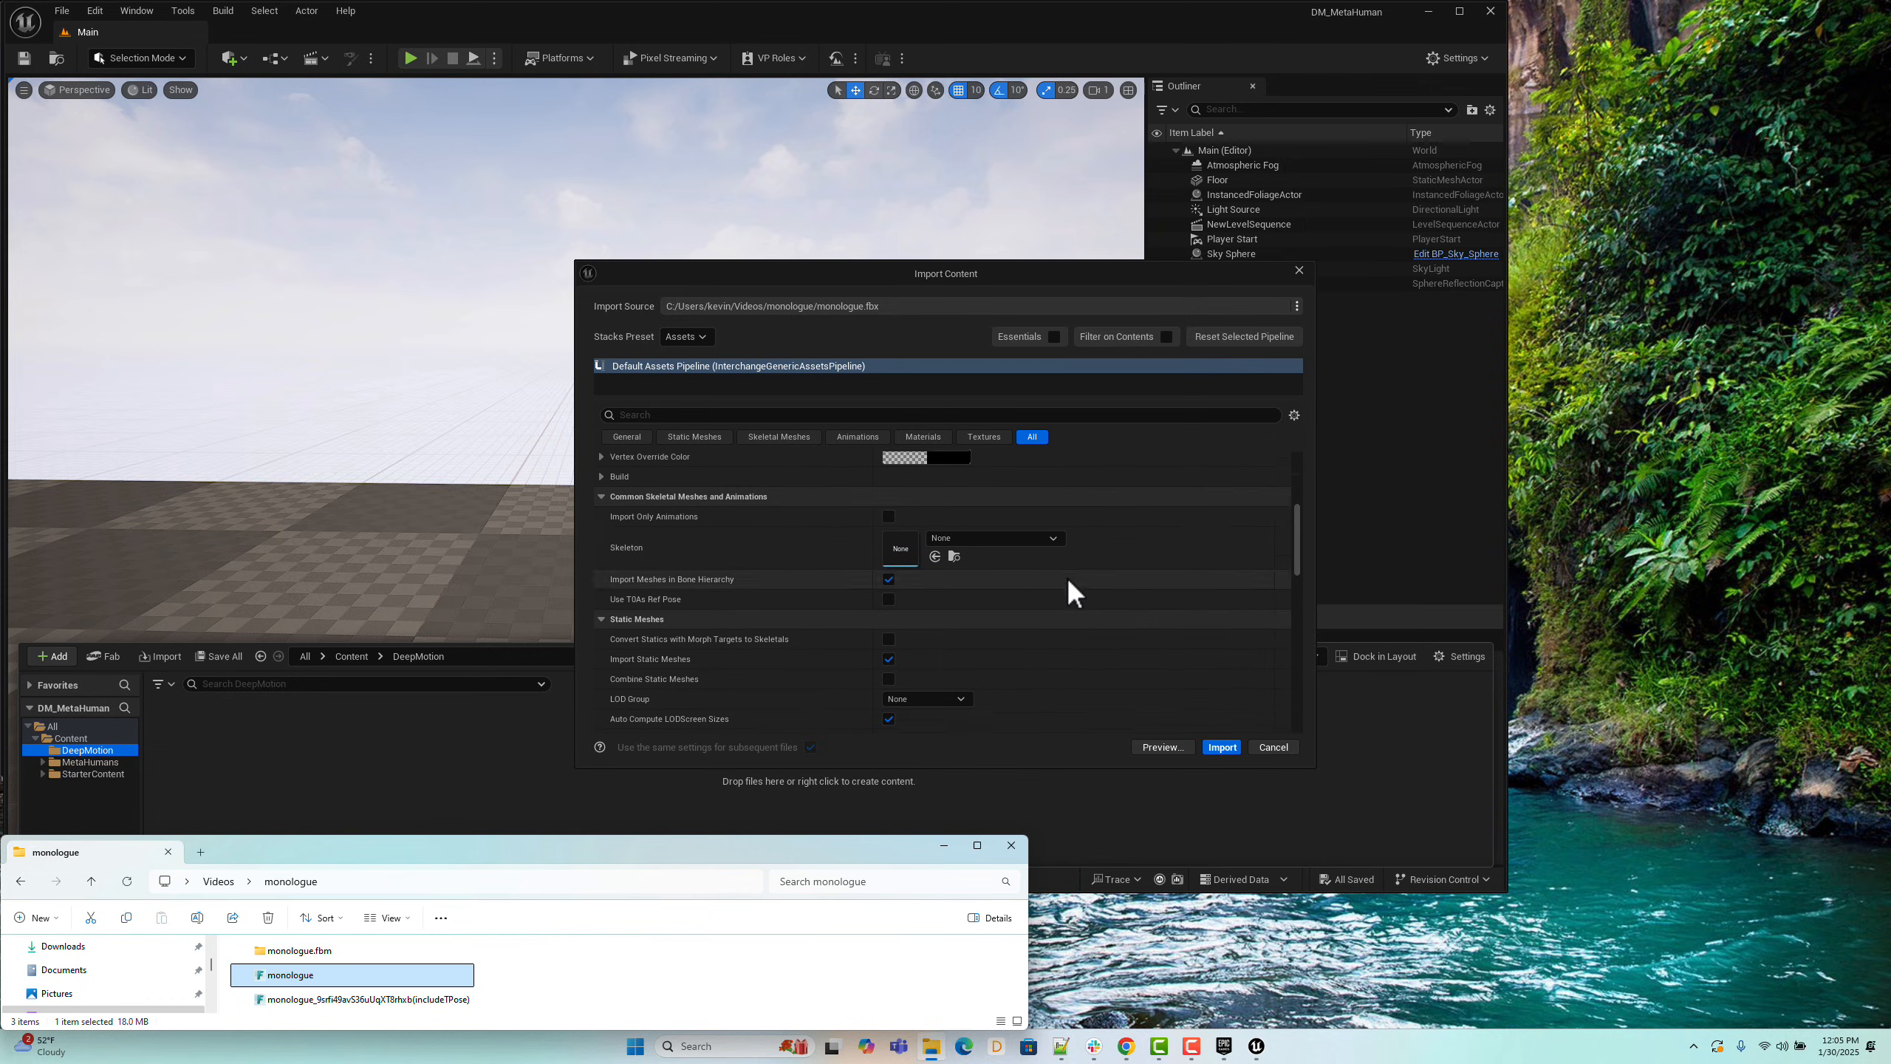
{"action": "scroll", "scroll_direction": "down", "scroll_amount": 3}
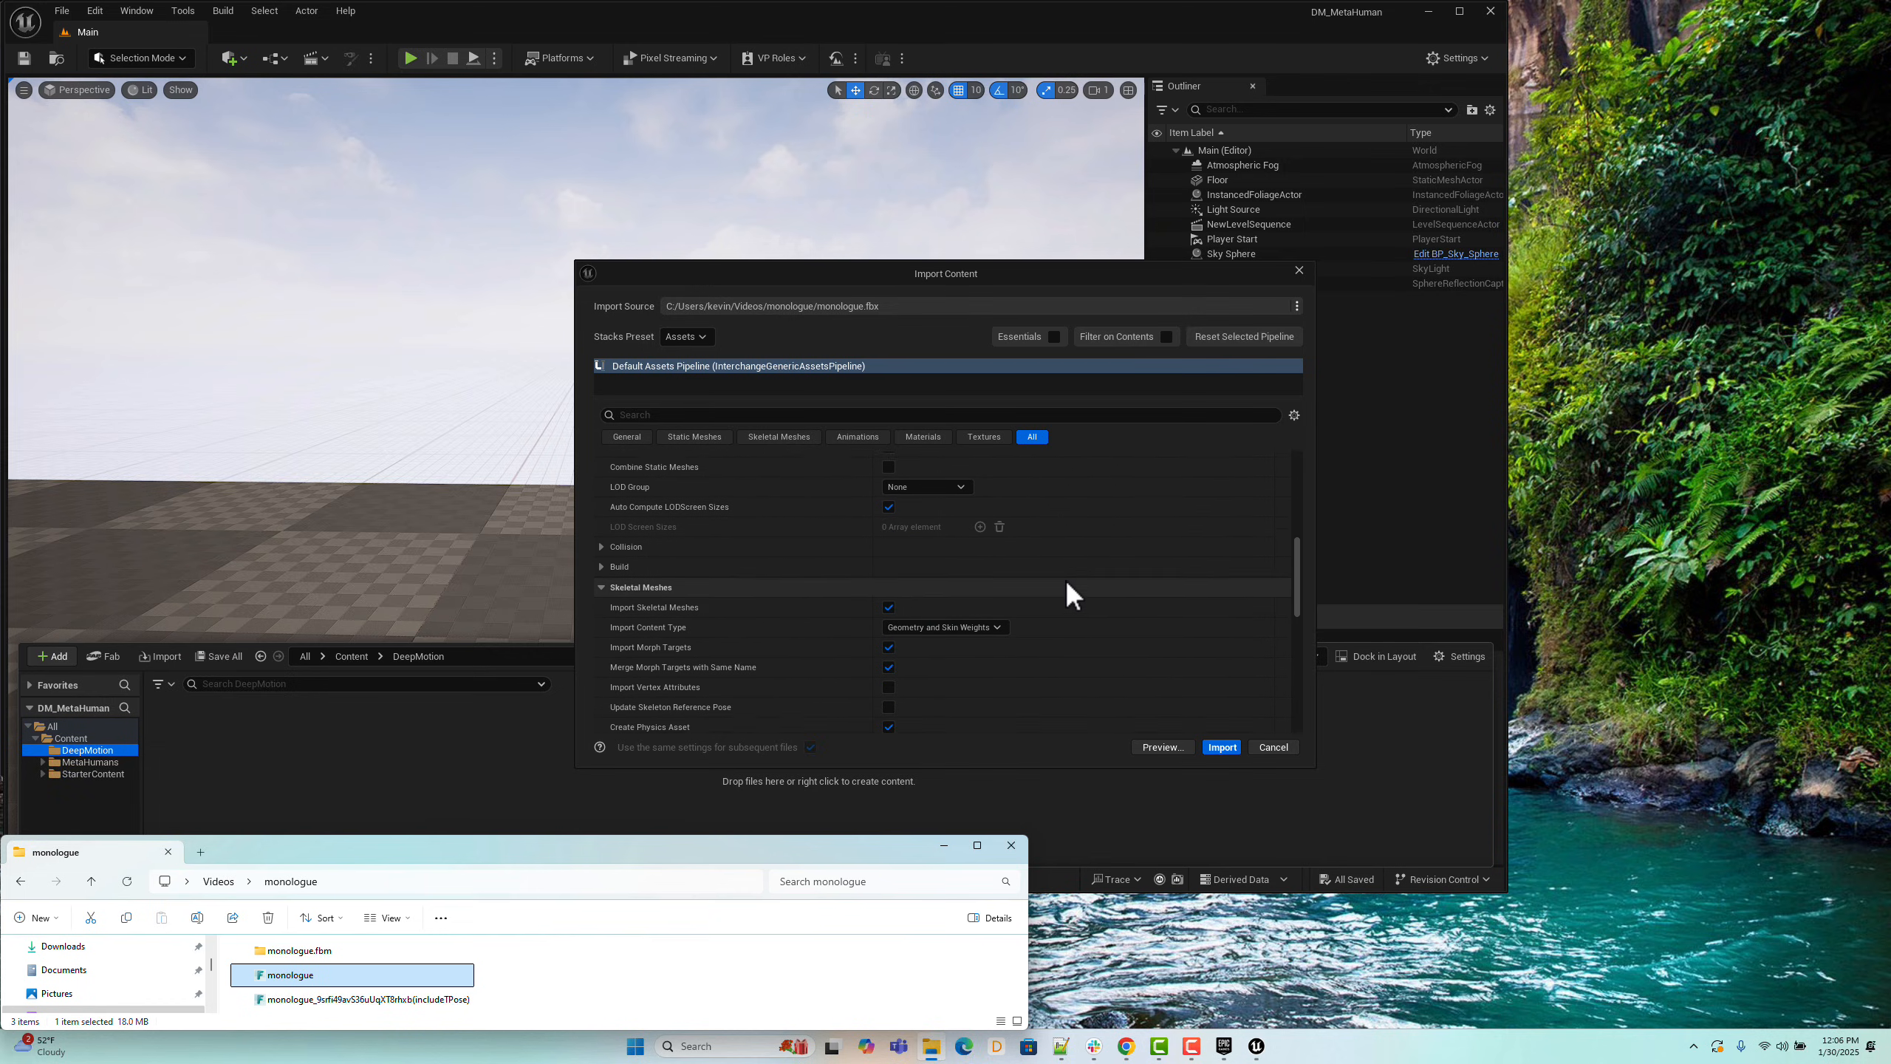
{"action": "scroll", "scroll_direction": "down", "scroll_amount": 3}
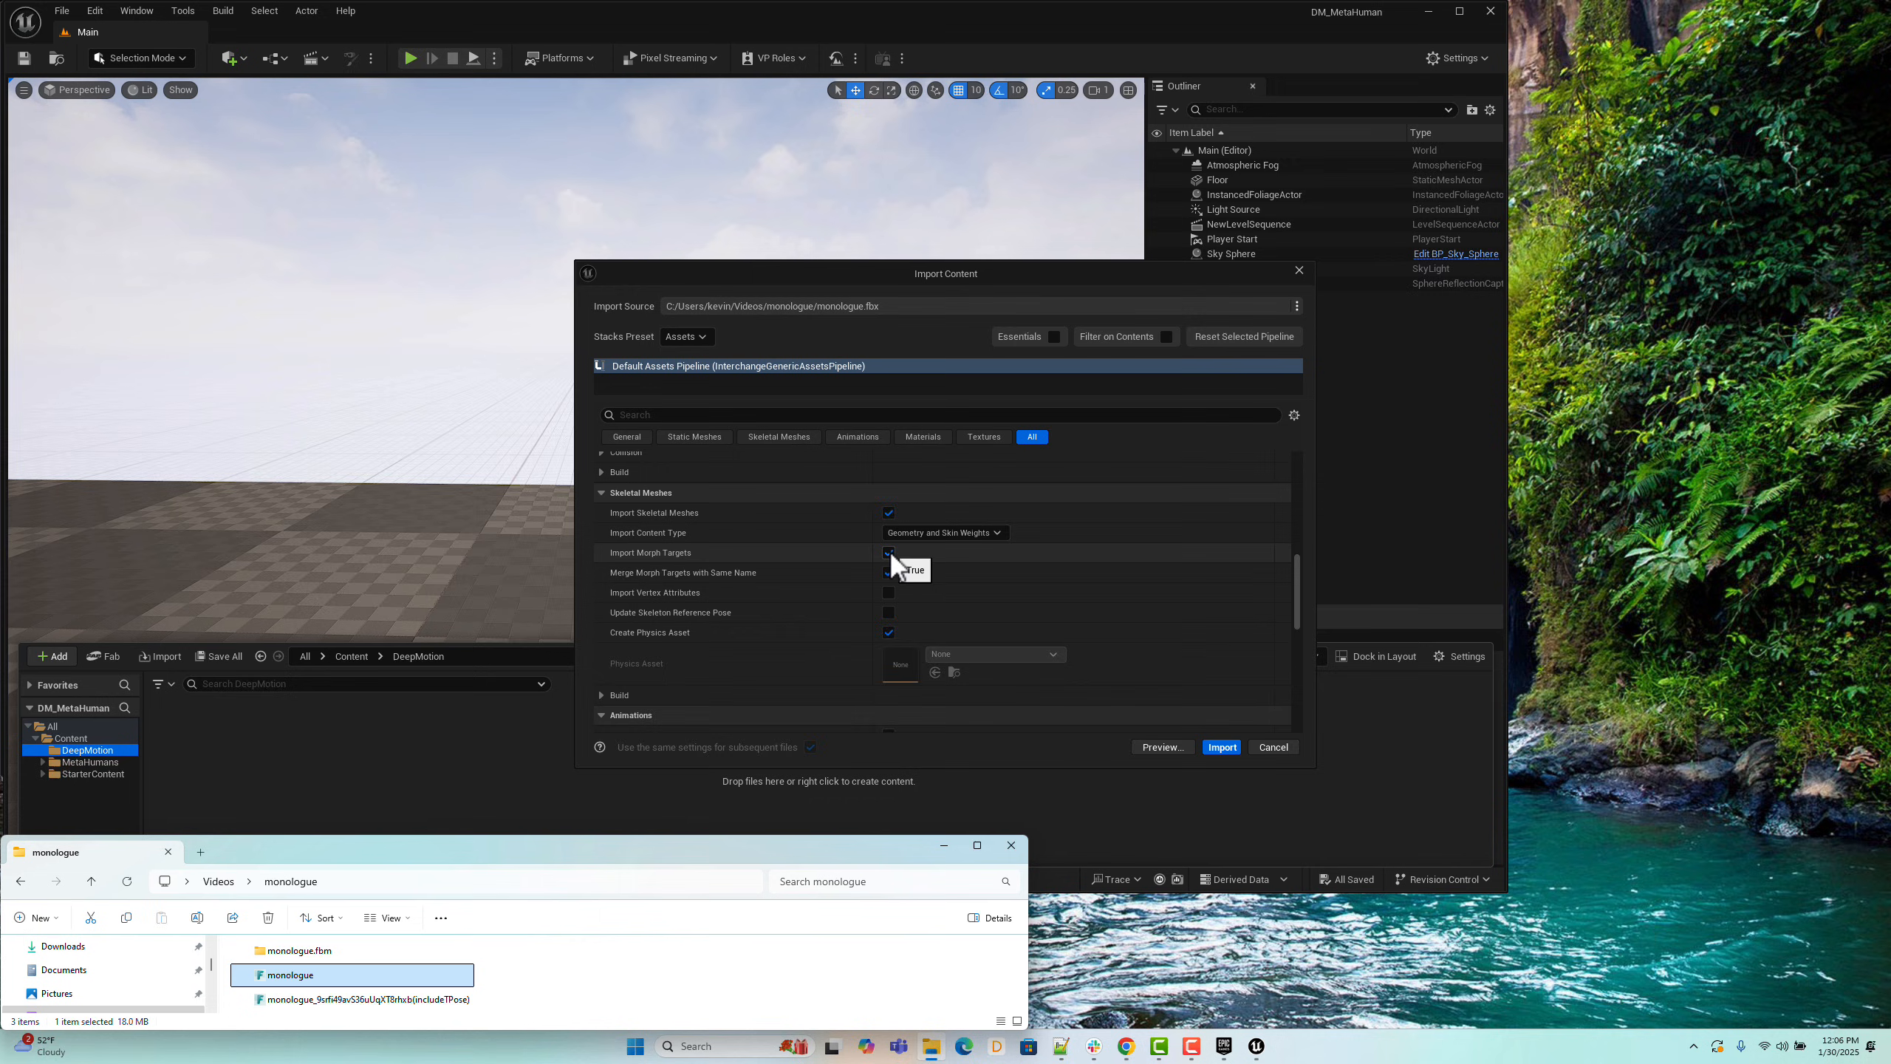
{"action": "scroll", "scroll_direction": "down", "scroll_amount": 3}
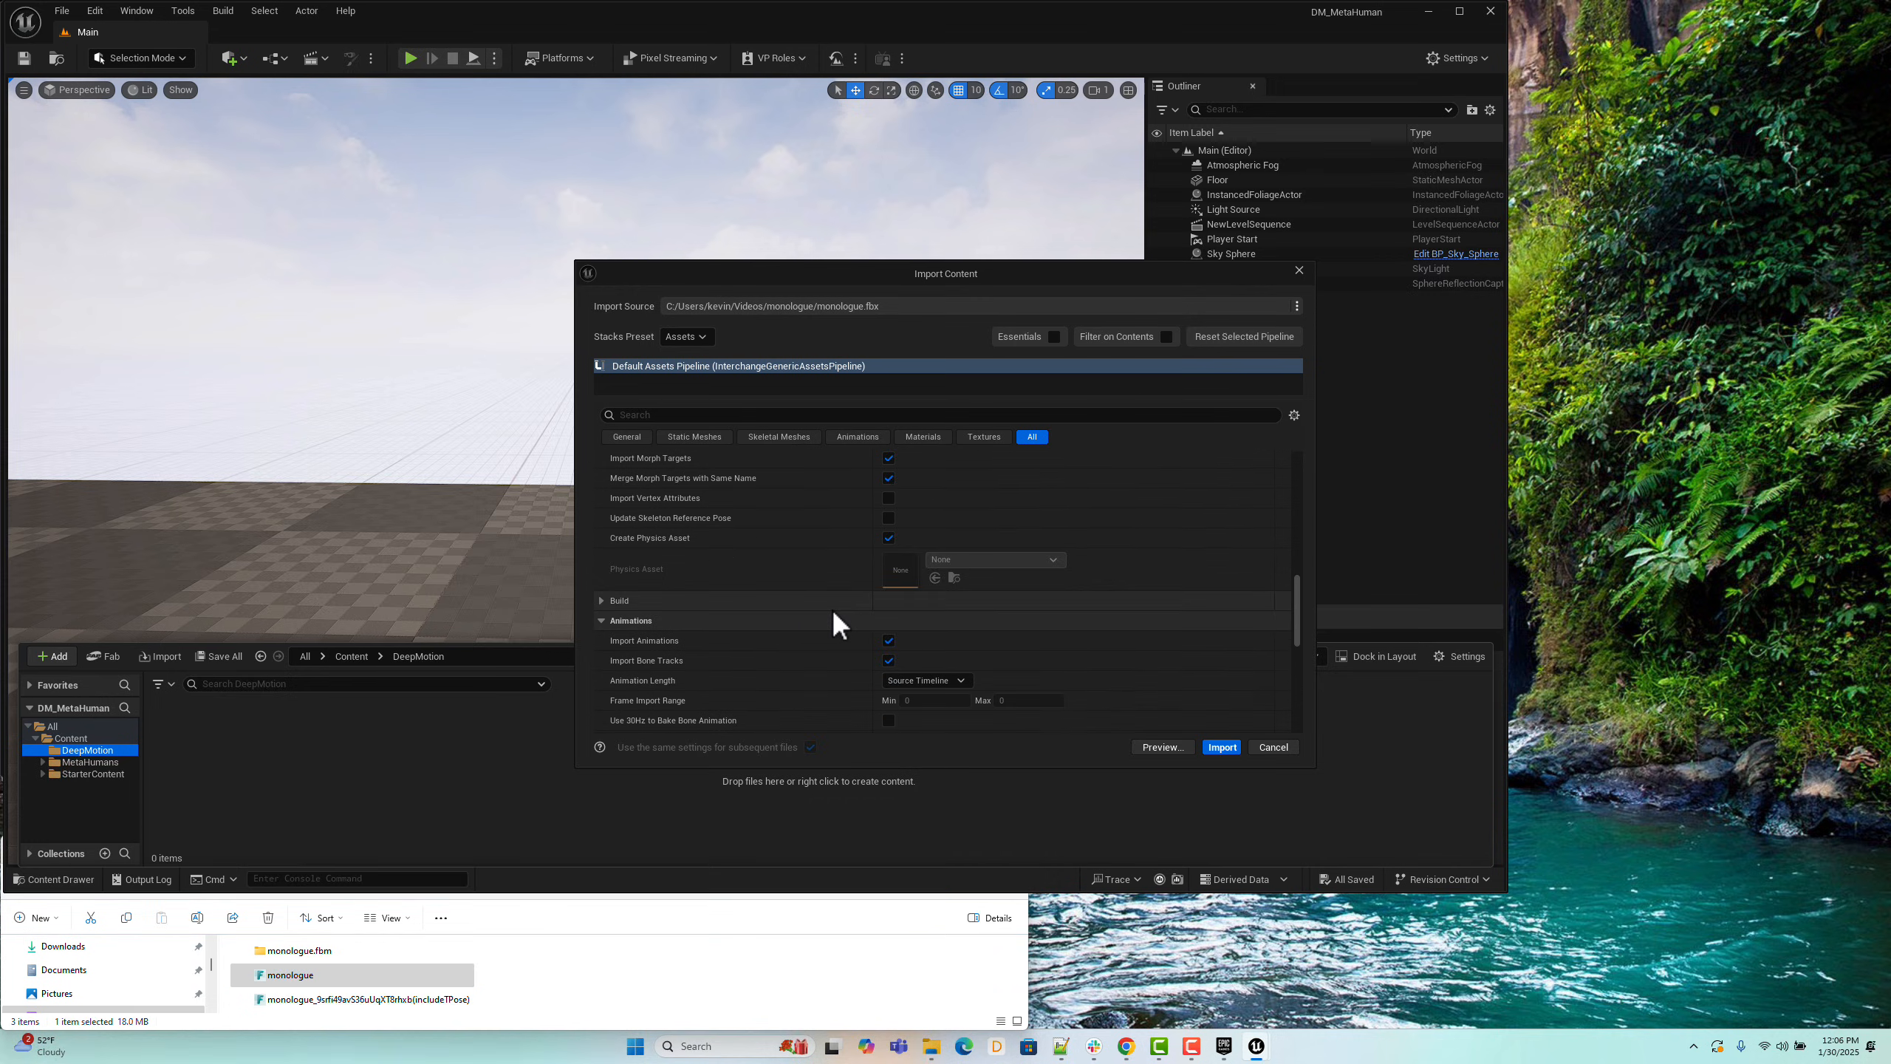
{"action": "scroll", "scroll_direction": "down", "scroll_amount": 3}
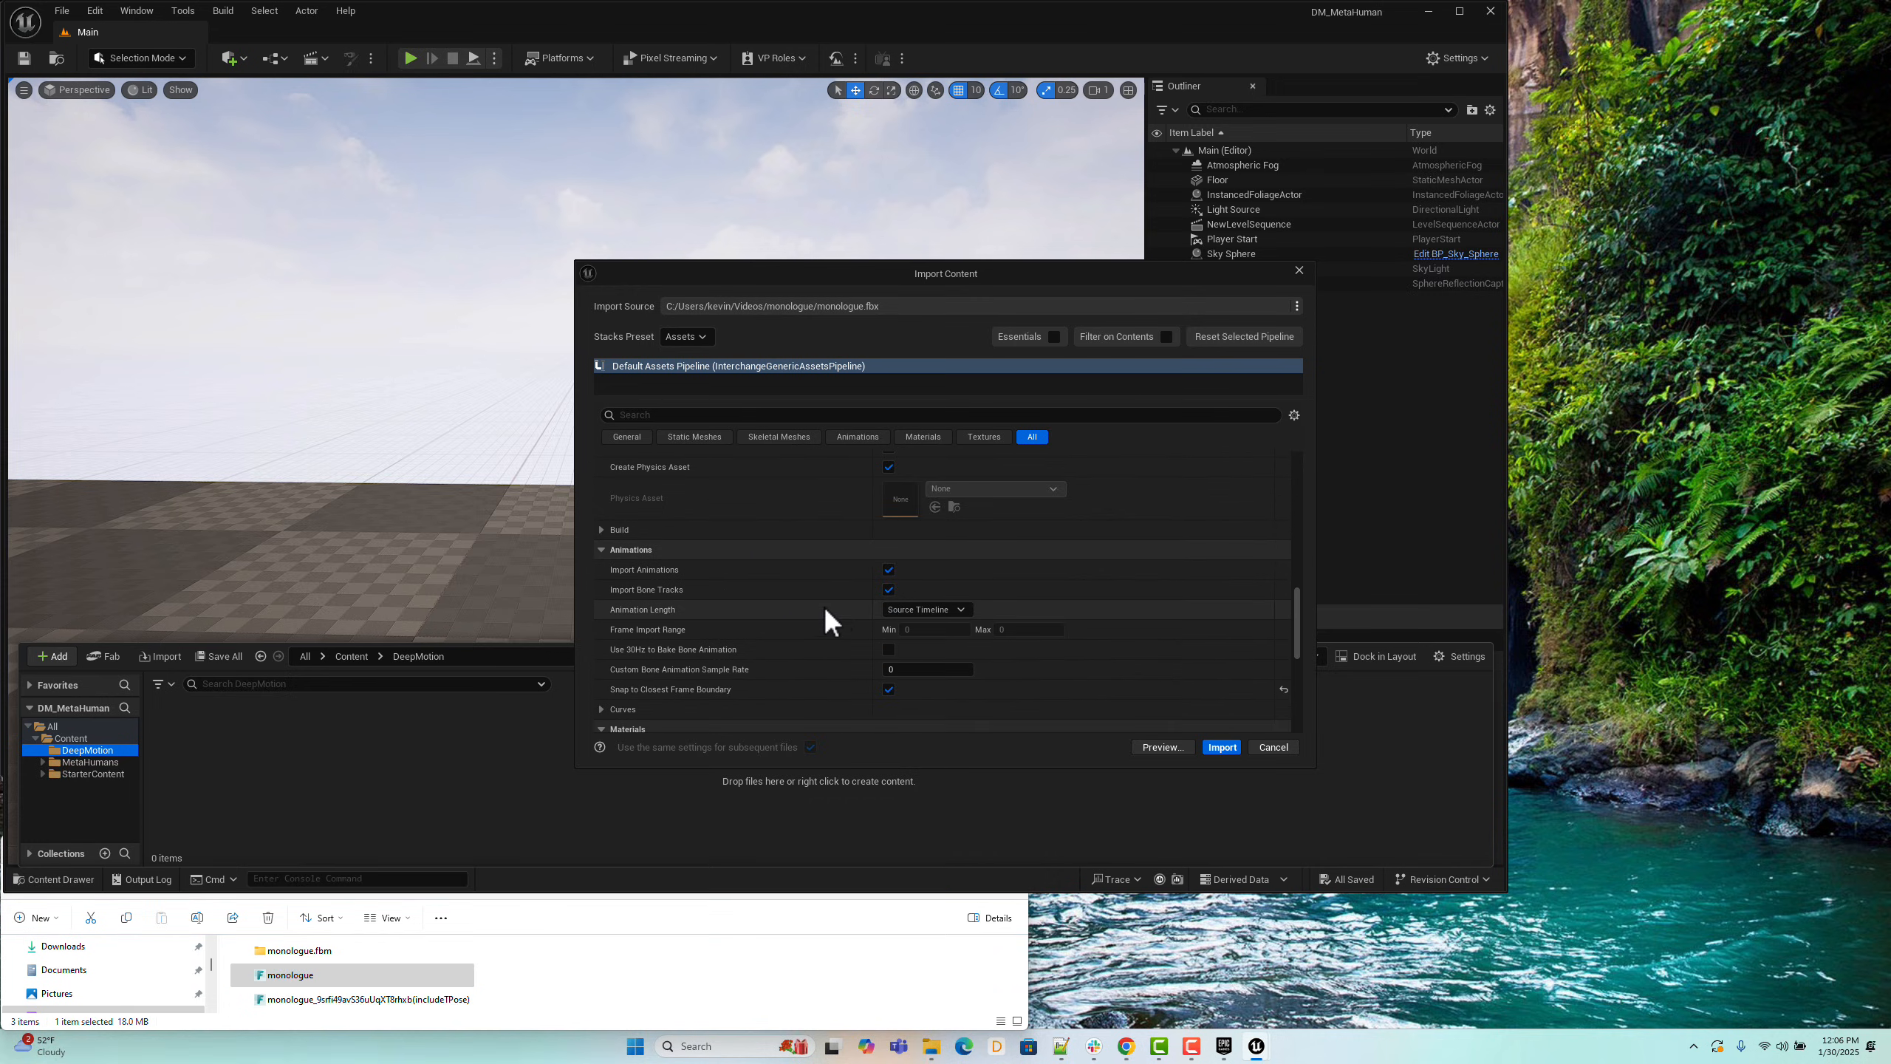
{"action": "mouse_move", "coordinate": [889, 569]}
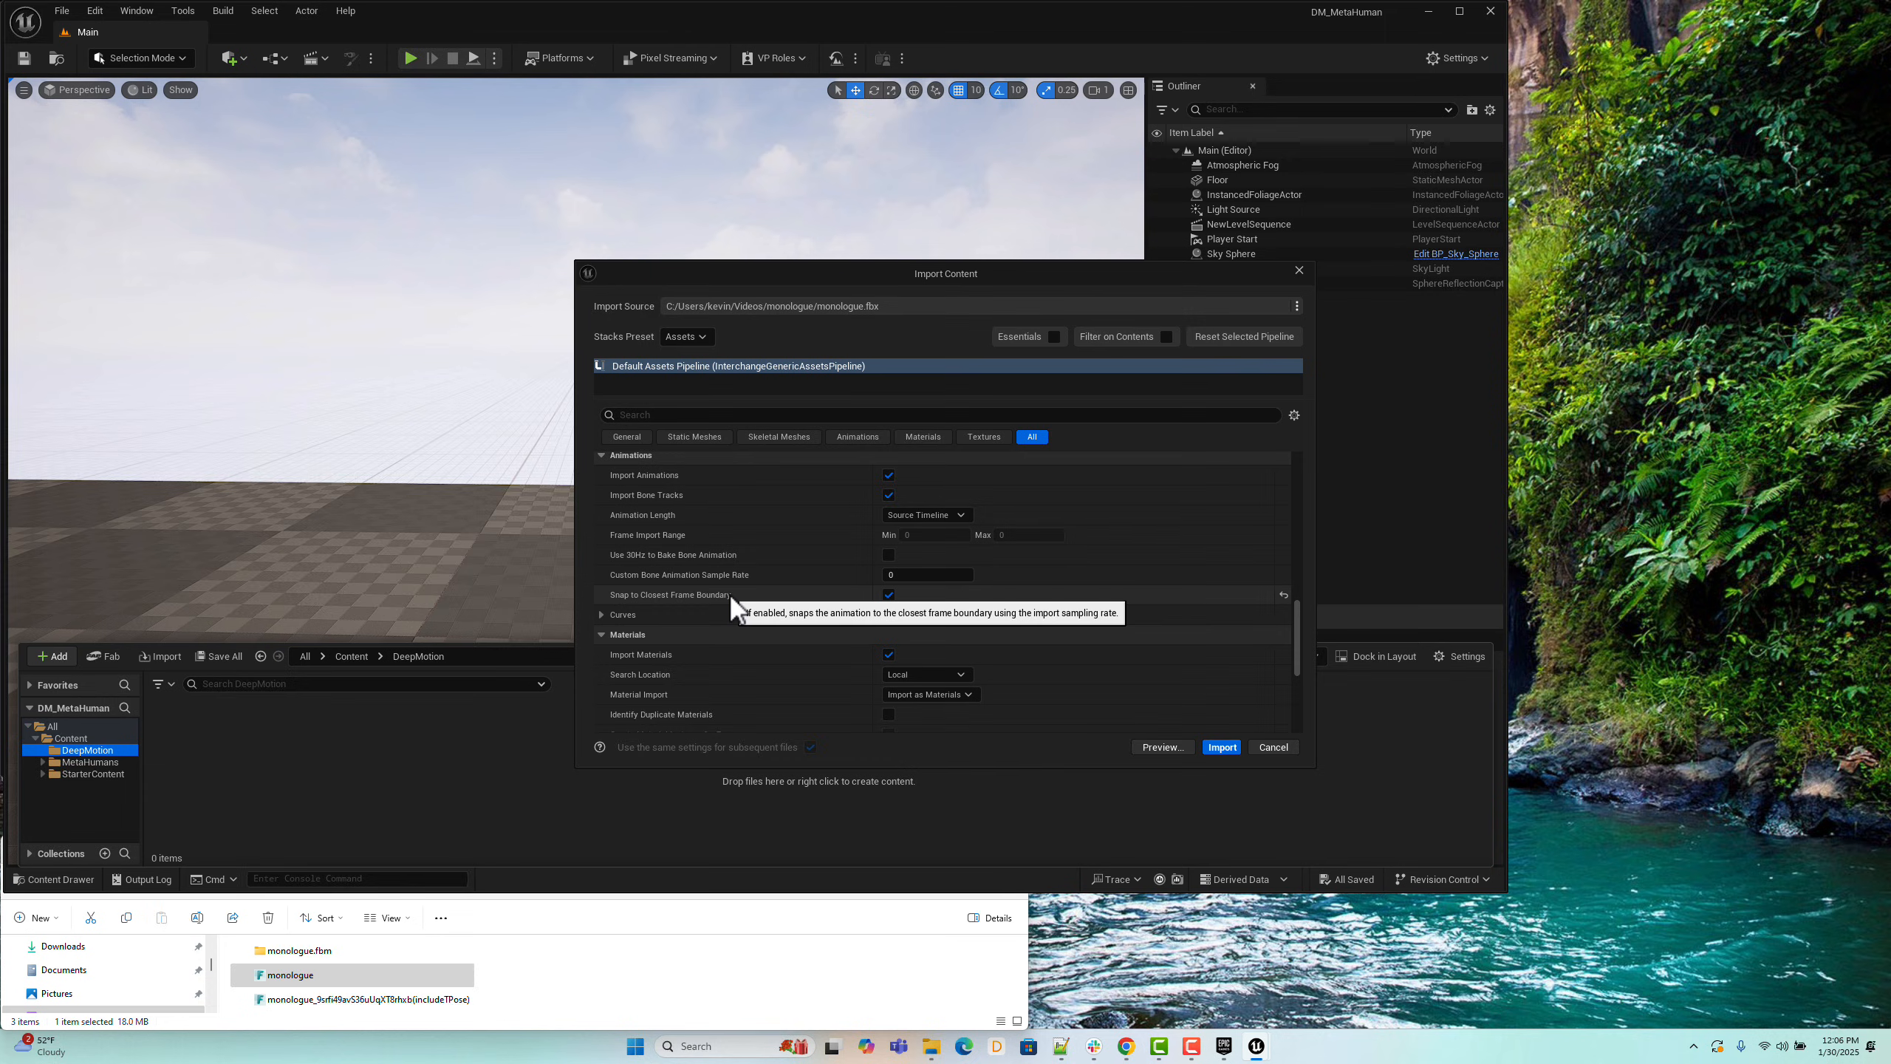
{"action": "mouse_move", "coordinate": [903, 607]}
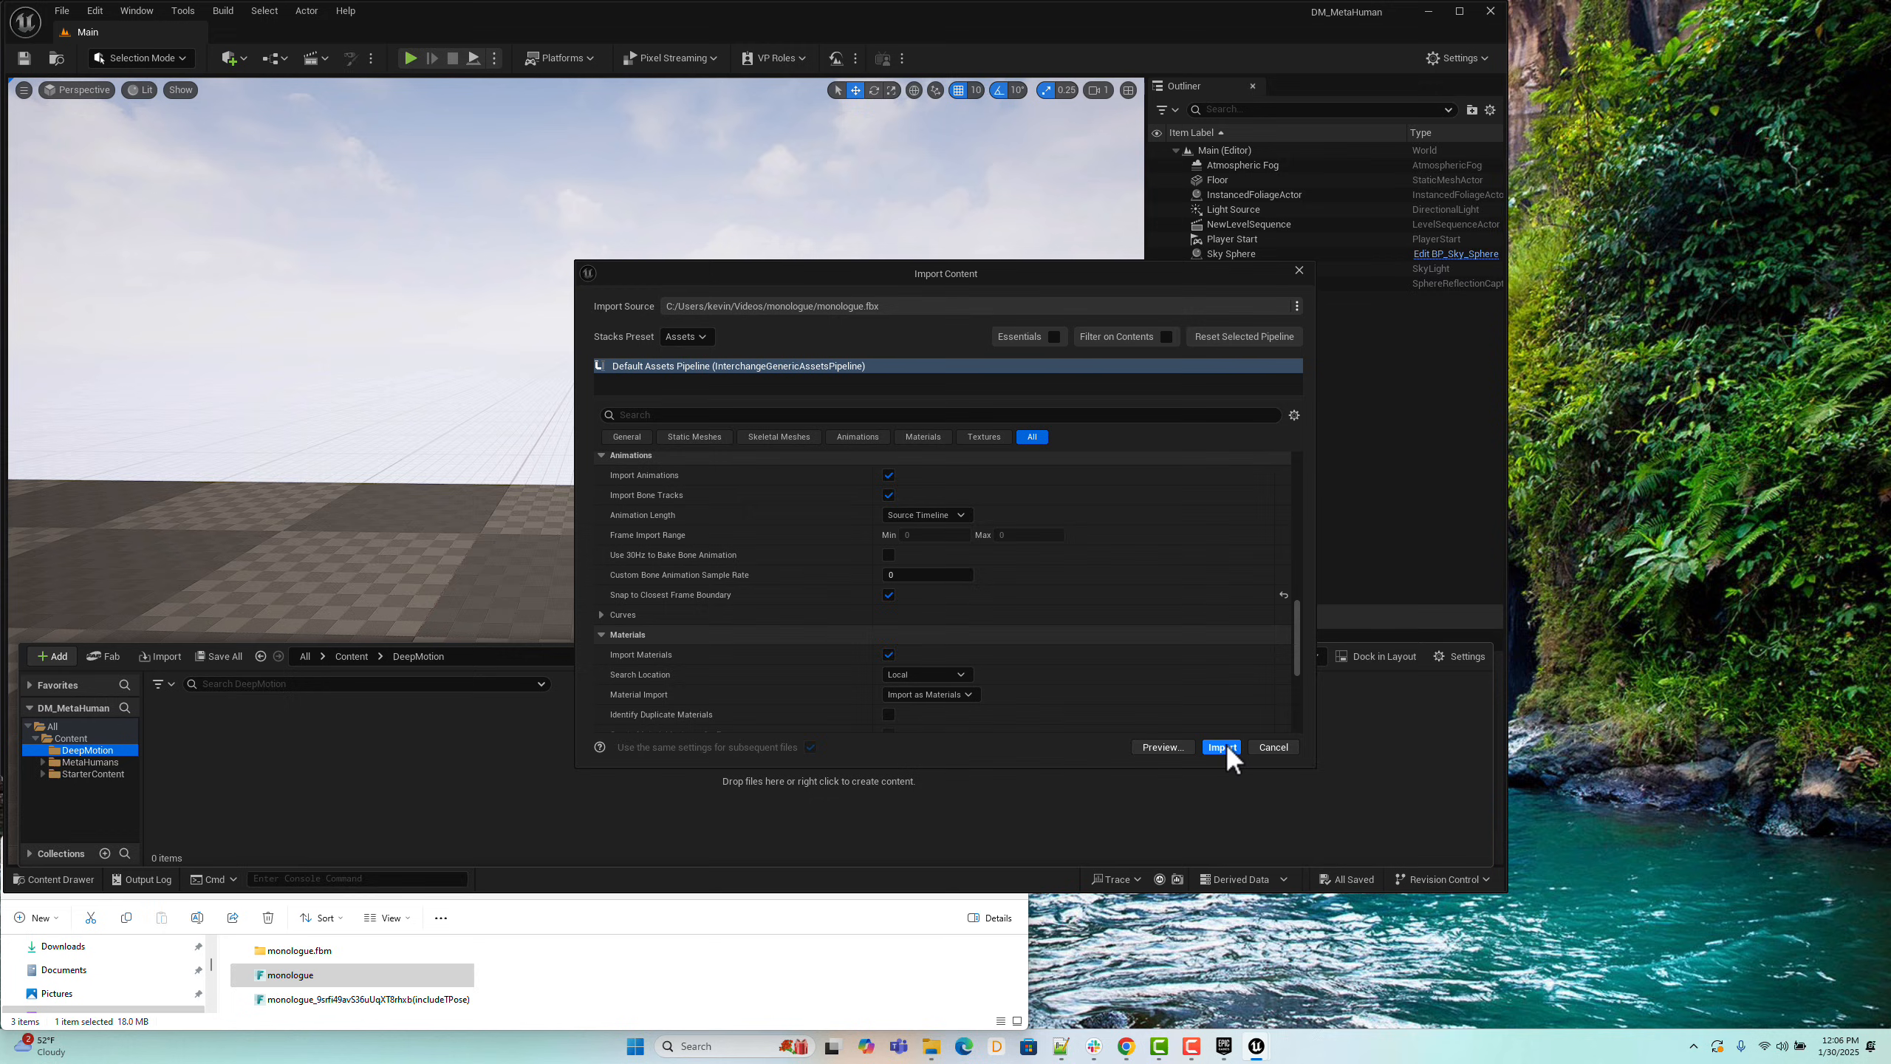
{"action": "left_click", "coordinate": [1220, 746]}
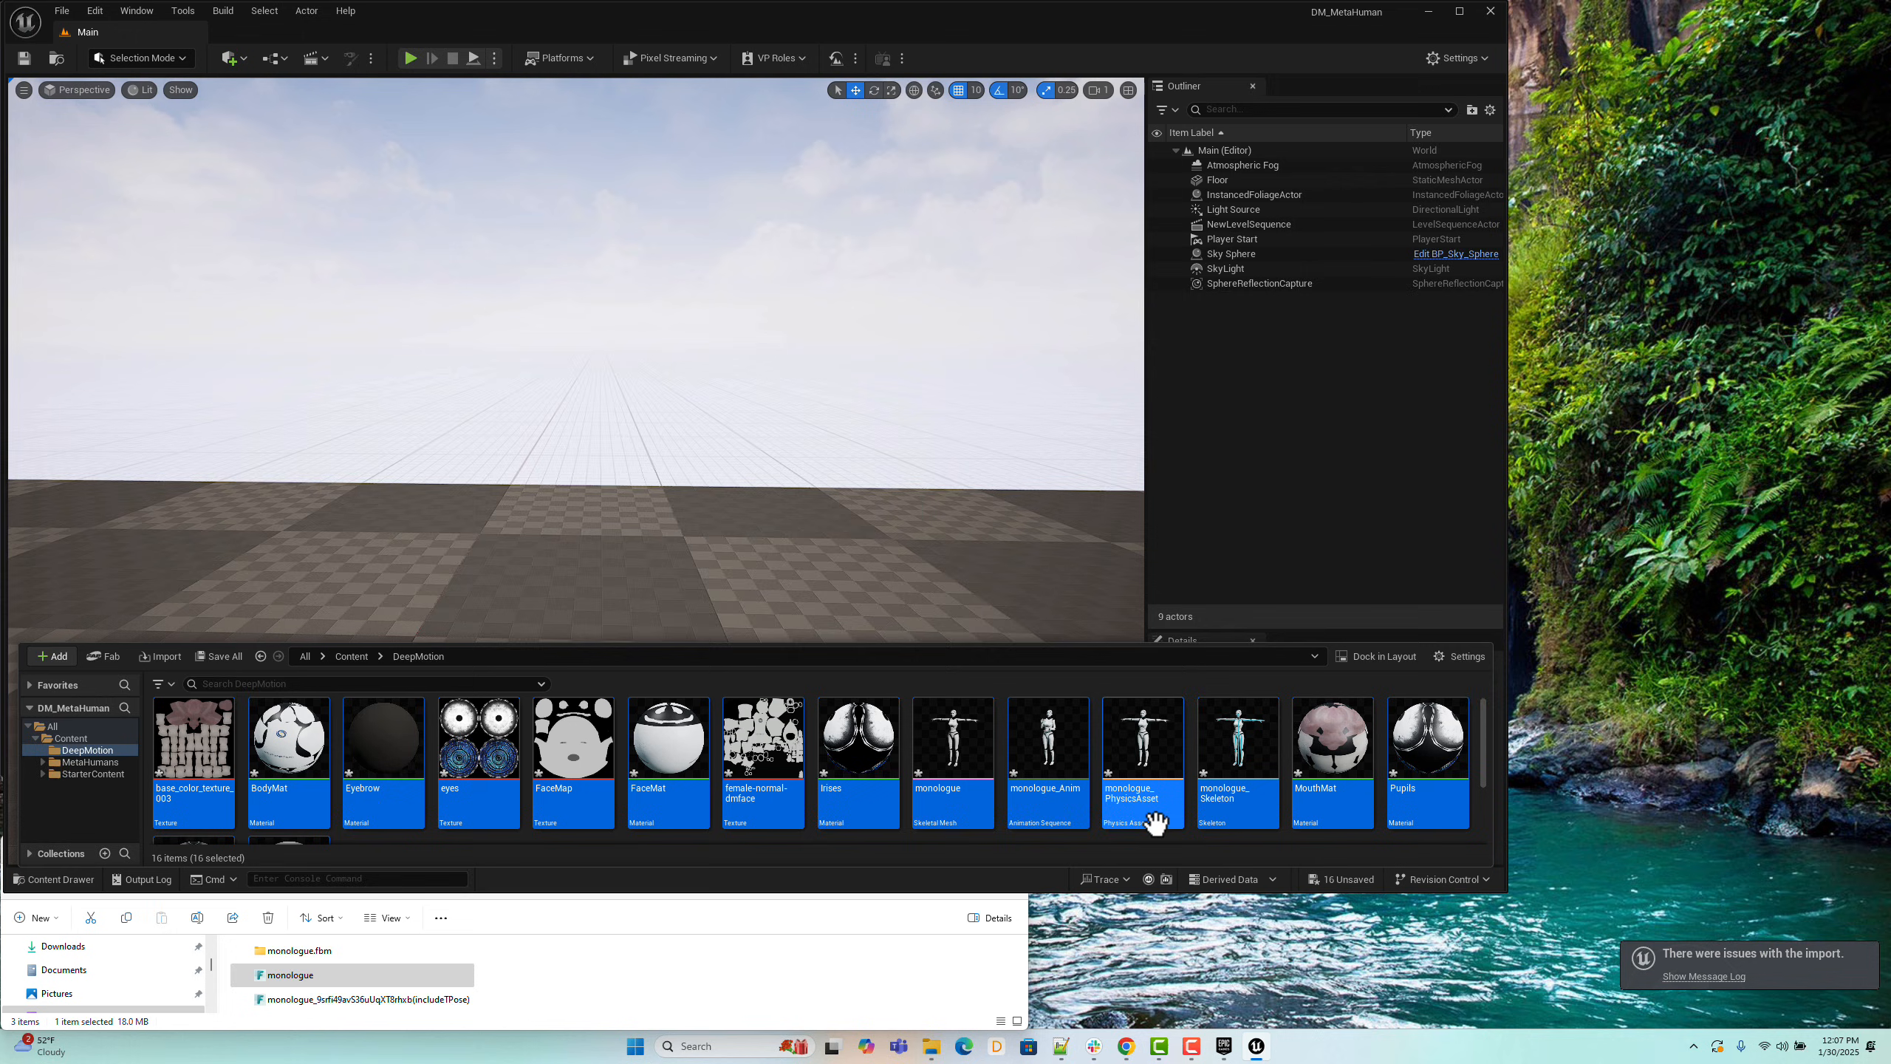
{"action": "mouse_move", "coordinate": [1060, 796]}
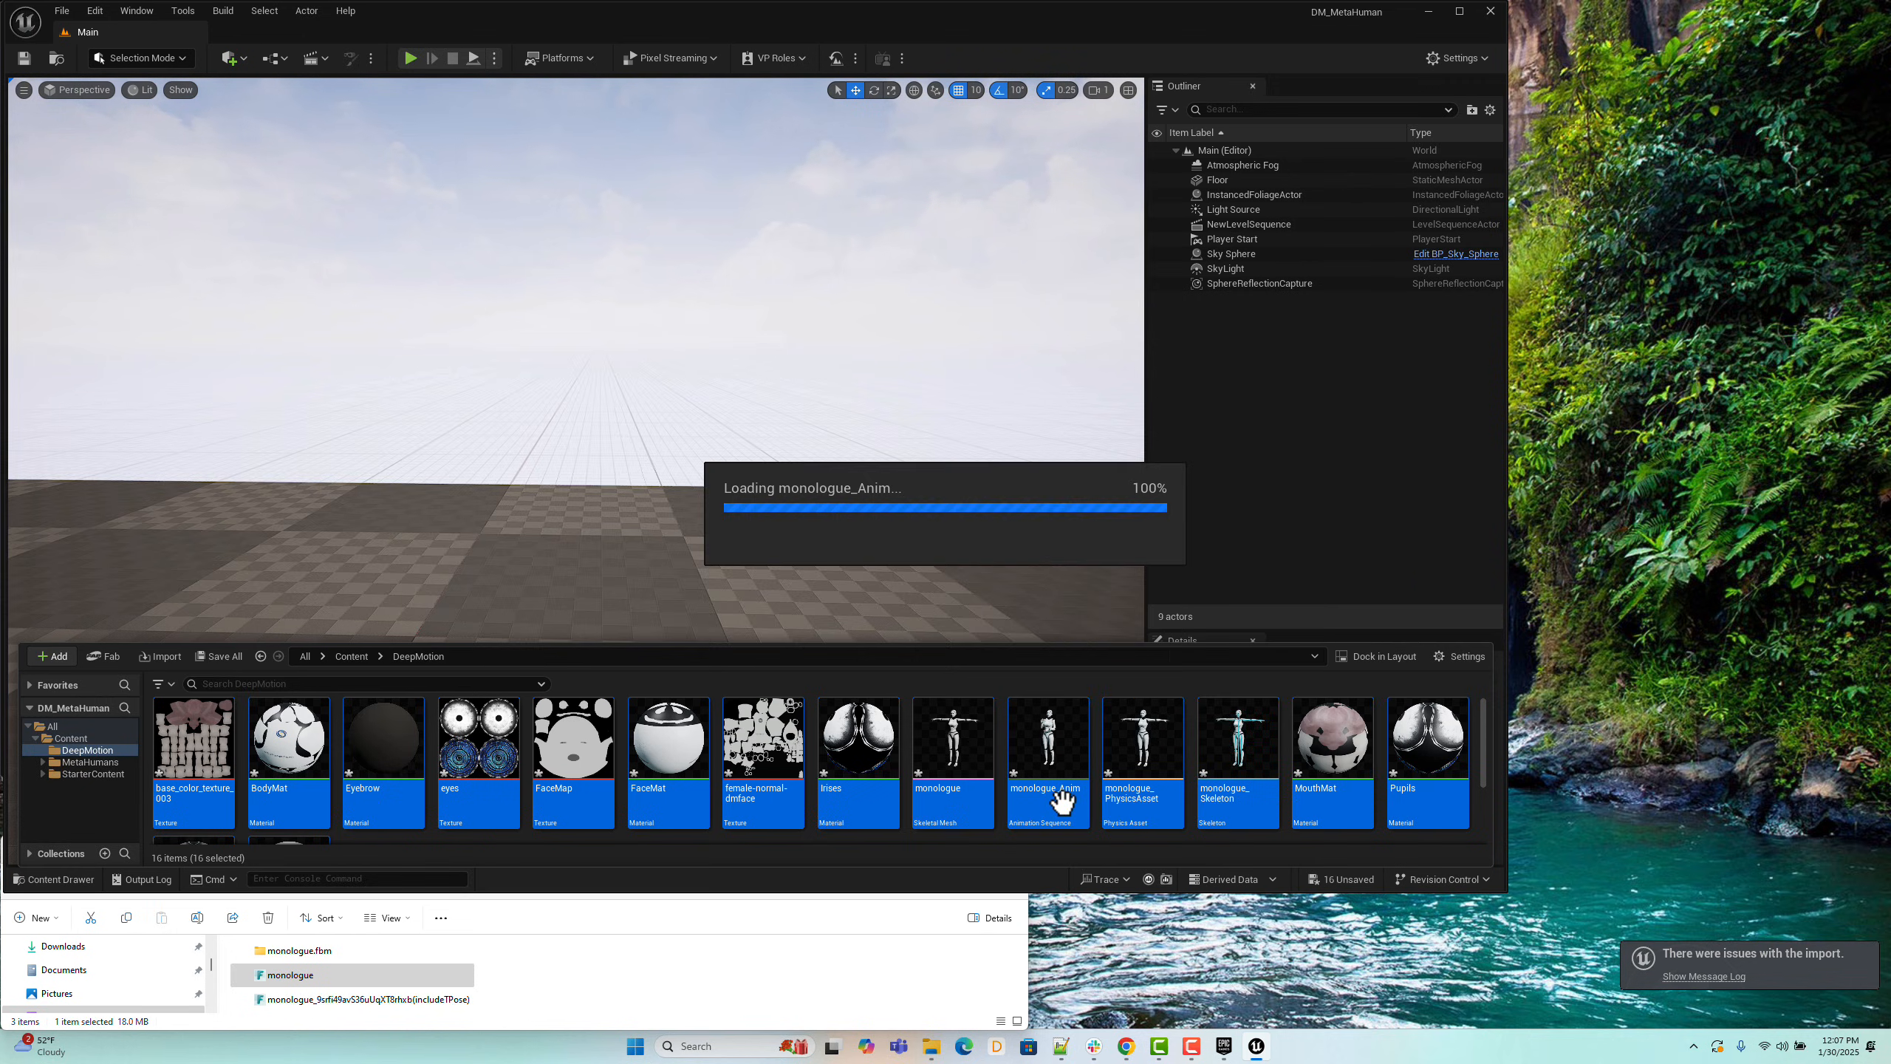
Step: Preview monologue_Anim playing on its skeleton, then close the animation editor
{"action": "double_click", "coordinate": [1047, 736]}
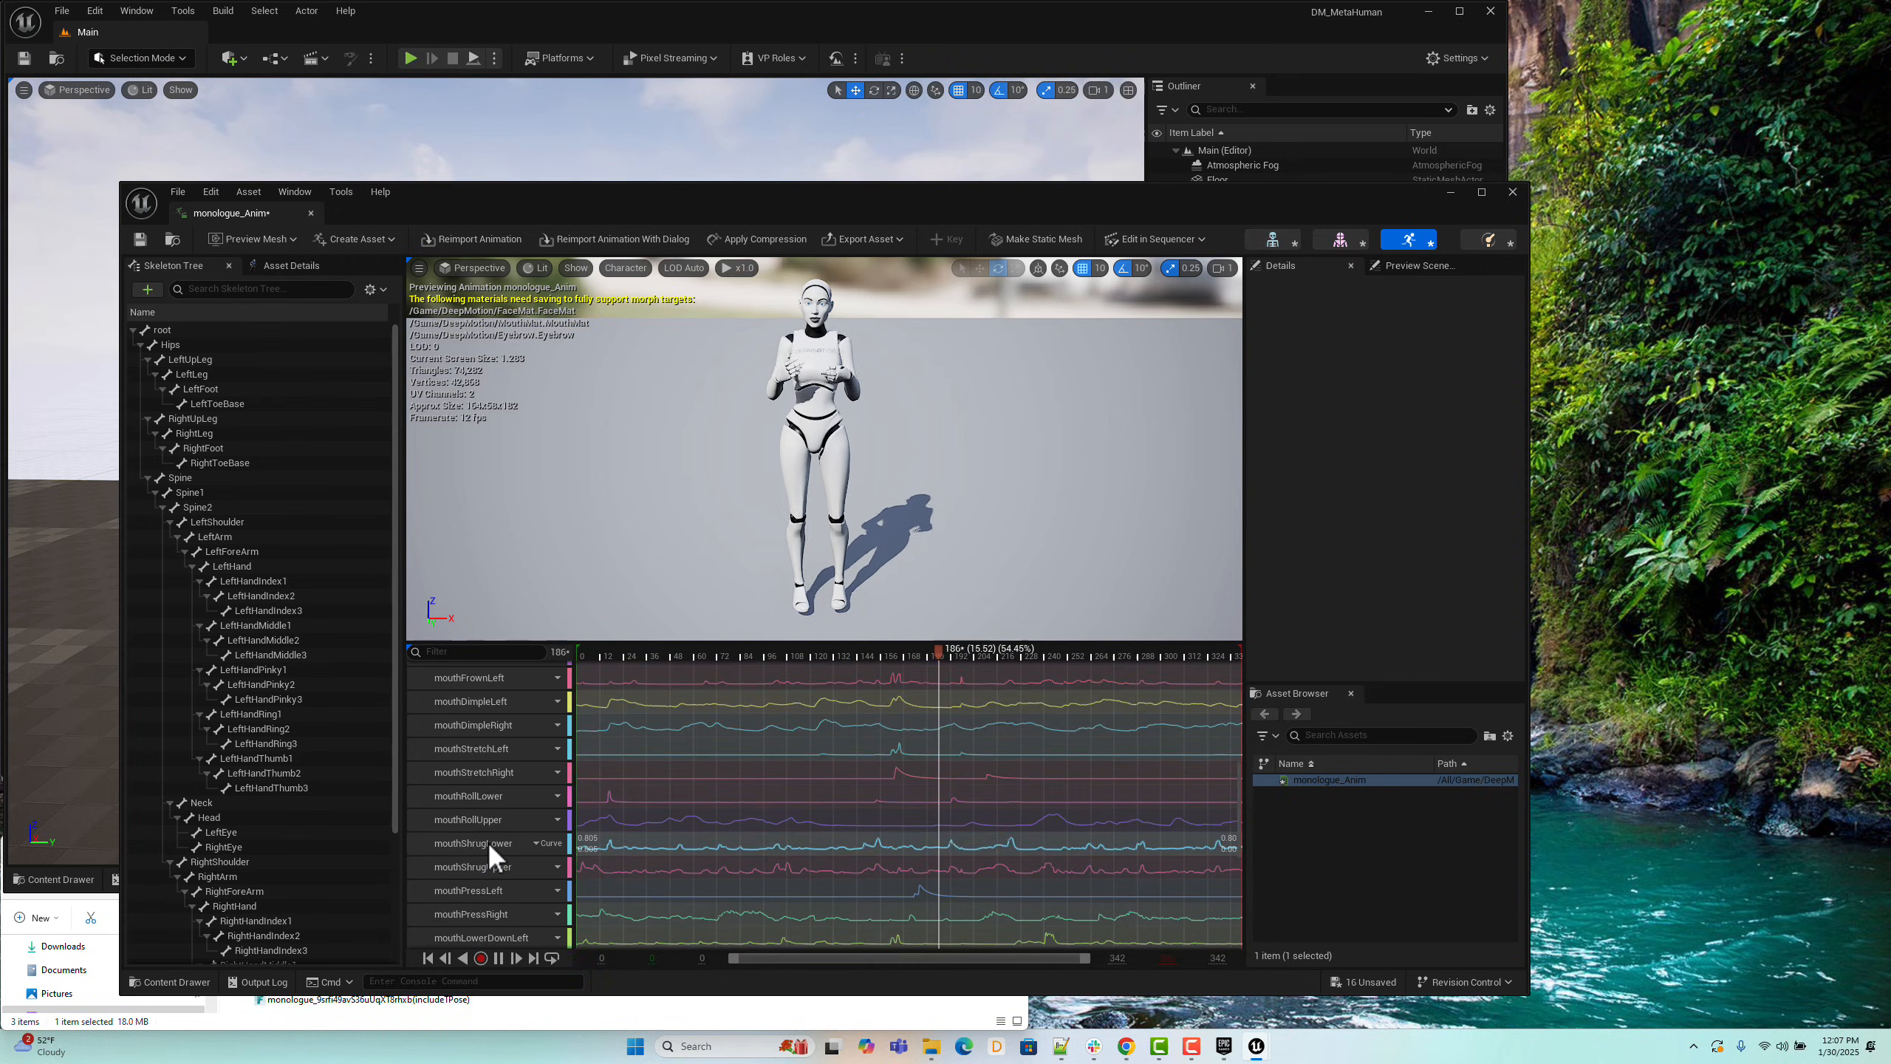
{"action": "left_click", "coordinate": [1510, 192]}
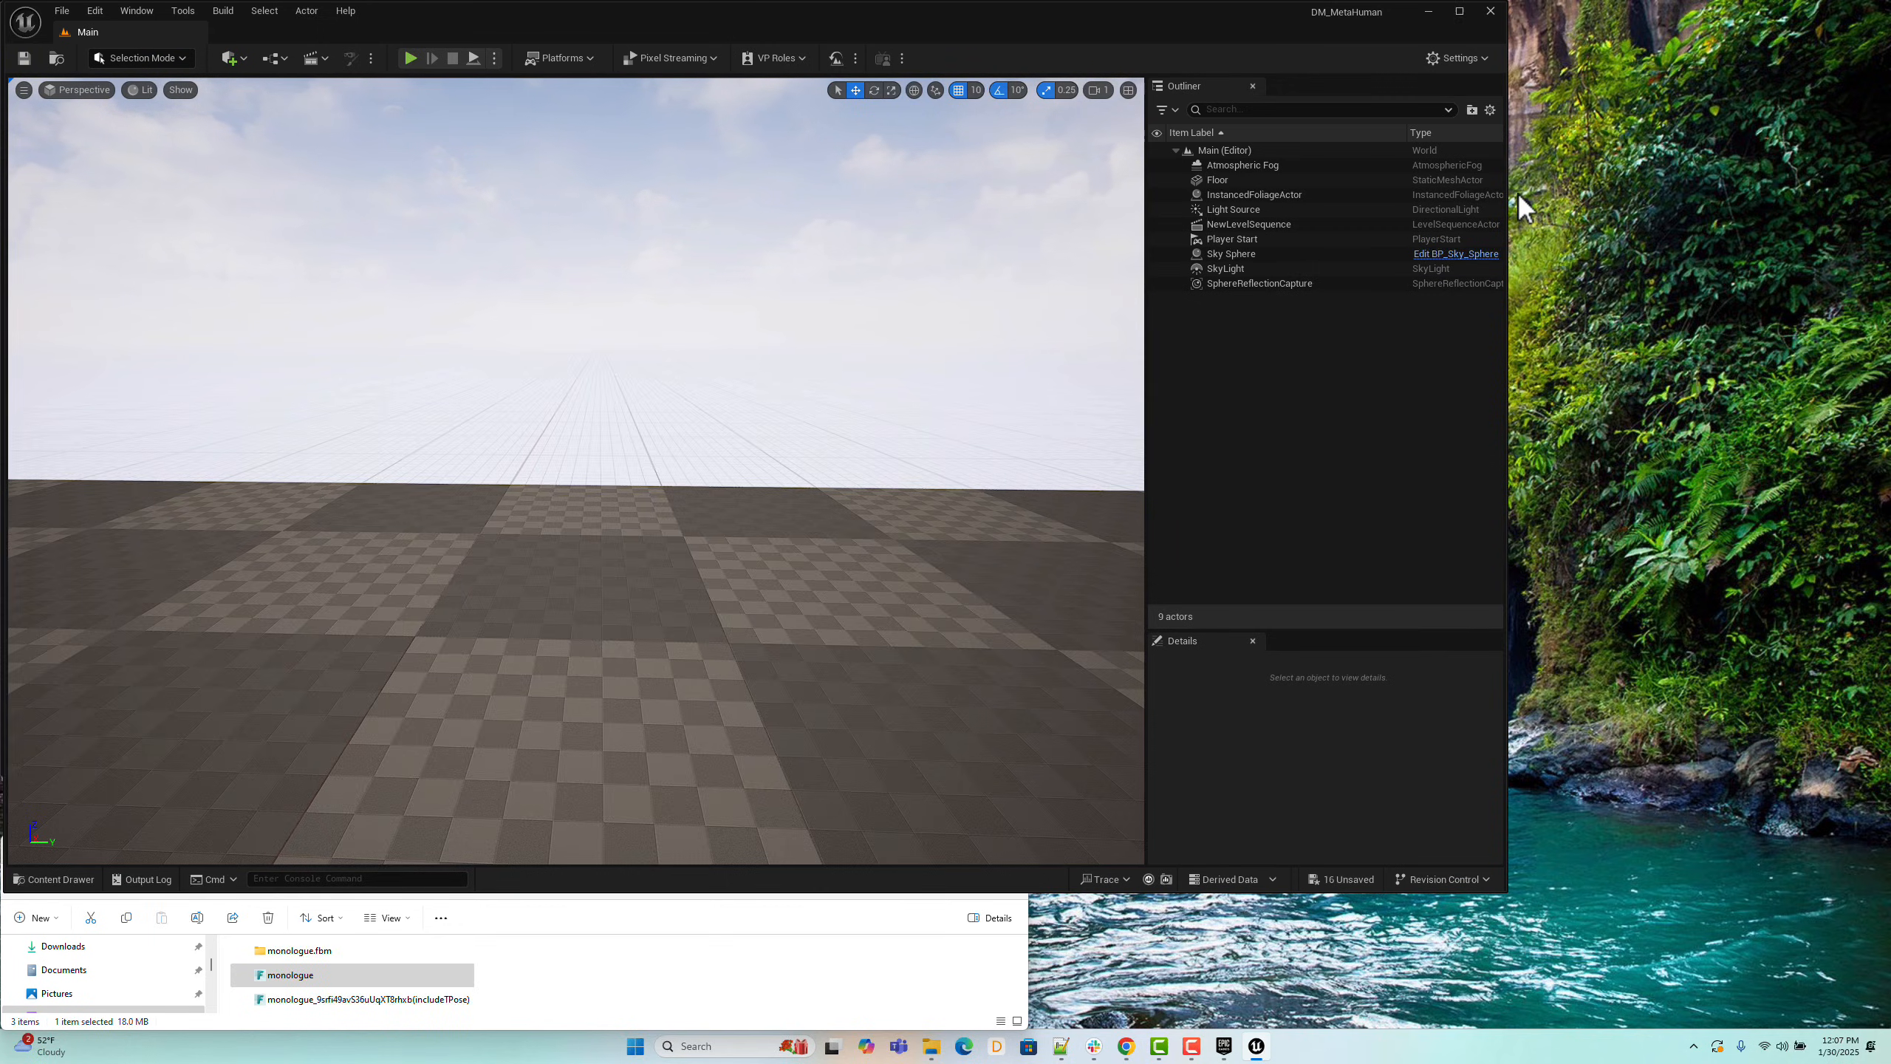
{"action": "mouse_move", "coordinate": [228, 58]}
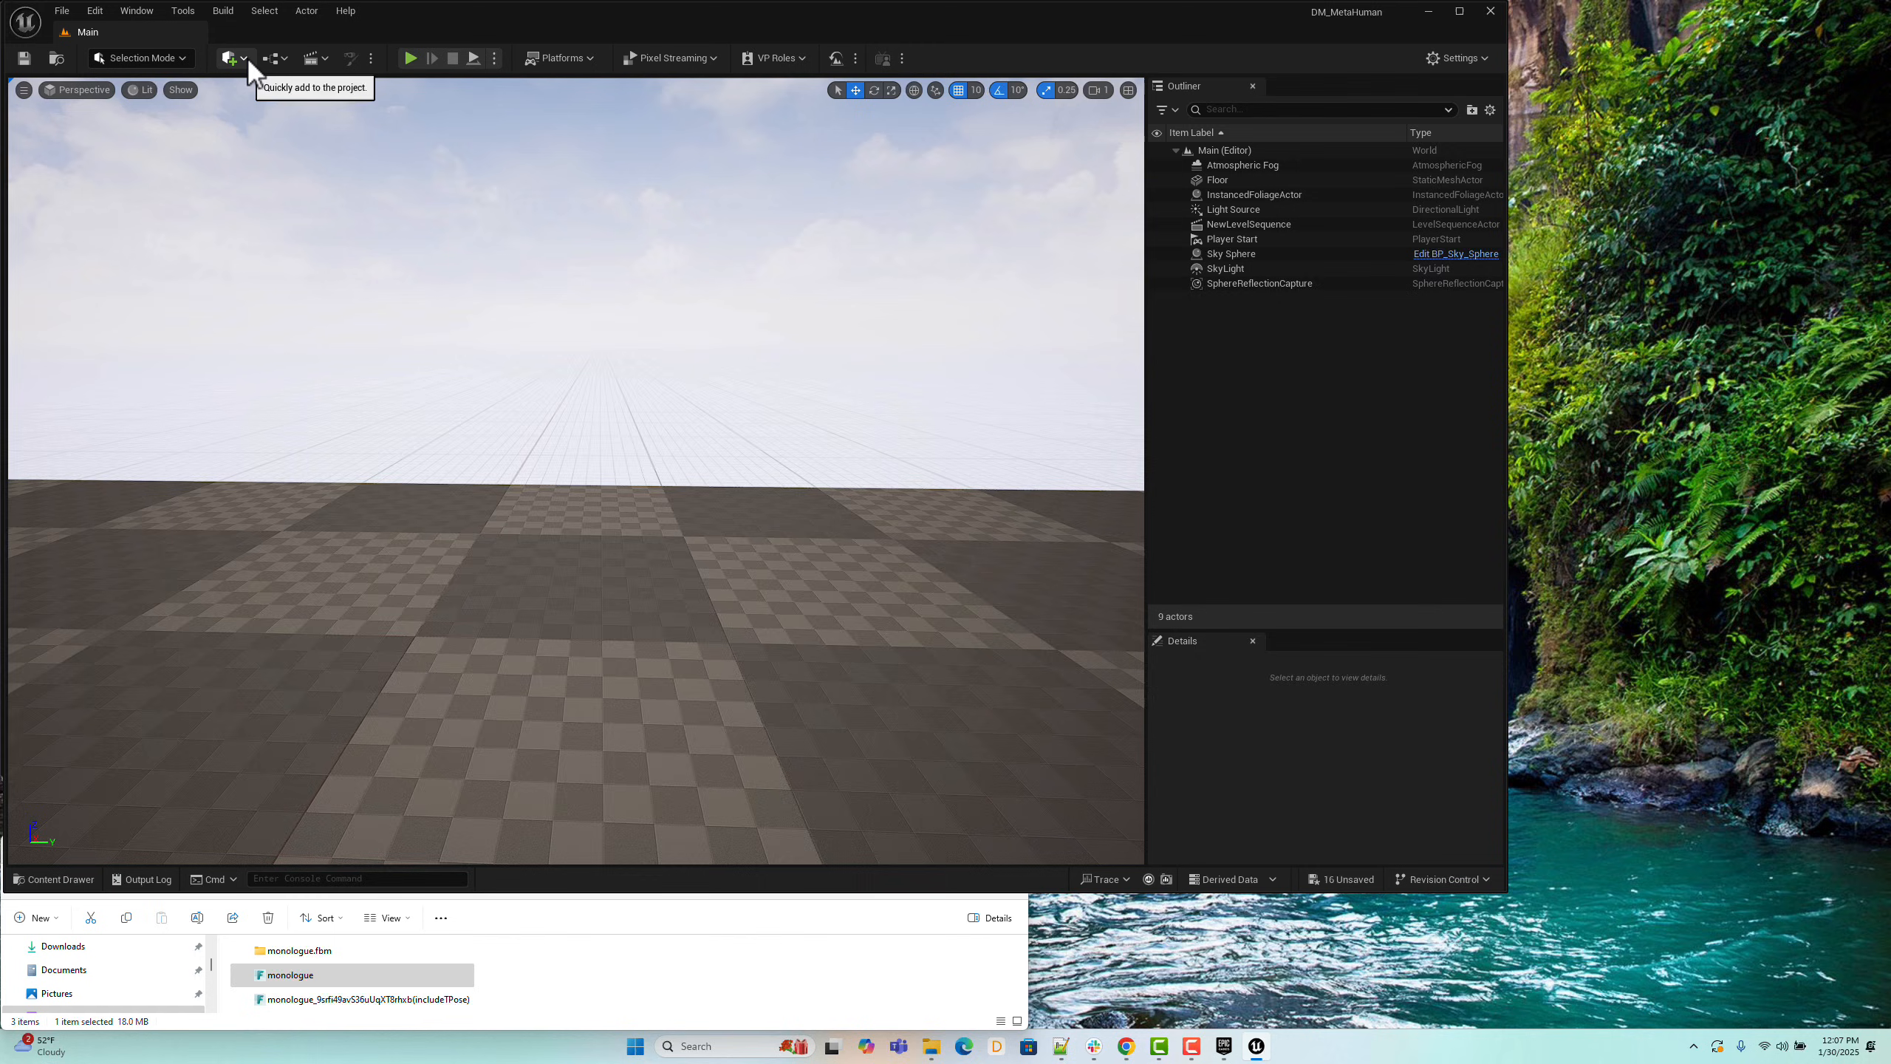
Step: Launch Quixel Bridge from the toolbar's quick-add menu
{"action": "left_click", "coordinate": [227, 58]}
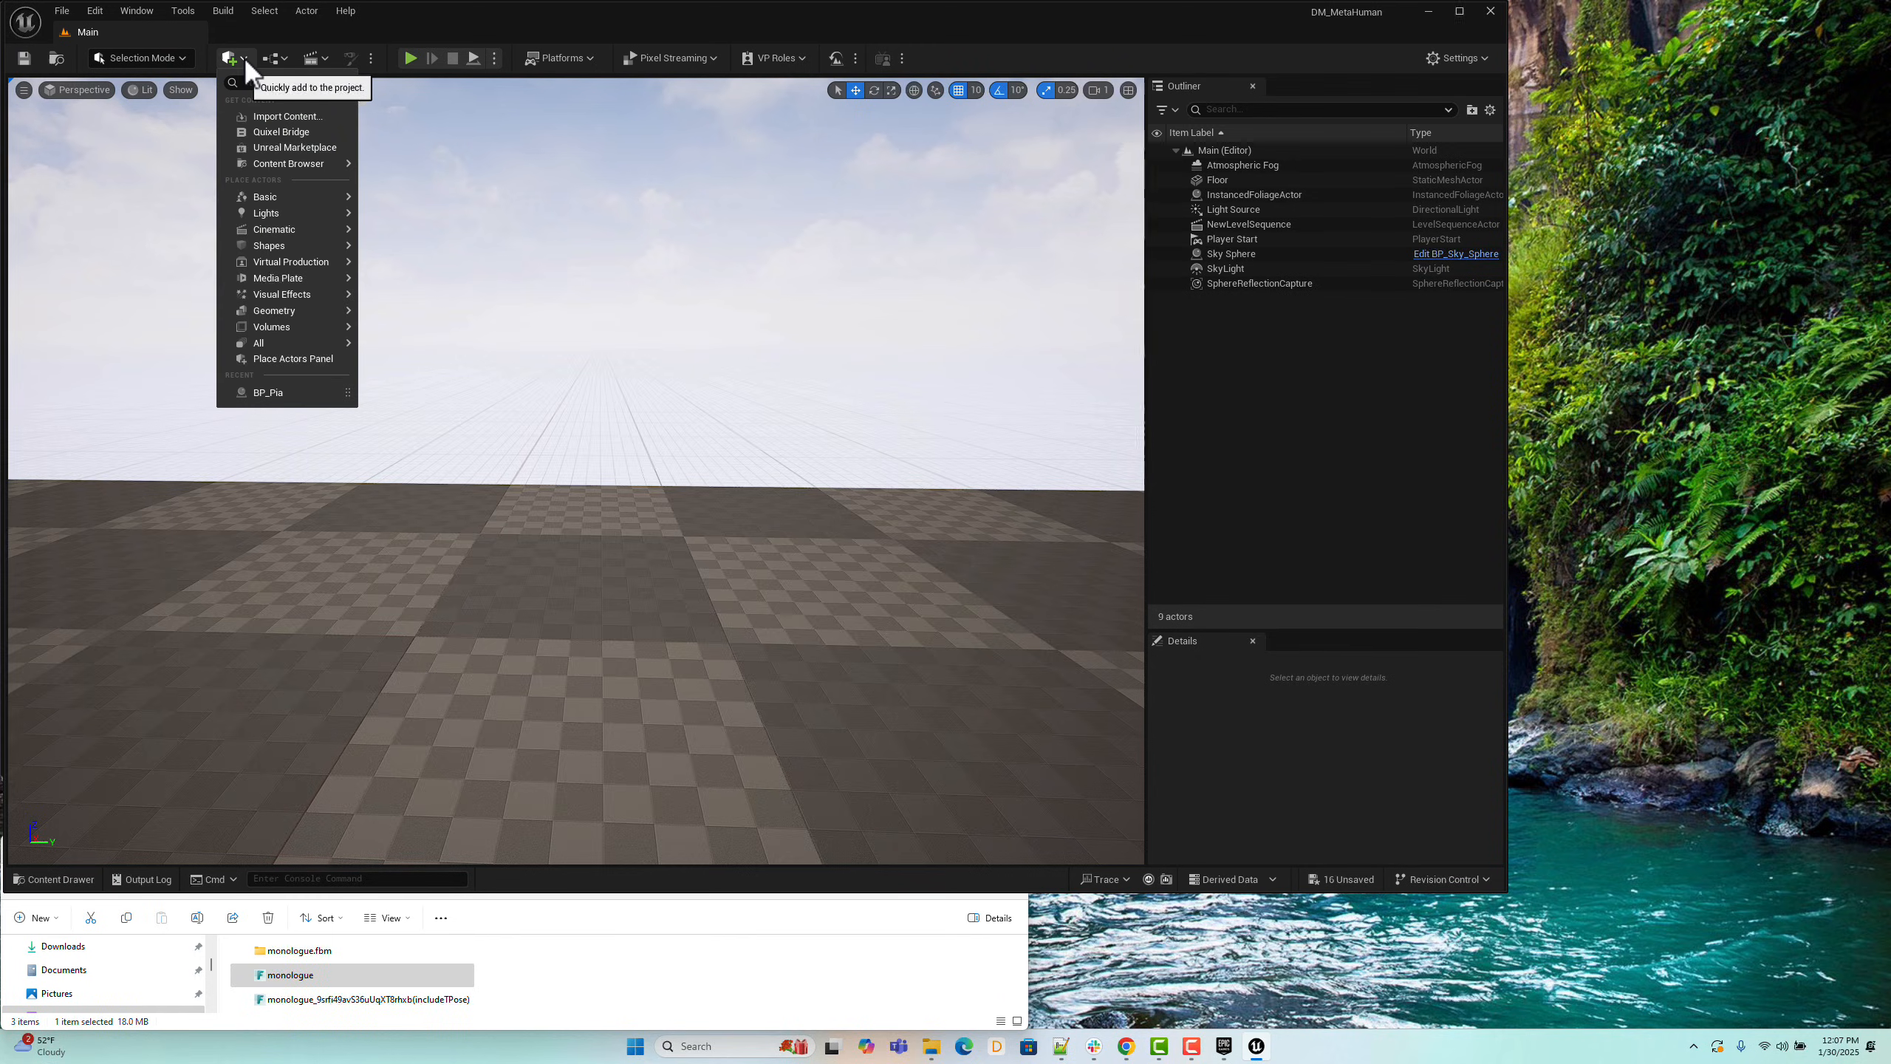
{"action": "mouse_move", "coordinate": [282, 131]}
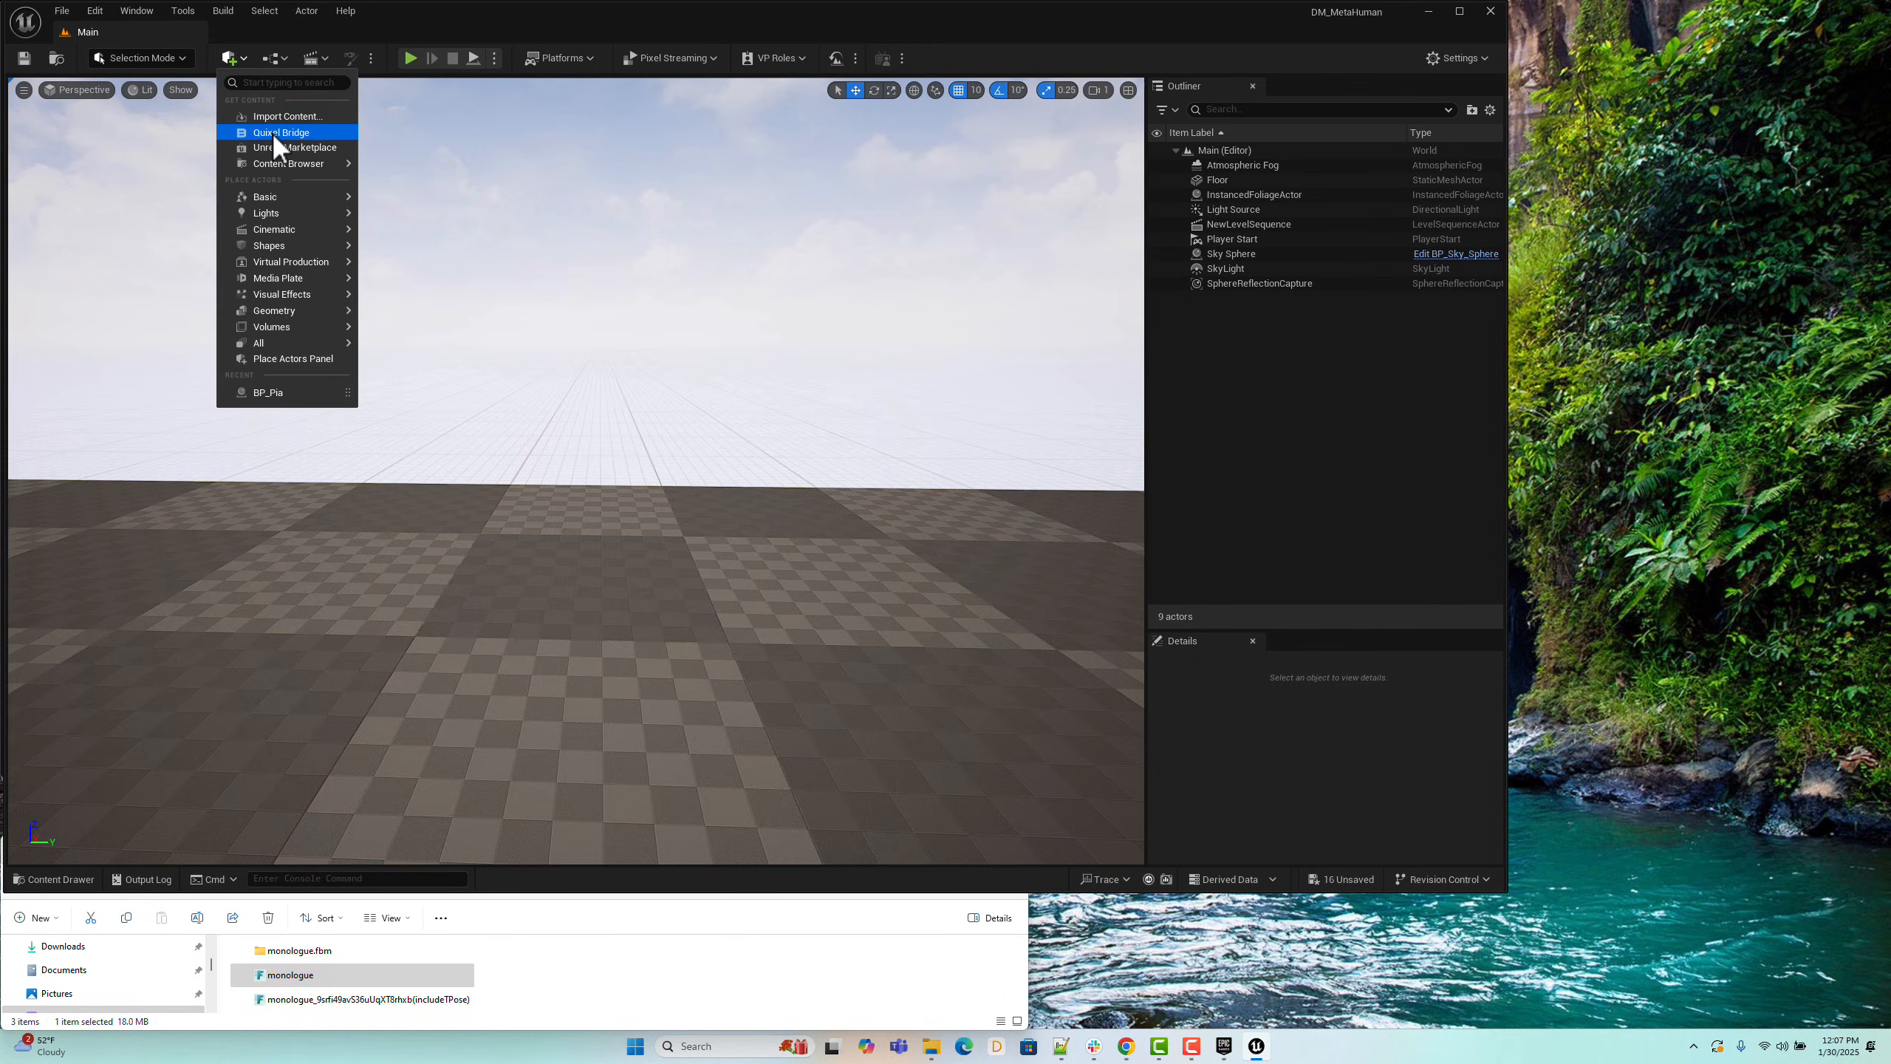
{"action": "left_click", "coordinate": [279, 132]}
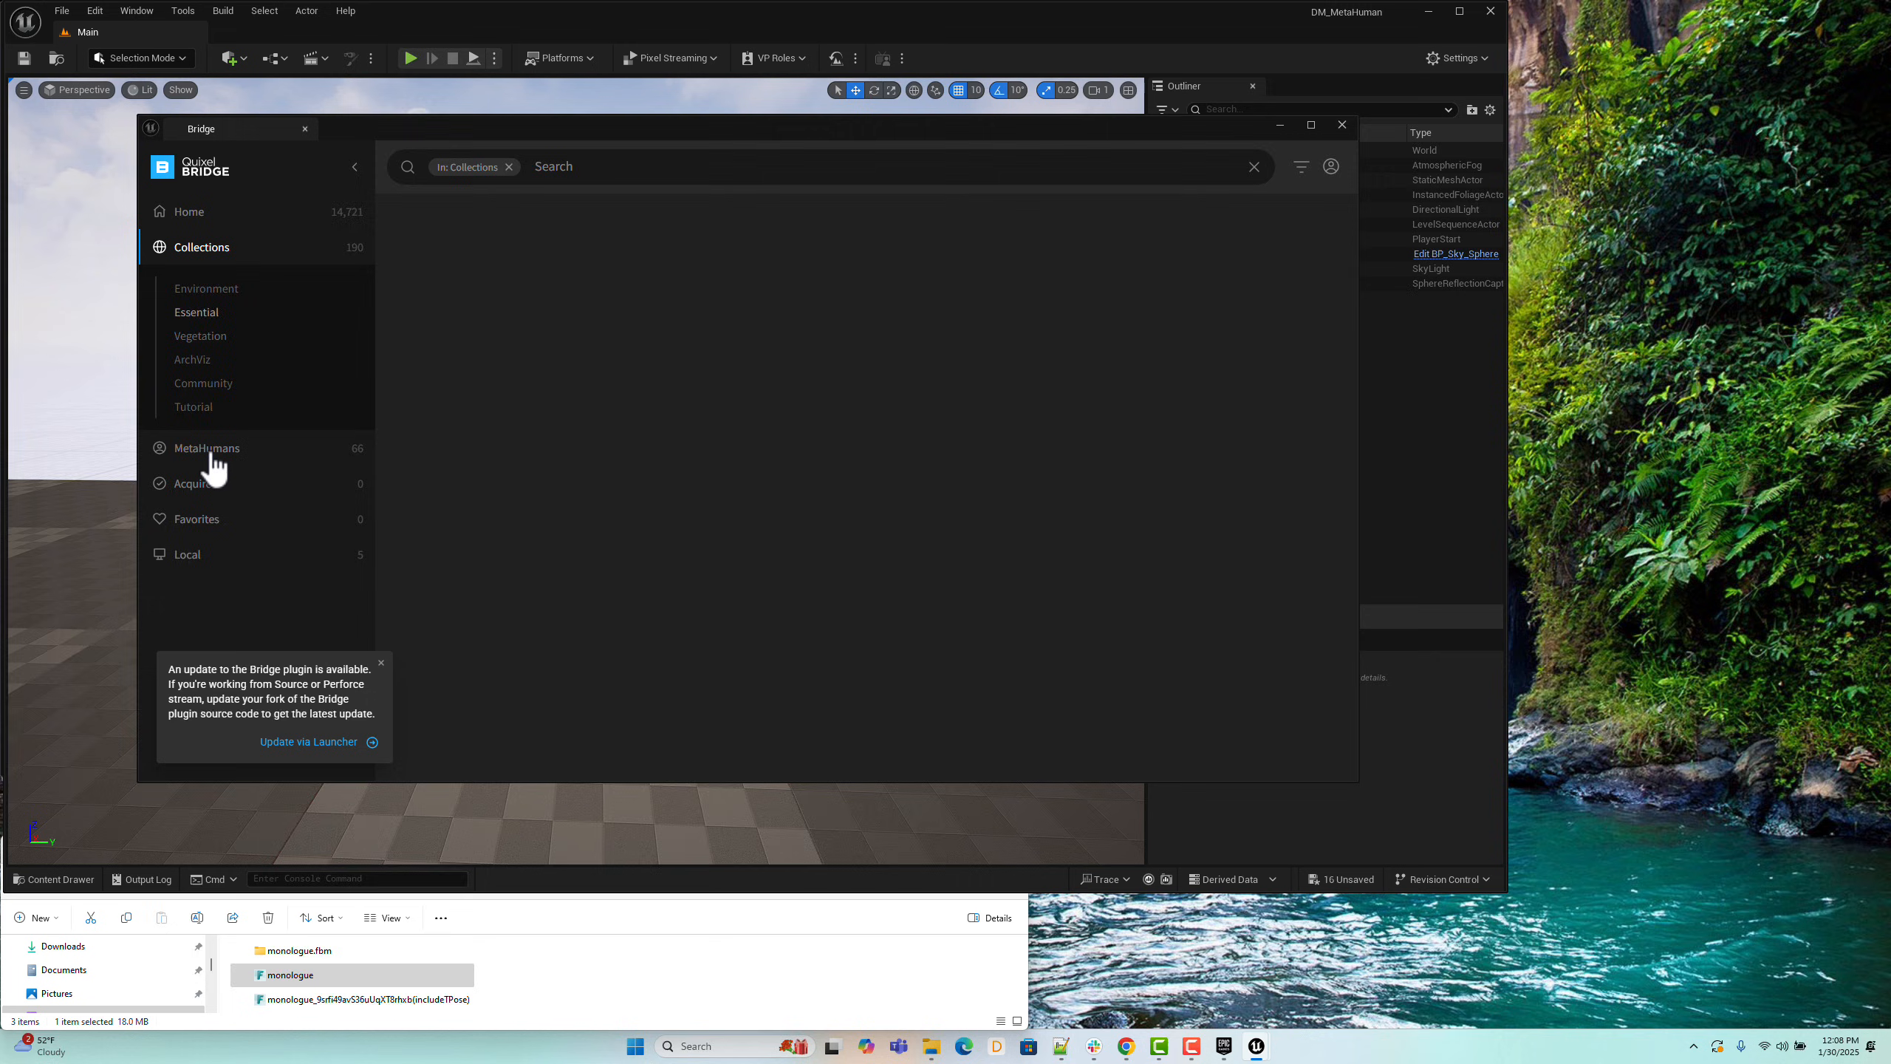
Step: Browse the MetaHuman presets down to the downloaded Pia, then close Bridge
{"action": "left_click", "coordinate": [206, 448]}
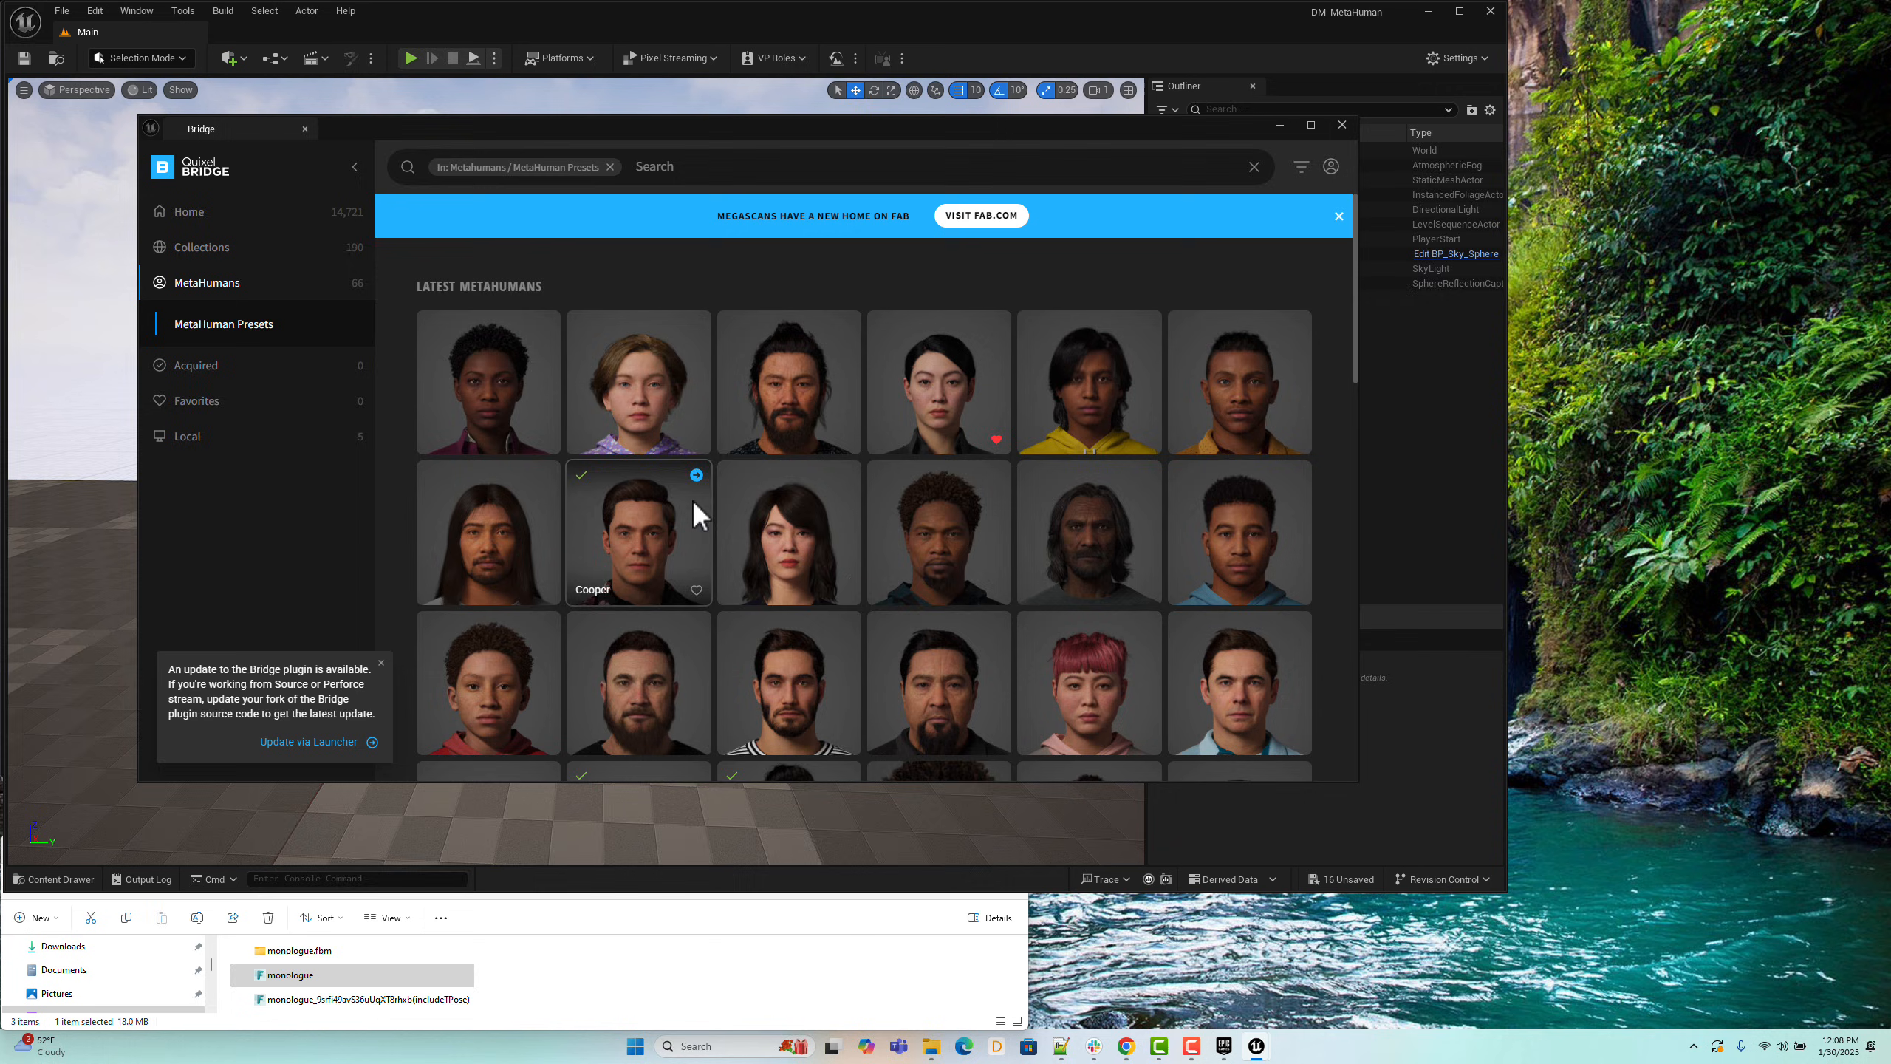
{"action": "mouse_move", "coordinate": [1359, 352]}
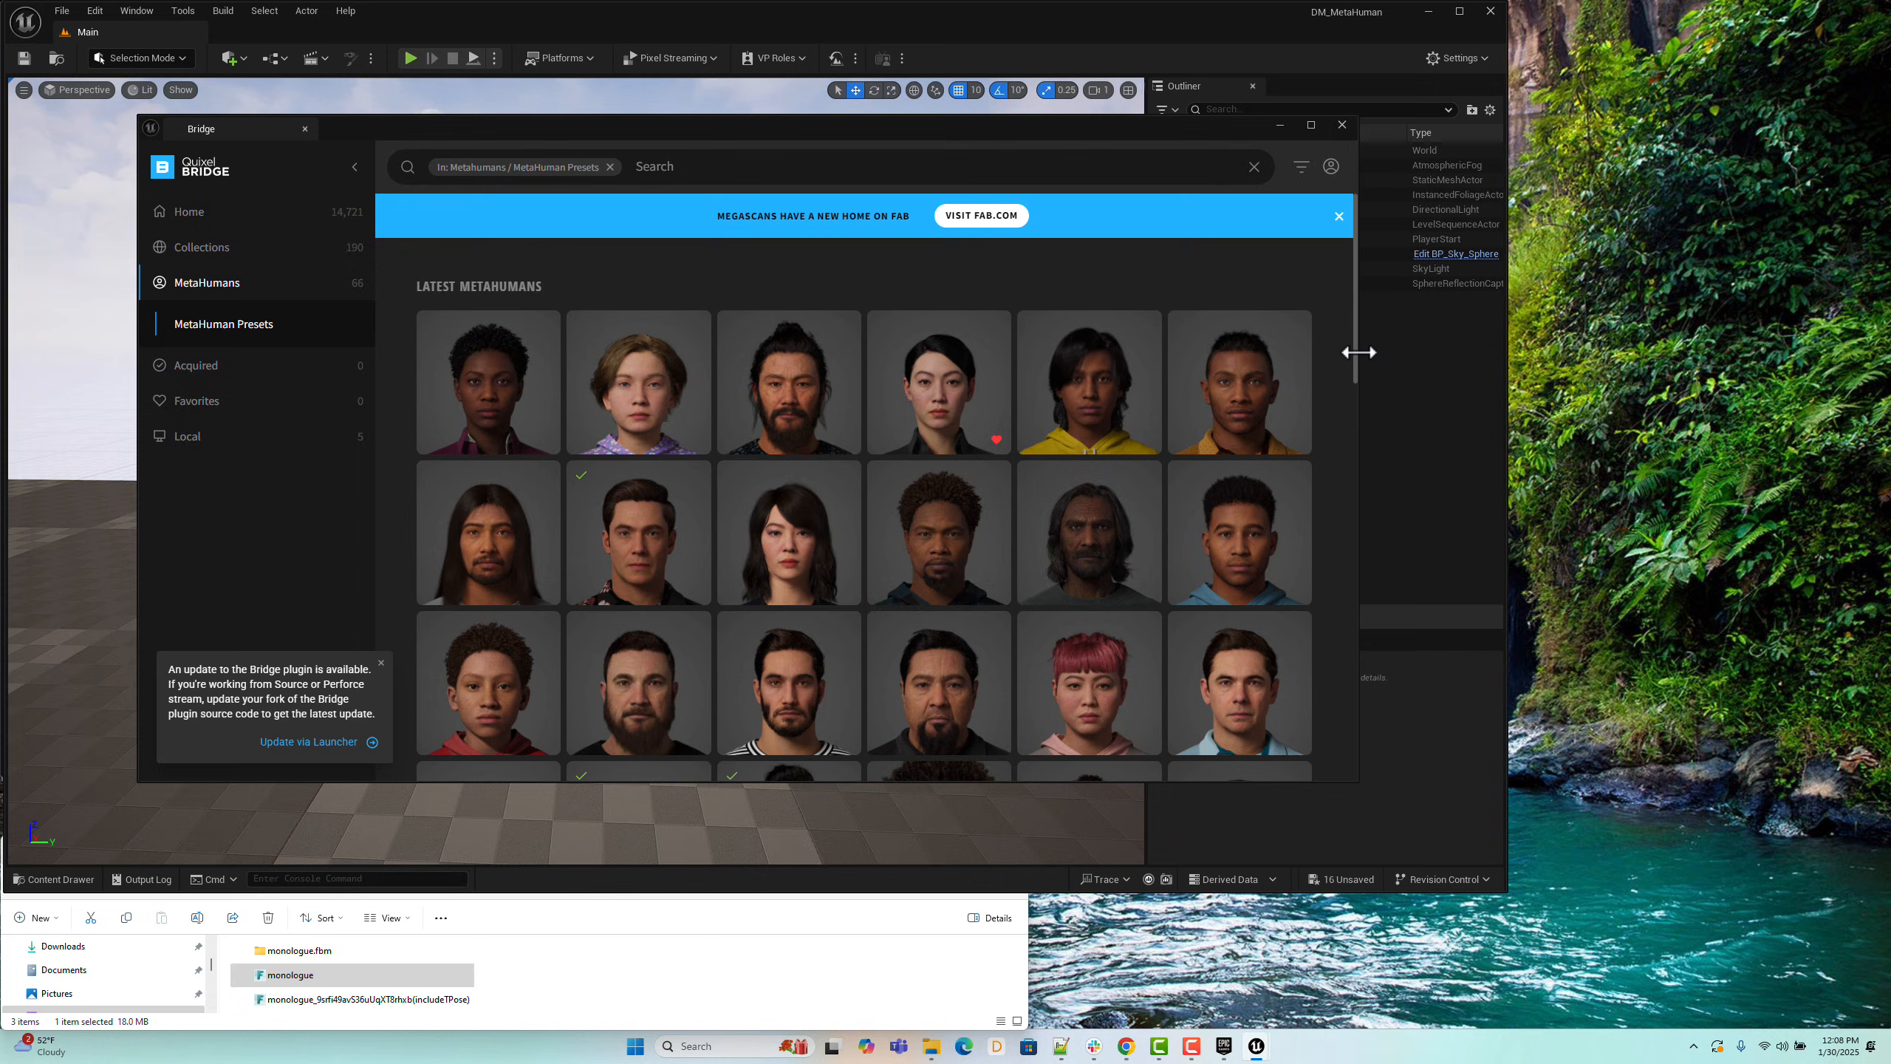
{"action": "mouse_move", "coordinate": [1378, 347]}
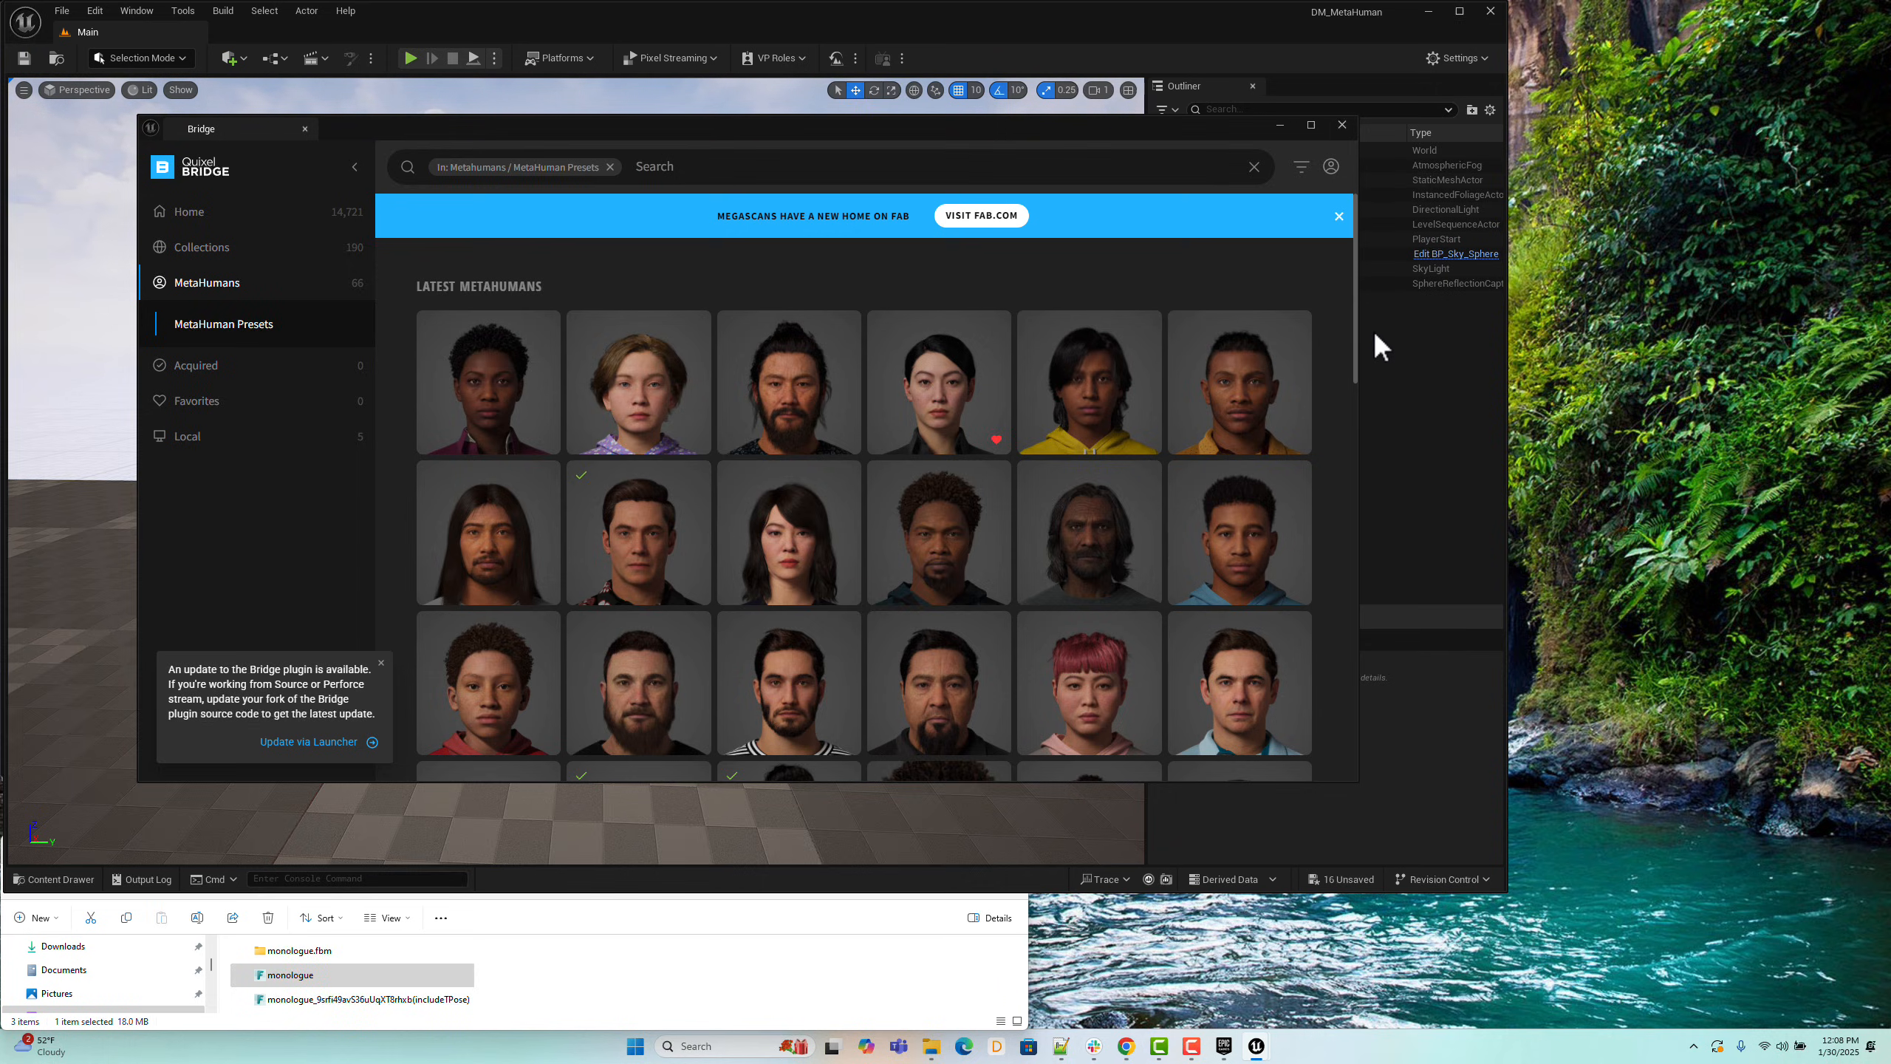
{"action": "mouse_move", "coordinate": [1309, 440]}
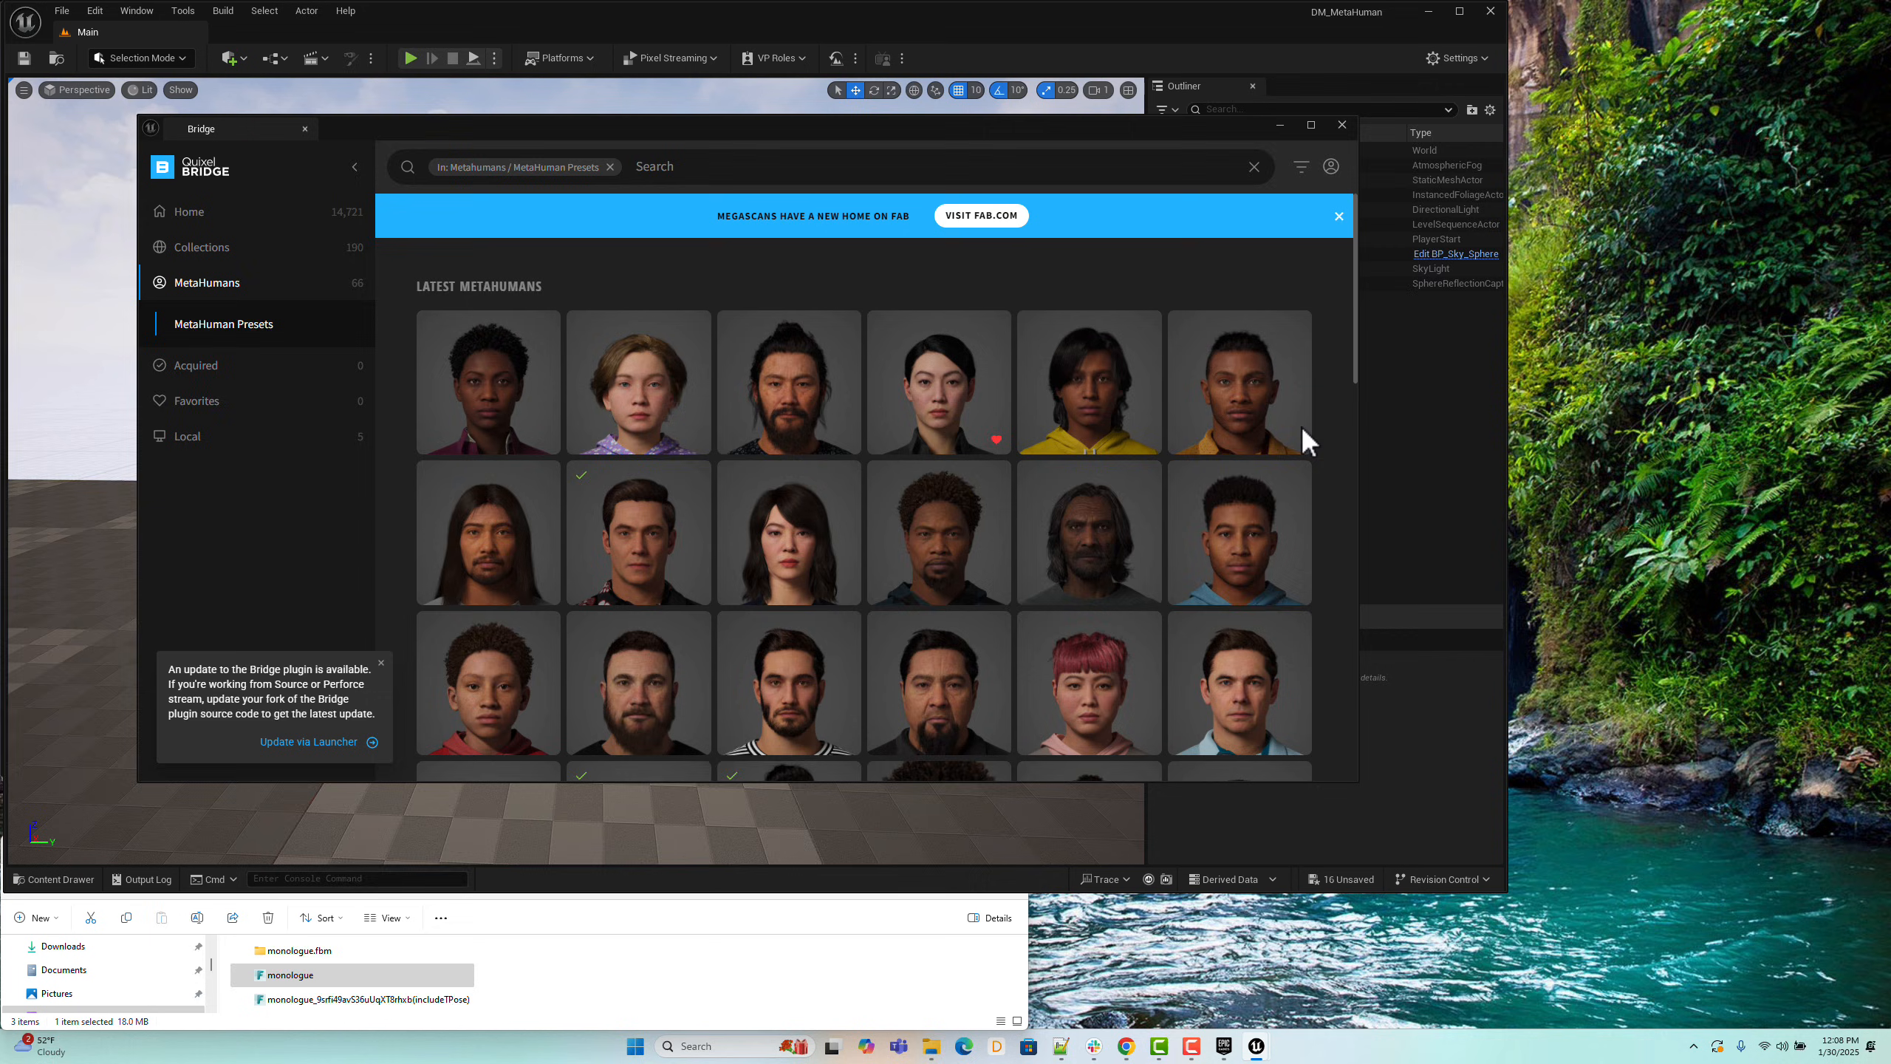
{"action": "scroll", "scroll_direction": "down", "scroll_amount": 3}
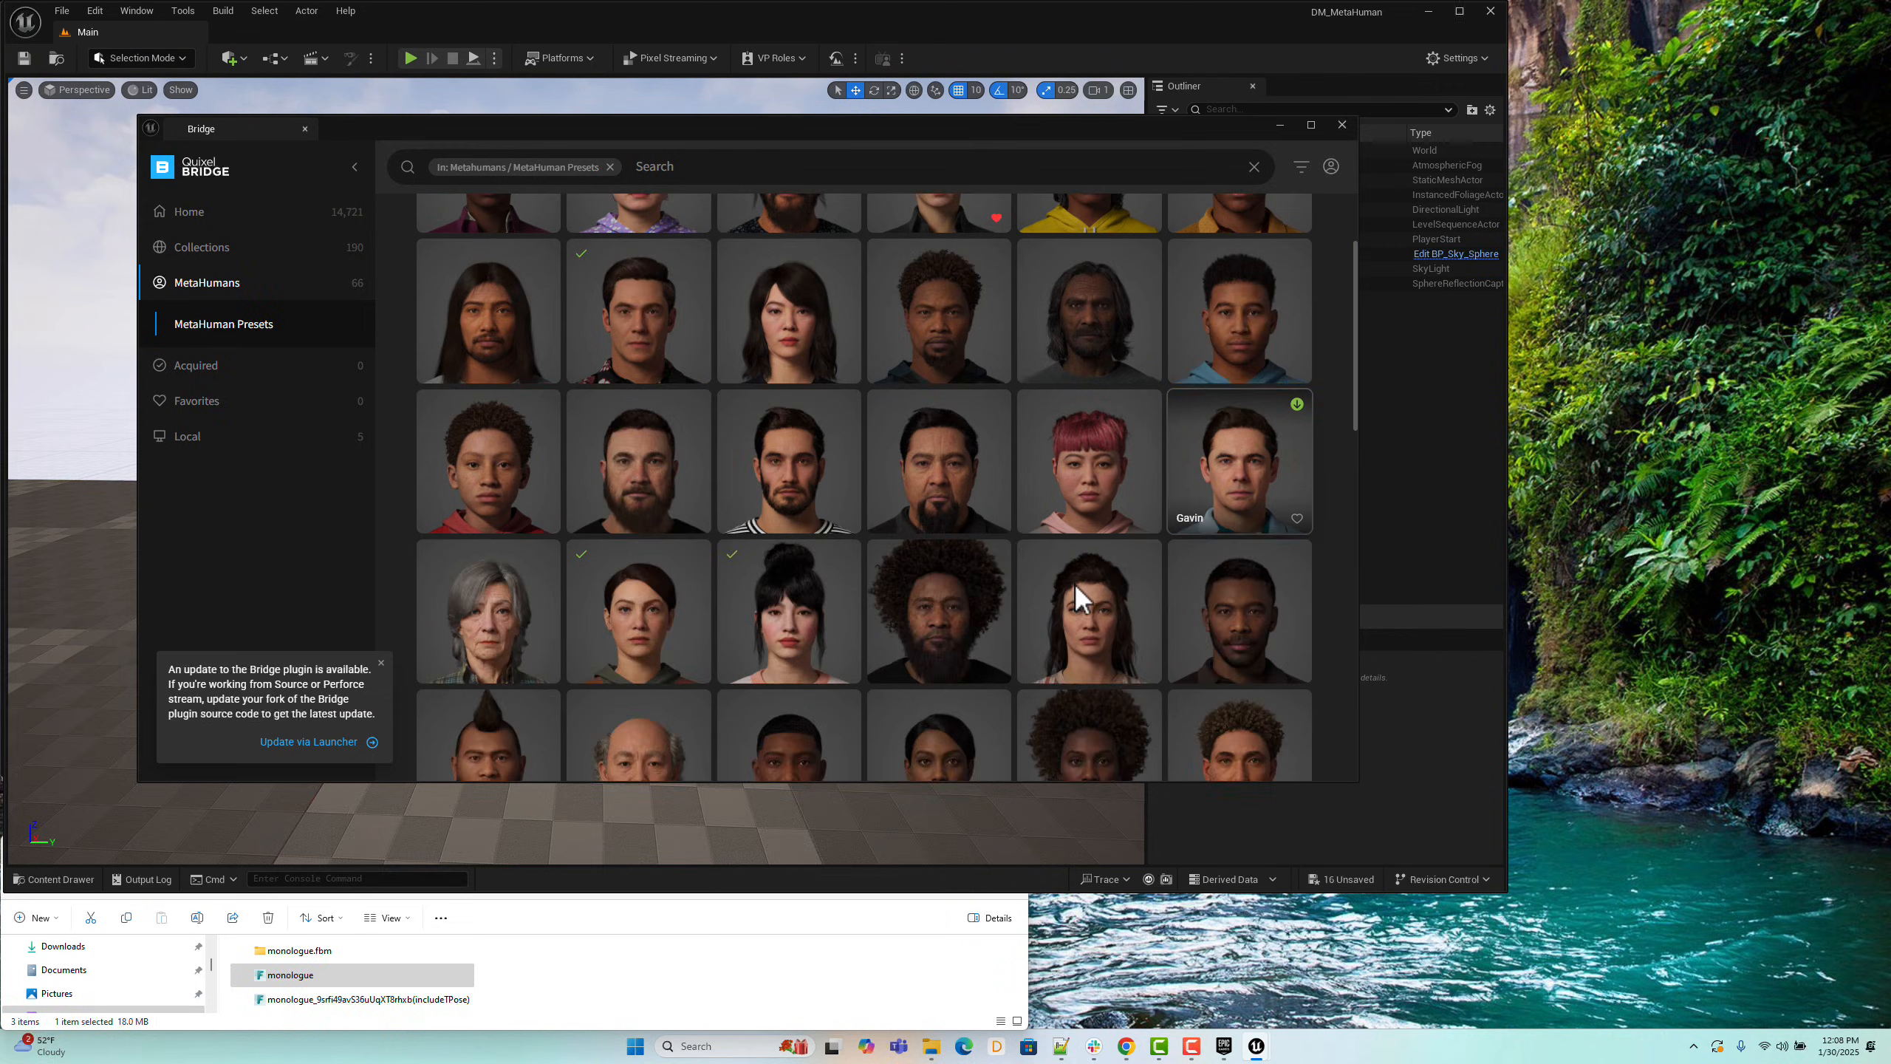
{"action": "scroll", "scroll_direction": "down", "scroll_amount": 3}
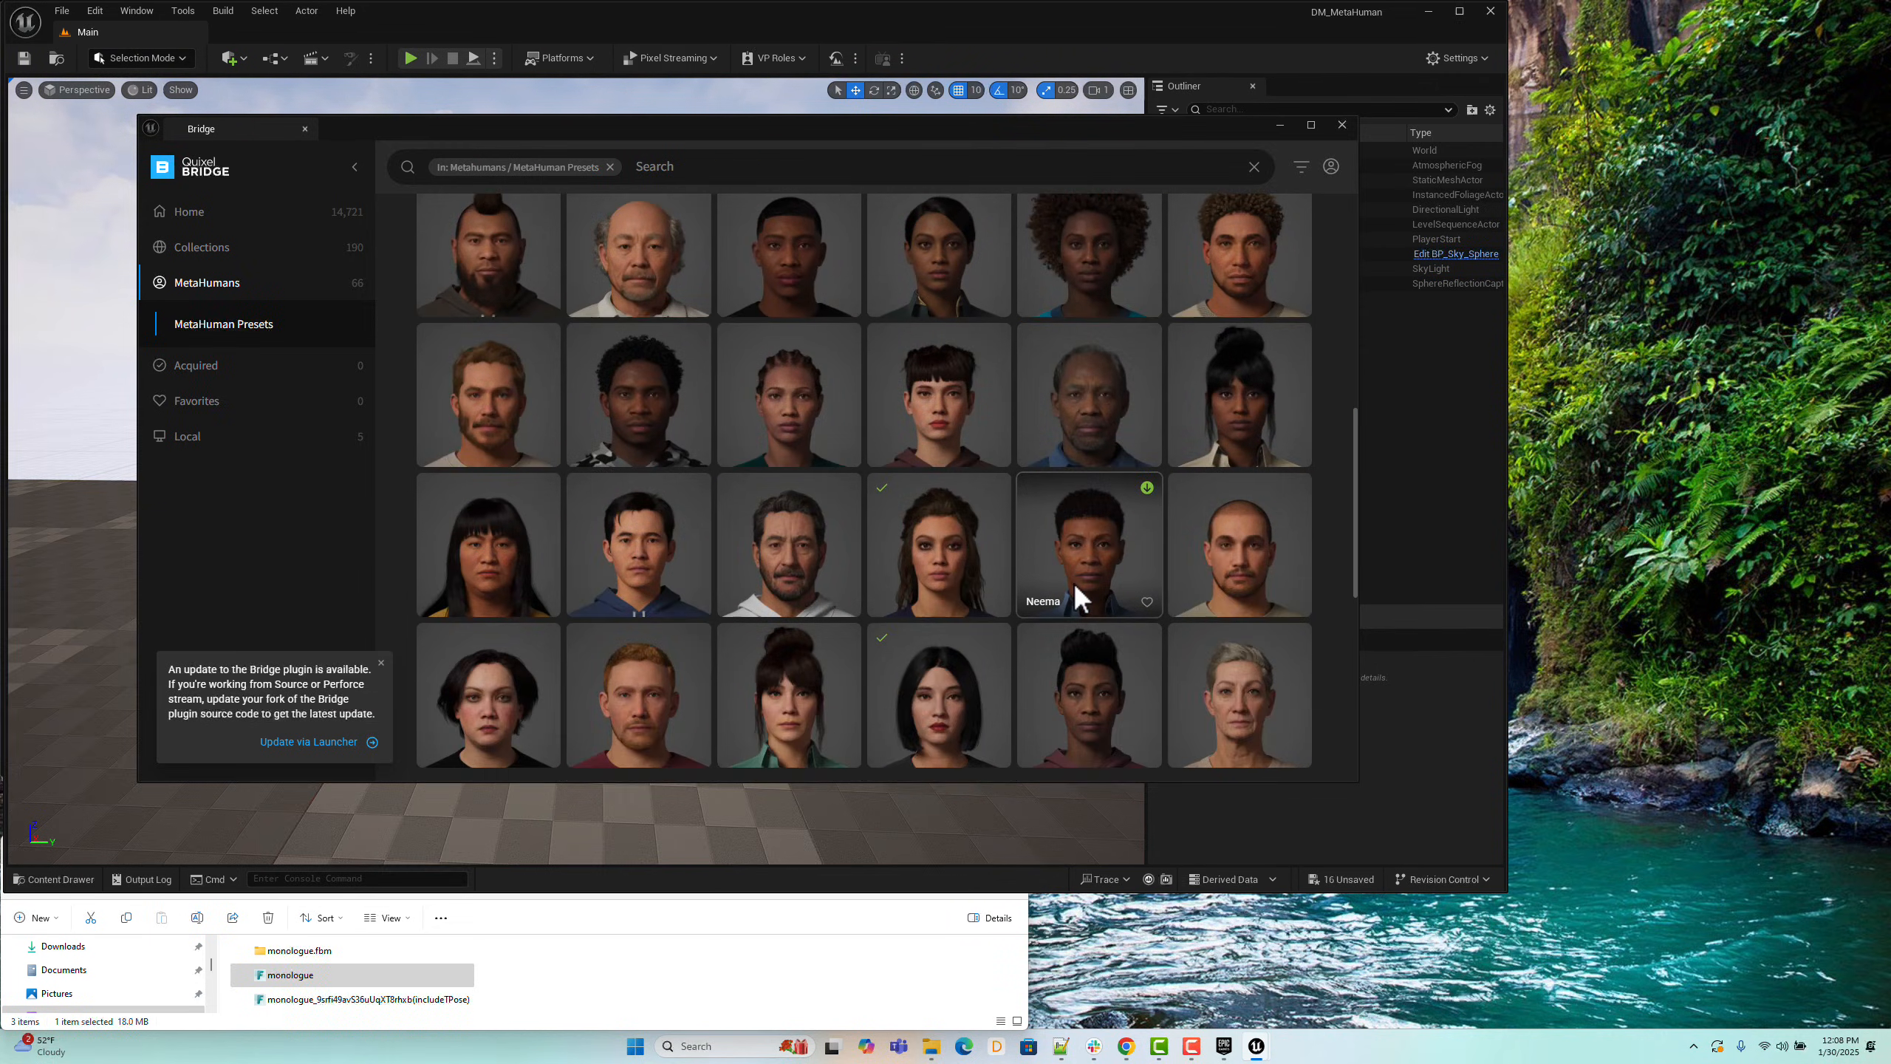
{"action": "scroll", "scroll_direction": "down", "scroll_amount": 3}
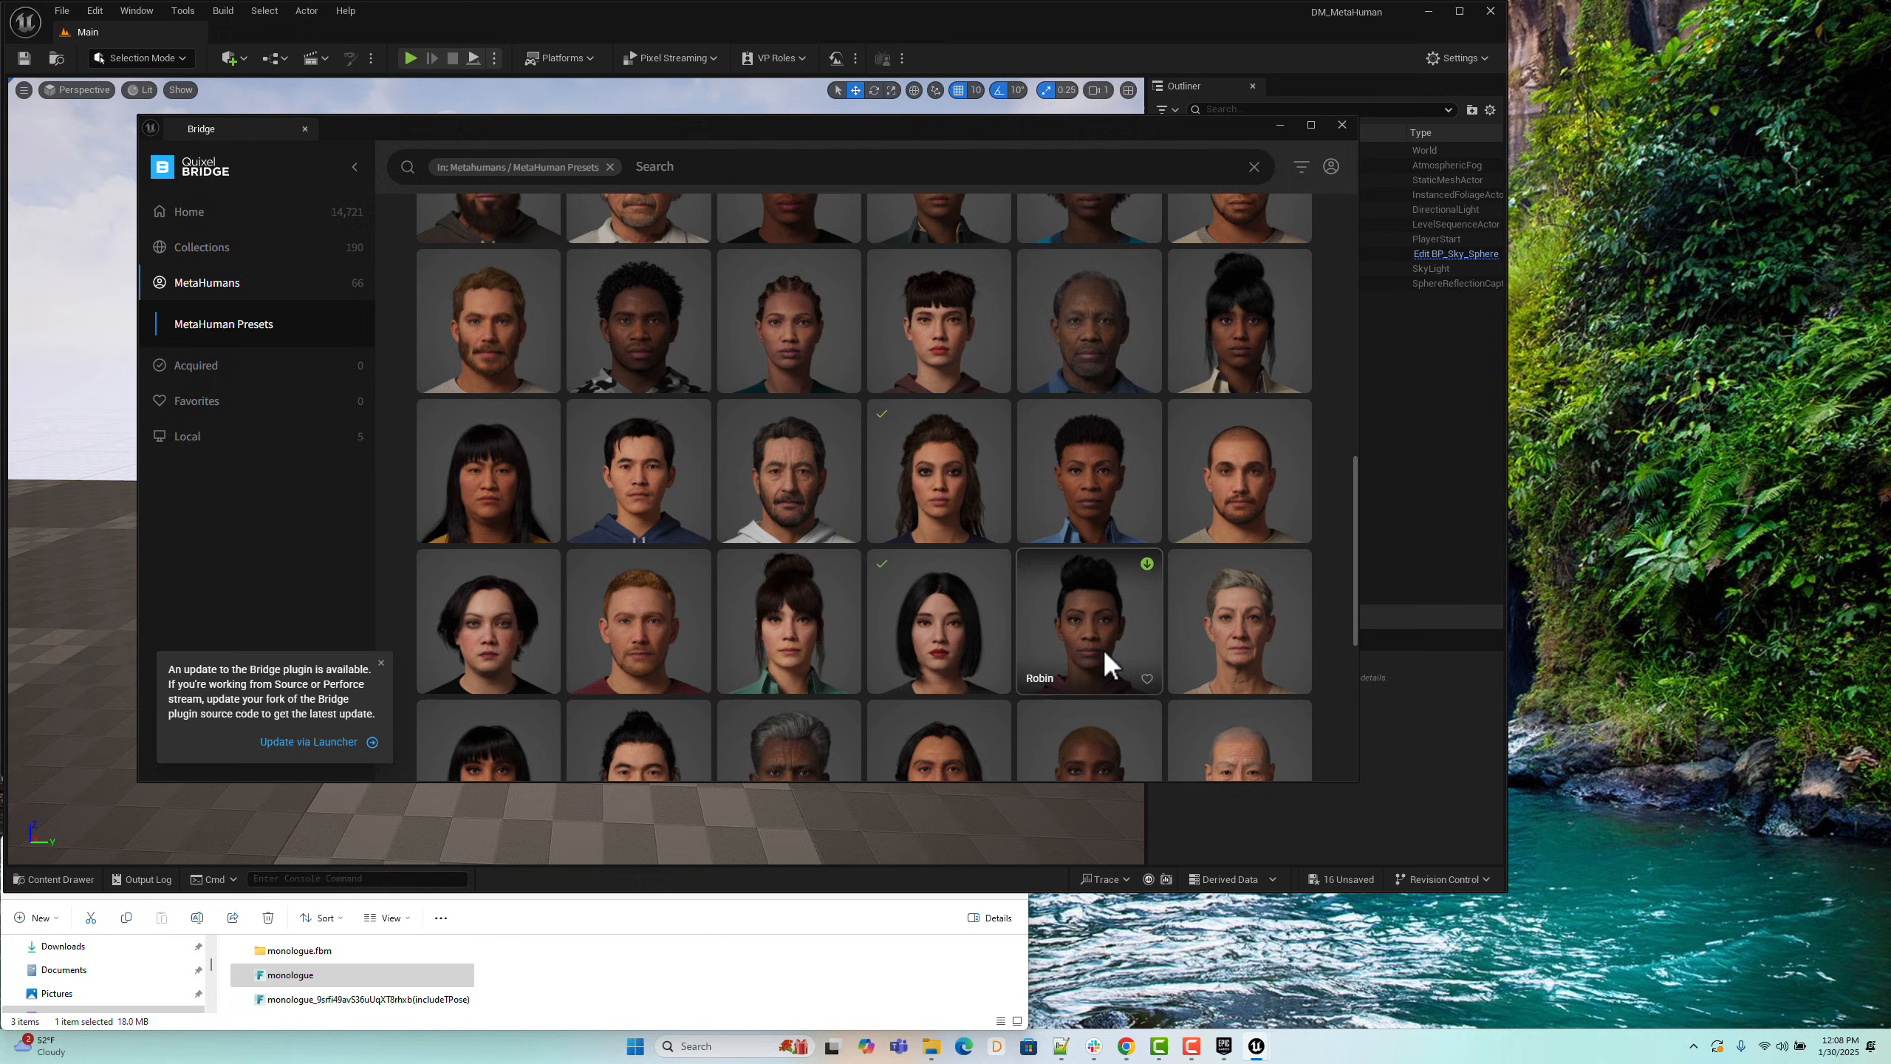
{"action": "scroll", "scroll_direction": "down", "scroll_amount": 3}
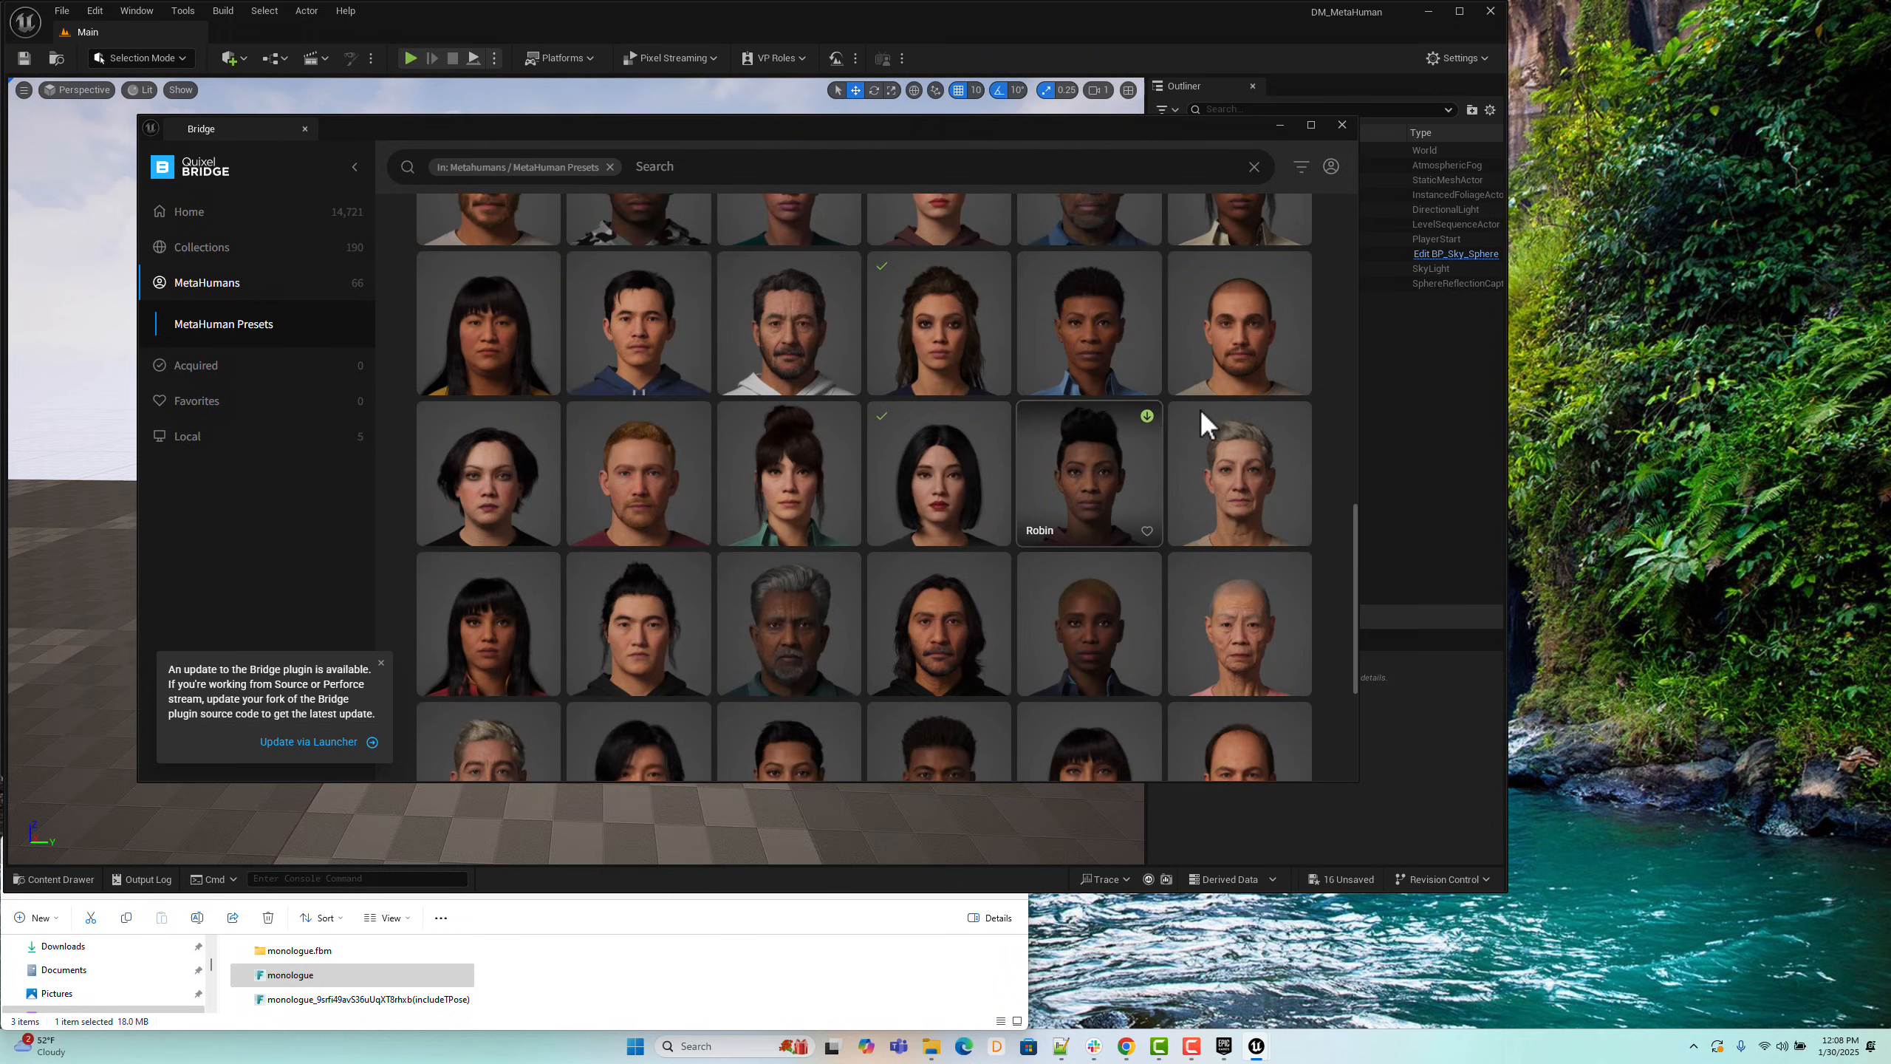
{"action": "mouse_move", "coordinate": [938, 470]}
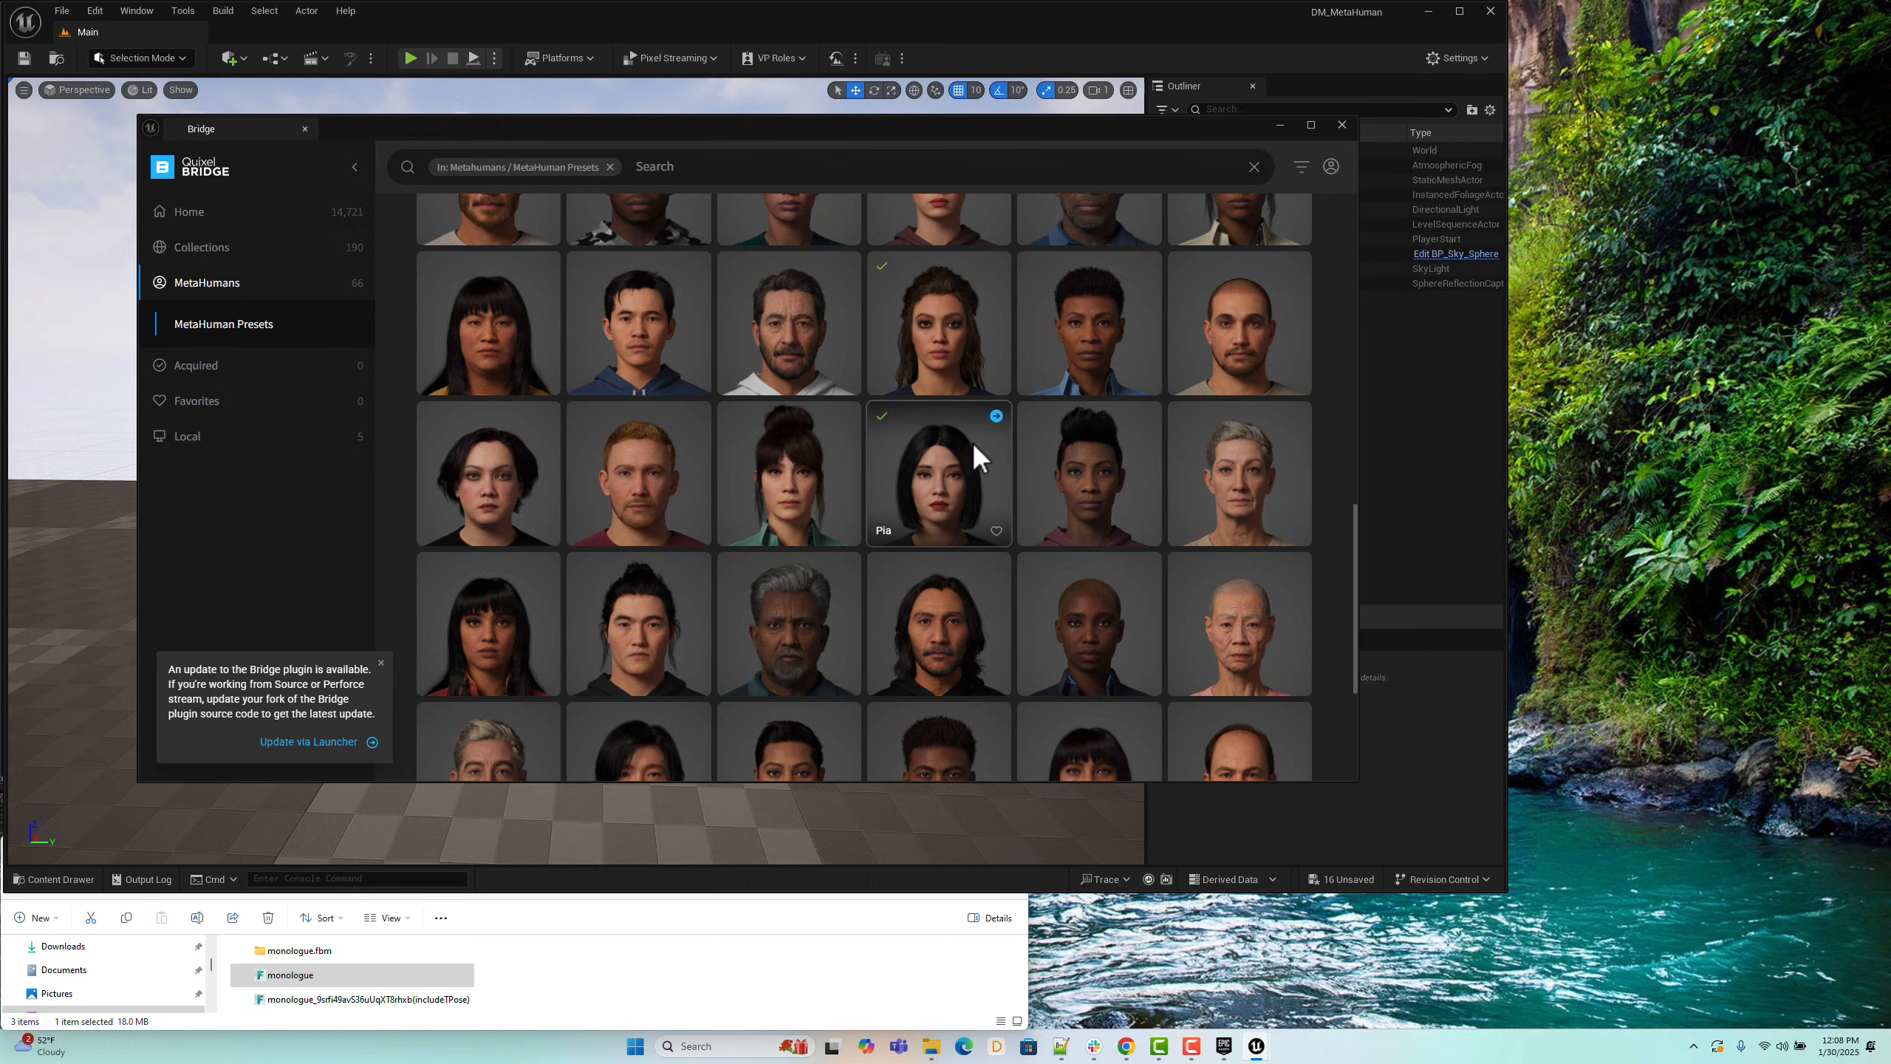
{"action": "mouse_move", "coordinate": [1001, 430]}
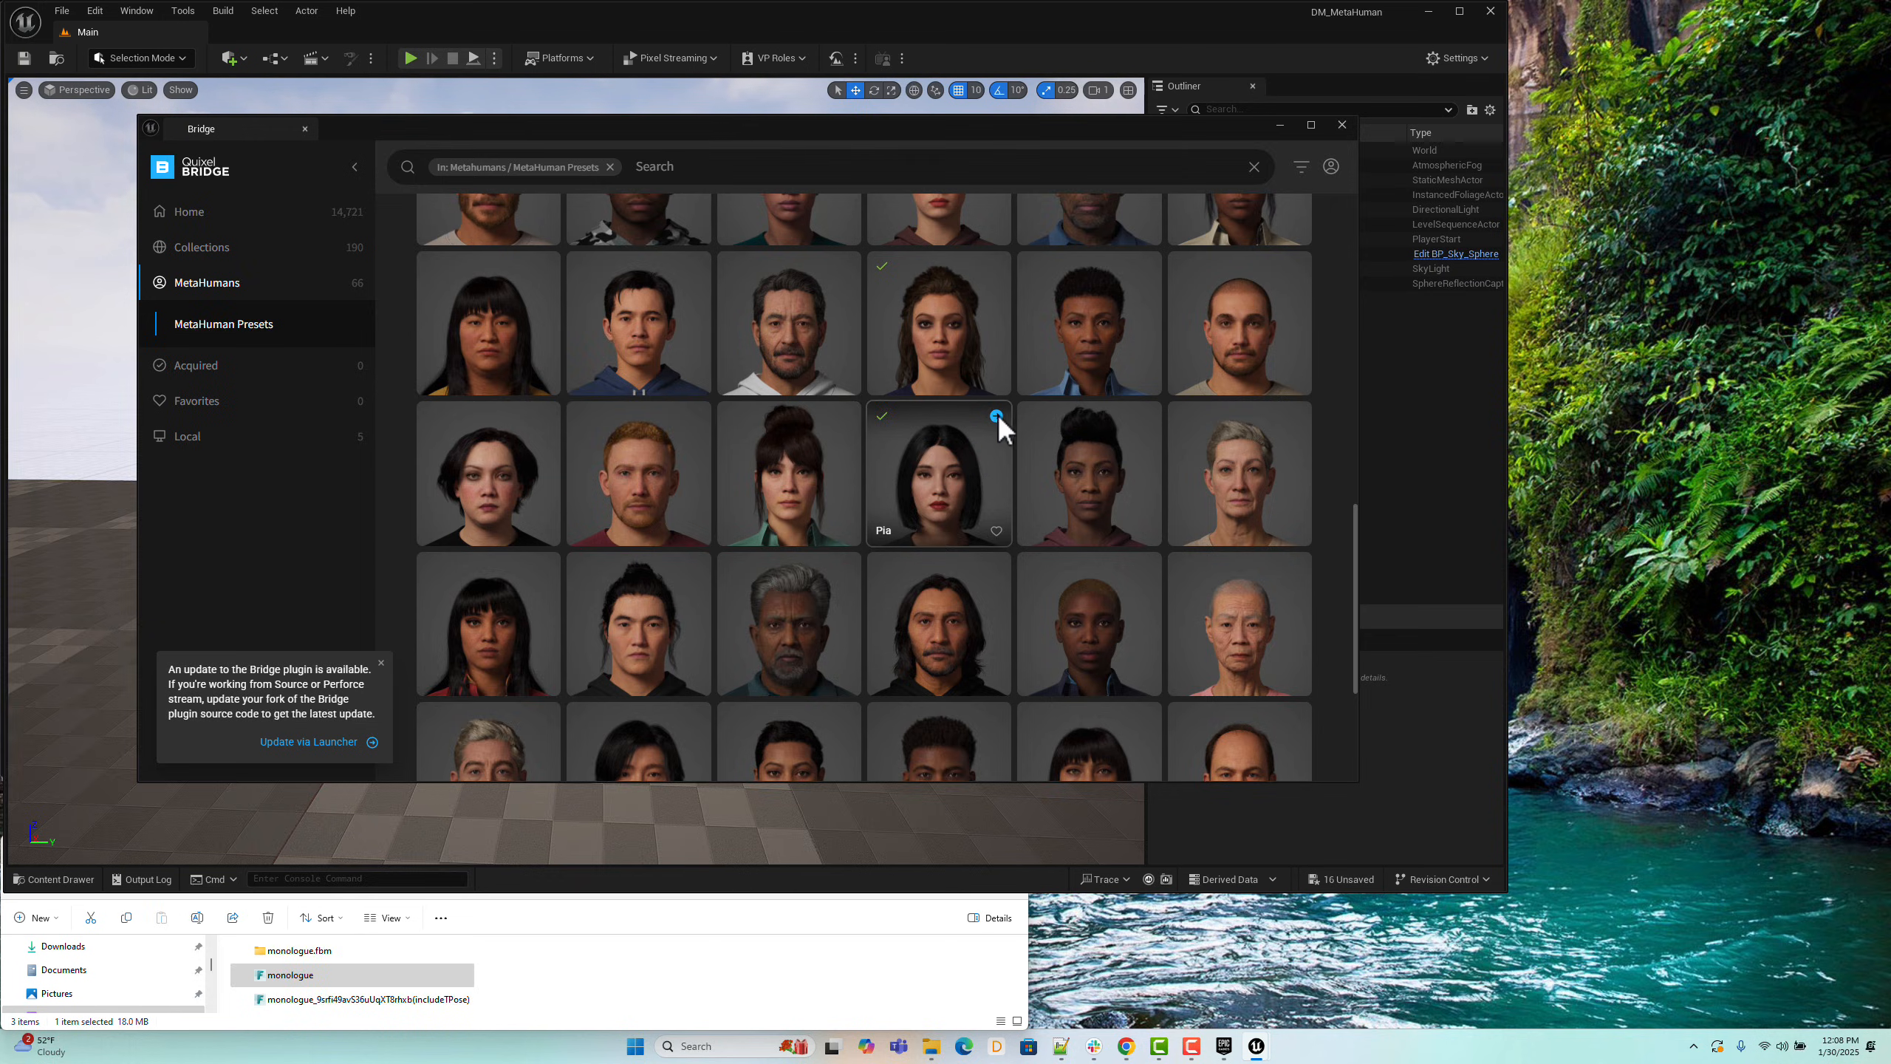
{"action": "mouse_move", "coordinate": [996, 422]}
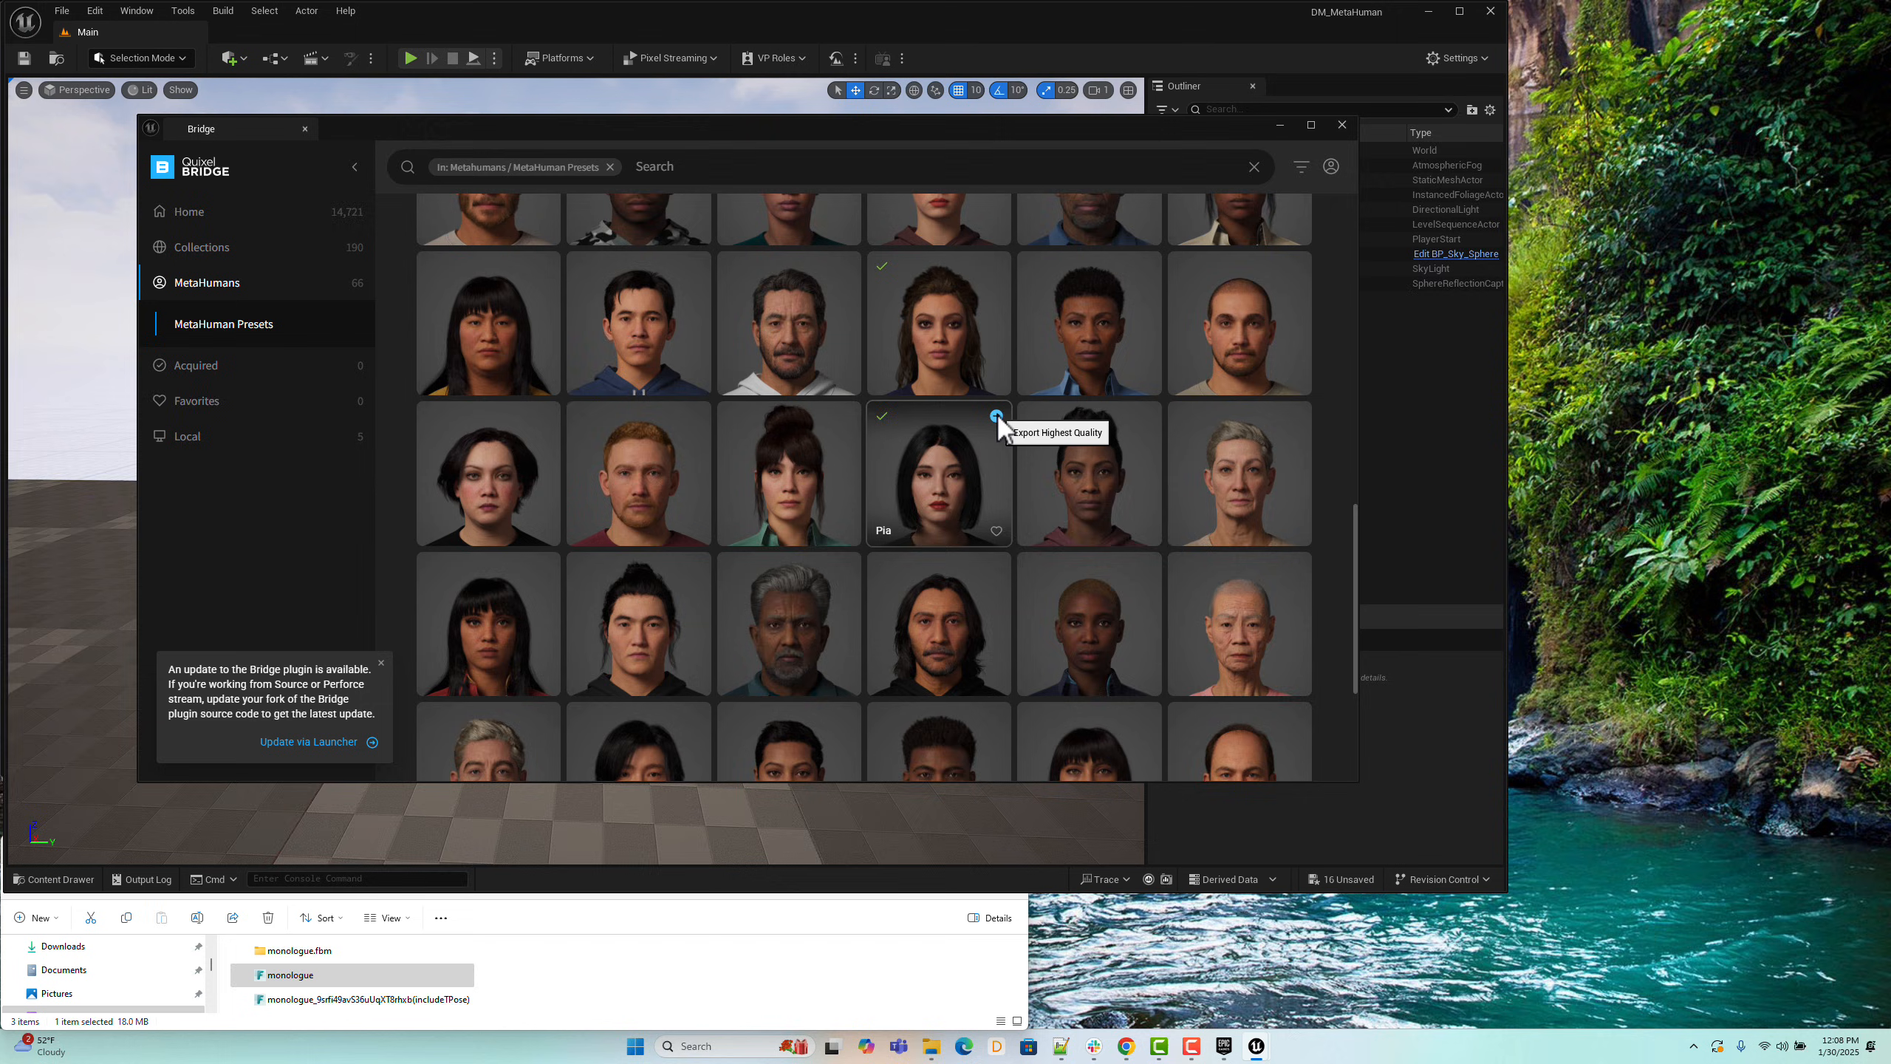
{"action": "mouse_move", "coordinate": [1341, 126]}
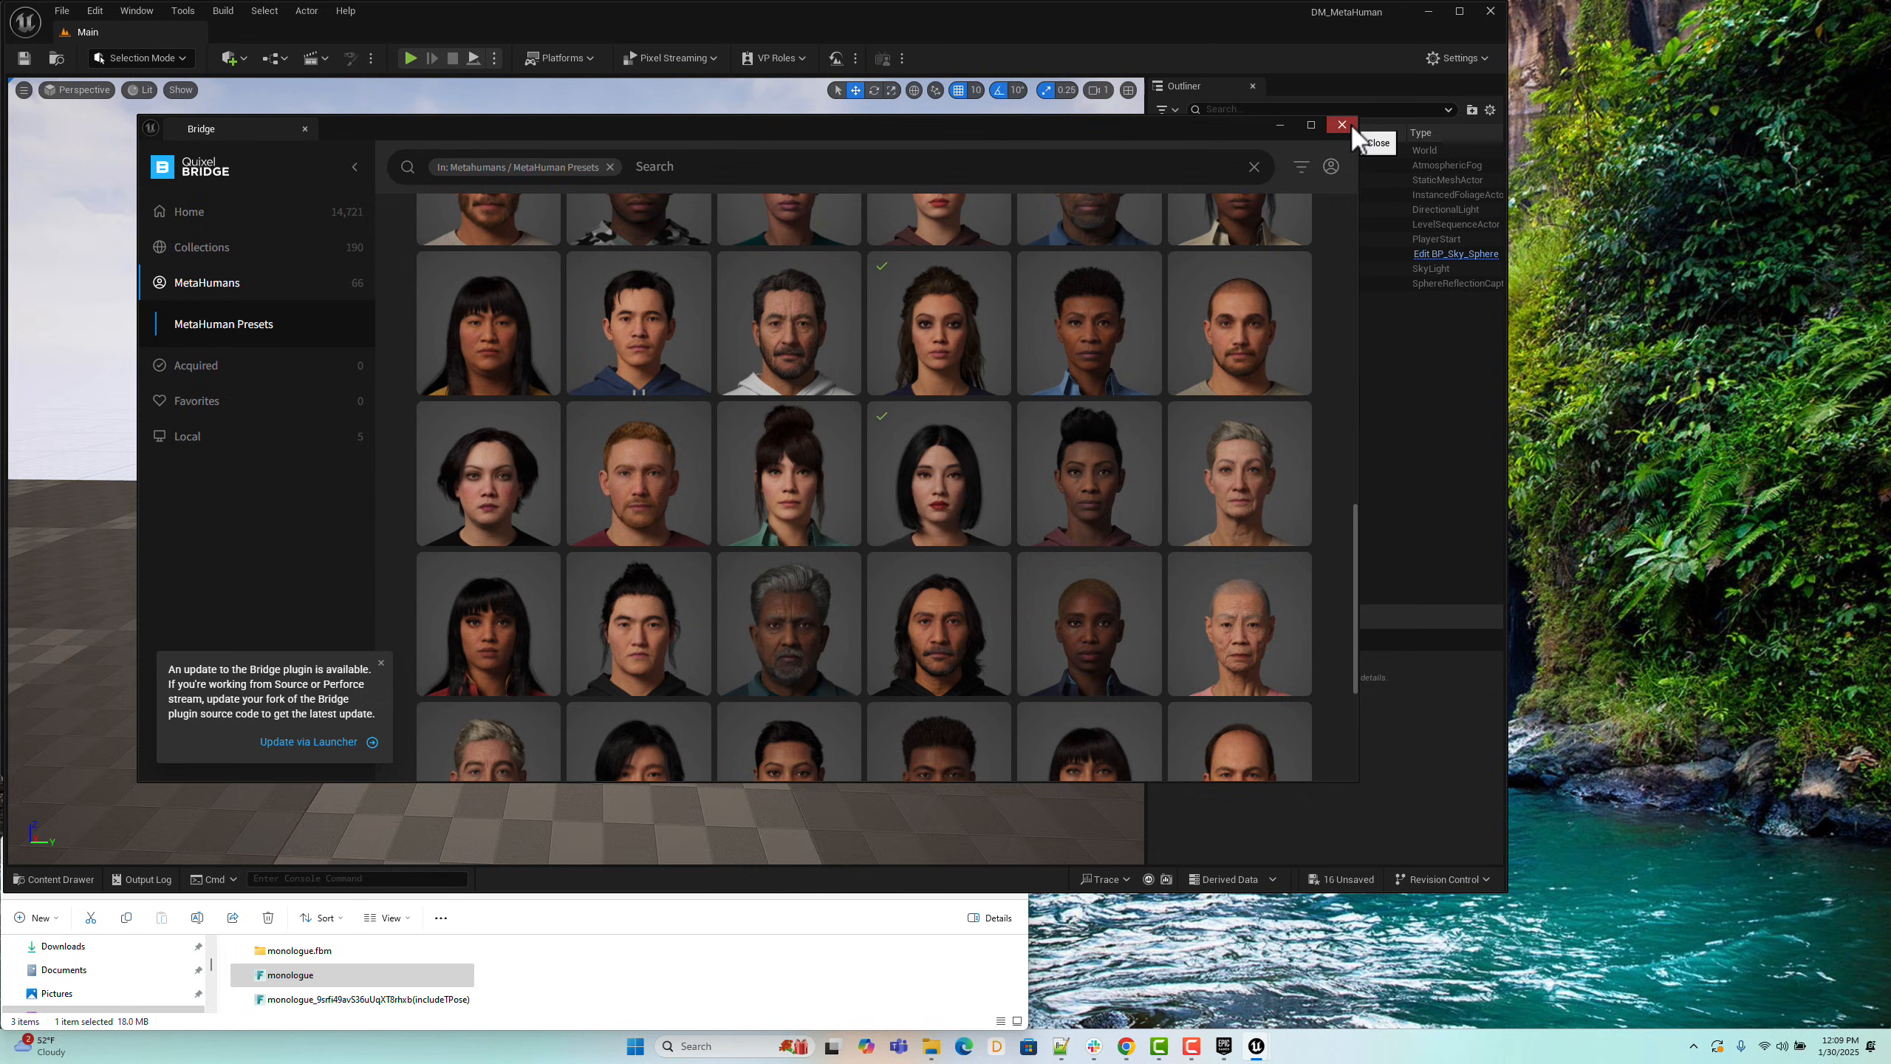
{"action": "left_click", "coordinate": [1340, 124]}
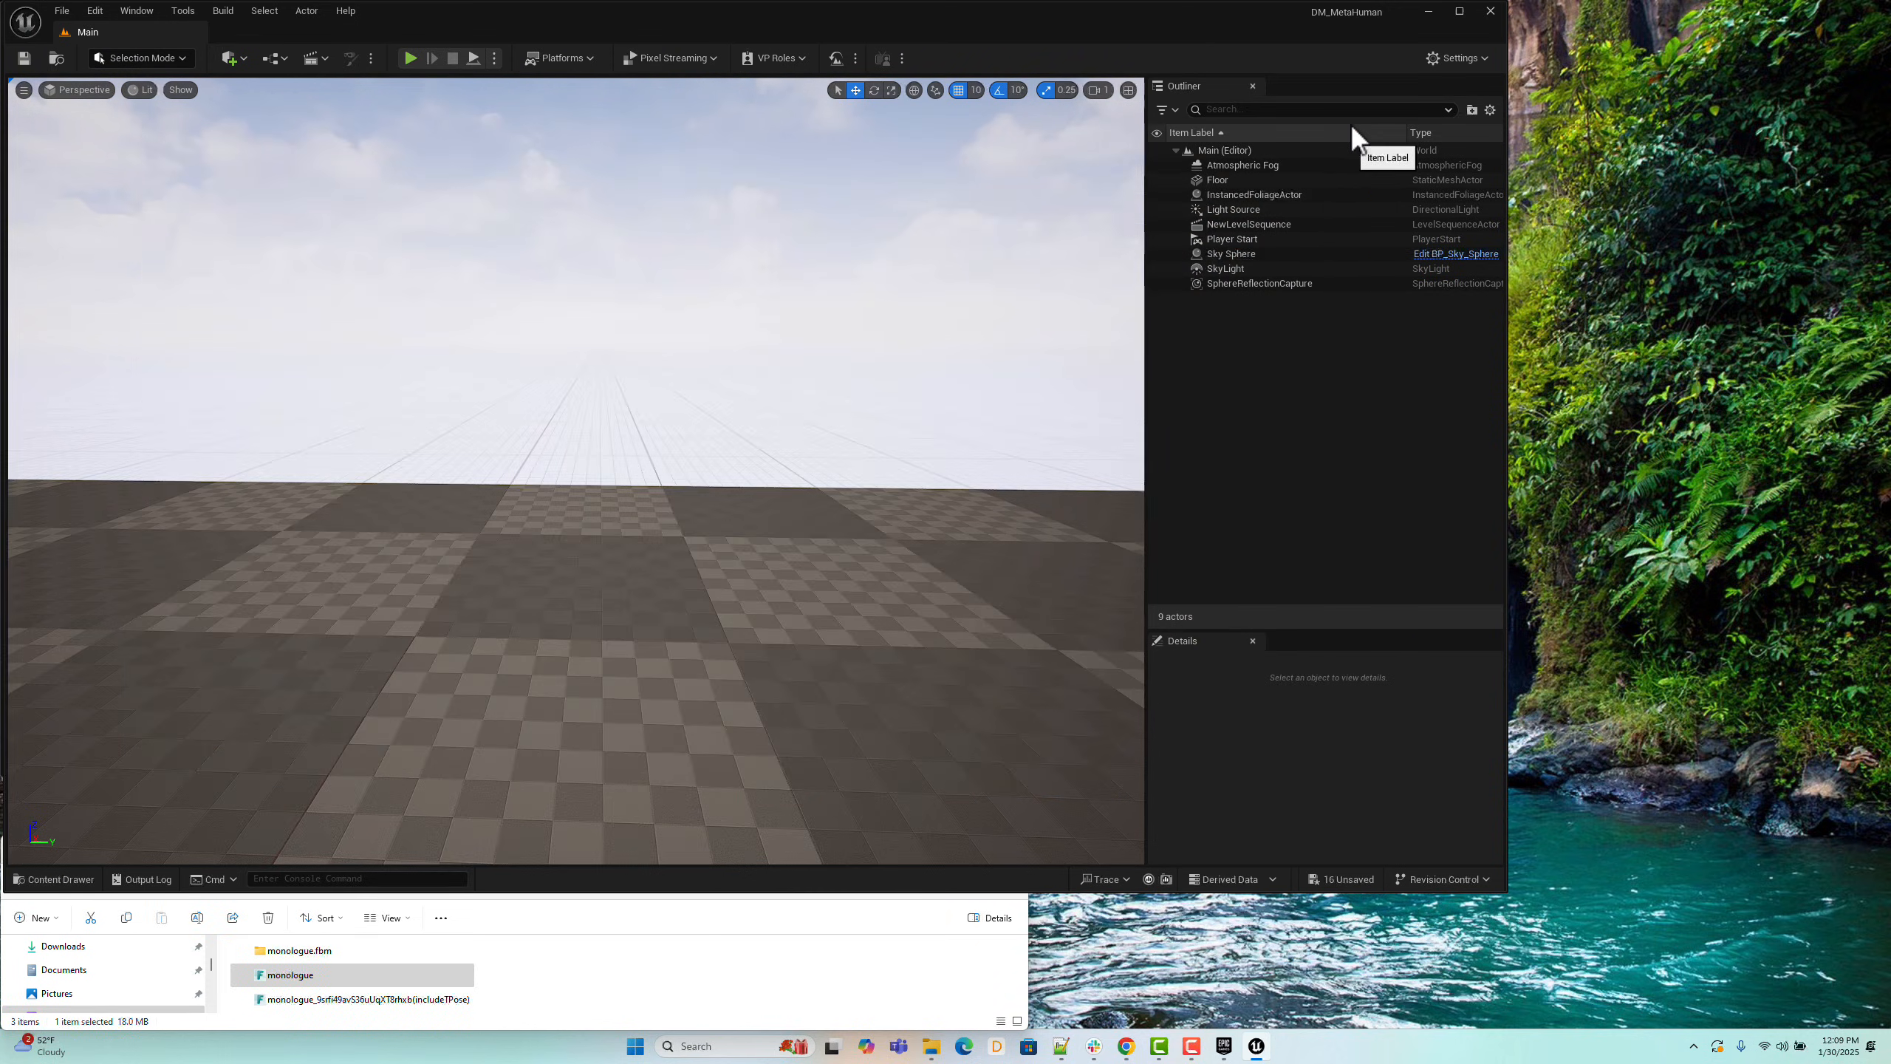
Step: Open BP_Pia from MetaHumans > Pia and select its Body skeletal mesh component
{"action": "left_click", "coordinate": [54, 879]}
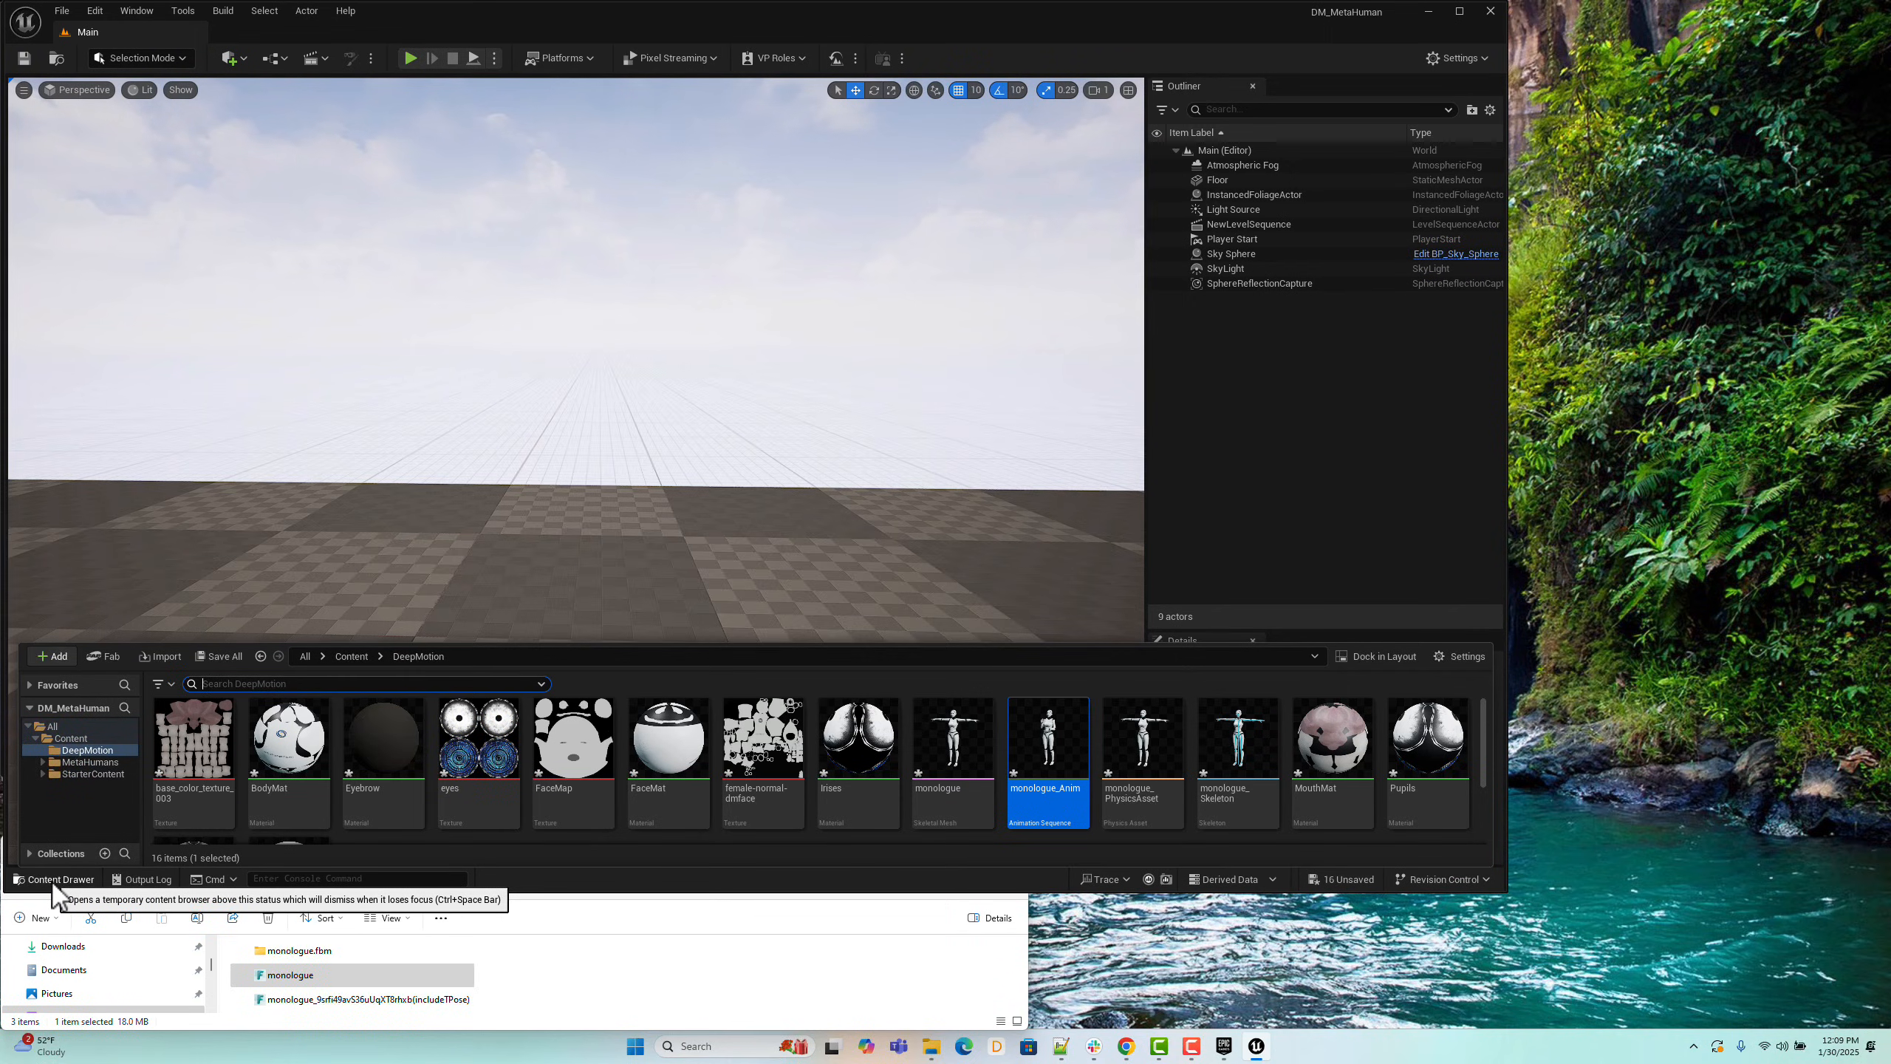
{"action": "left_click", "coordinate": [87, 763]}
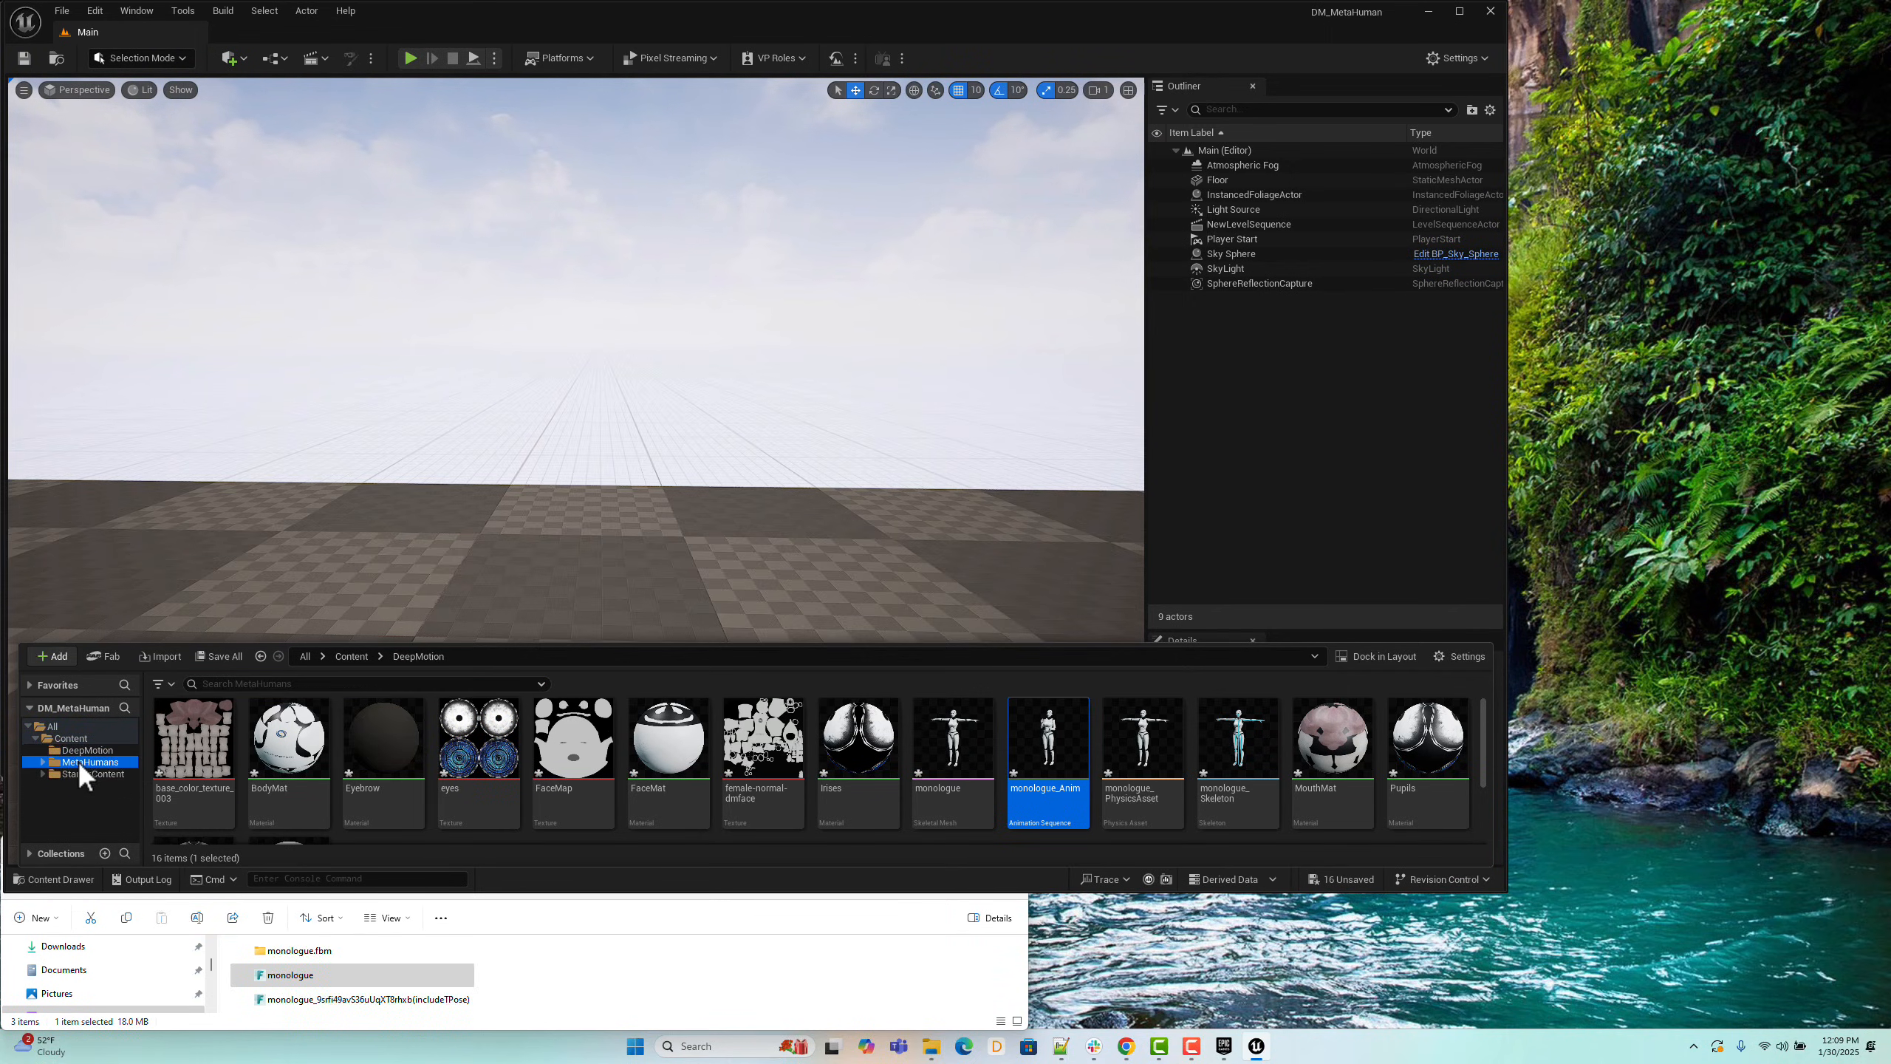
{"action": "left_click", "coordinate": [87, 761]}
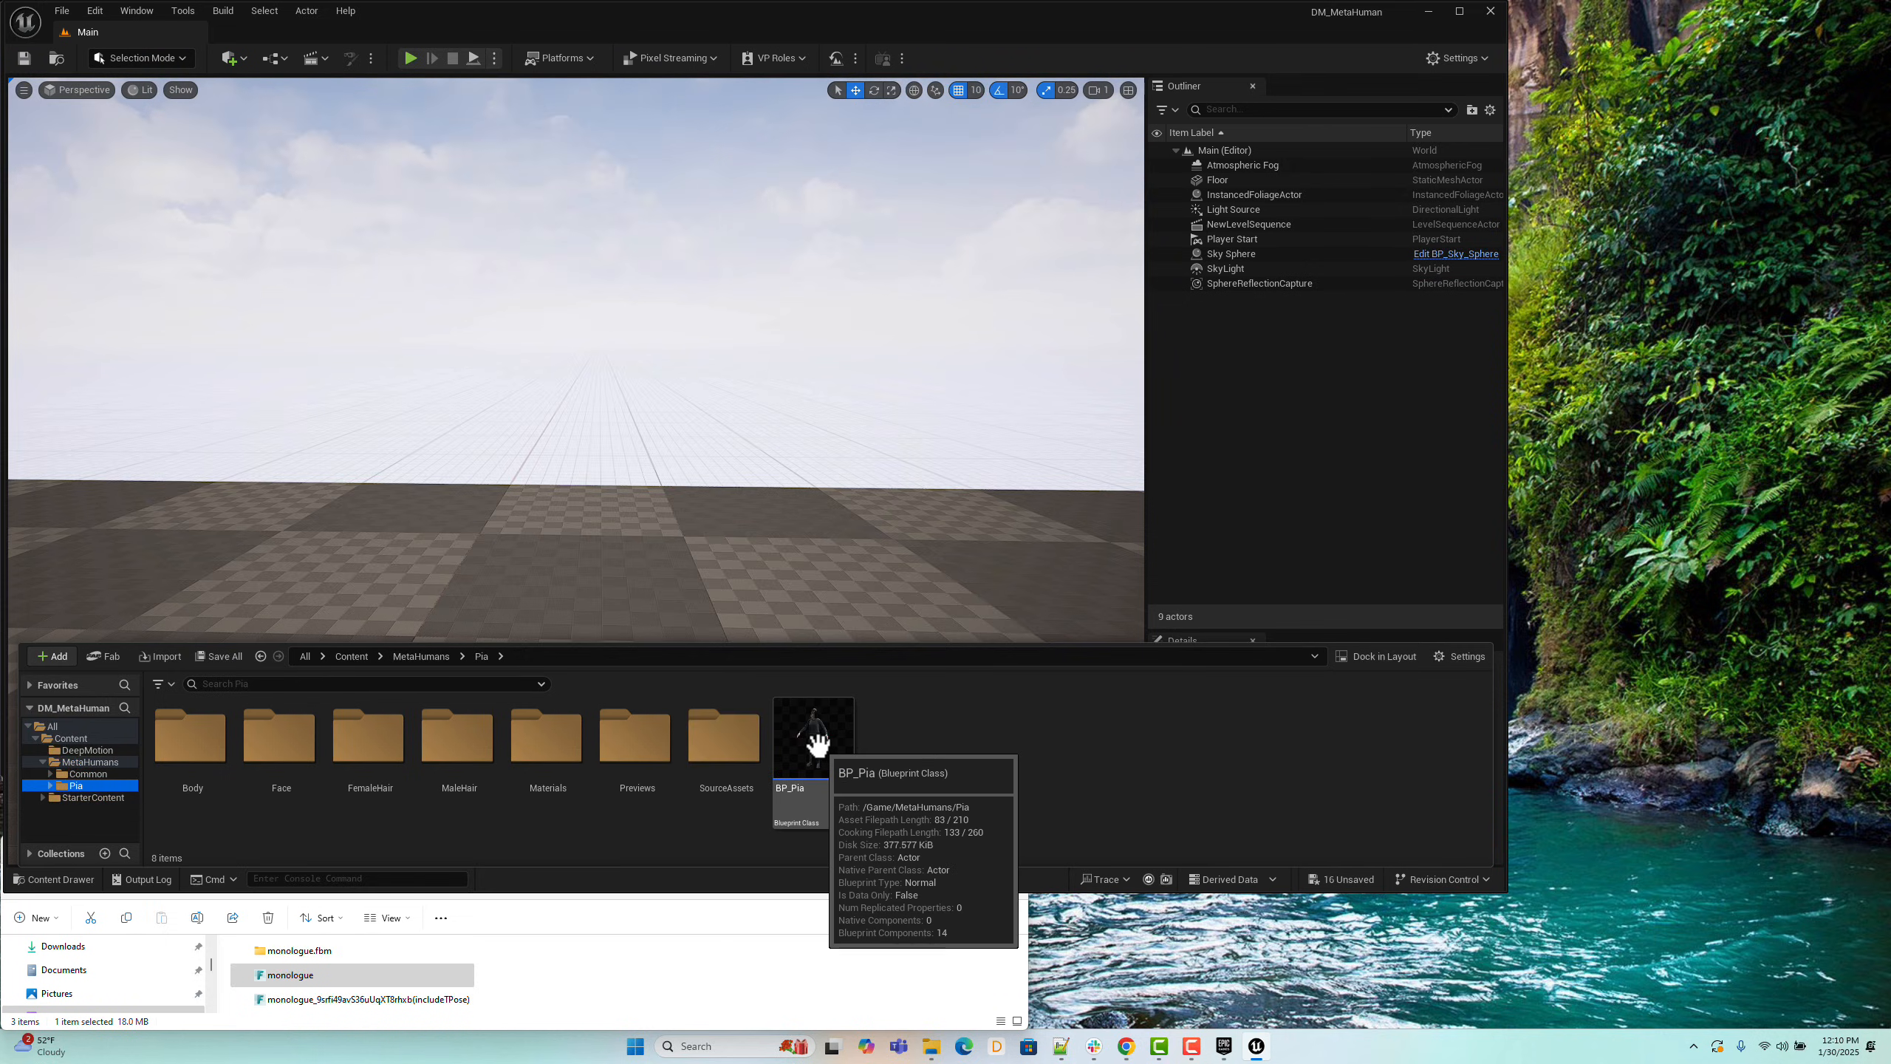
{"action": "left_click", "coordinate": [811, 736]}
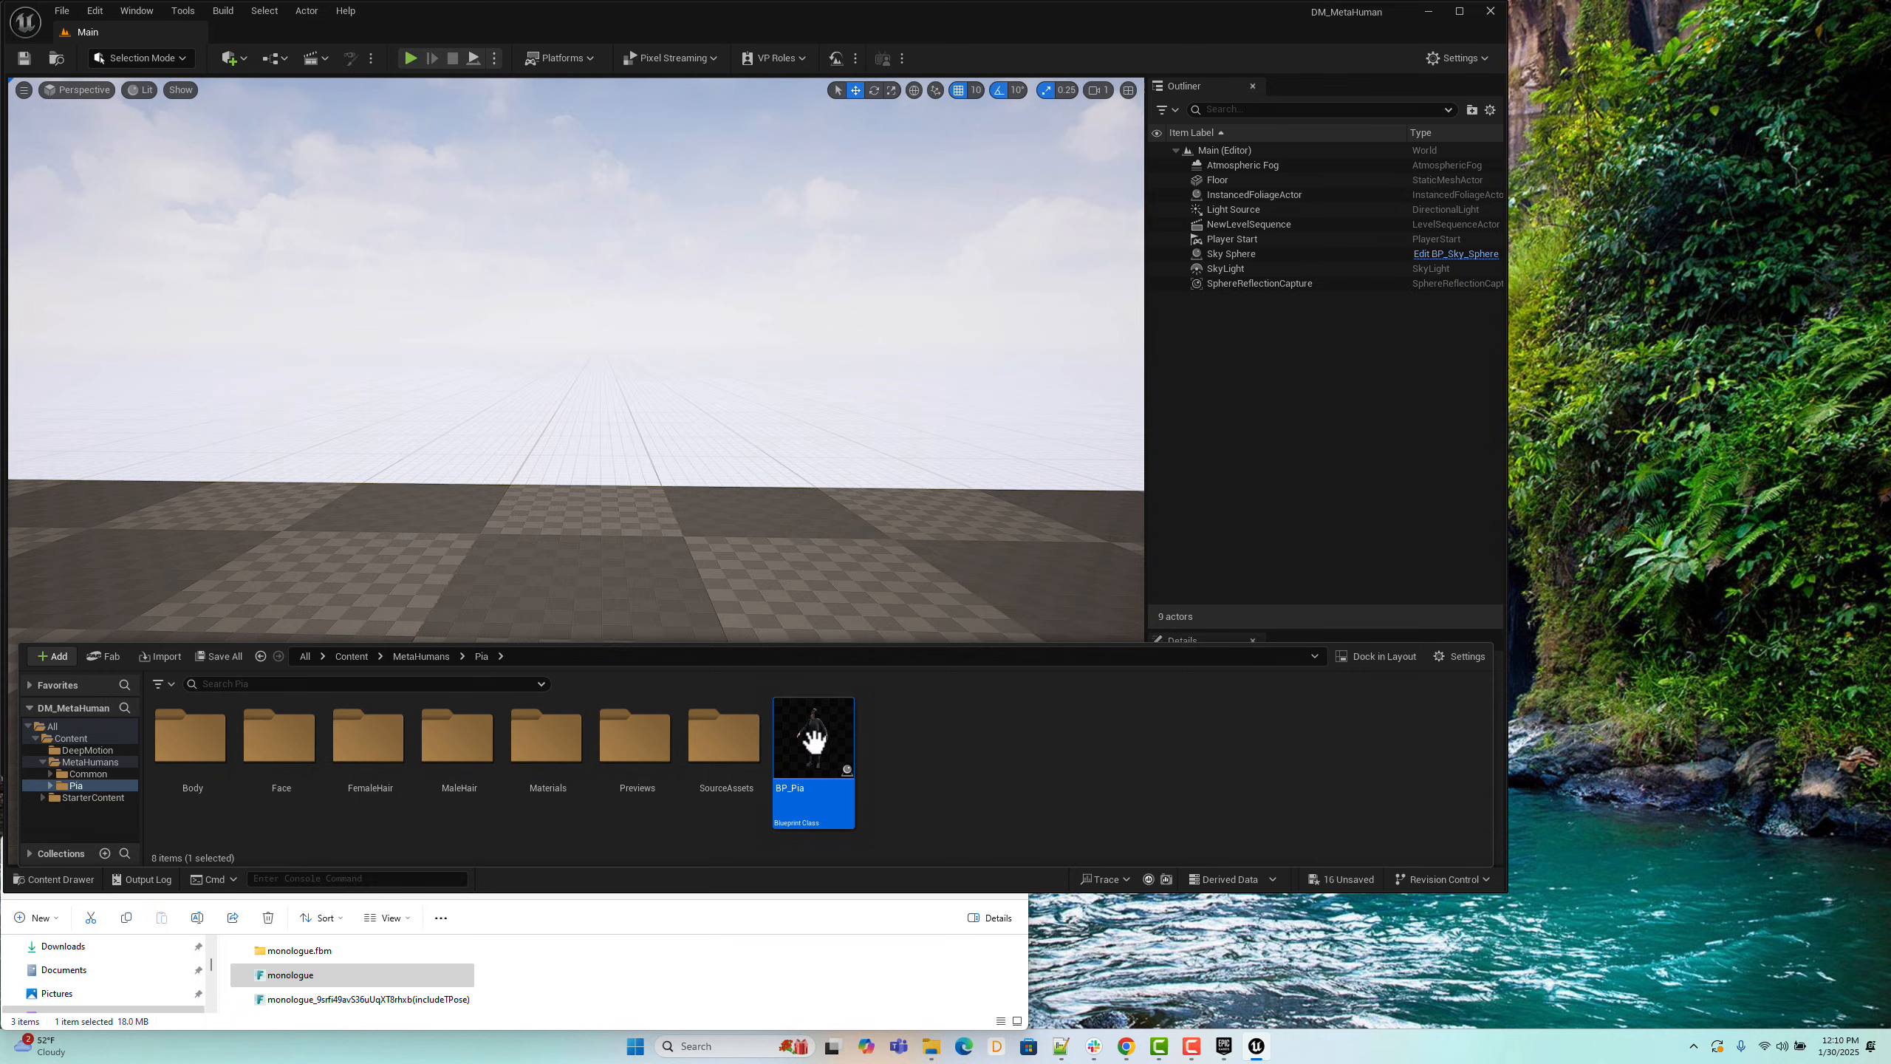
{"action": "double_click", "coordinate": [813, 737]}
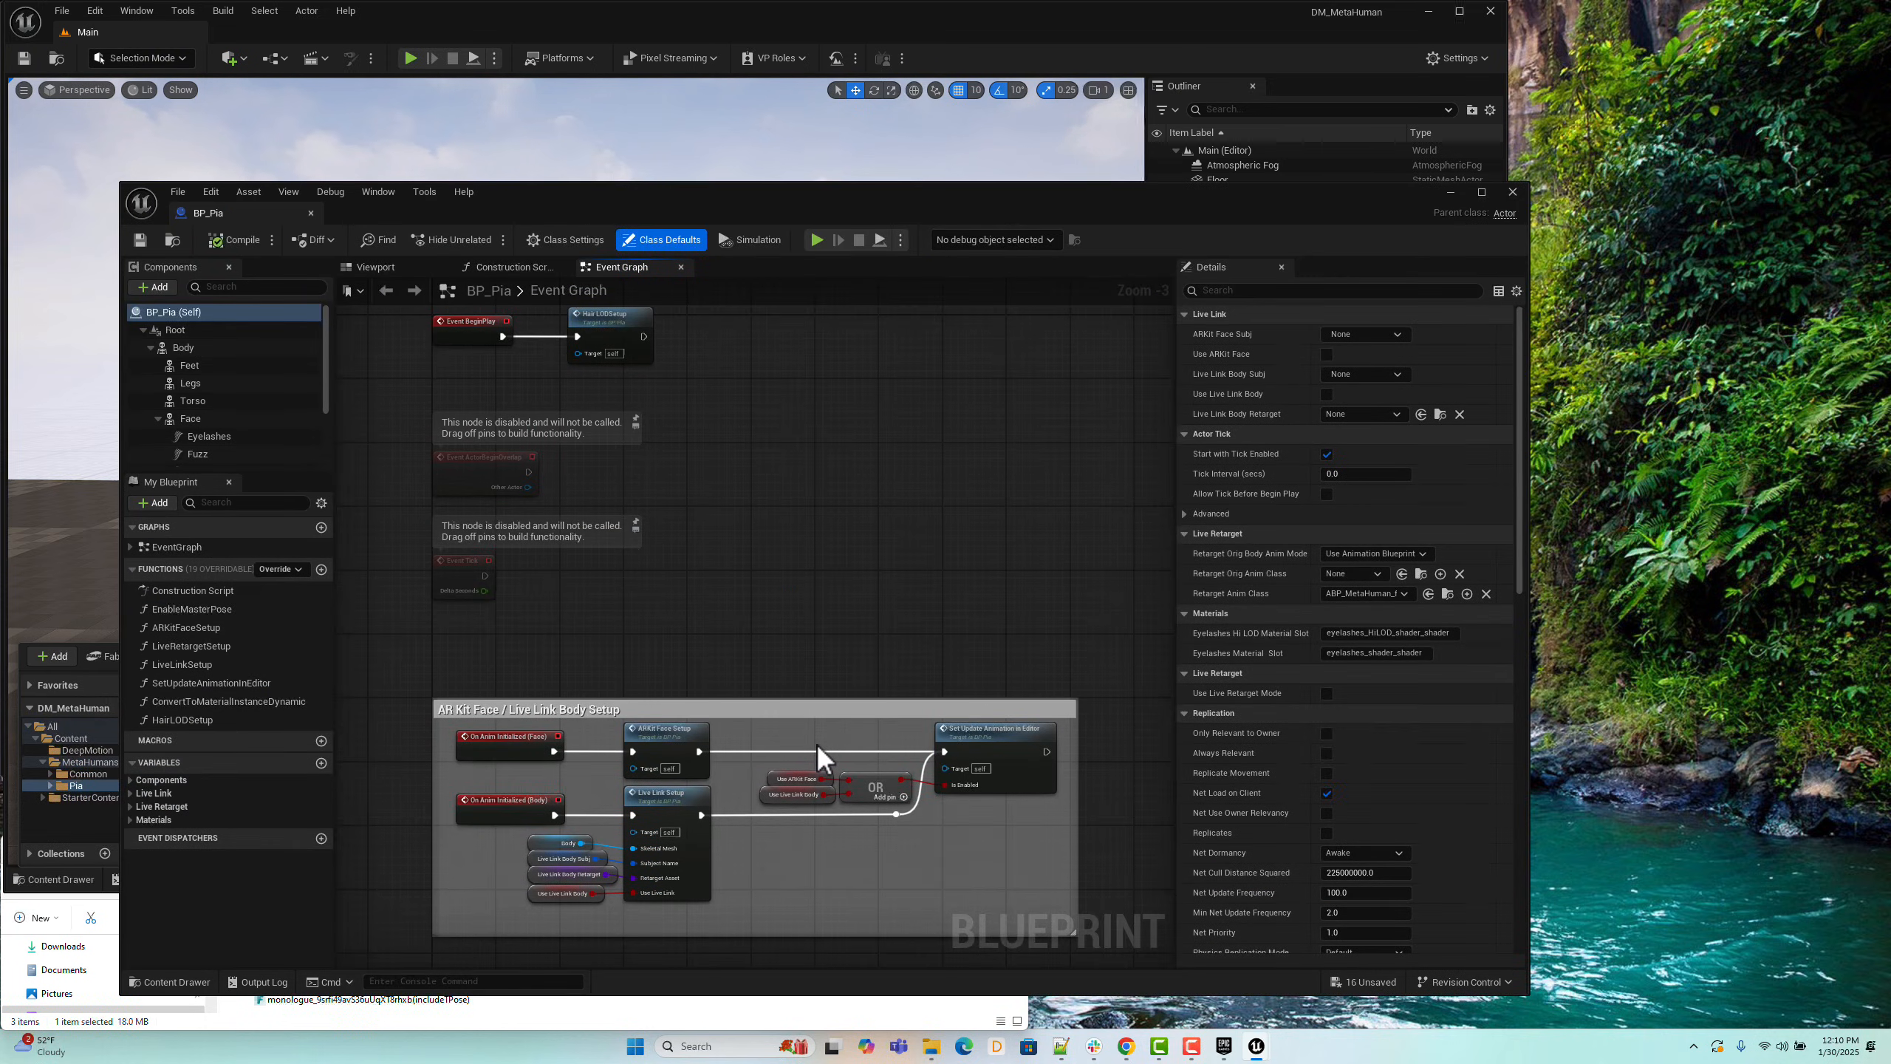
{"action": "mouse_move", "coordinate": [183, 347]}
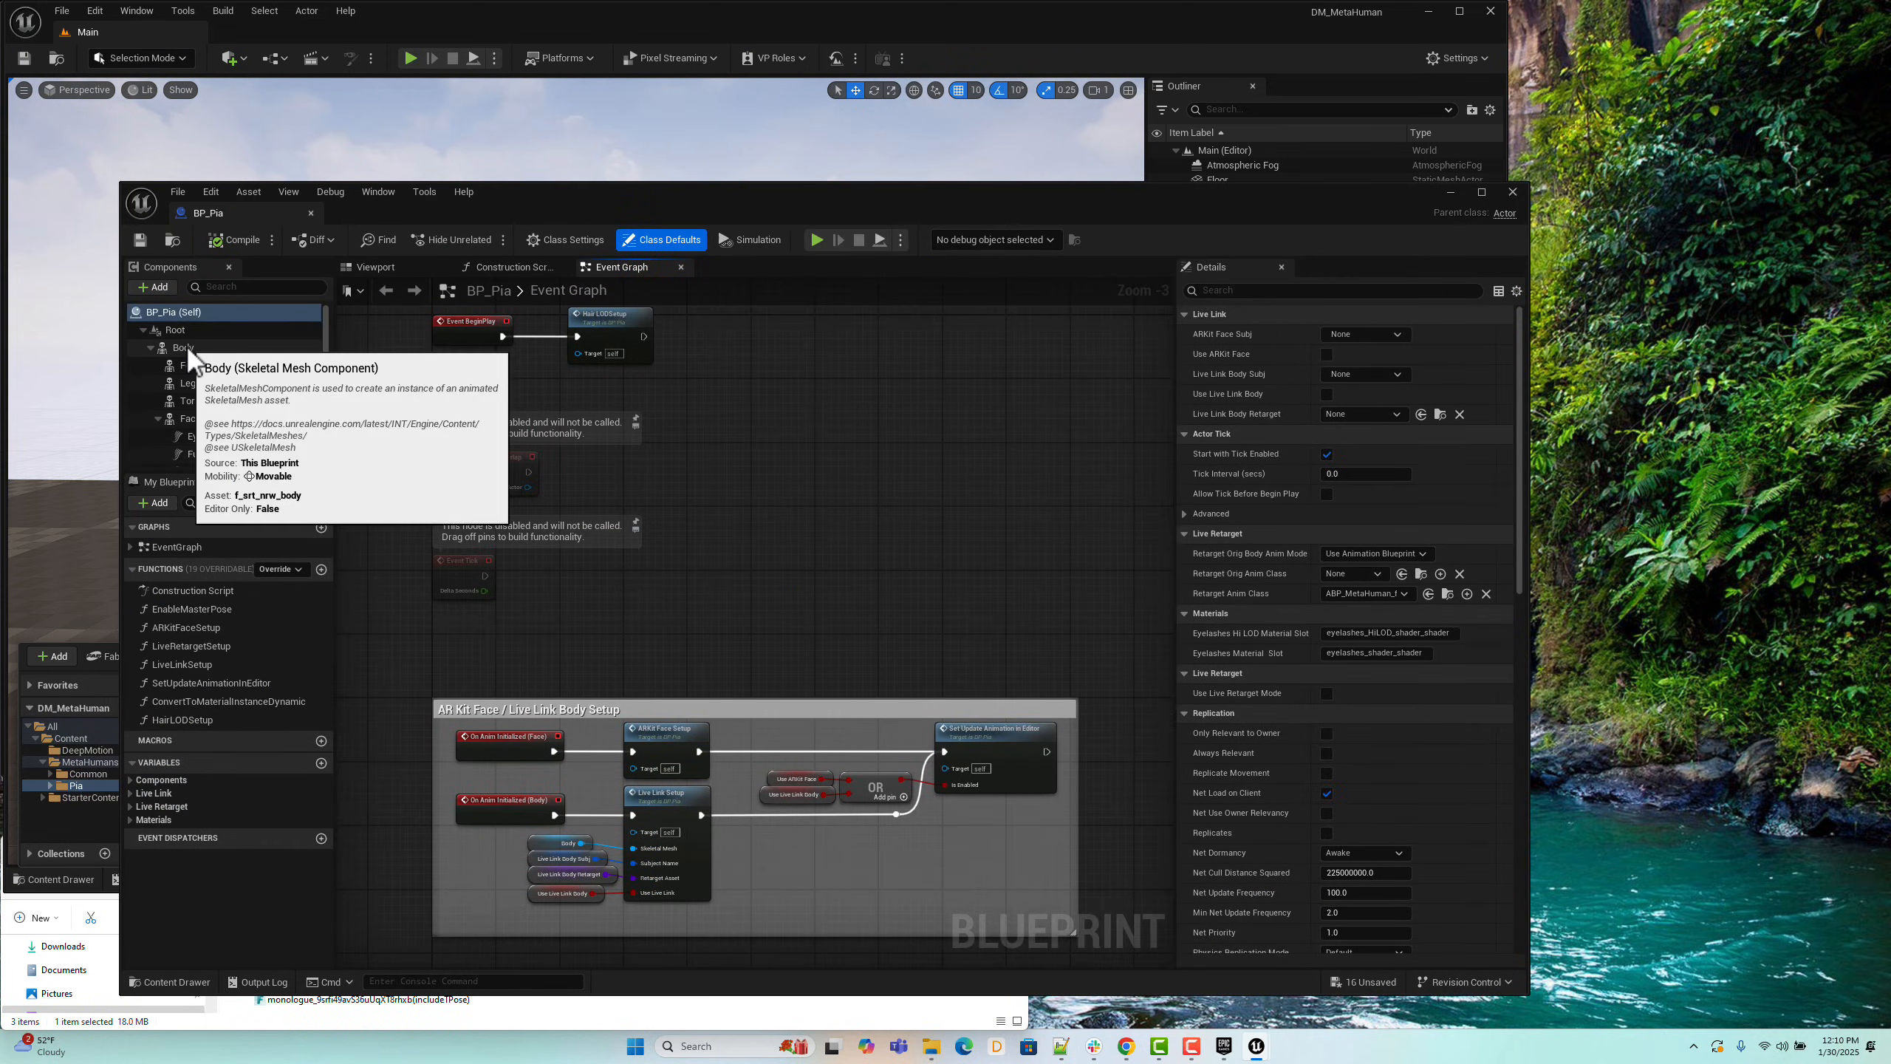
{"action": "left_click", "coordinate": [183, 347]}
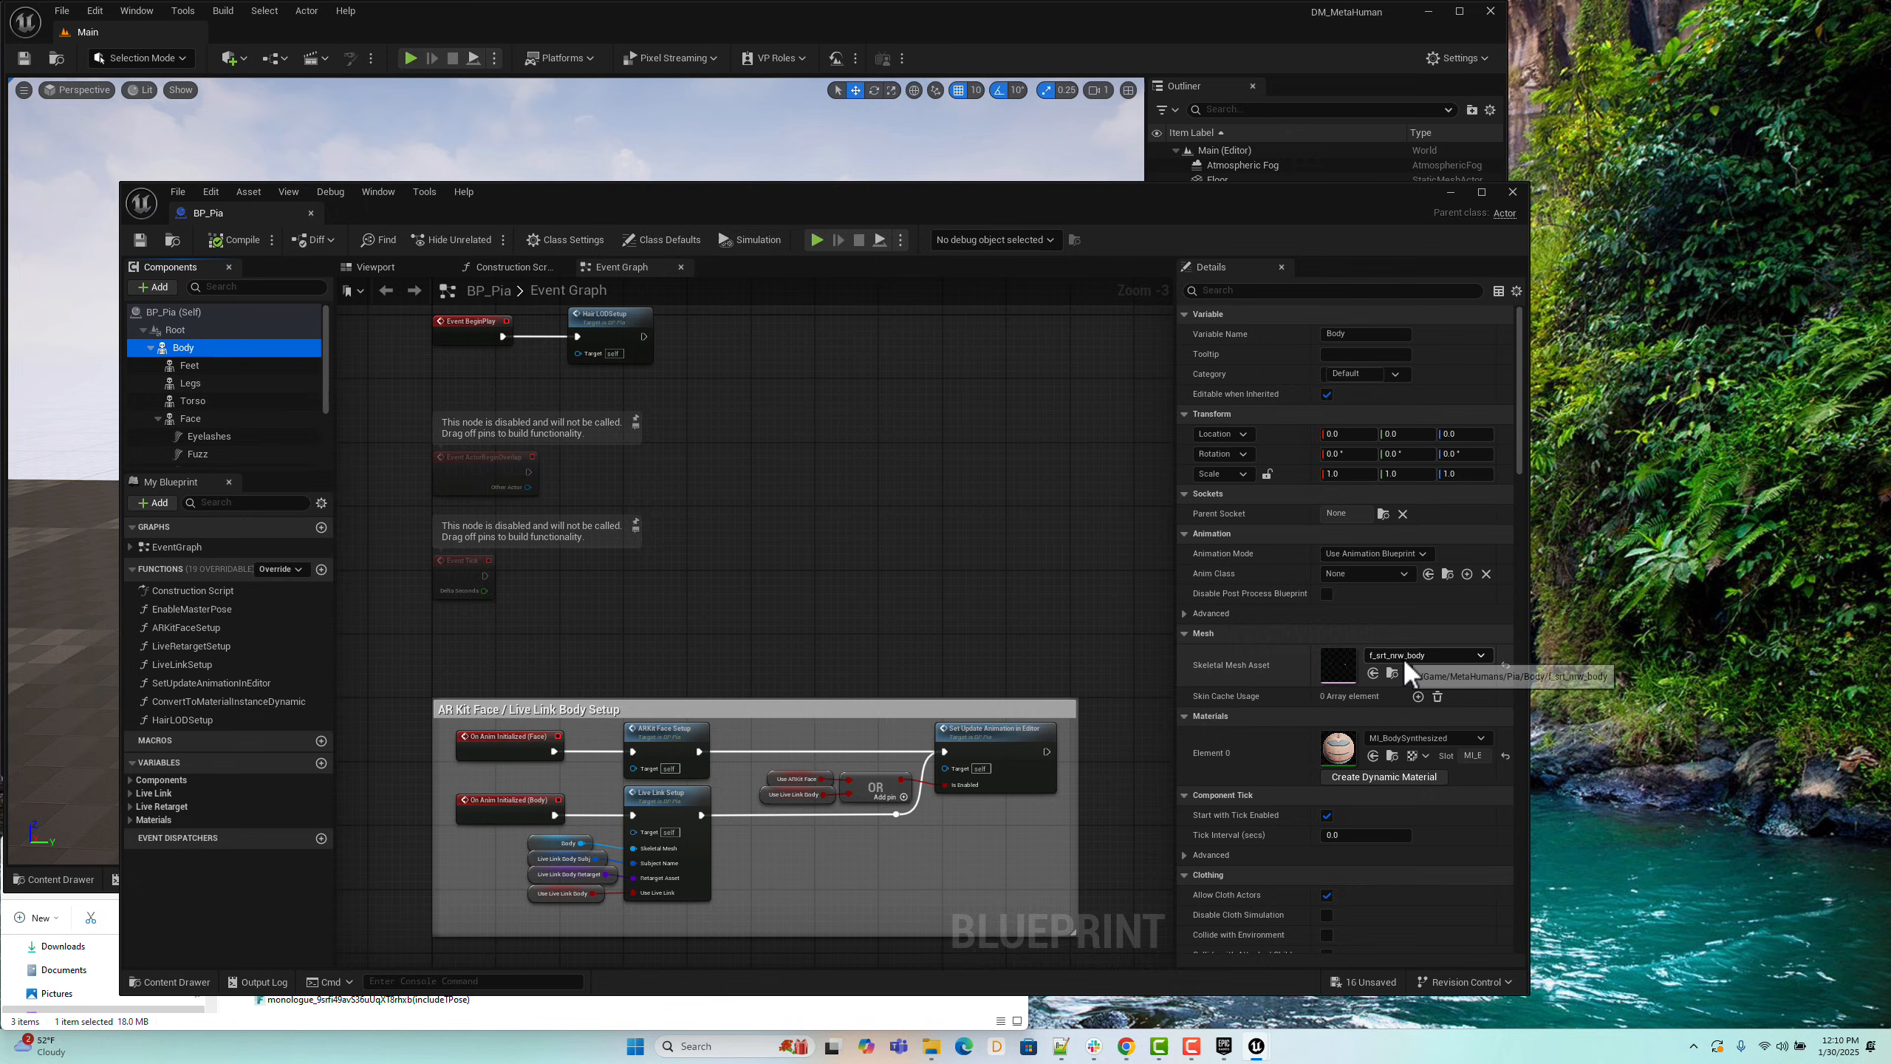
{"action": "mouse_move", "coordinate": [1411, 673]}
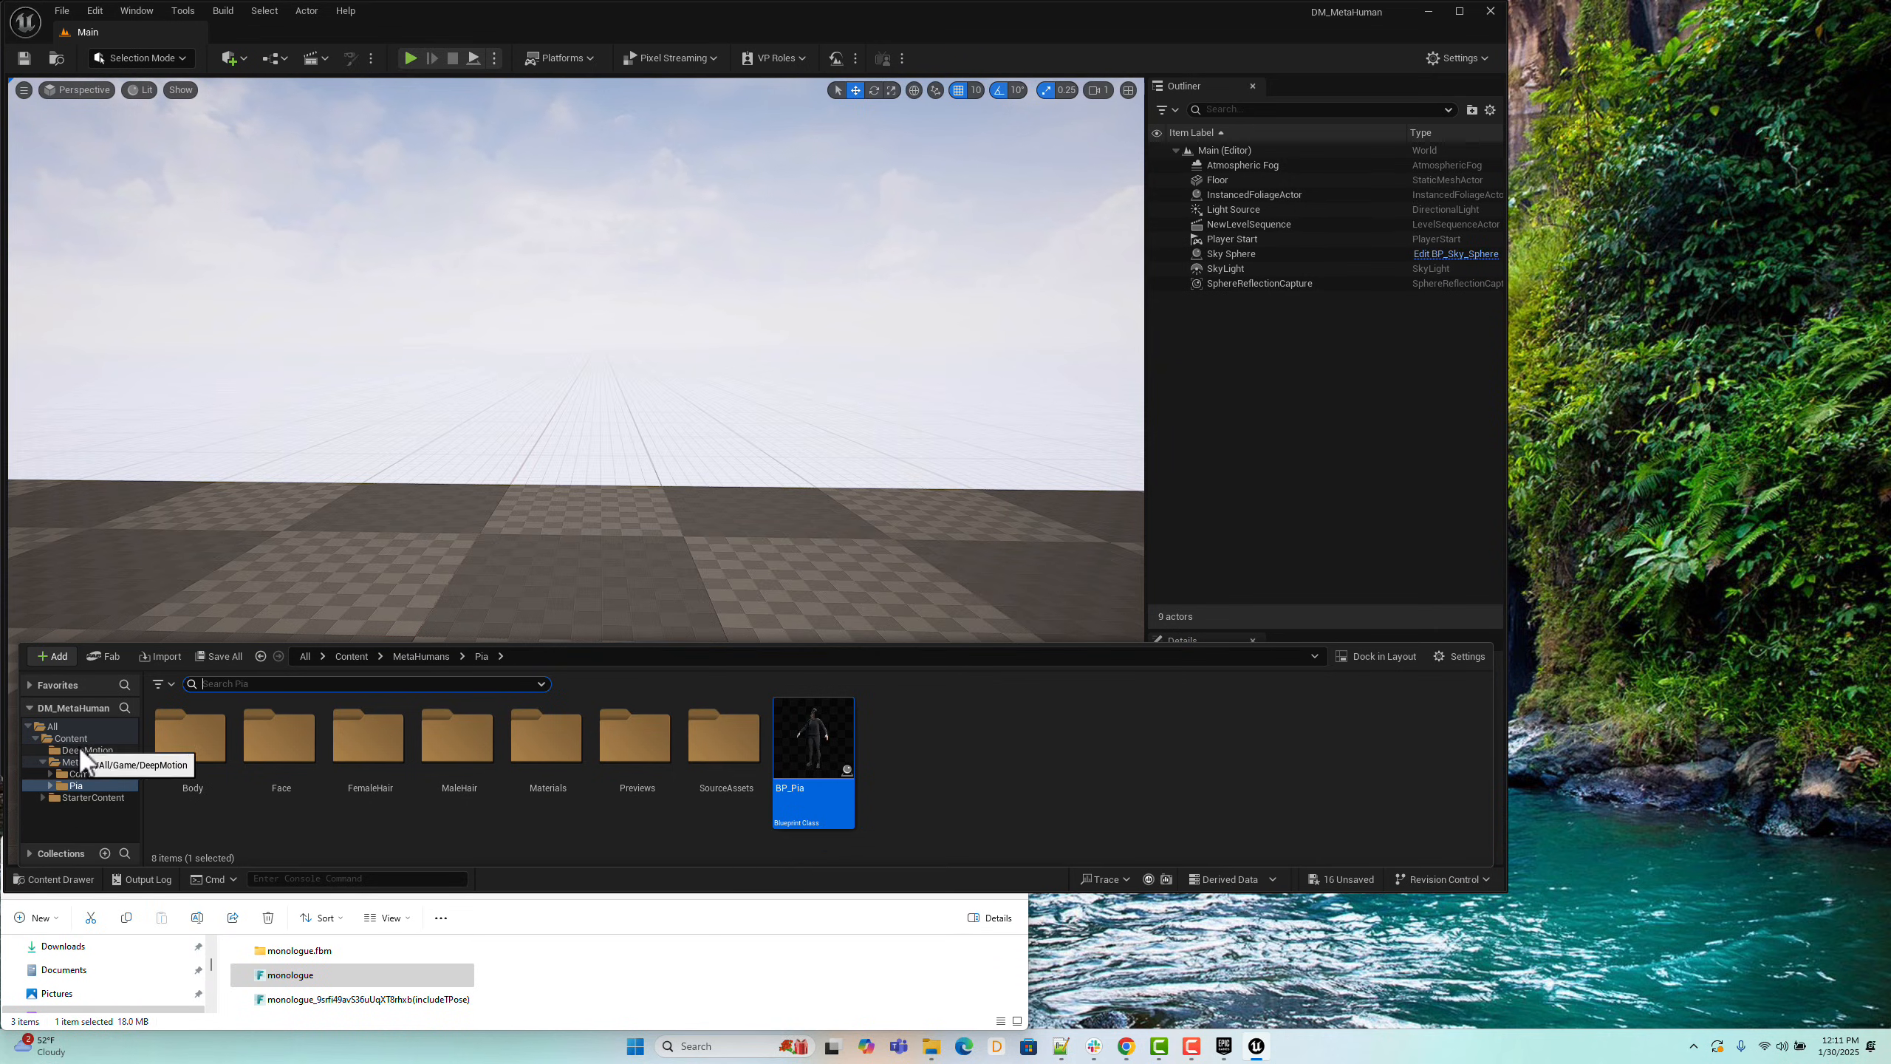
Step: Retarget monologue_Anim onto the f_art_nrw_body target mesh, with monologue_Anim selected
{"action": "left_click", "coordinate": [87, 749]}
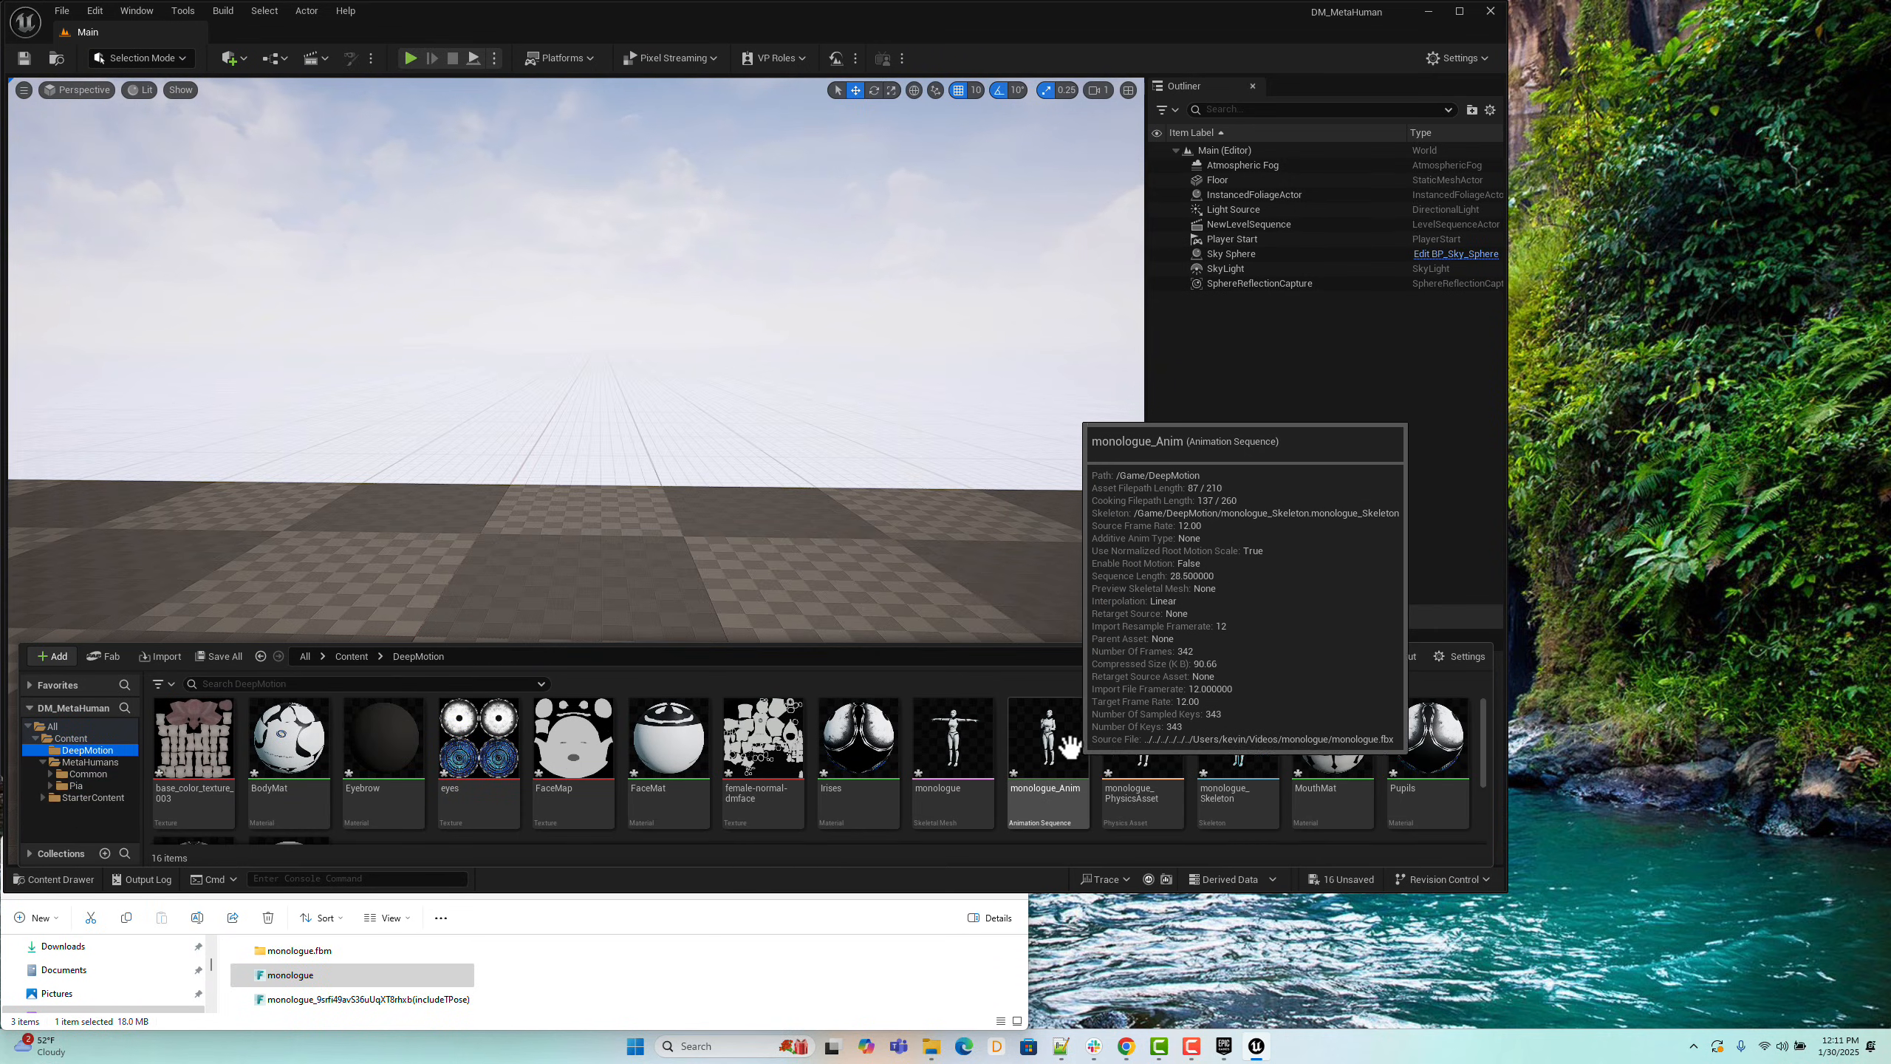
{"action": "right_click", "coordinate": [1047, 739]}
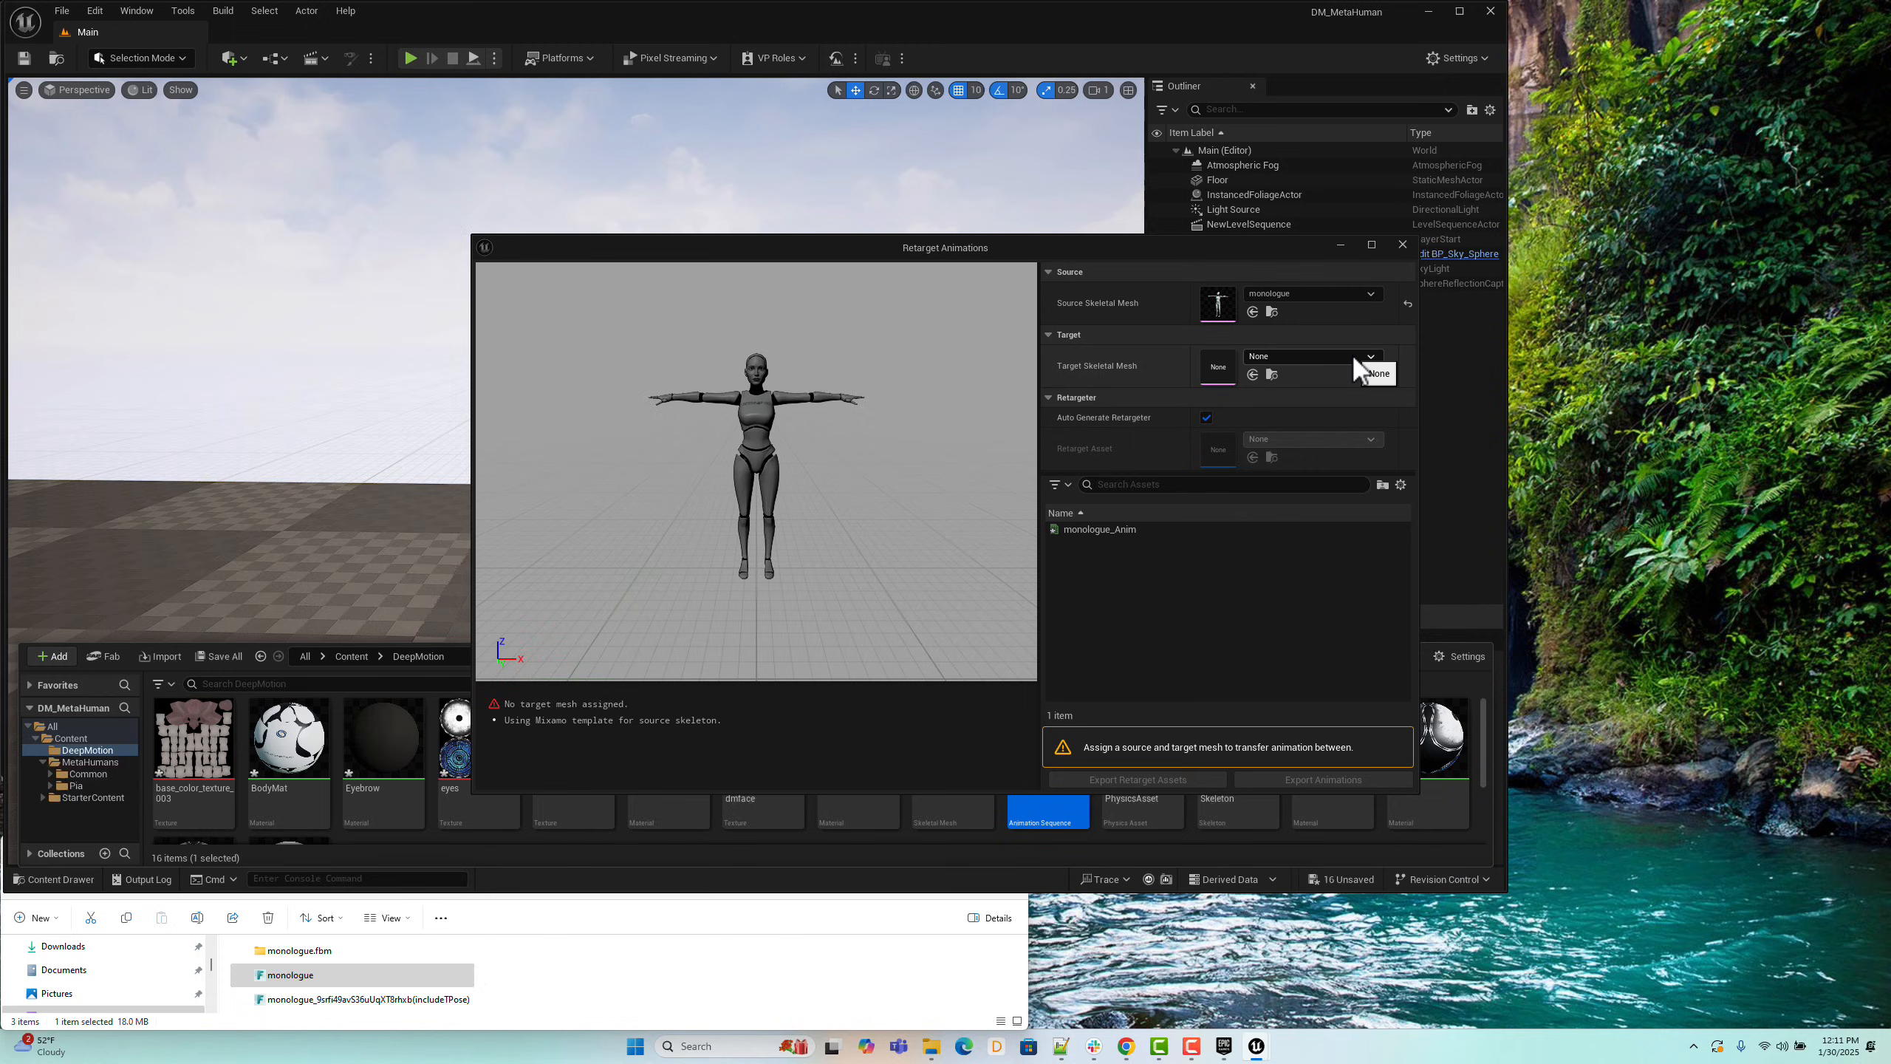
{"action": "left_click", "coordinate": [1370, 355]}
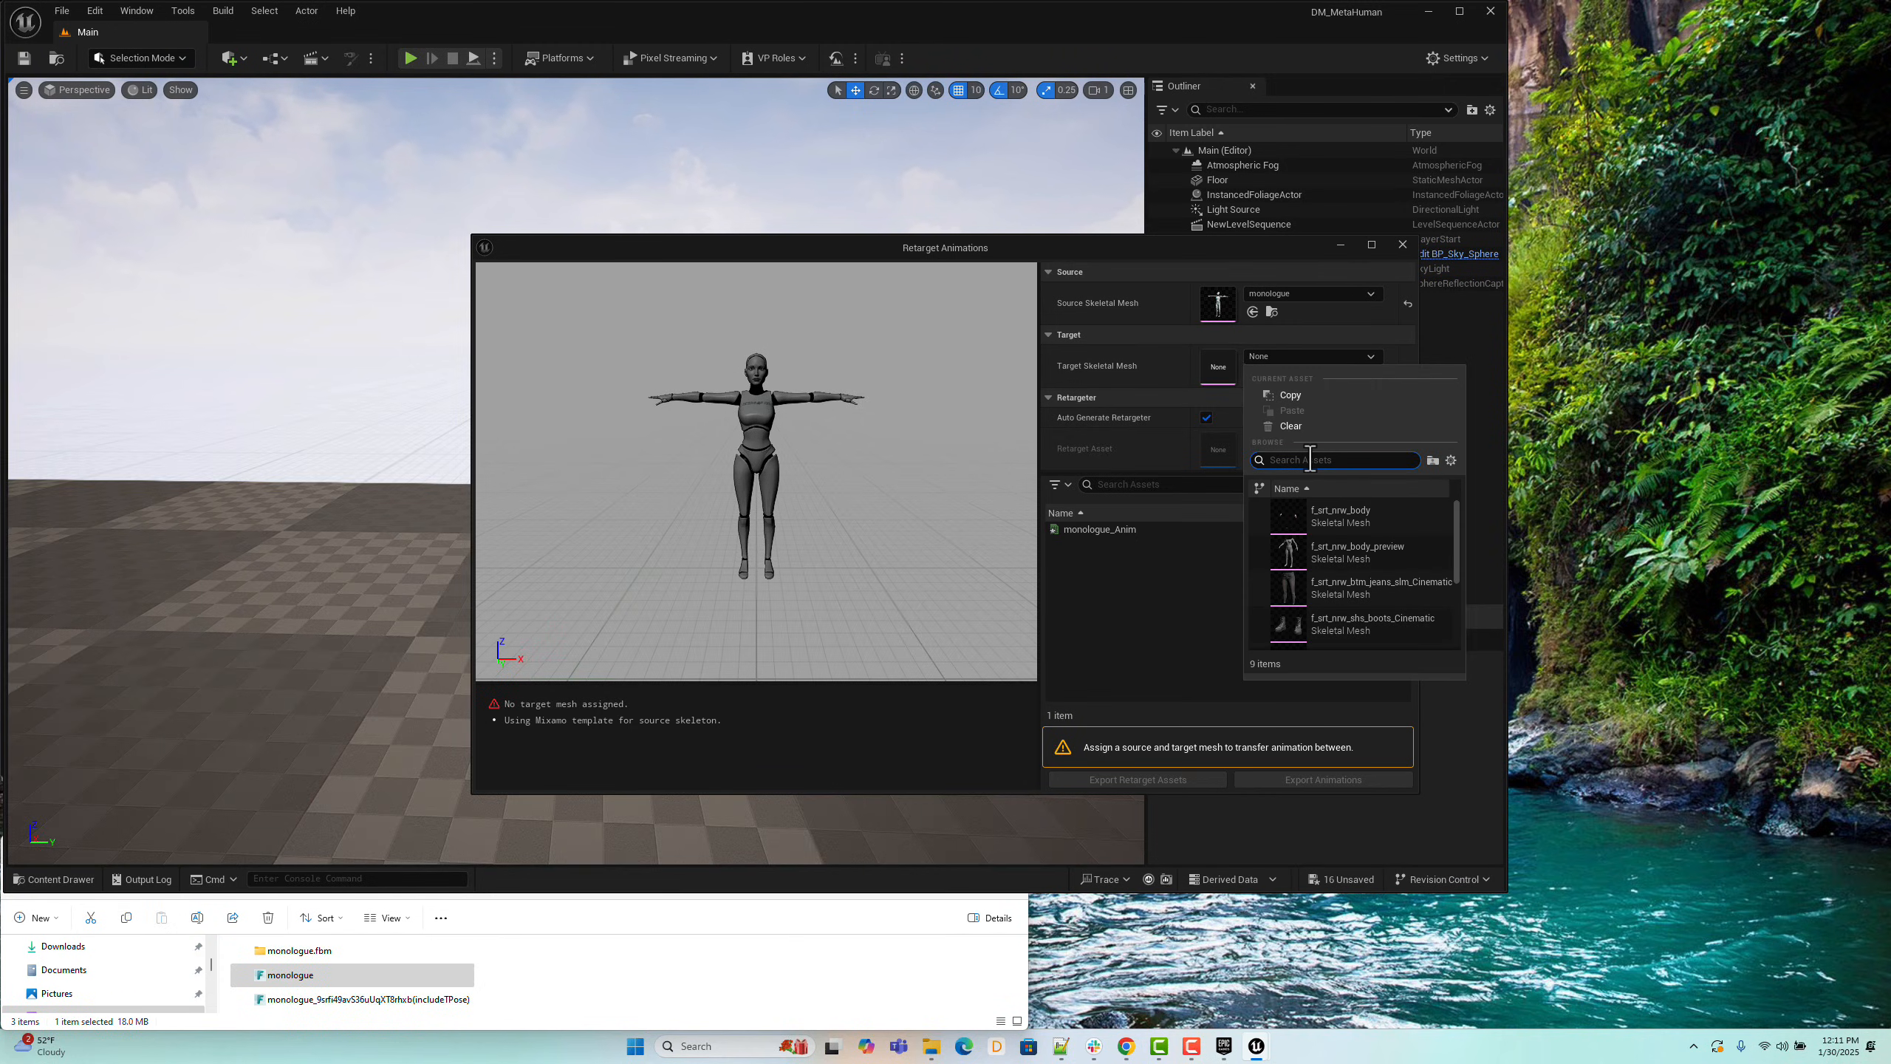
{"action": "type", "text": "f"}
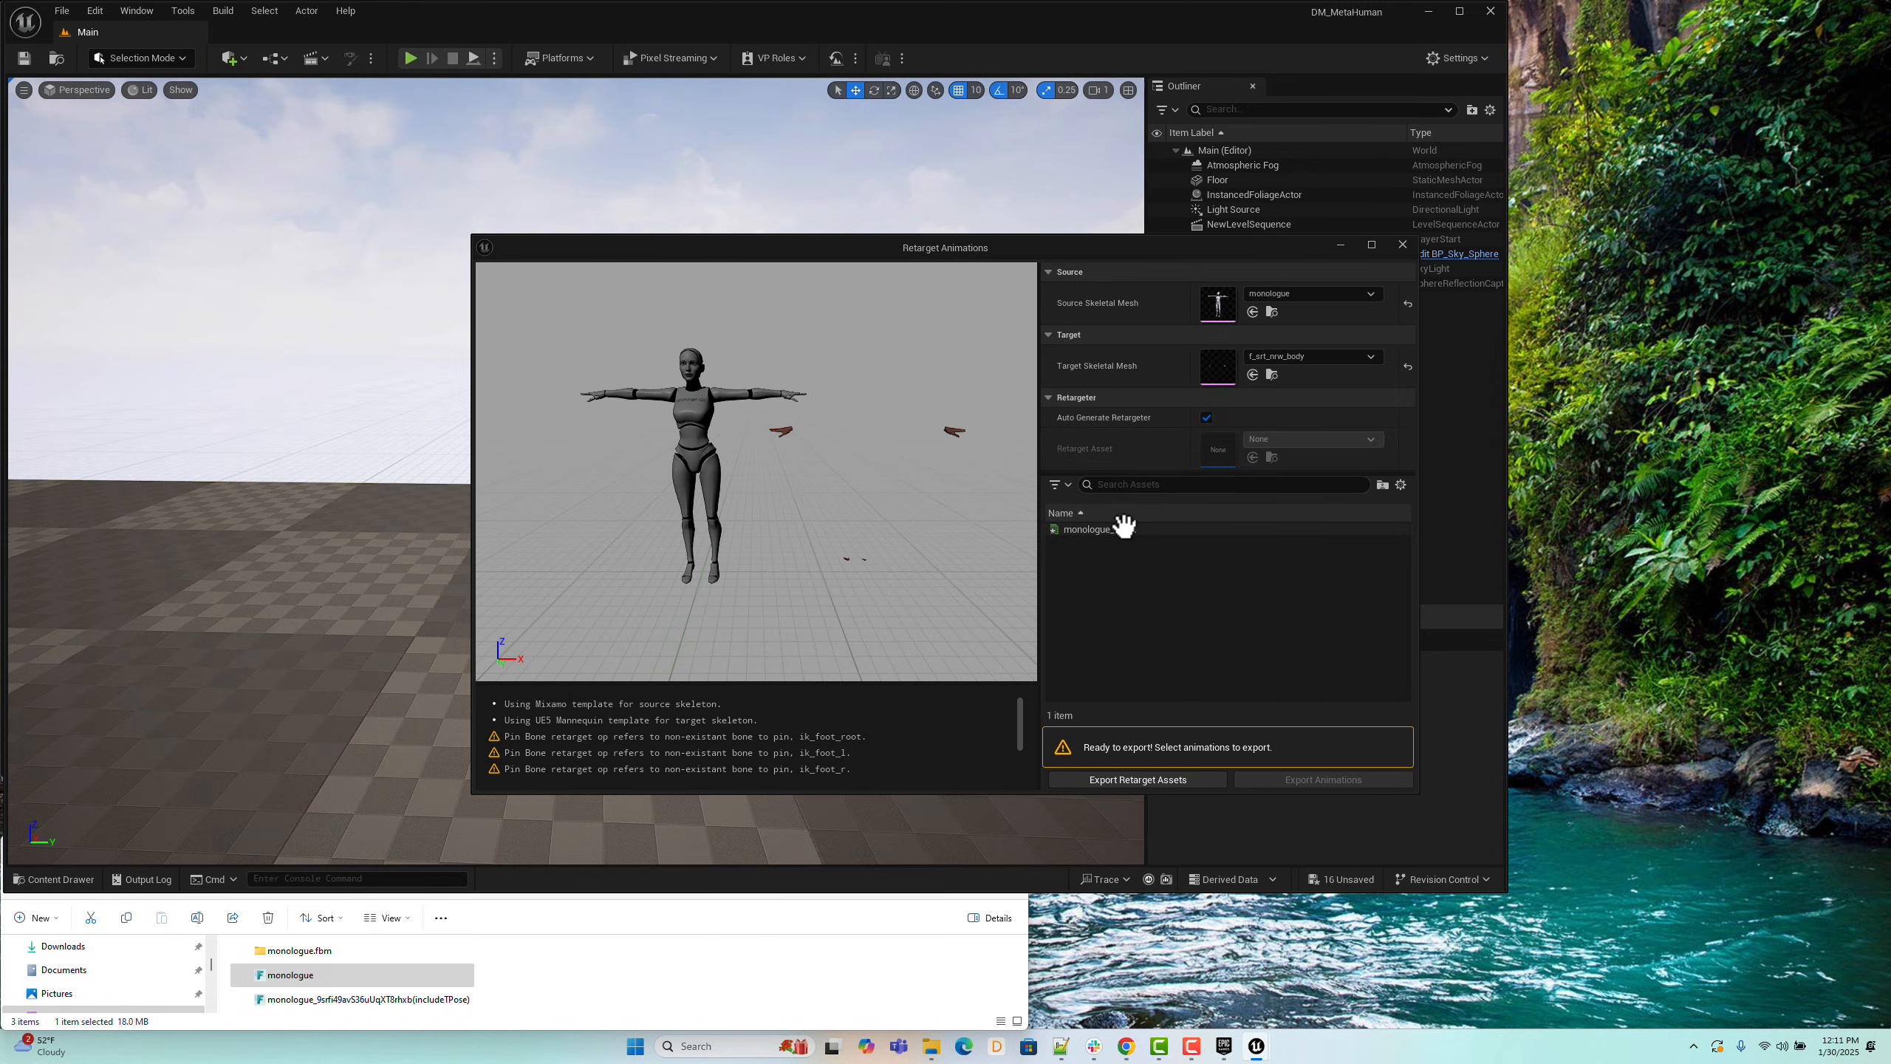
{"action": "left_click", "coordinate": [1091, 529]}
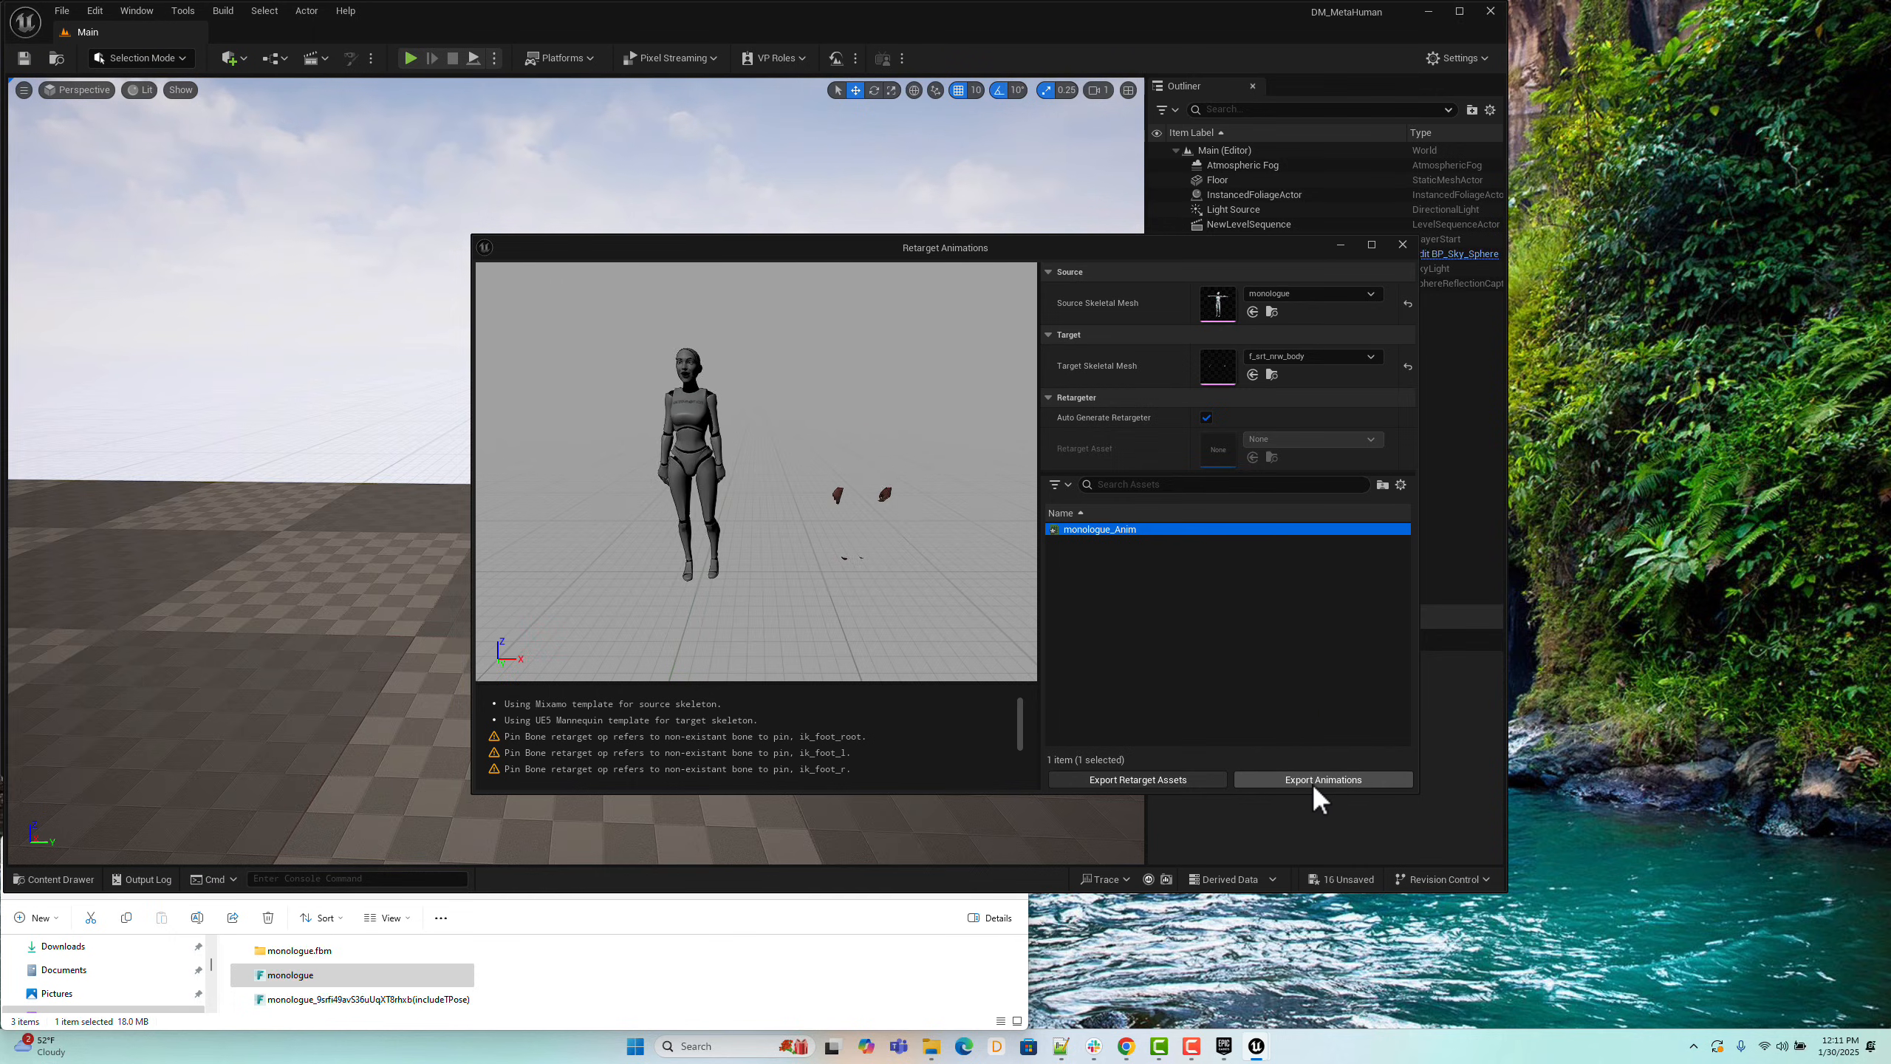
Step: Export the retargeted animation as monologue_Anim1 into the DeepMotion folder
{"action": "left_click", "coordinate": [1322, 779]}
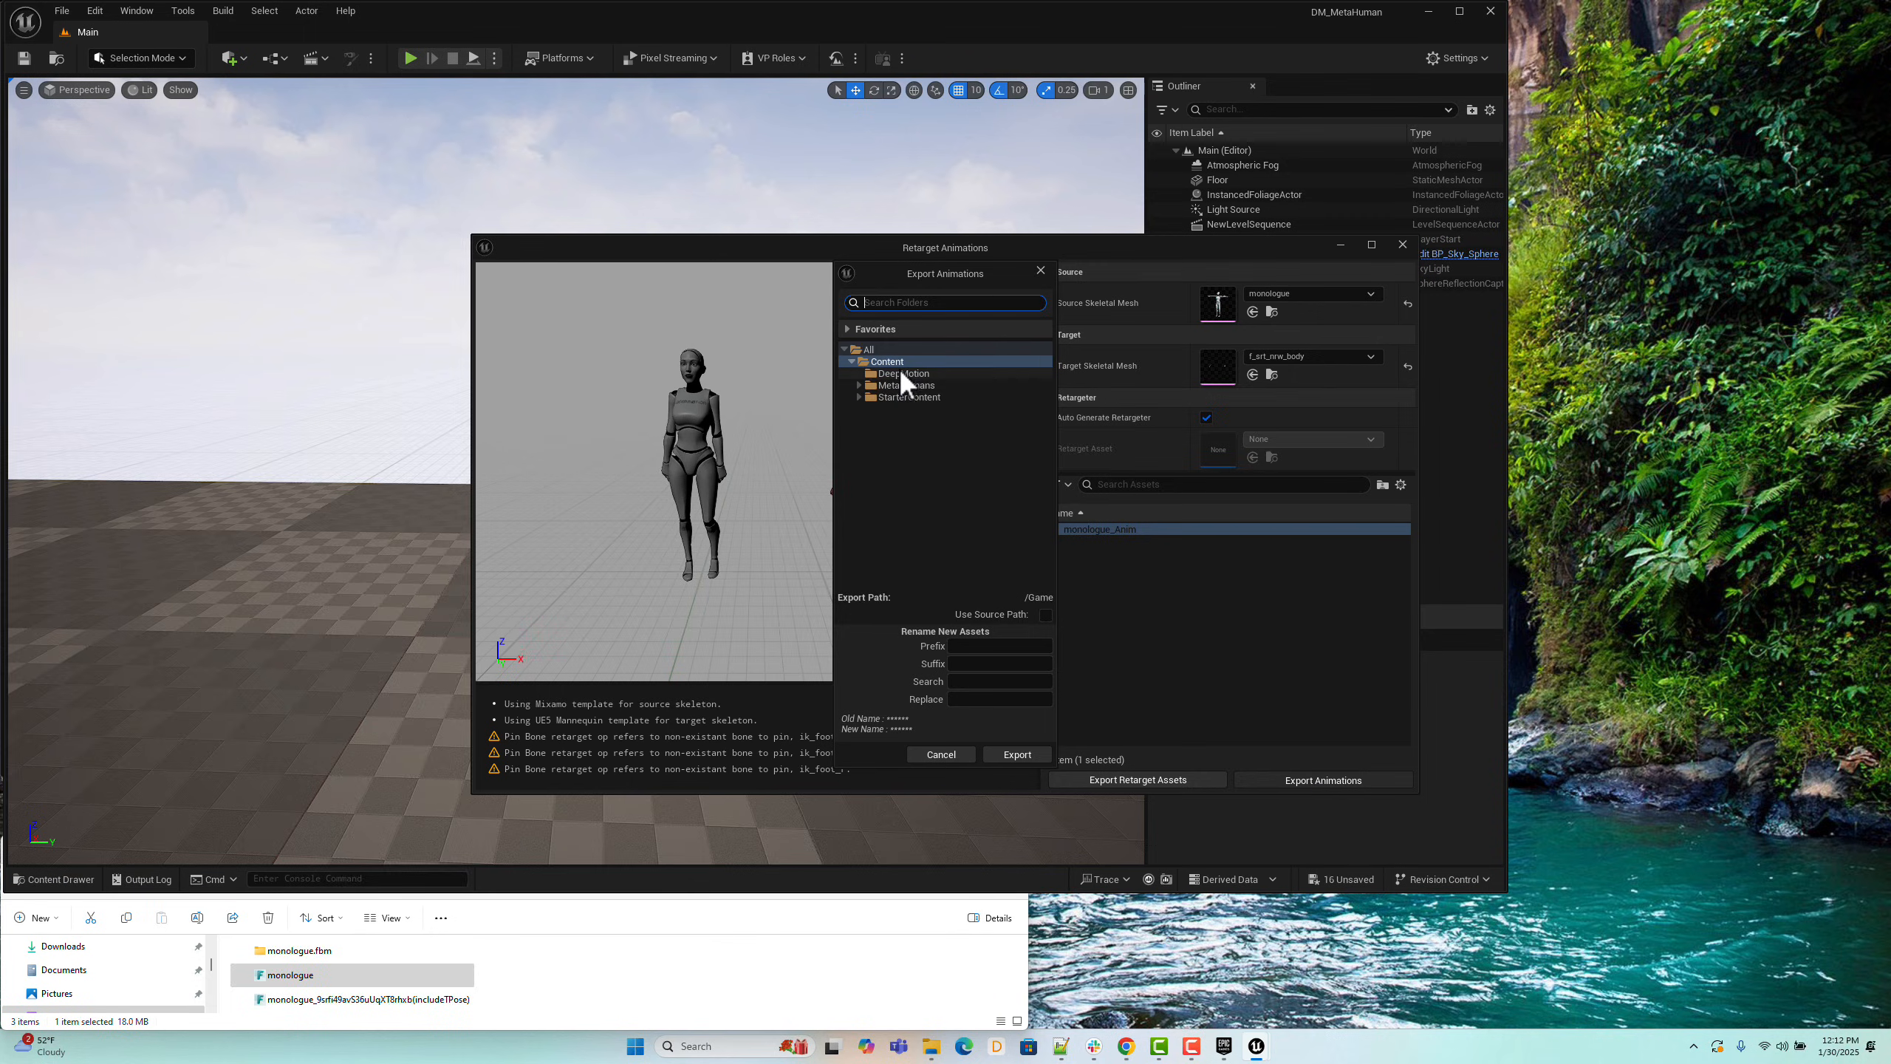
{"action": "left_click", "coordinate": [1016, 753]}
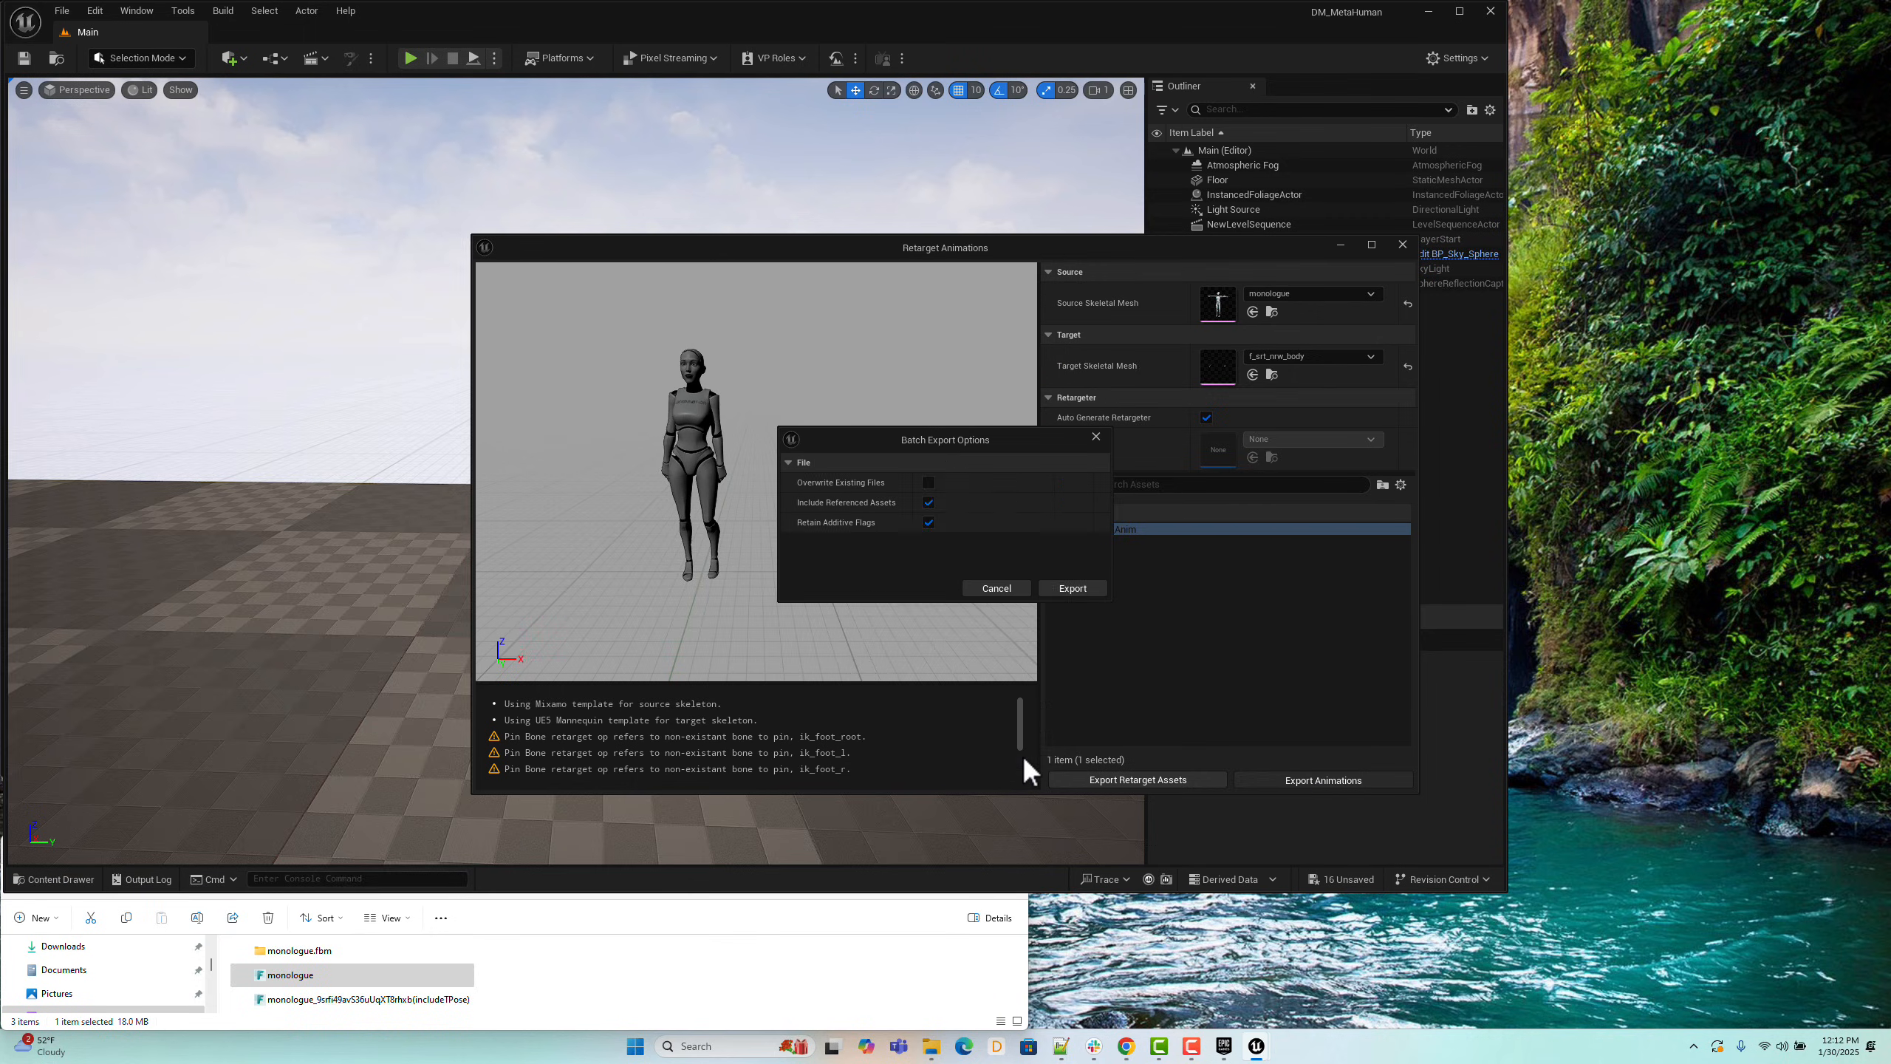
{"action": "left_click", "coordinate": [1071, 588]}
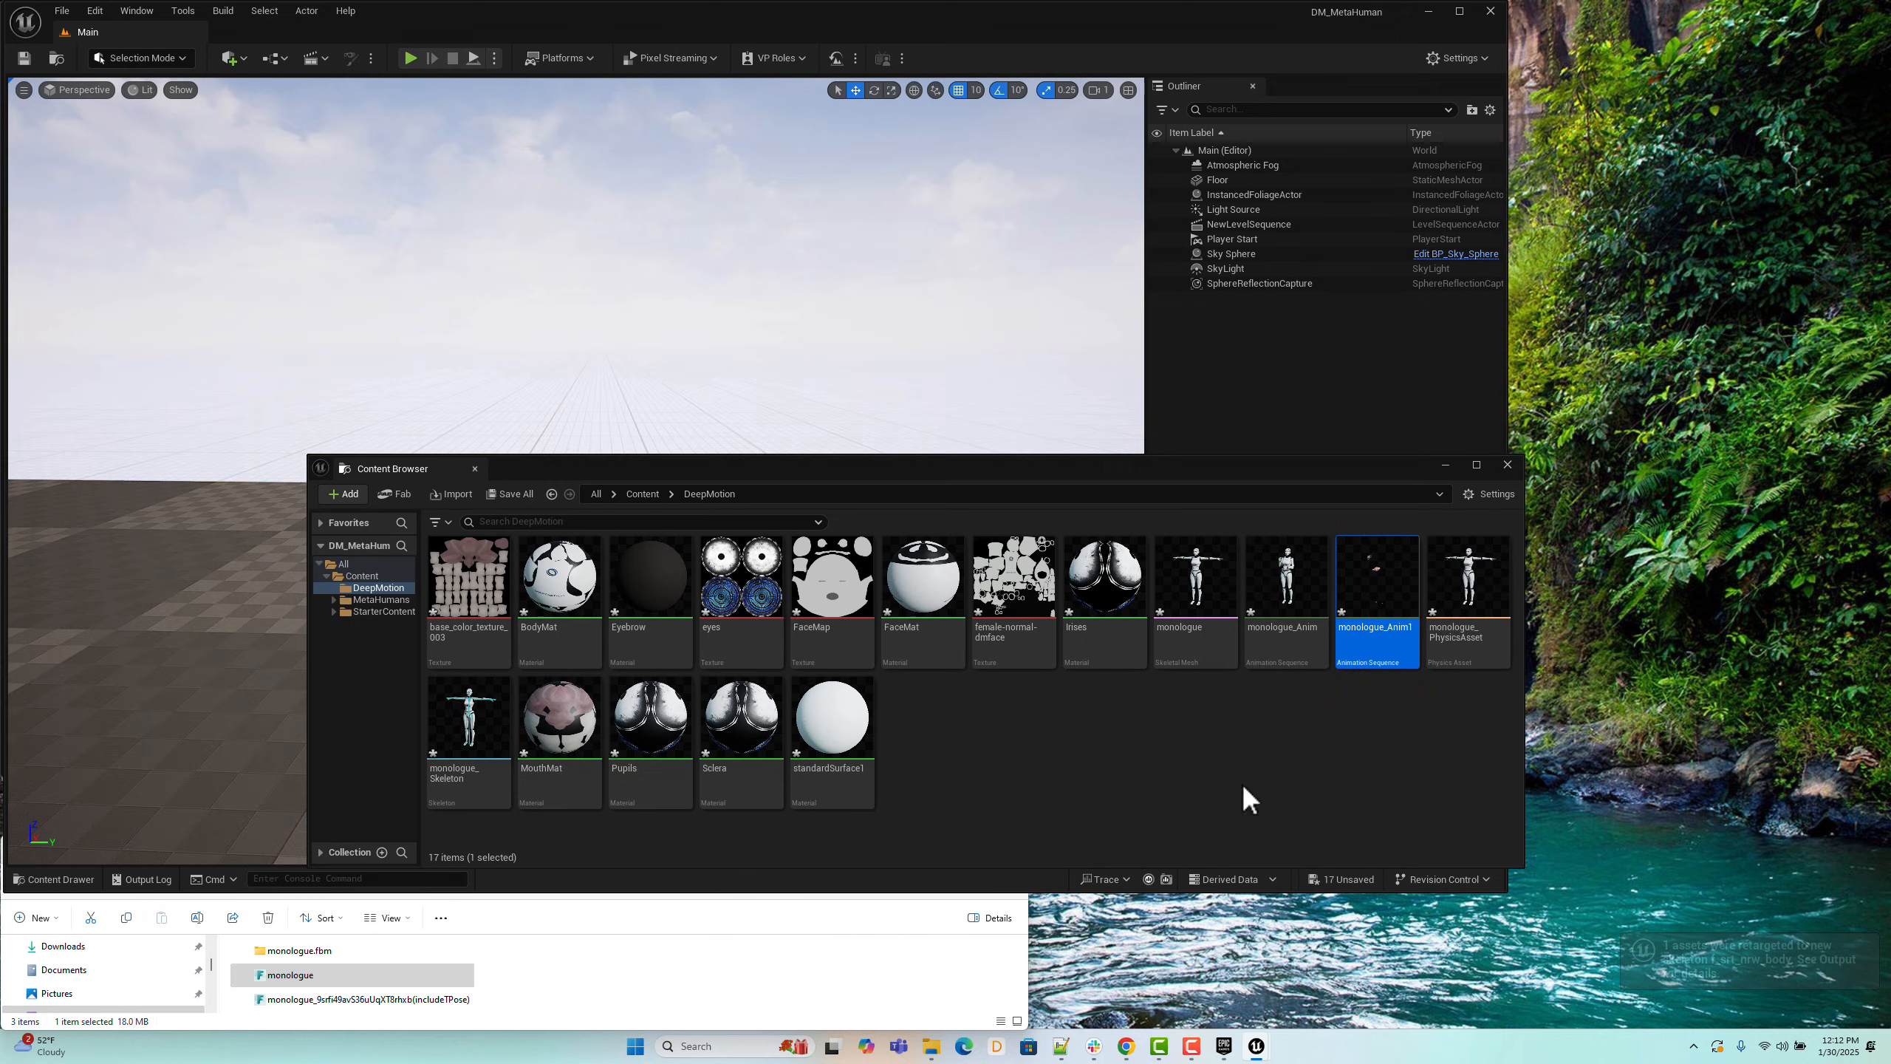
{"action": "mouse_move", "coordinate": [1133, 663]}
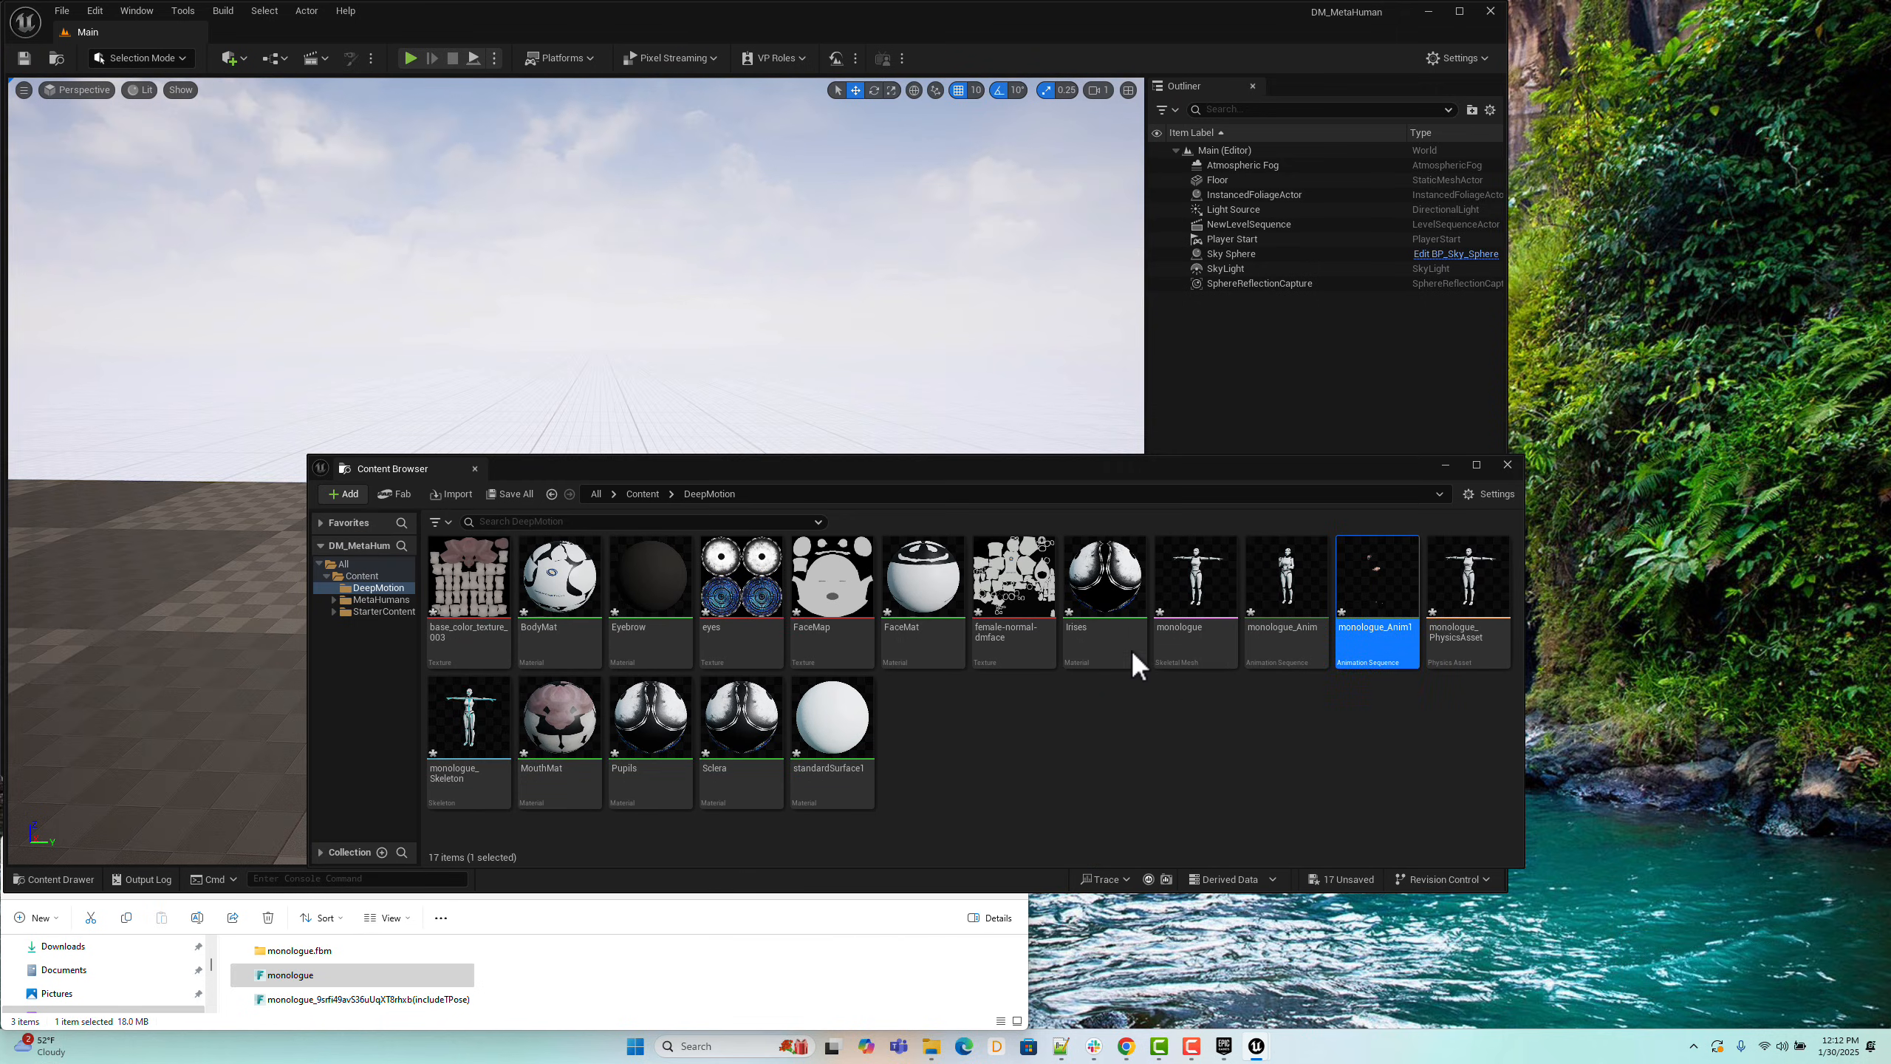
{"action": "double_click", "coordinate": [1375, 575]}
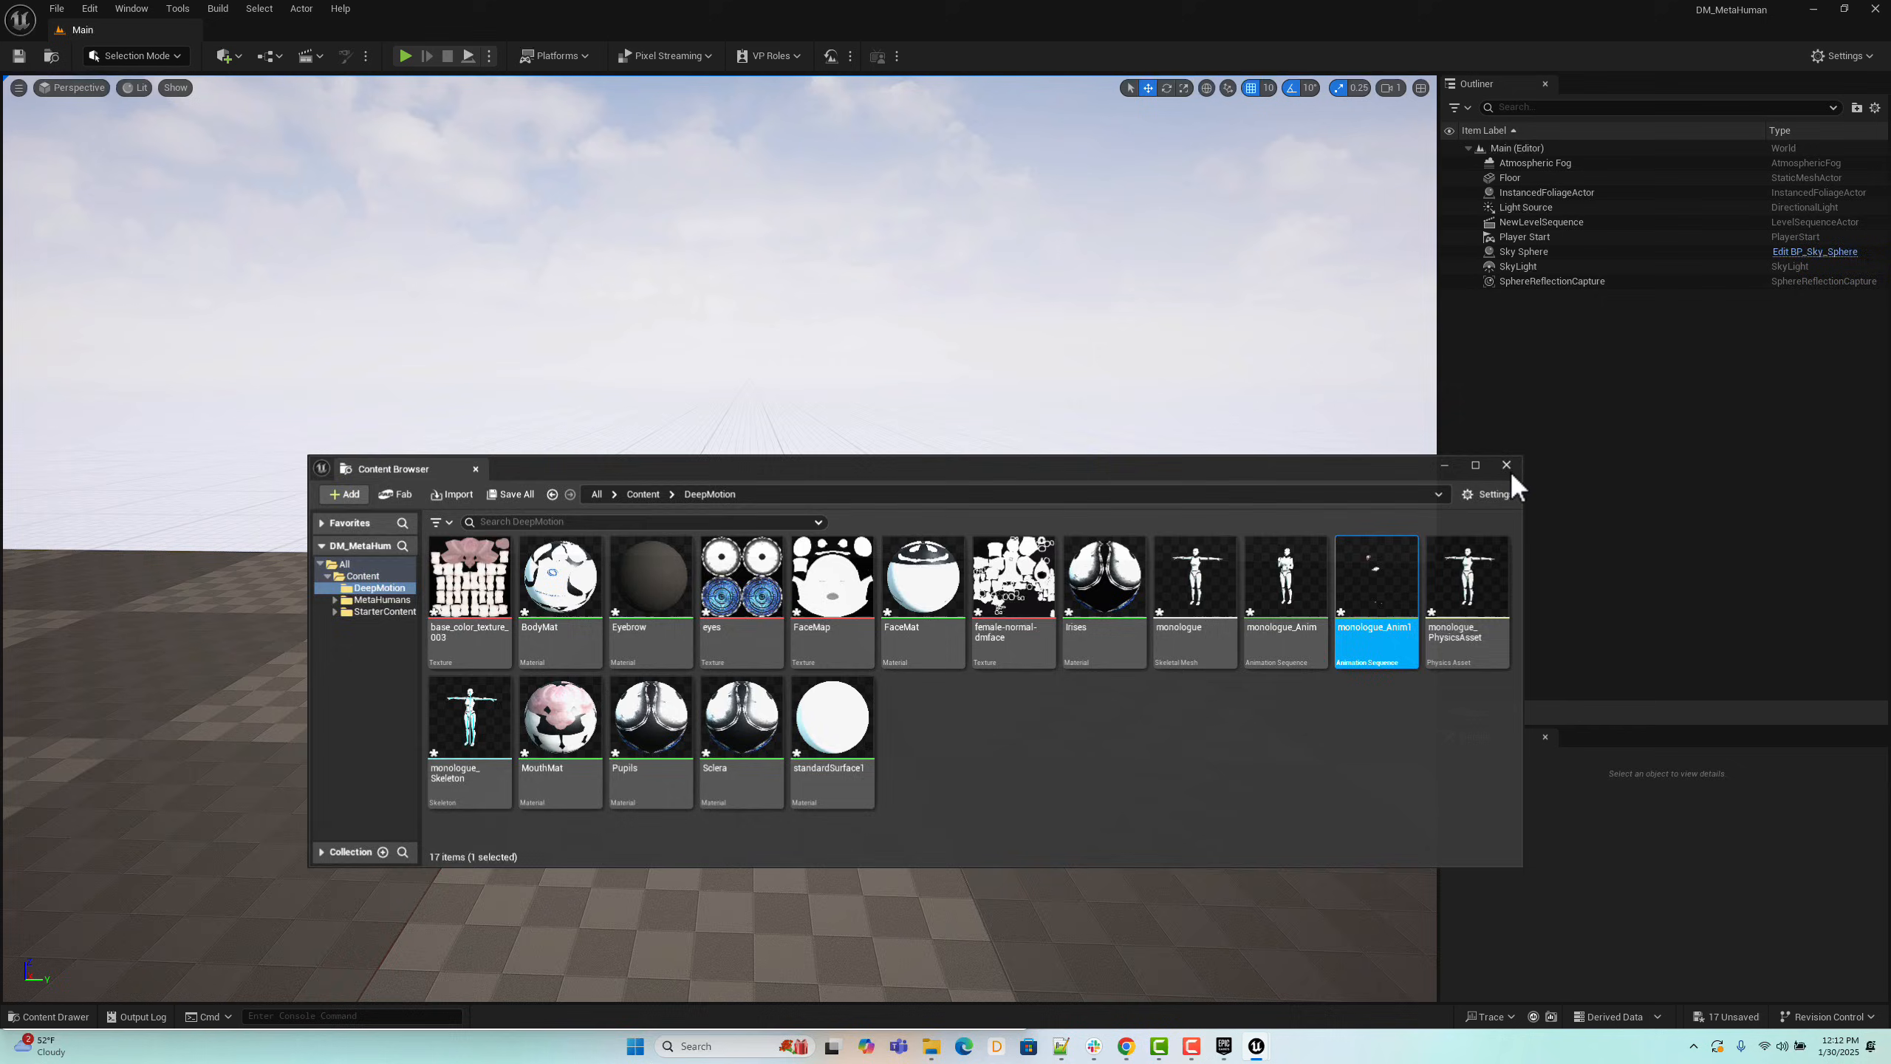
Step: Add a new level sequence, NewLevelSequence1, saved into the DeepMotion folder
{"action": "left_click", "coordinate": [1506, 465]}
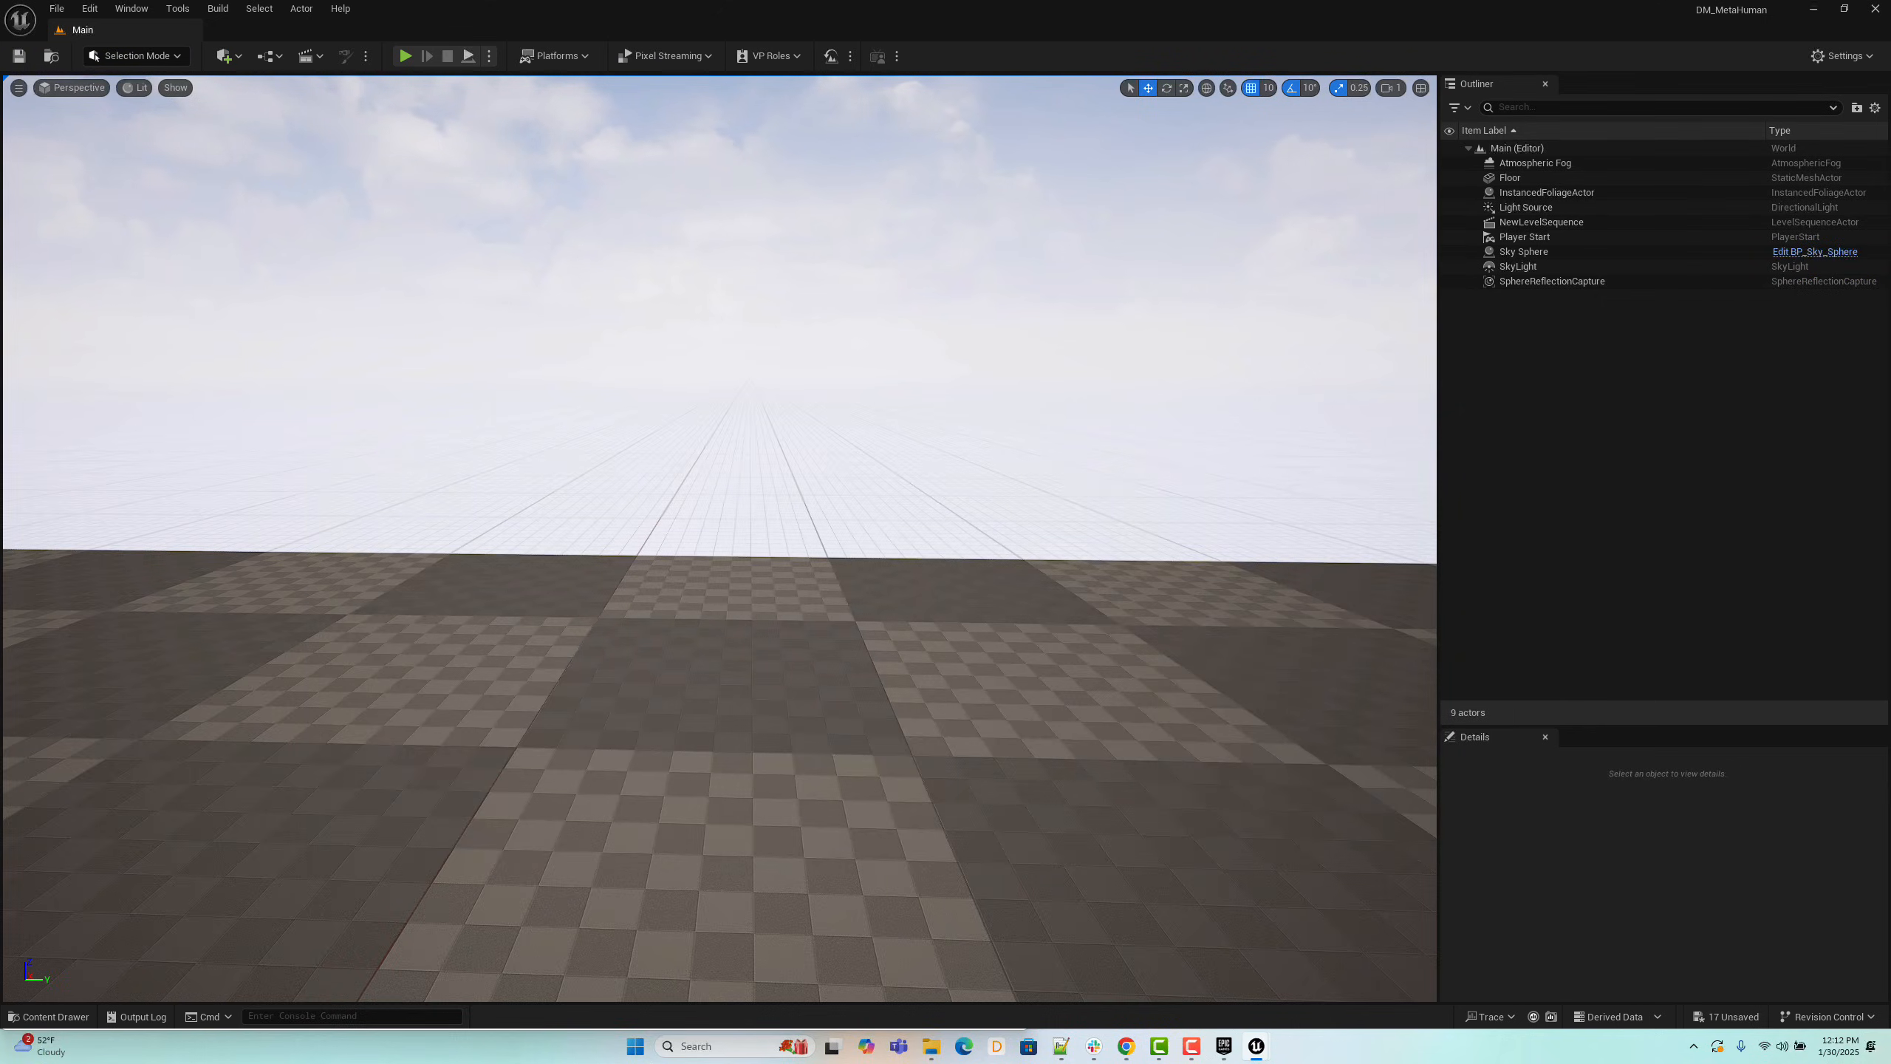
{"action": "left_click", "coordinate": [306, 56]}
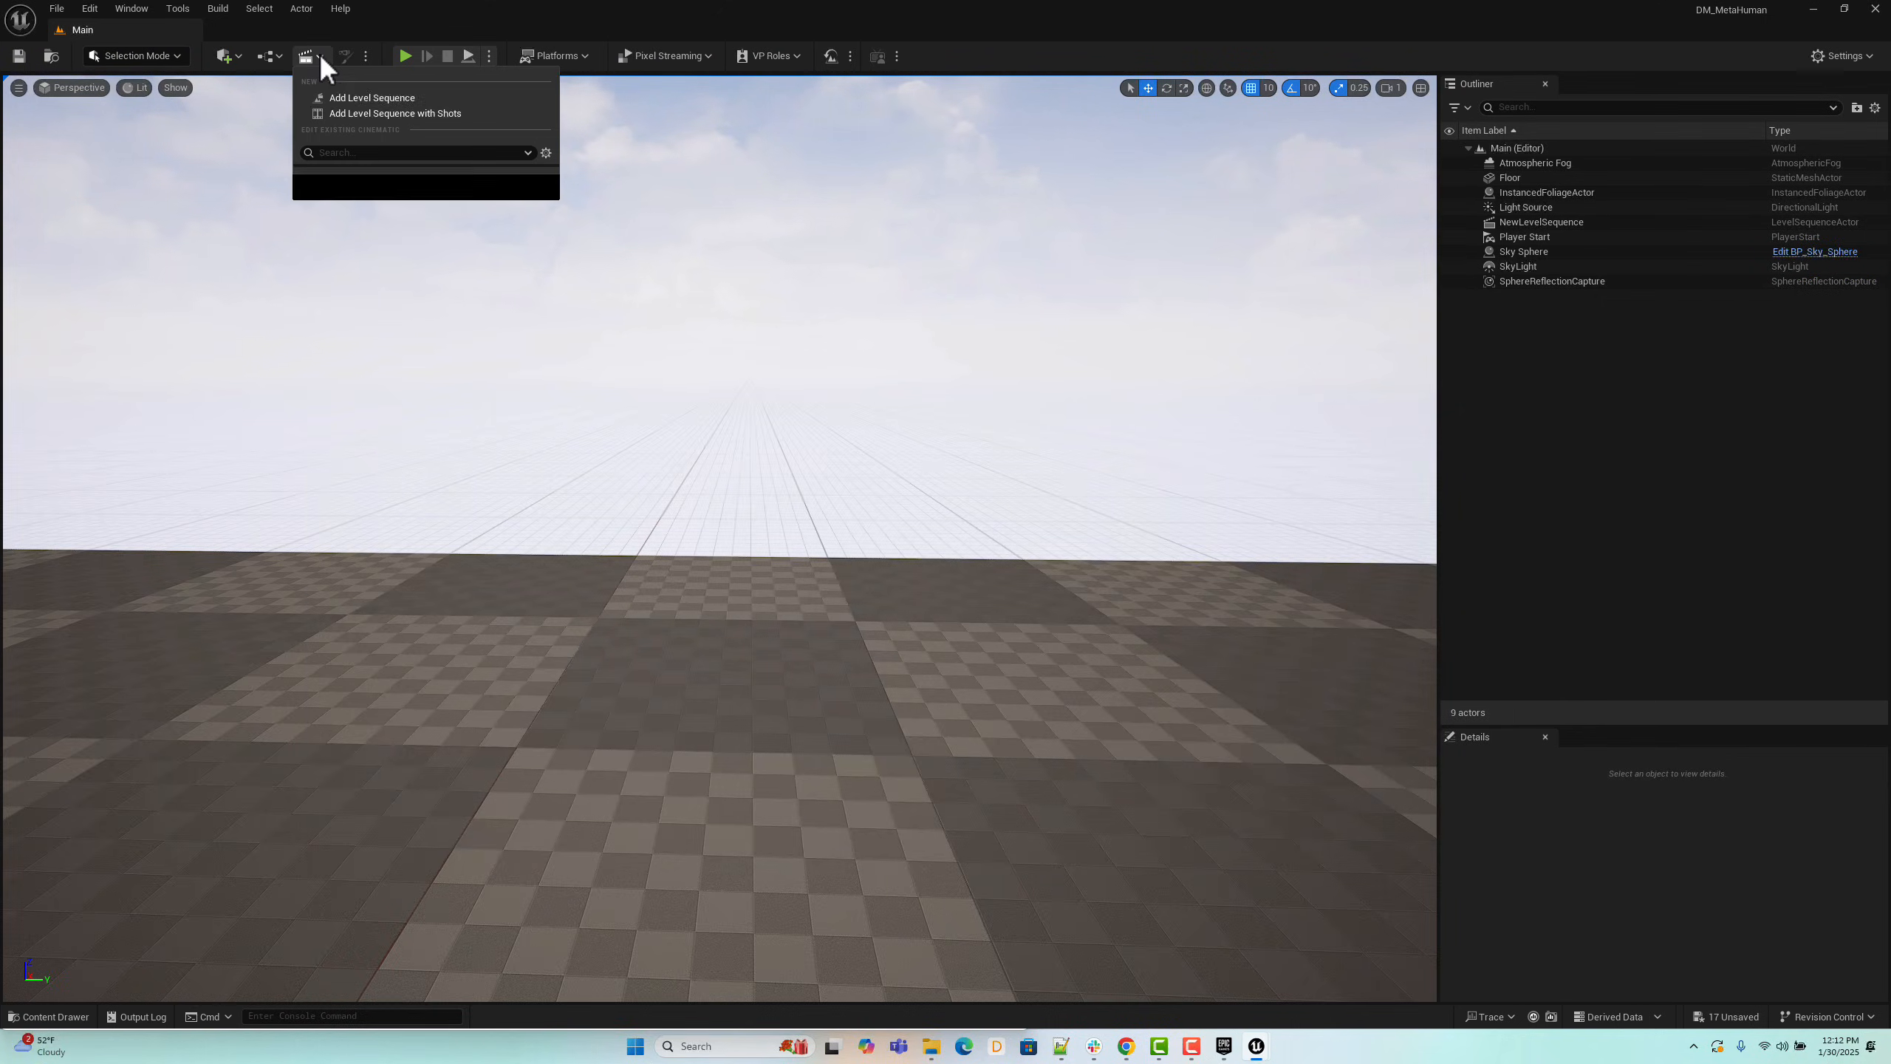
{"action": "mouse_move", "coordinate": [371, 97]}
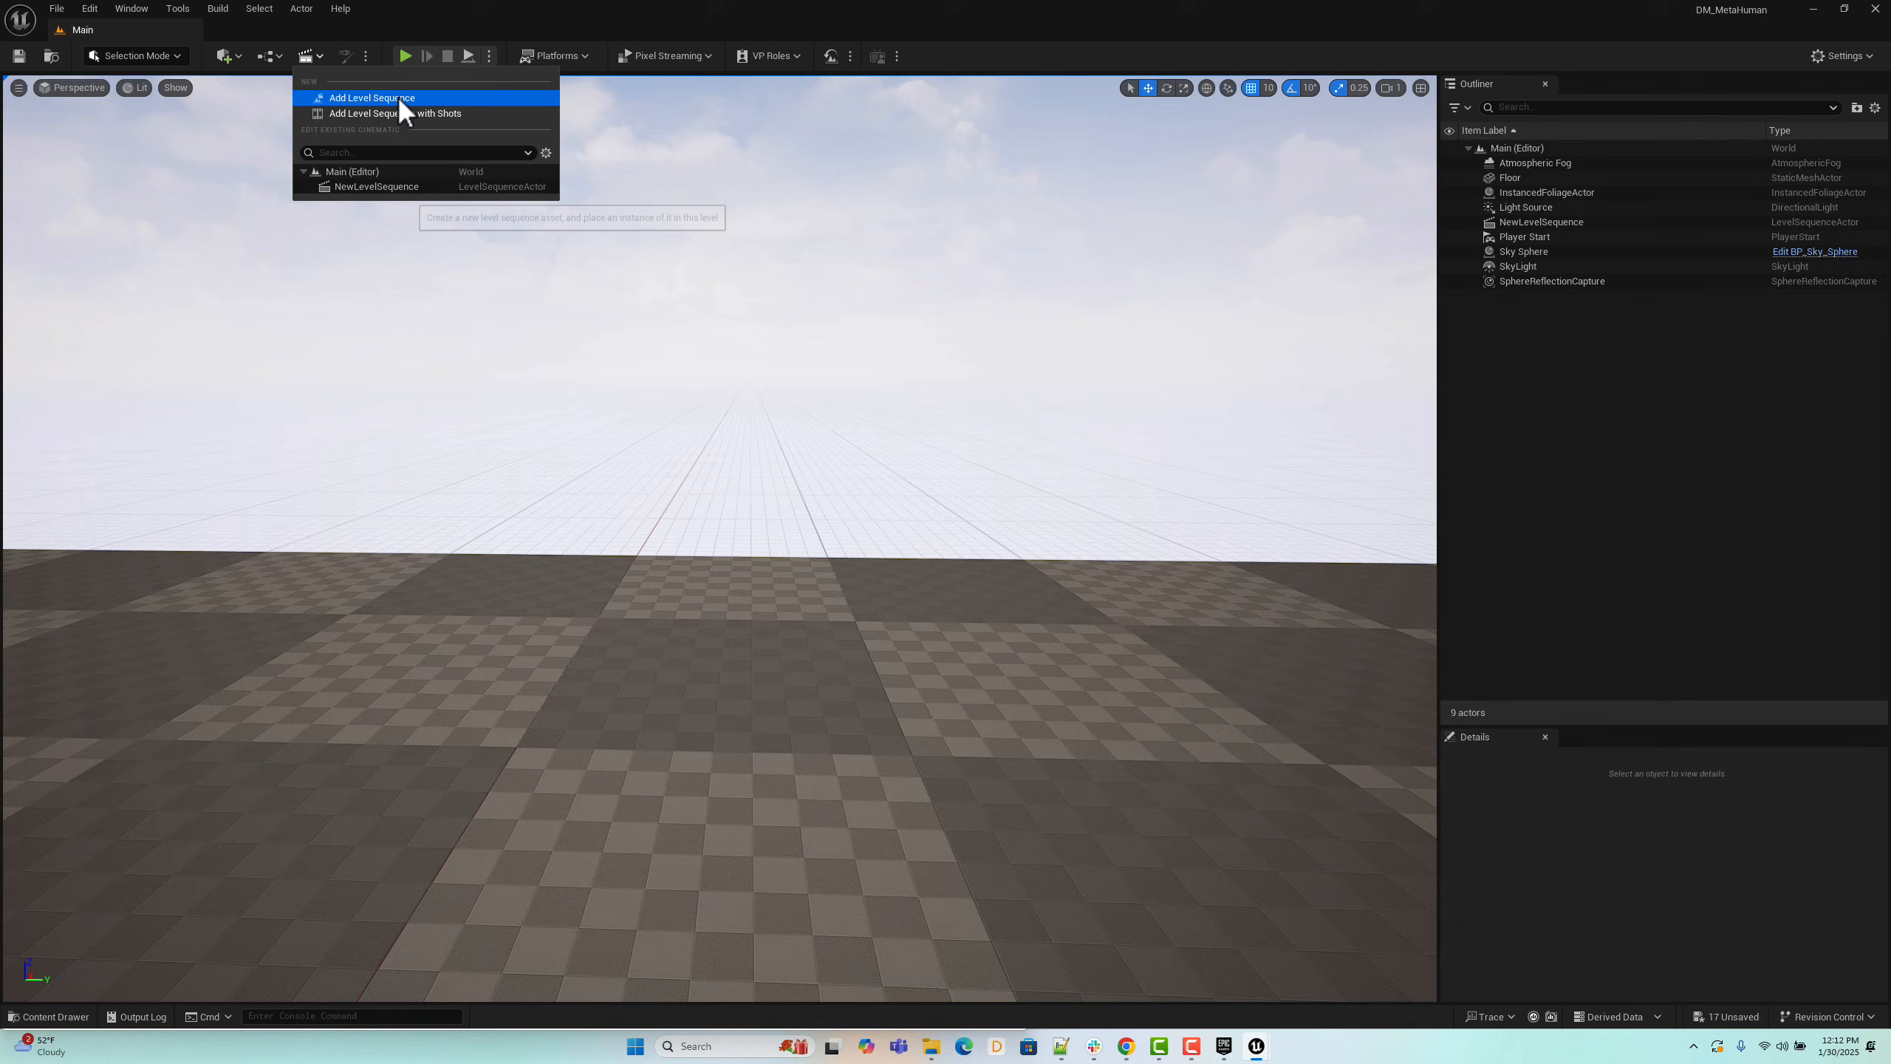
{"action": "left_click", "coordinate": [370, 97]}
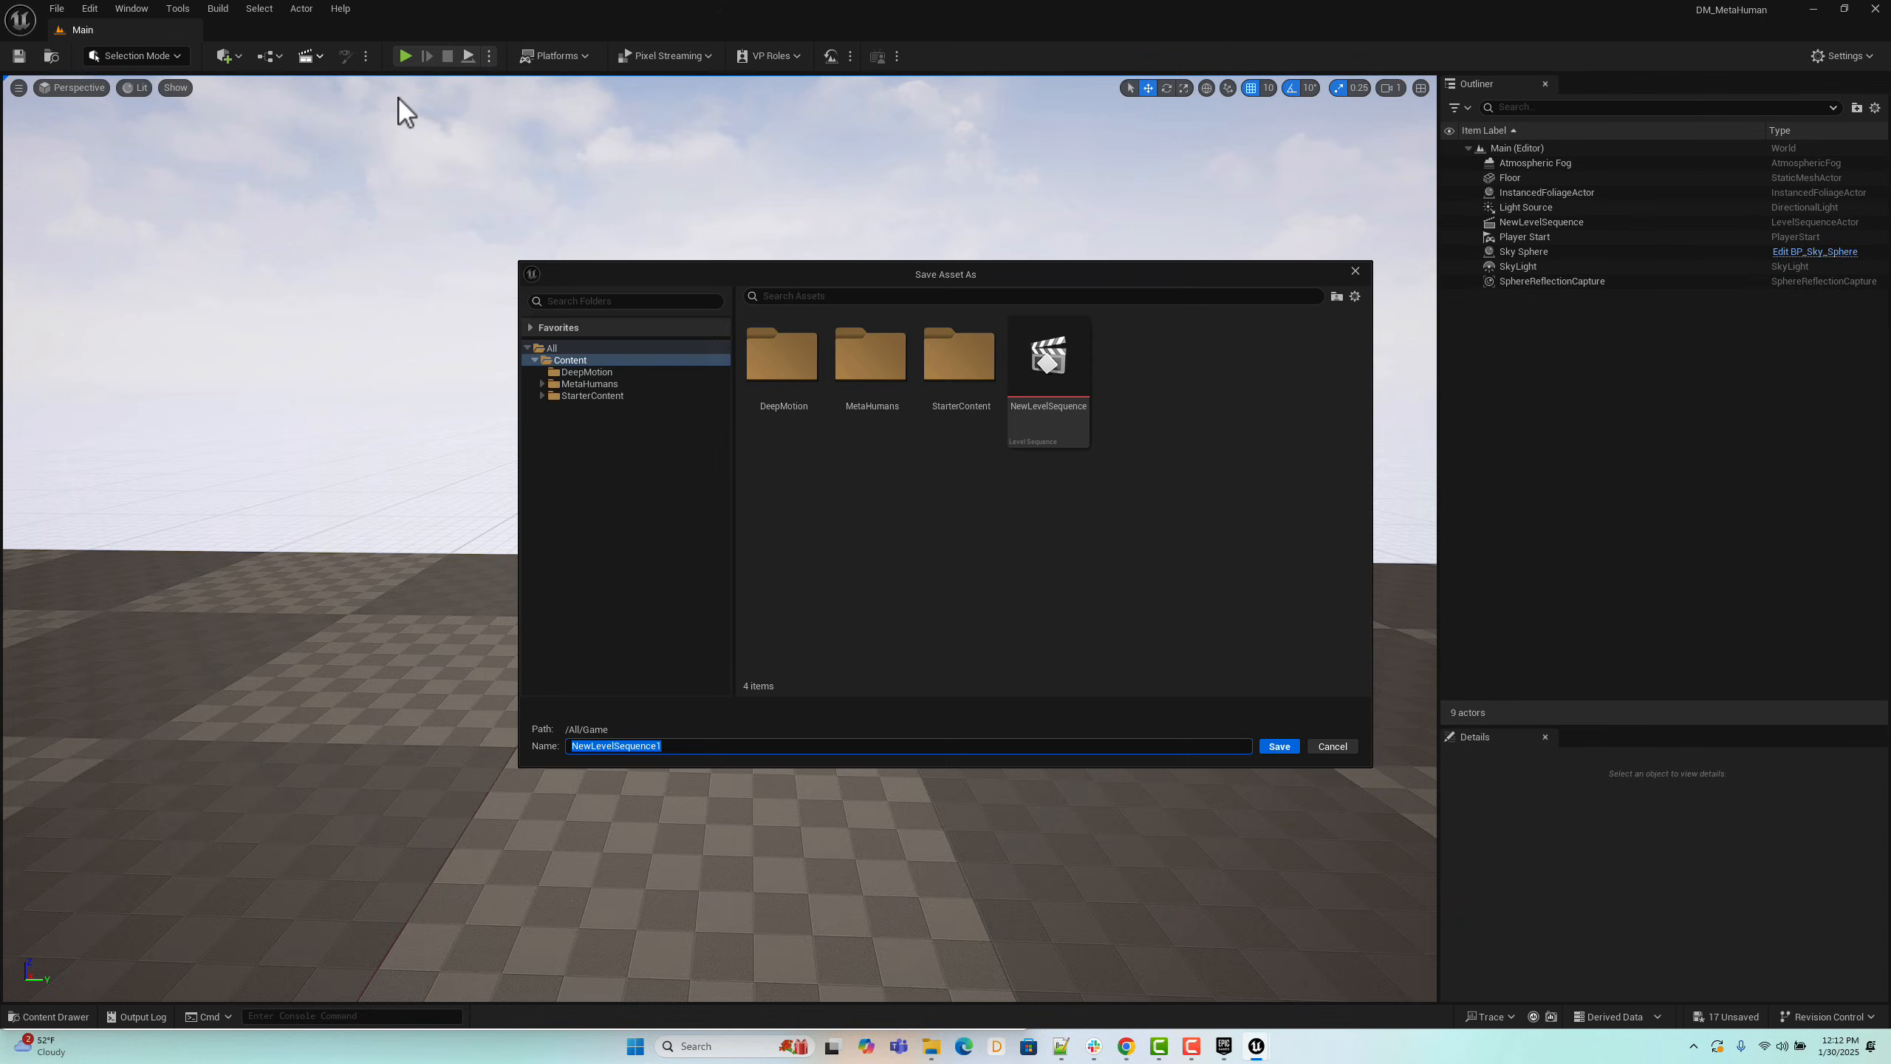
{"action": "mouse_move", "coordinate": [603, 385]}
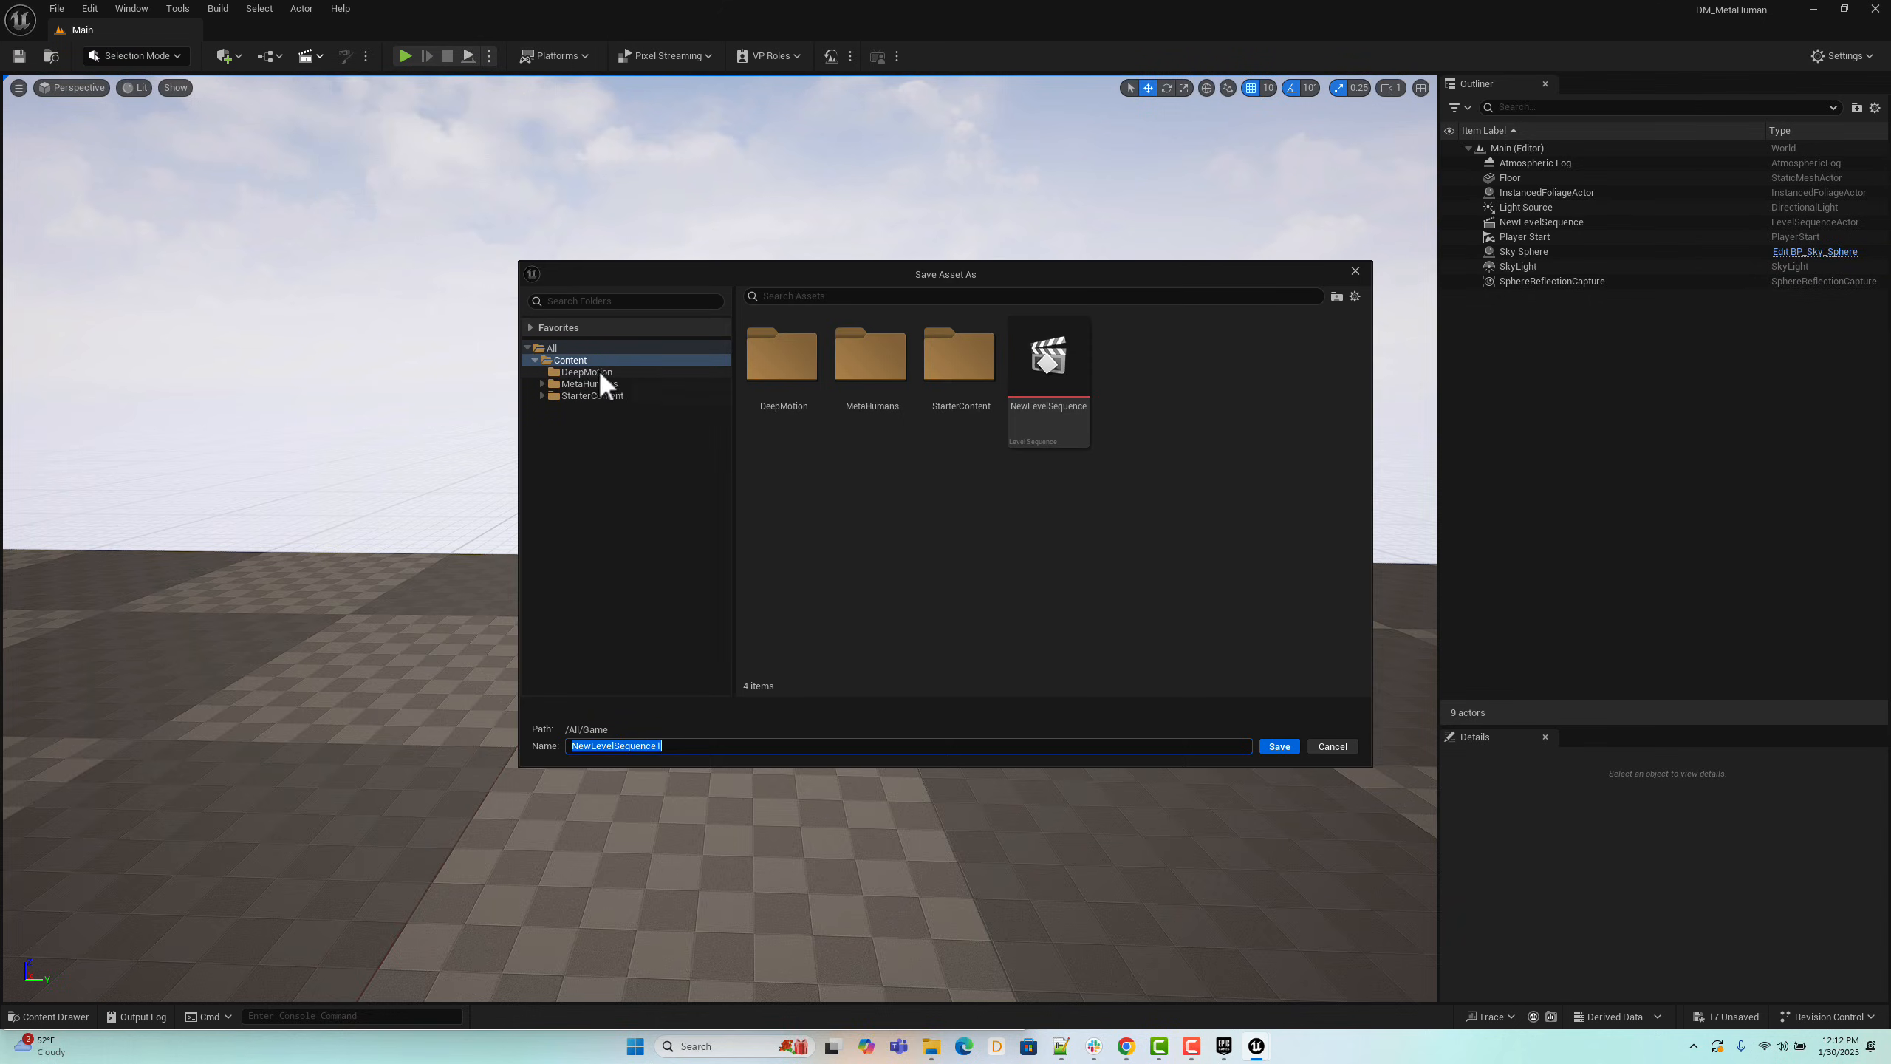
{"action": "left_click", "coordinate": [1276, 745]}
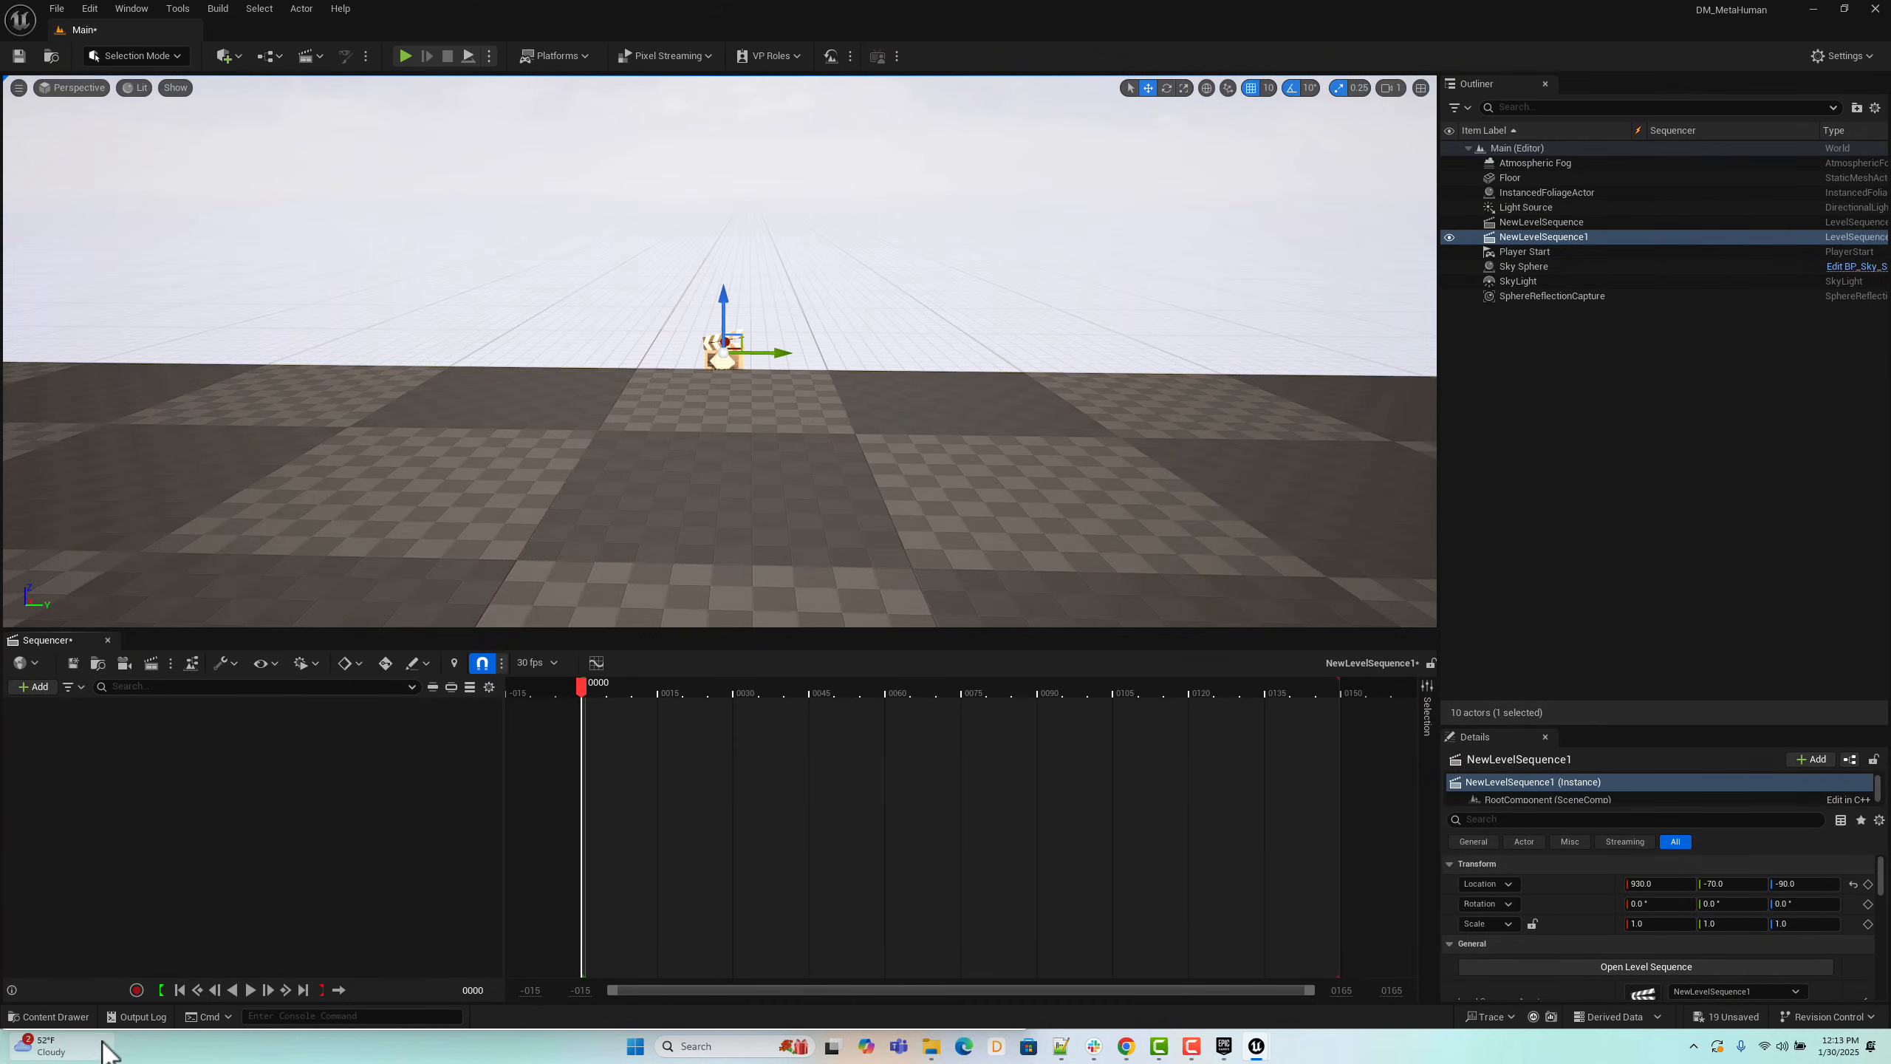
{"action": "mouse_move", "coordinate": [49, 1015]}
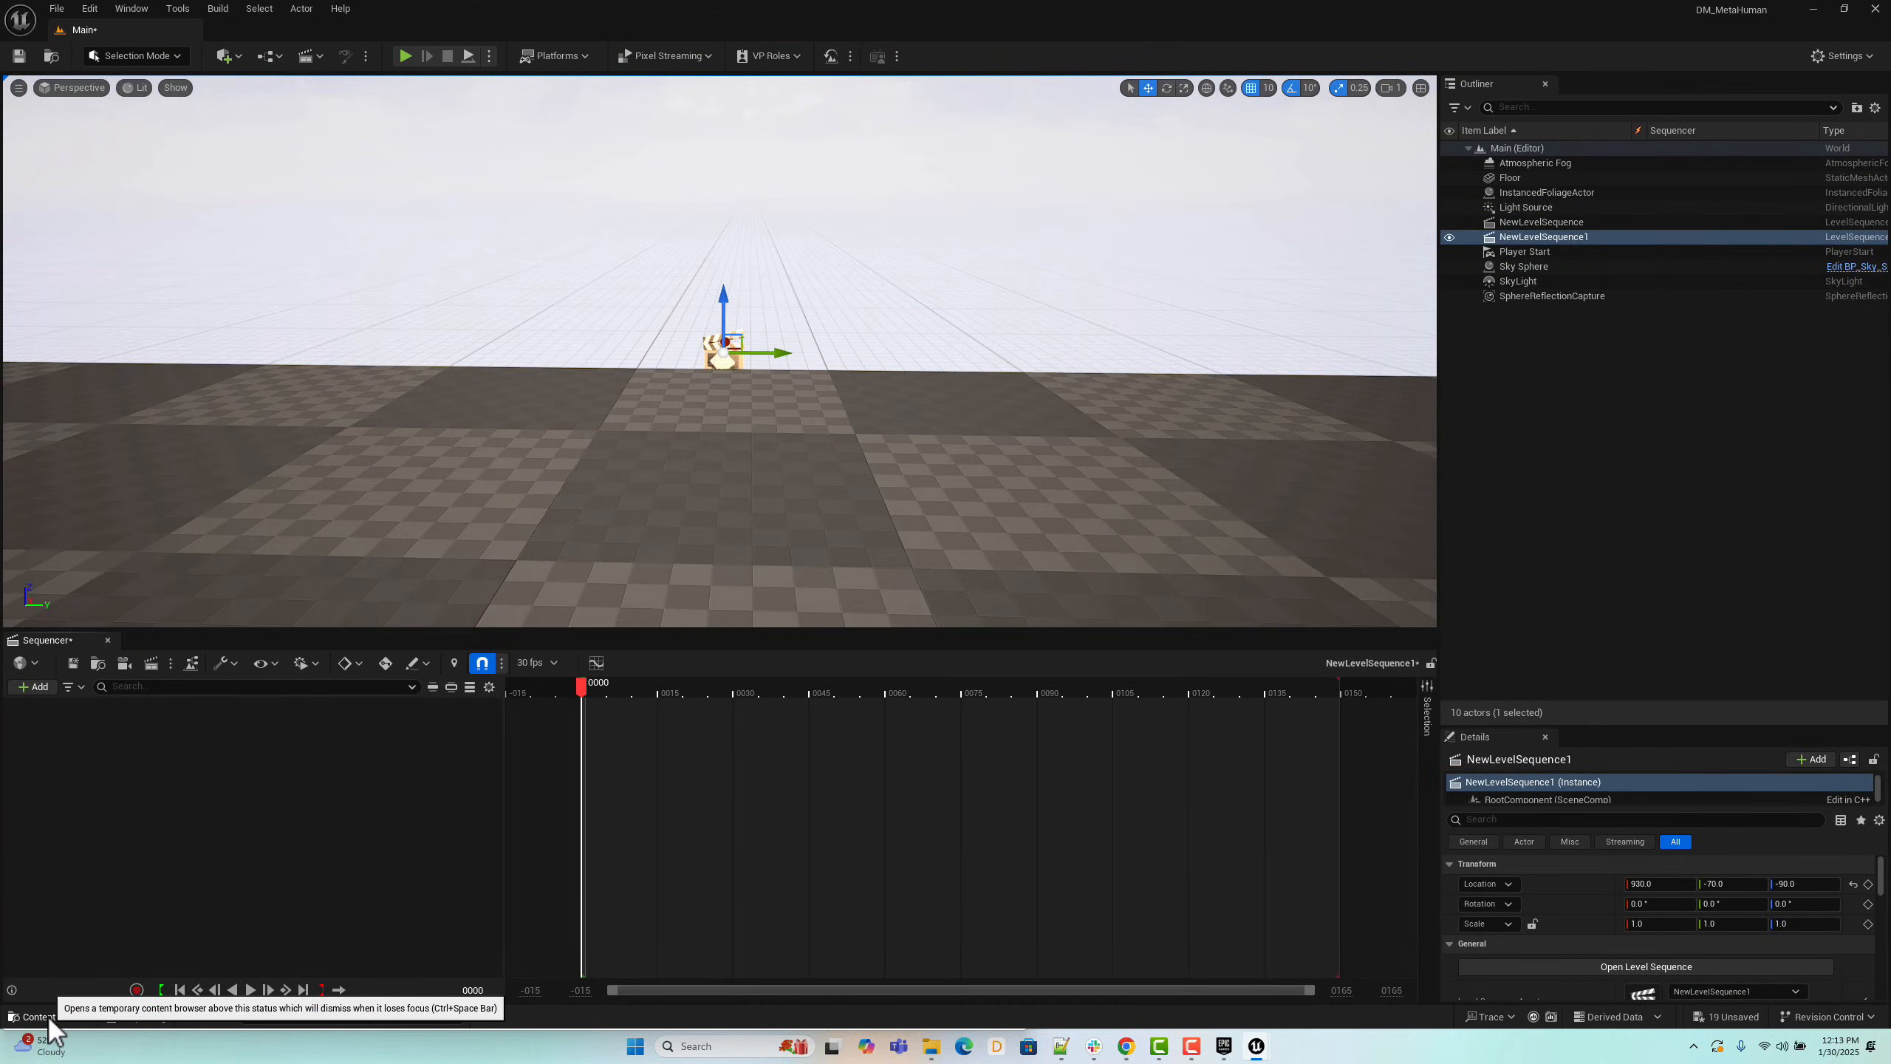
Step: Bring BP_Pia from the Pia folder into the Sequencer and select her body control rig track
{"action": "left_click", "coordinate": [35, 1017]}
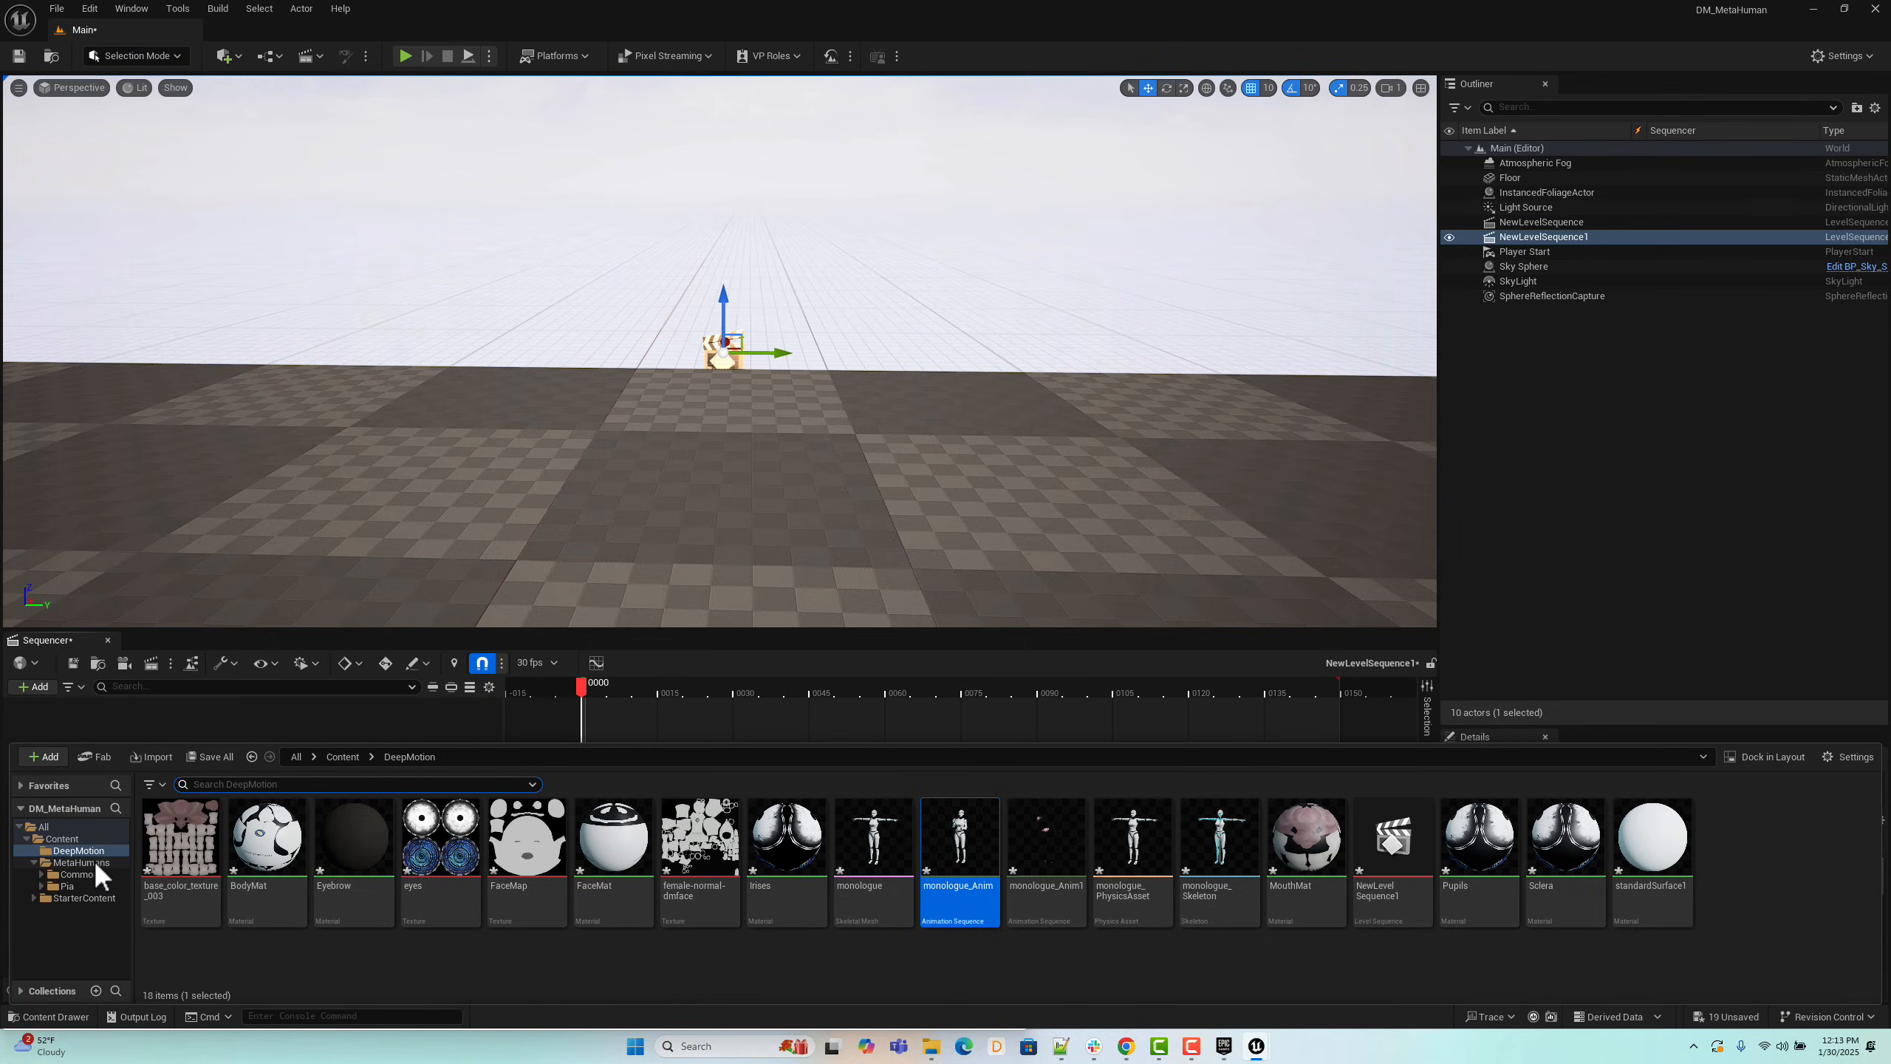
{"action": "left_click", "coordinate": [66, 884]}
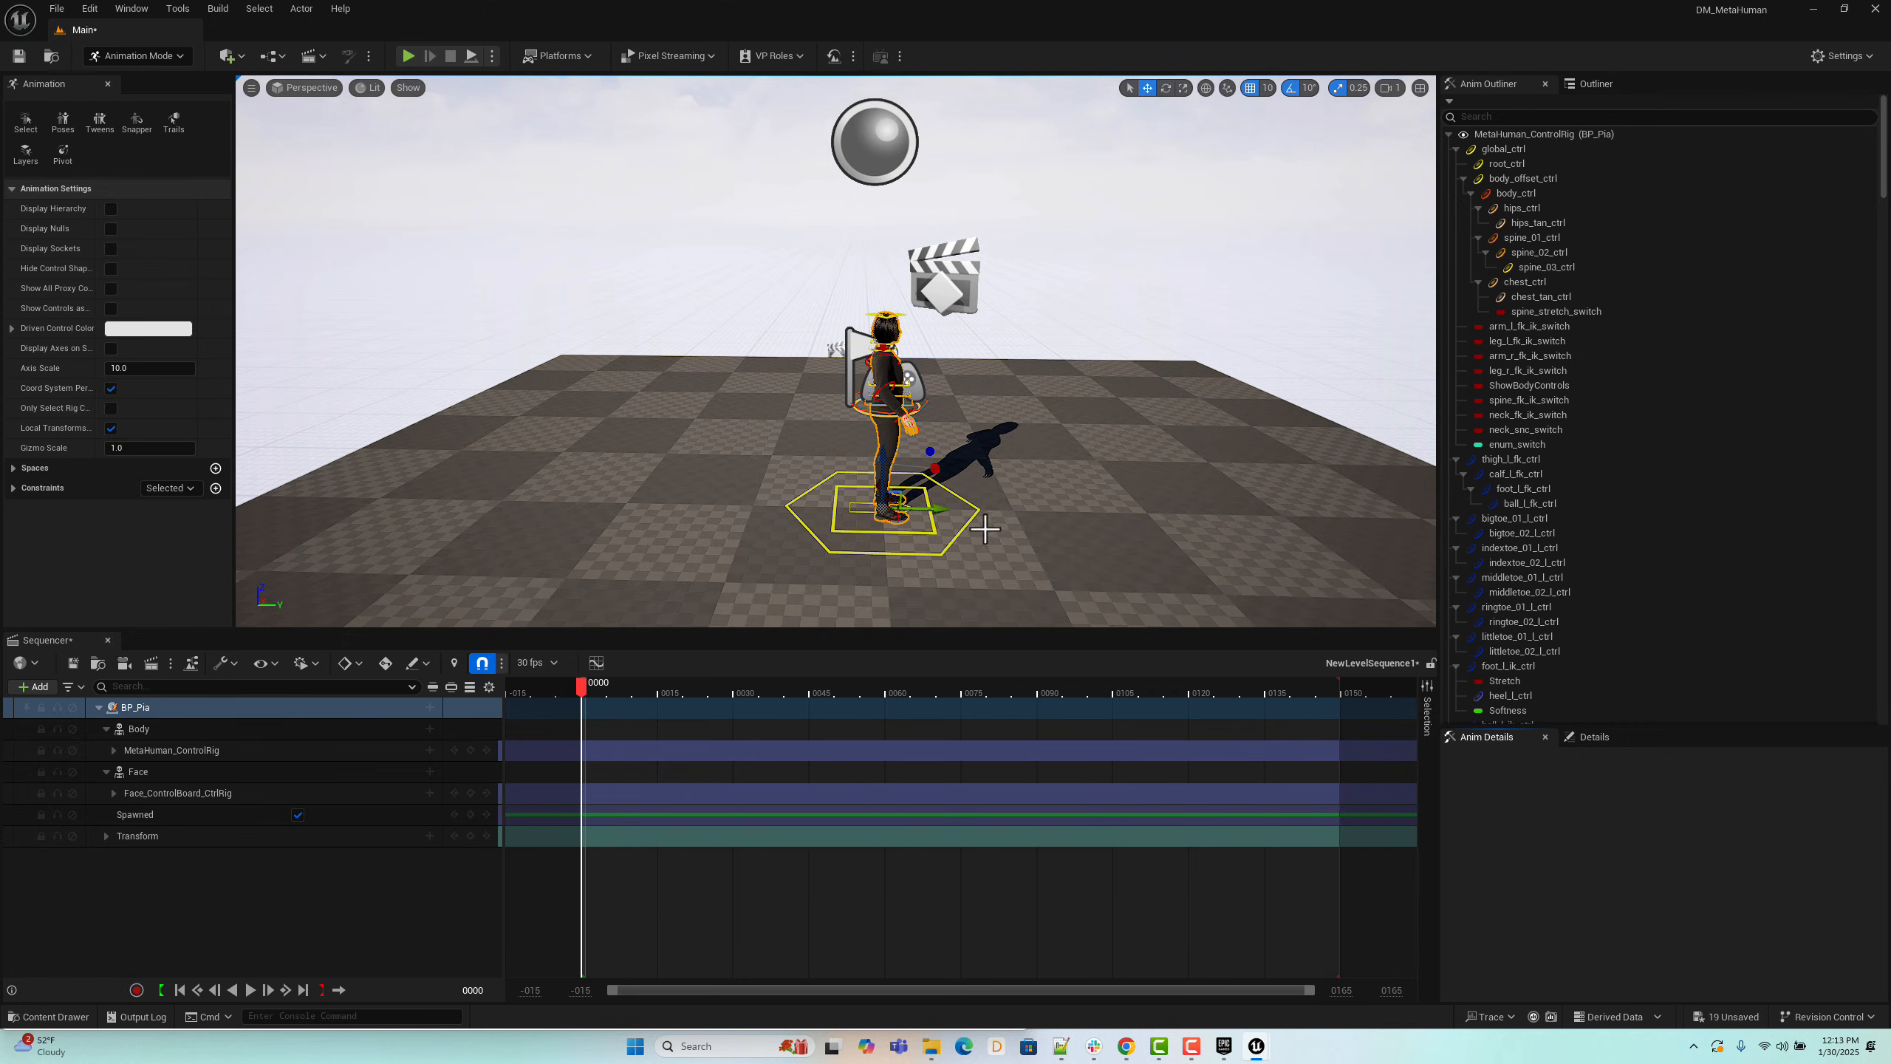
{"action": "mouse_move", "coordinate": [136, 729]}
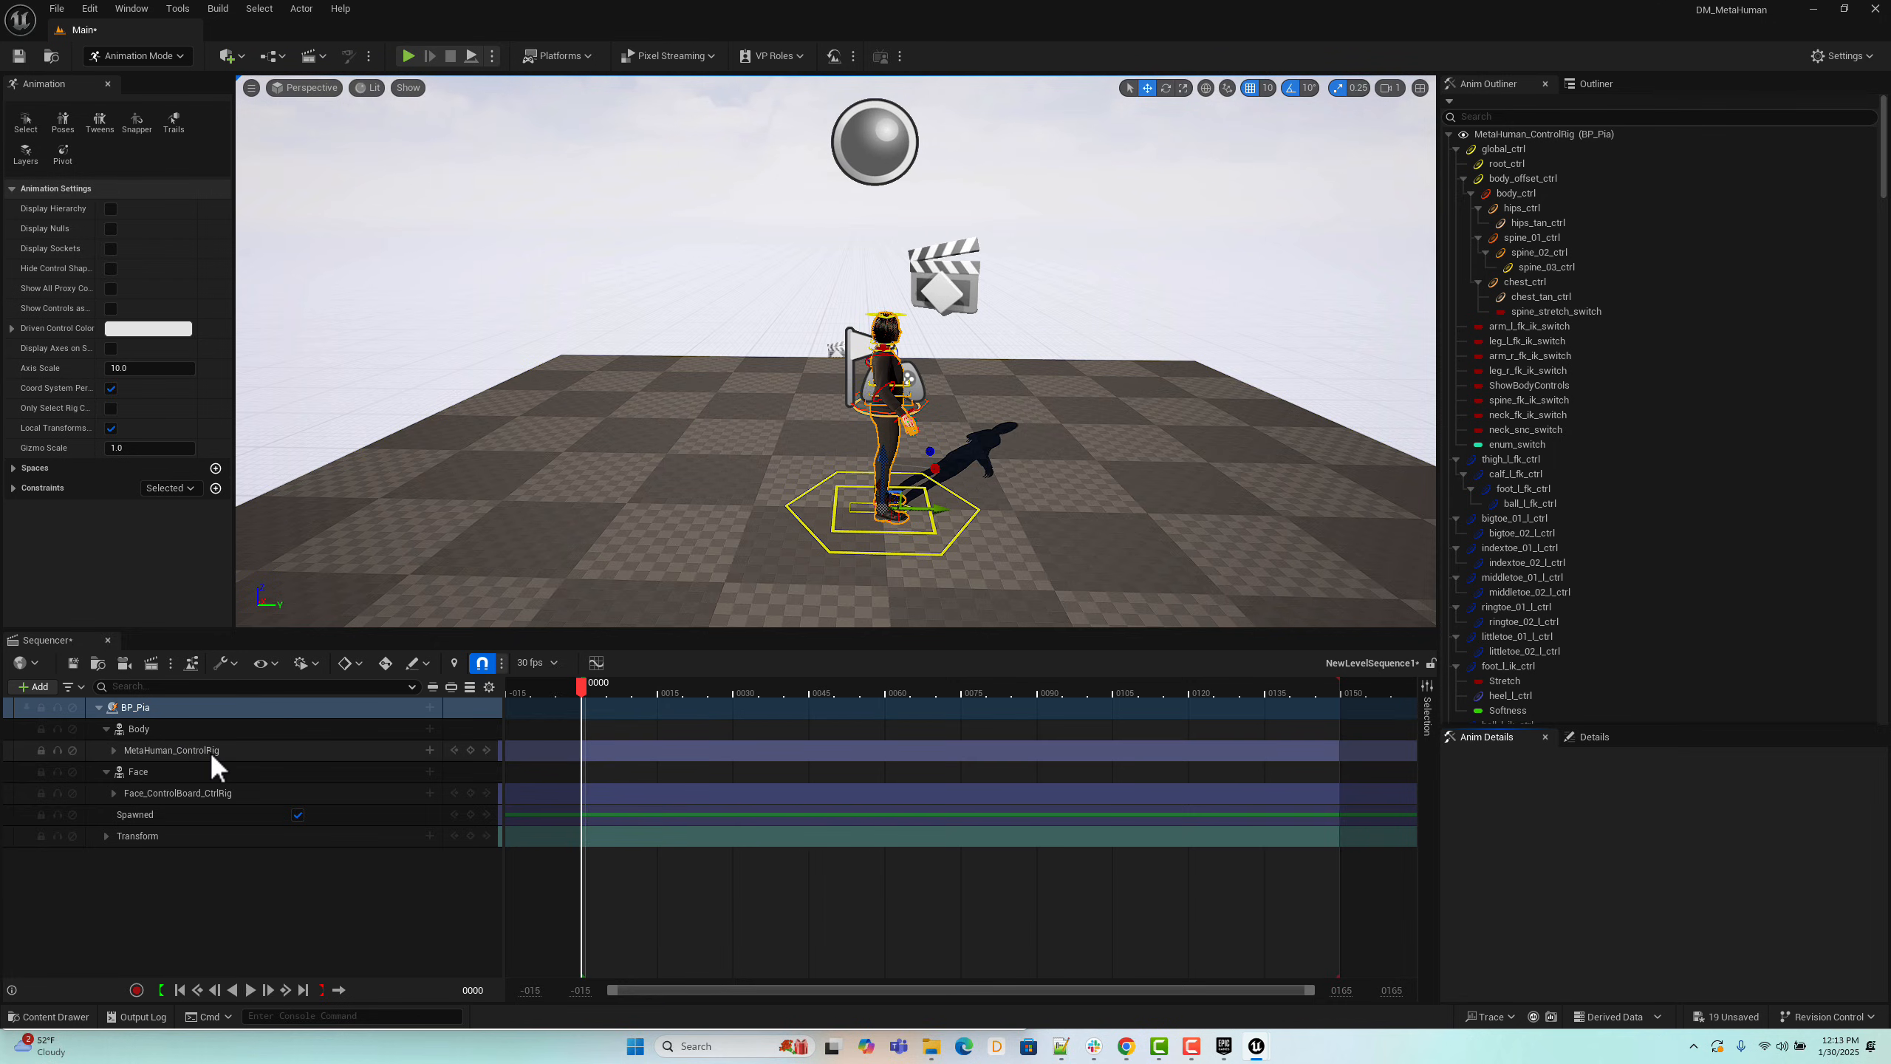
{"action": "left_click", "coordinate": [170, 751]}
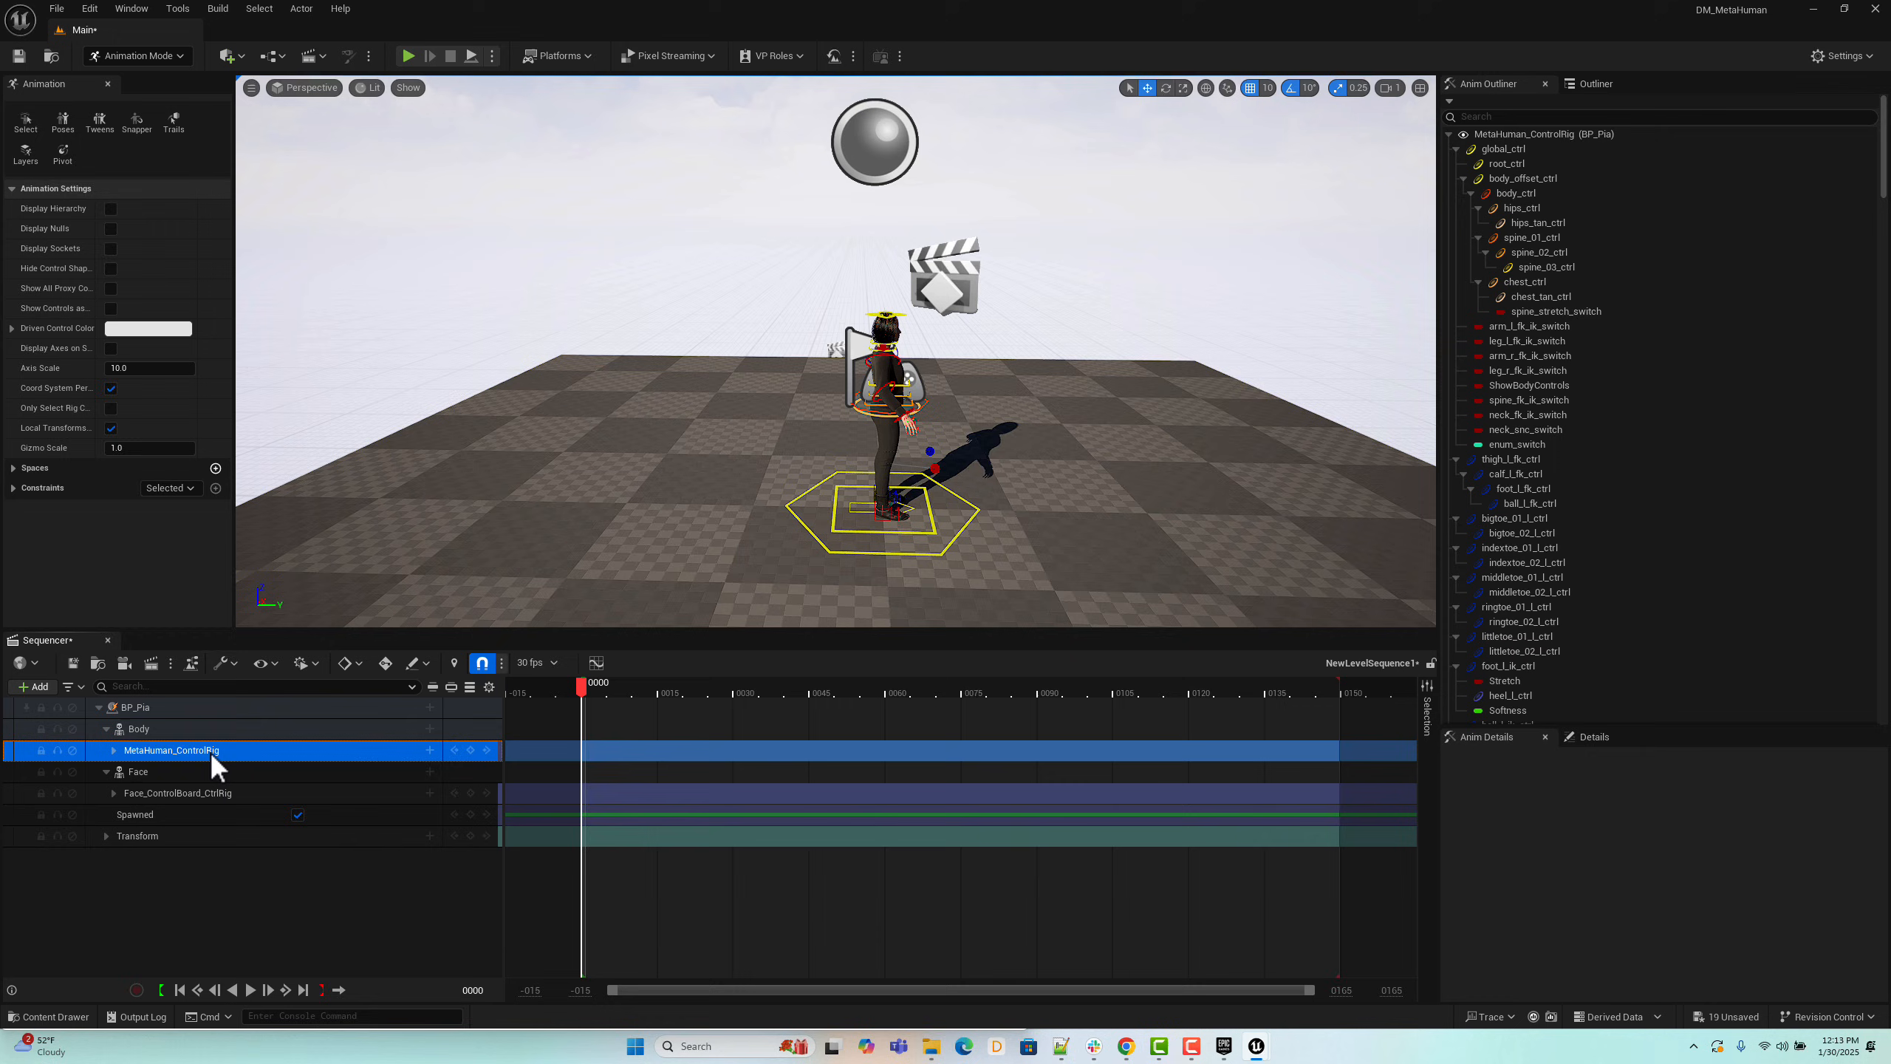
{"action": "left_click", "coordinate": [176, 771]}
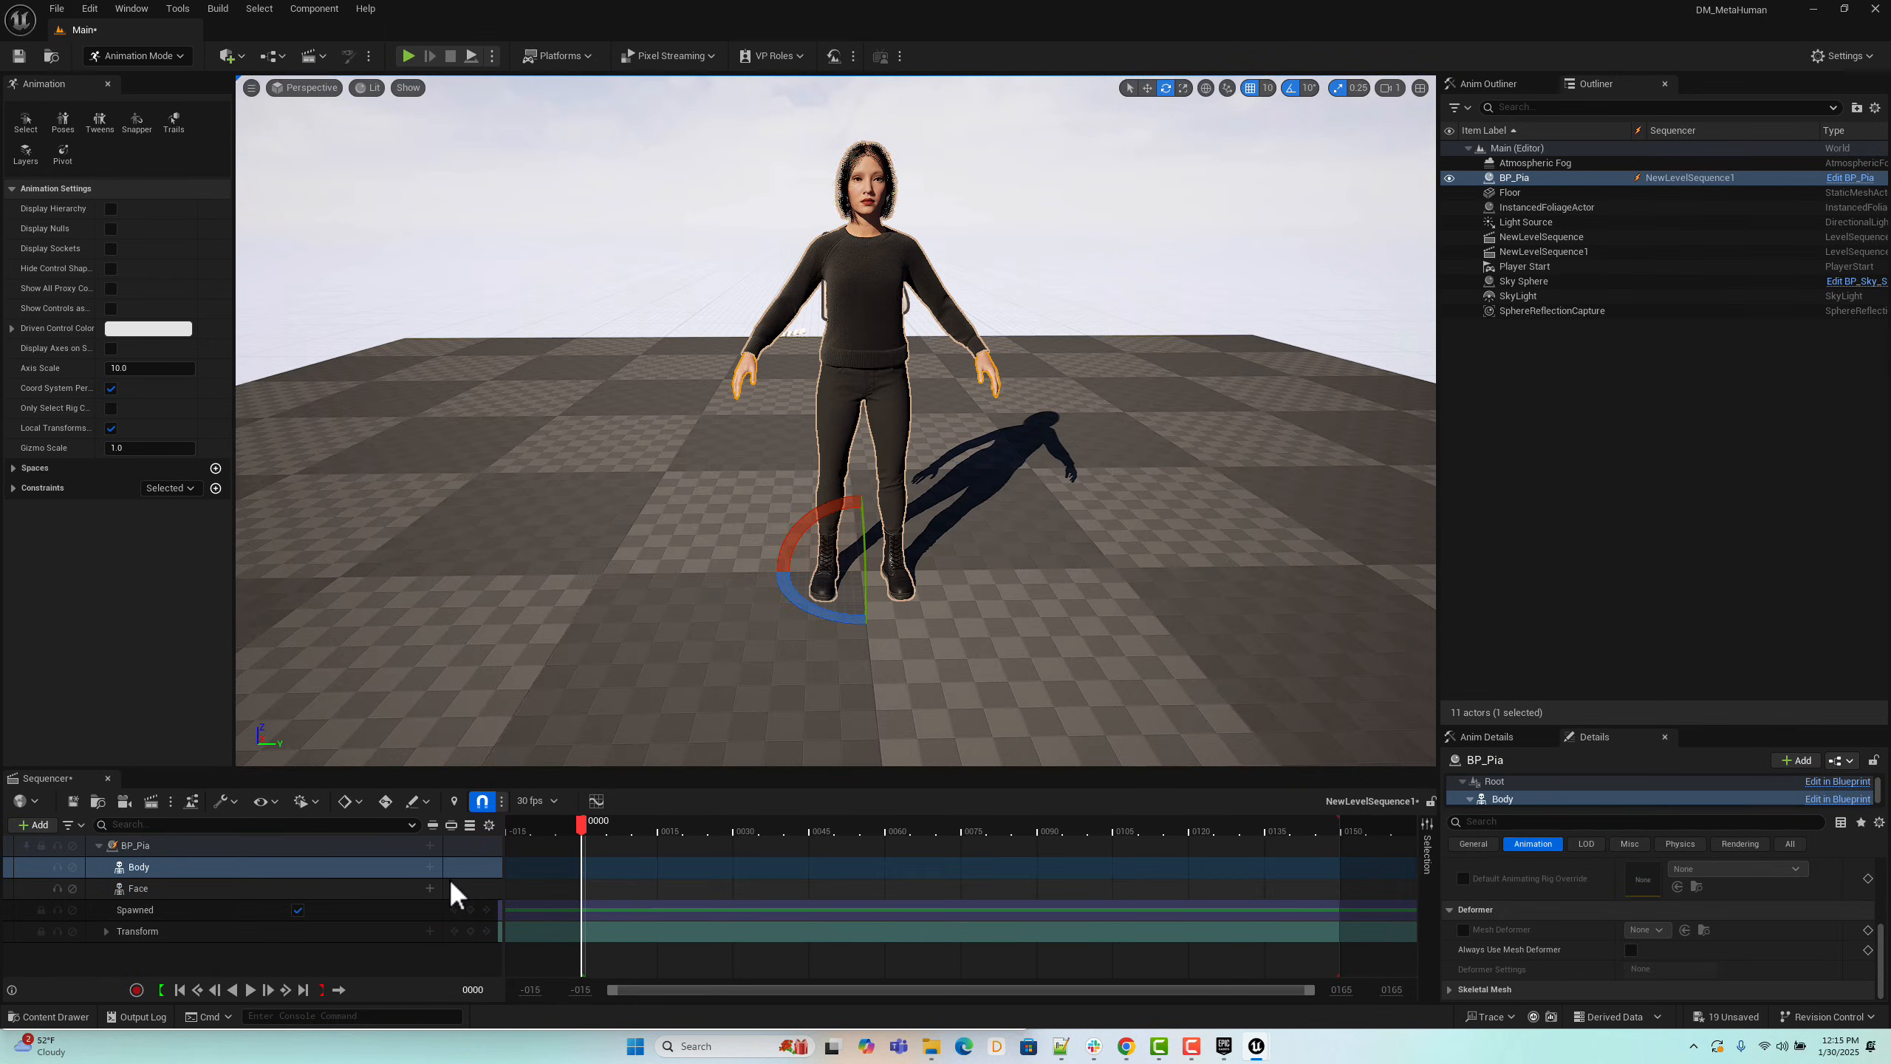
{"action": "mouse_move", "coordinate": [430, 866]}
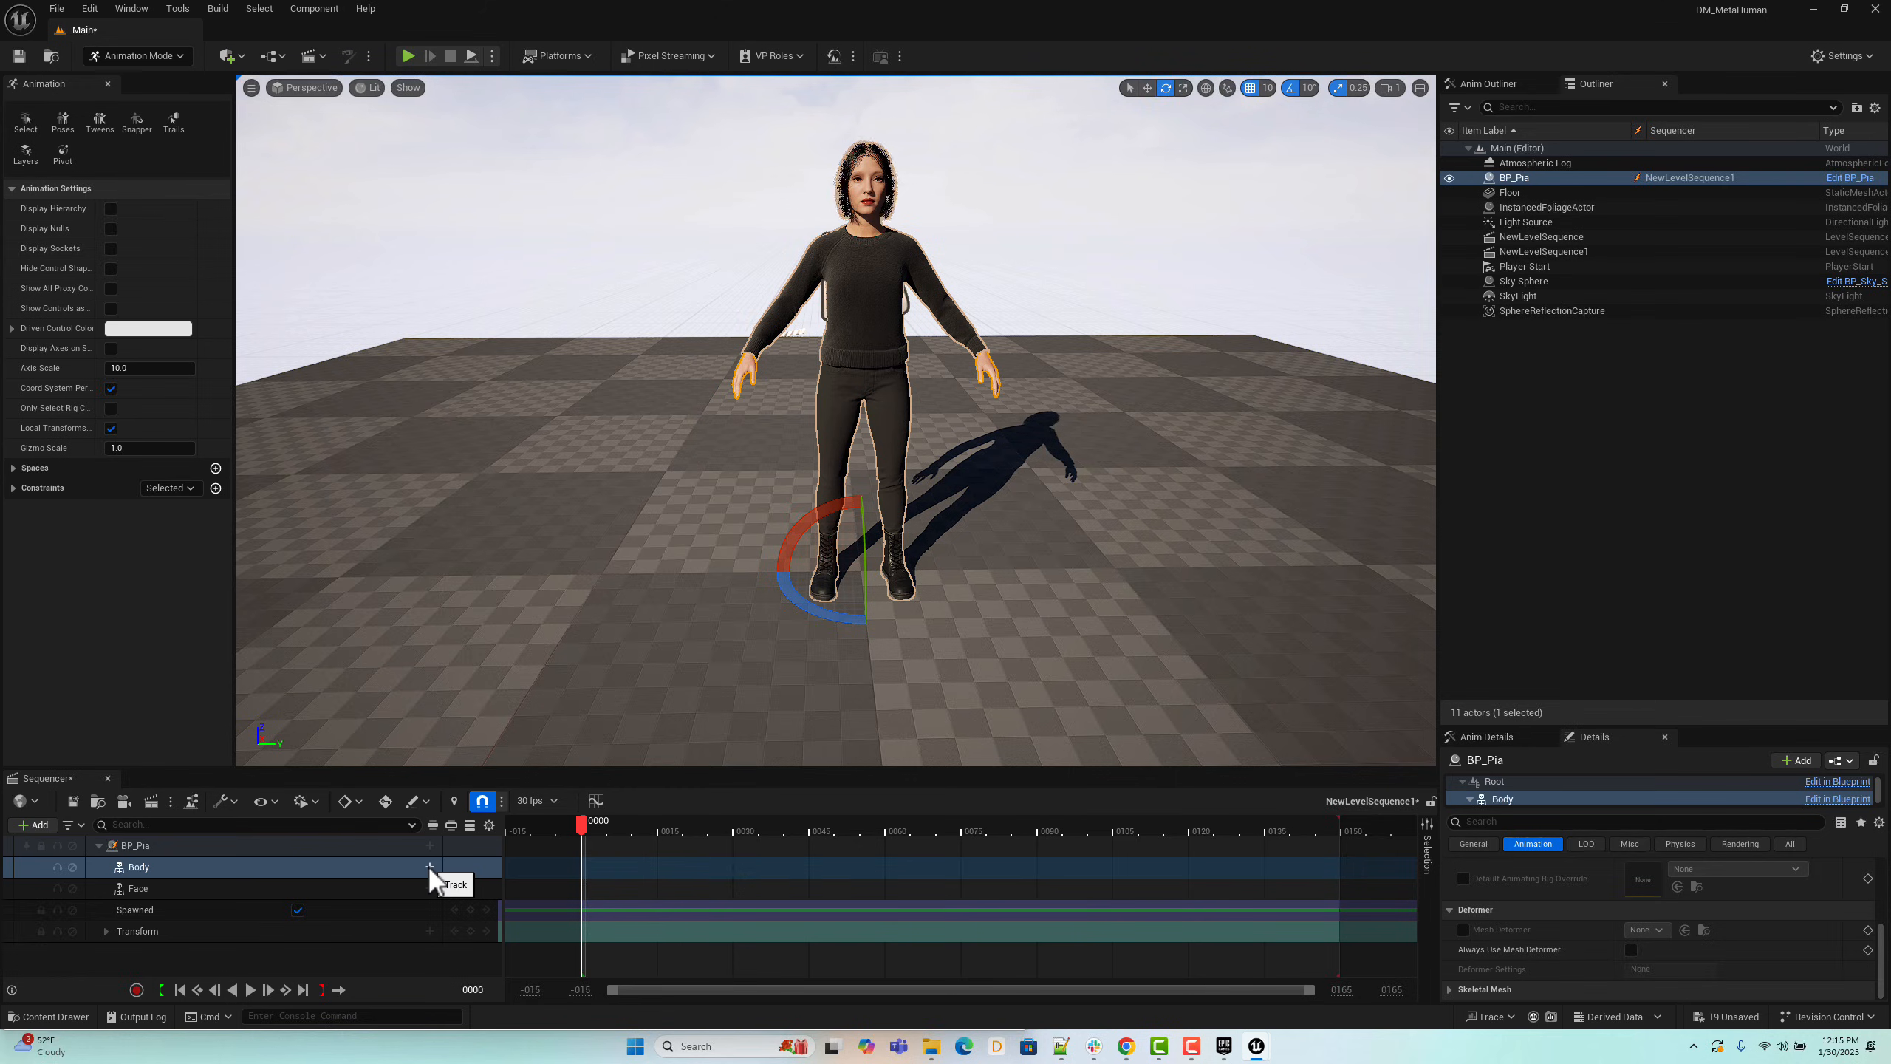
Step: Add a monologue_Anim1 animation track under Pia's Body in place of the control rig
{"action": "left_click", "coordinate": [430, 866]}
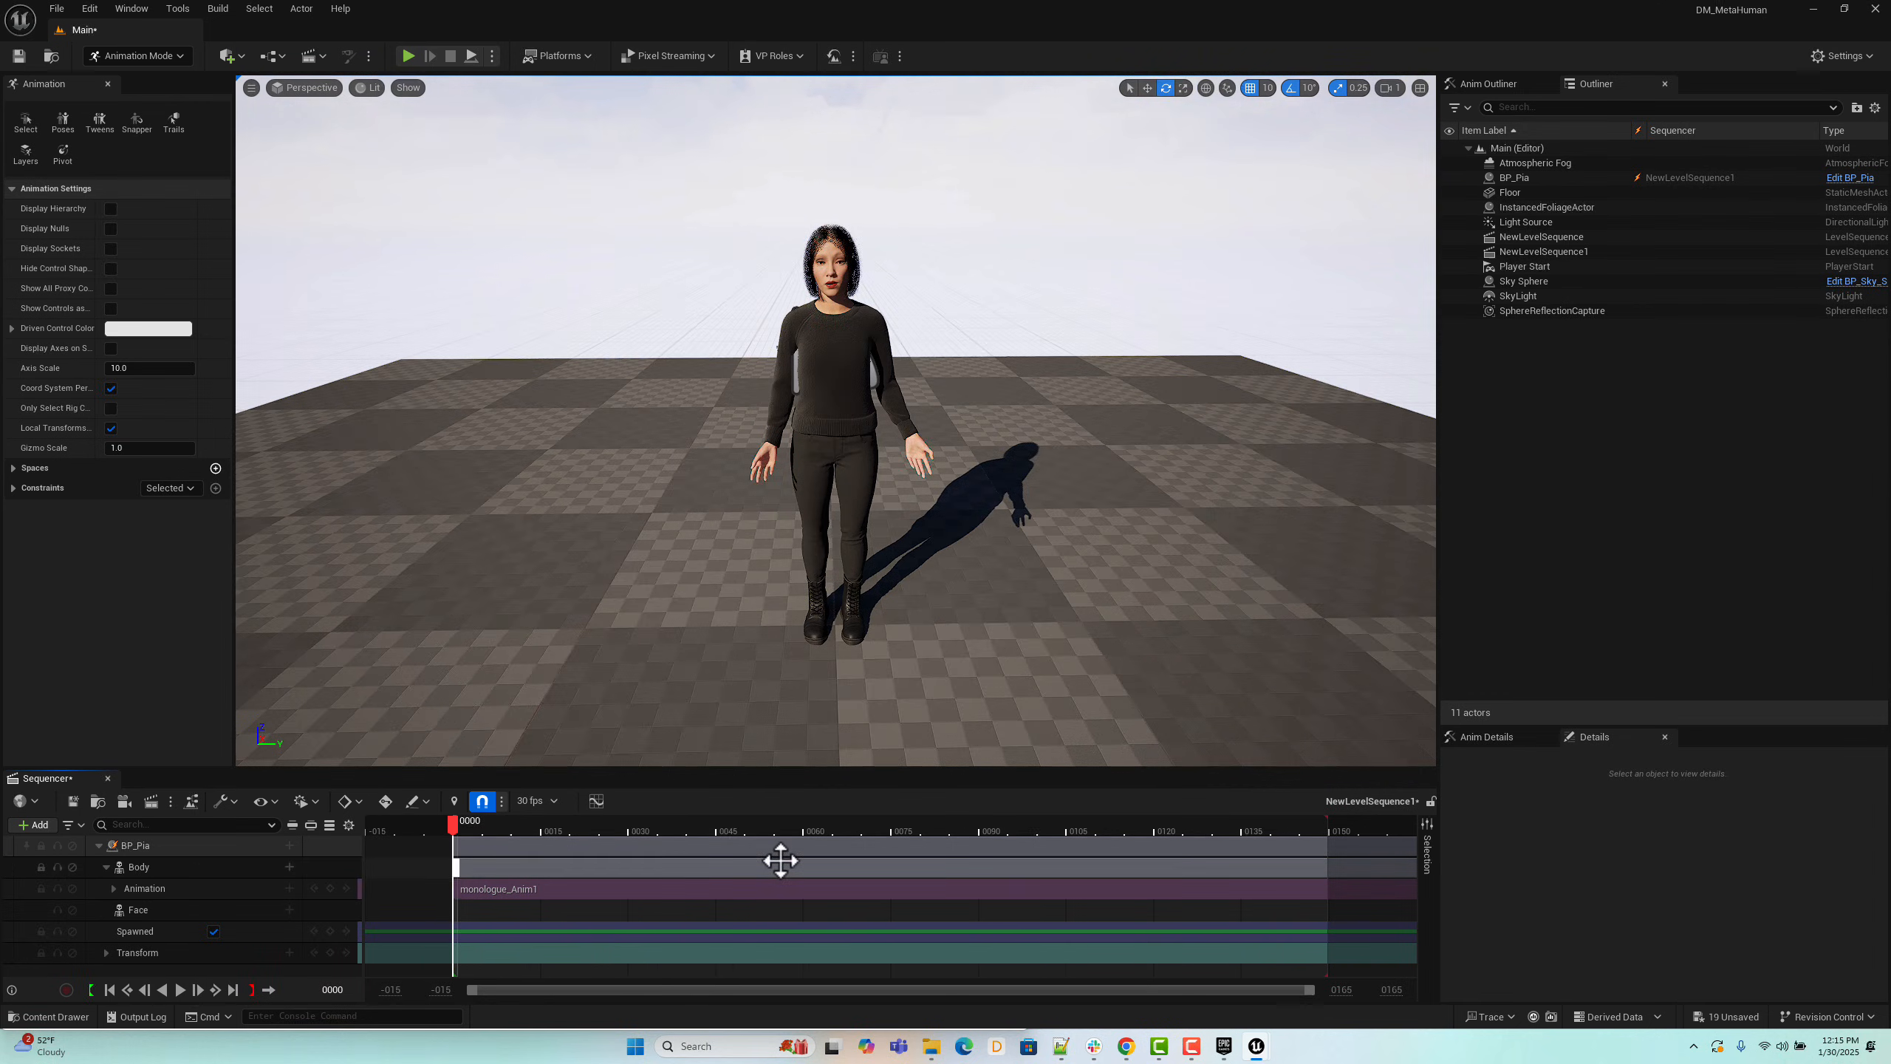
{"action": "mouse_move", "coordinate": [799, 898]}
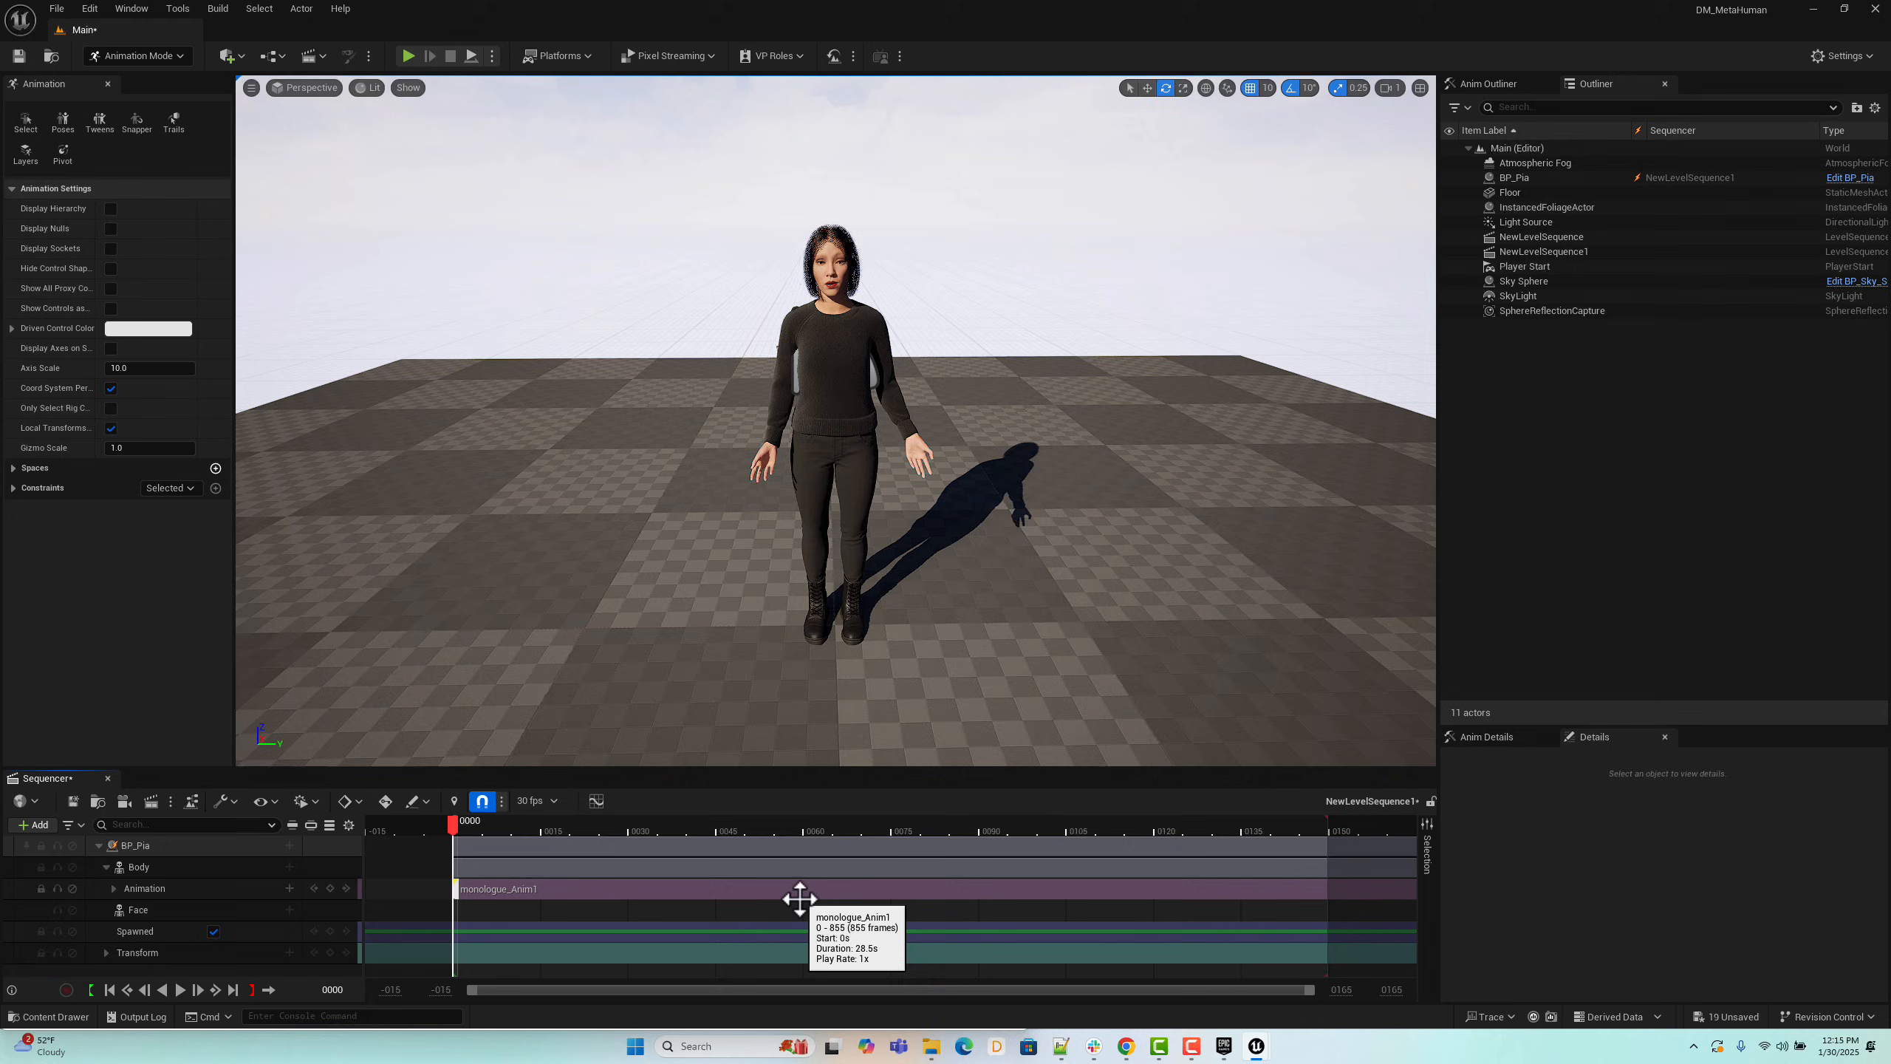